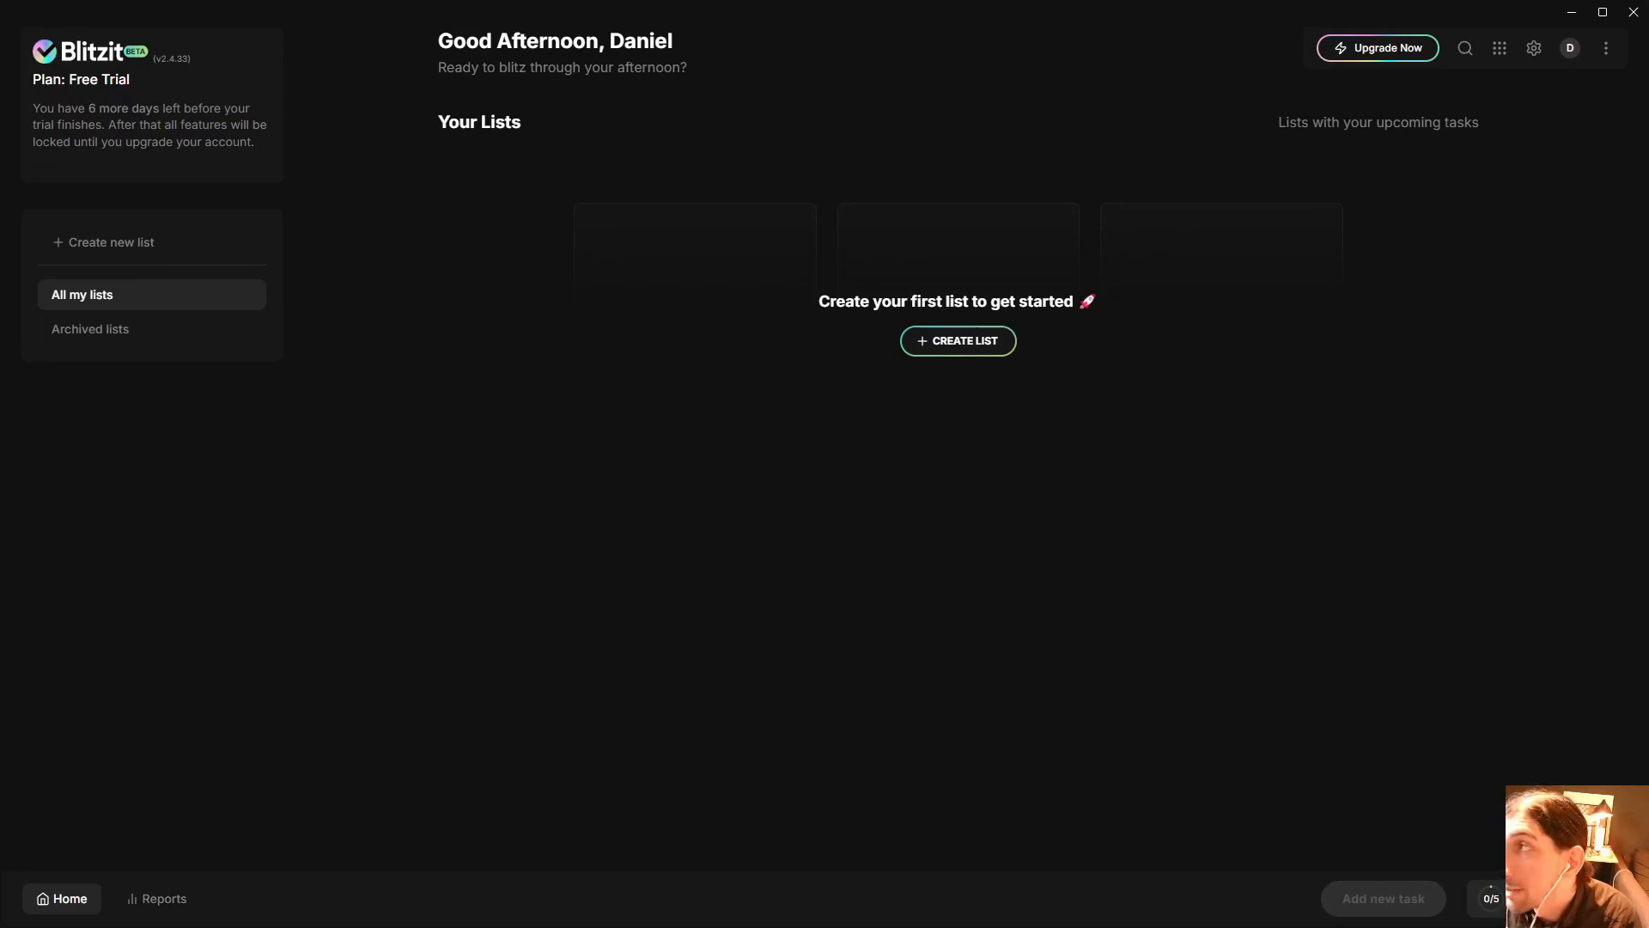
{"action": "mouse_move", "coordinate": [598, 519]}
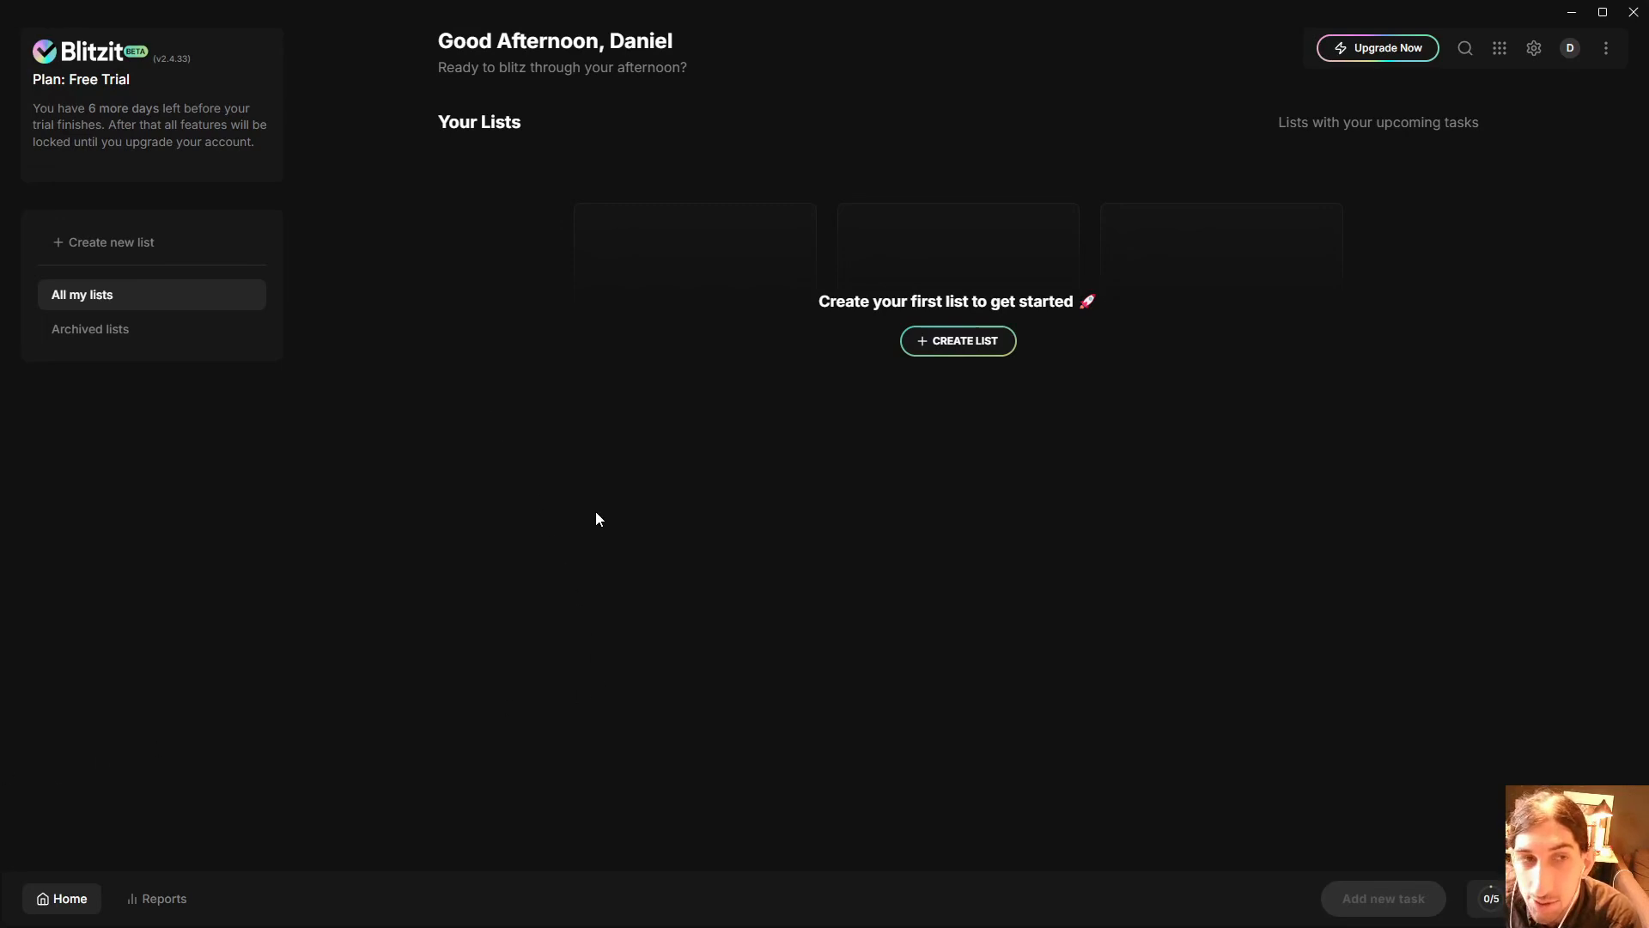
{"action": "mouse_move", "coordinate": [328, 114]}
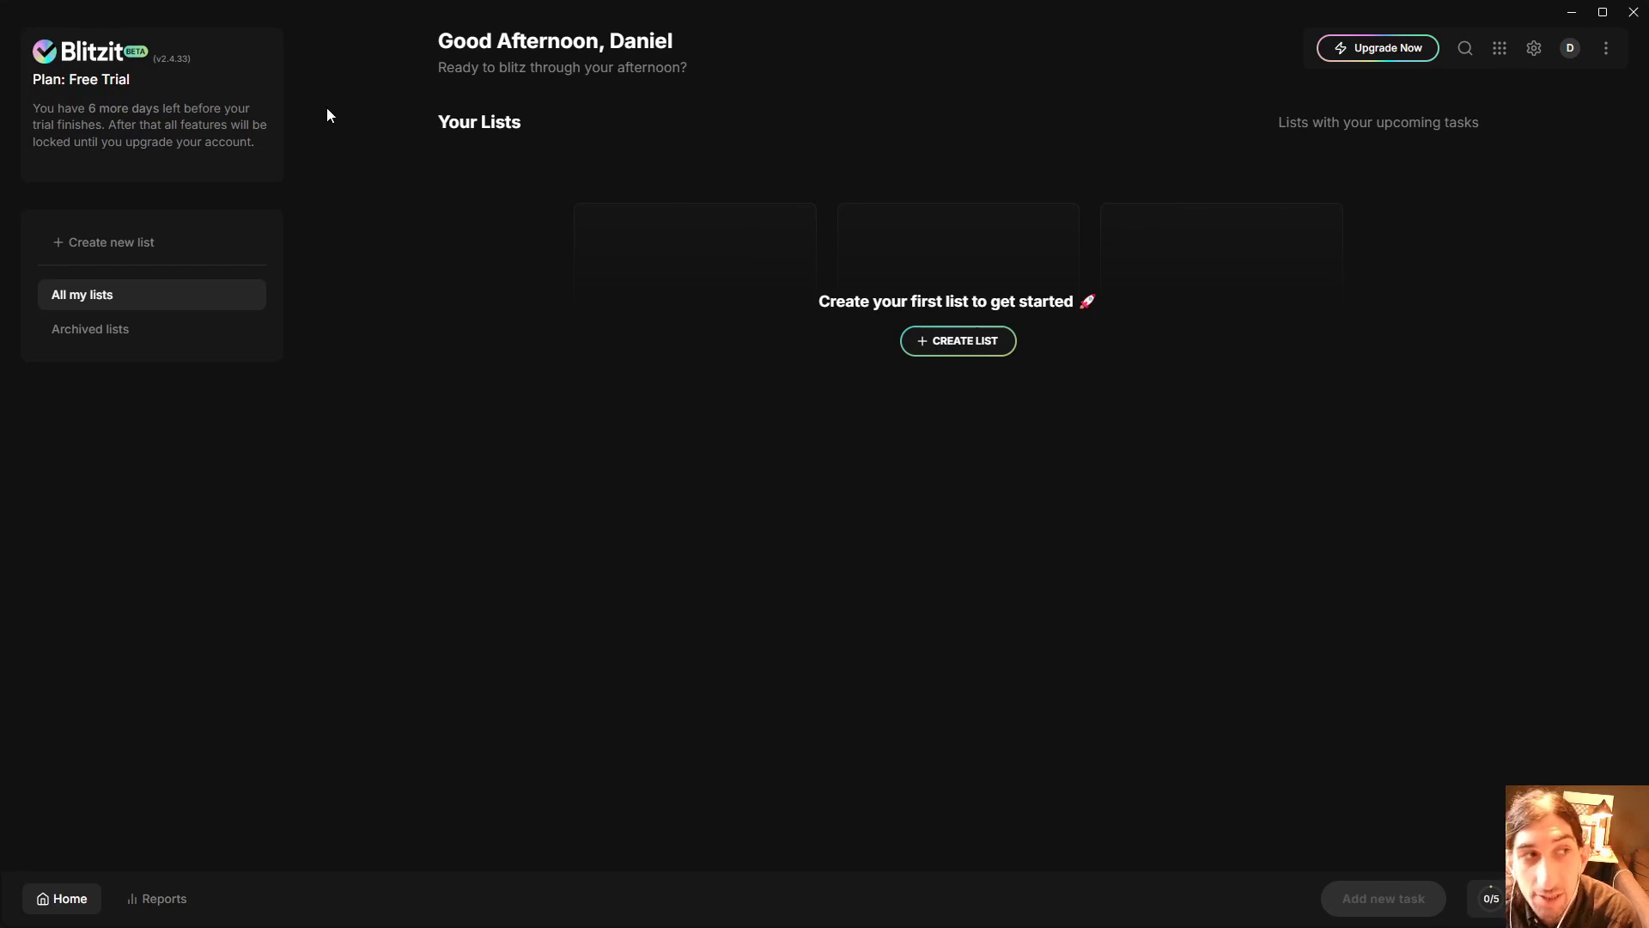
{"action": "mouse_move", "coordinate": [716, 170]}
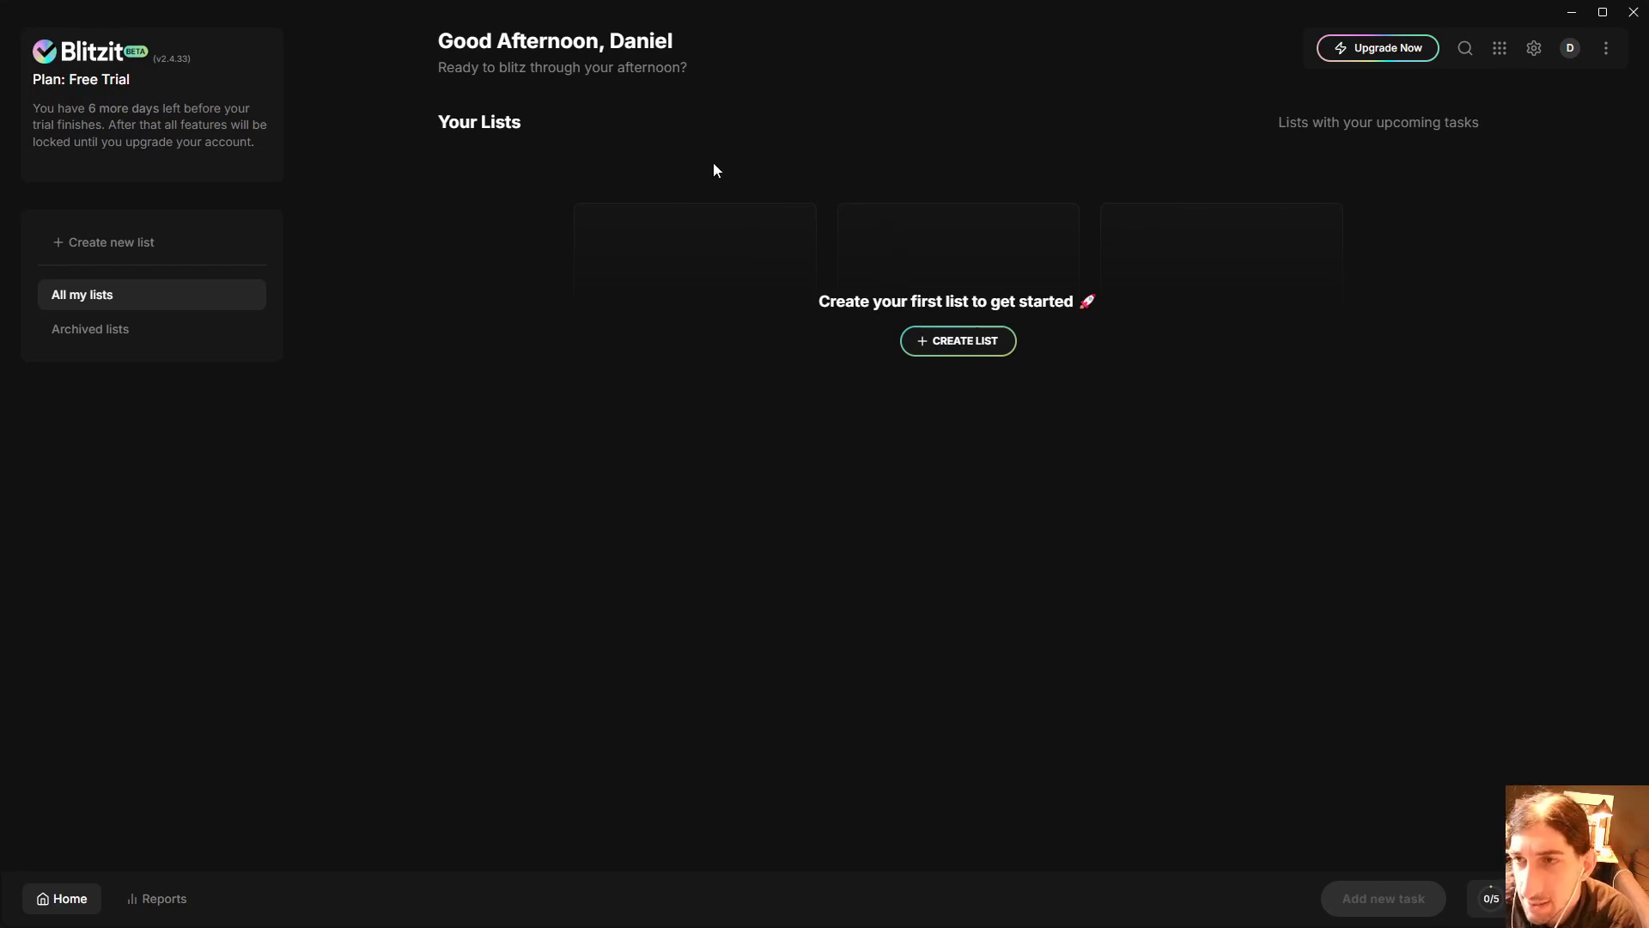
{"action": "mouse_move", "coordinate": [530, 215]}
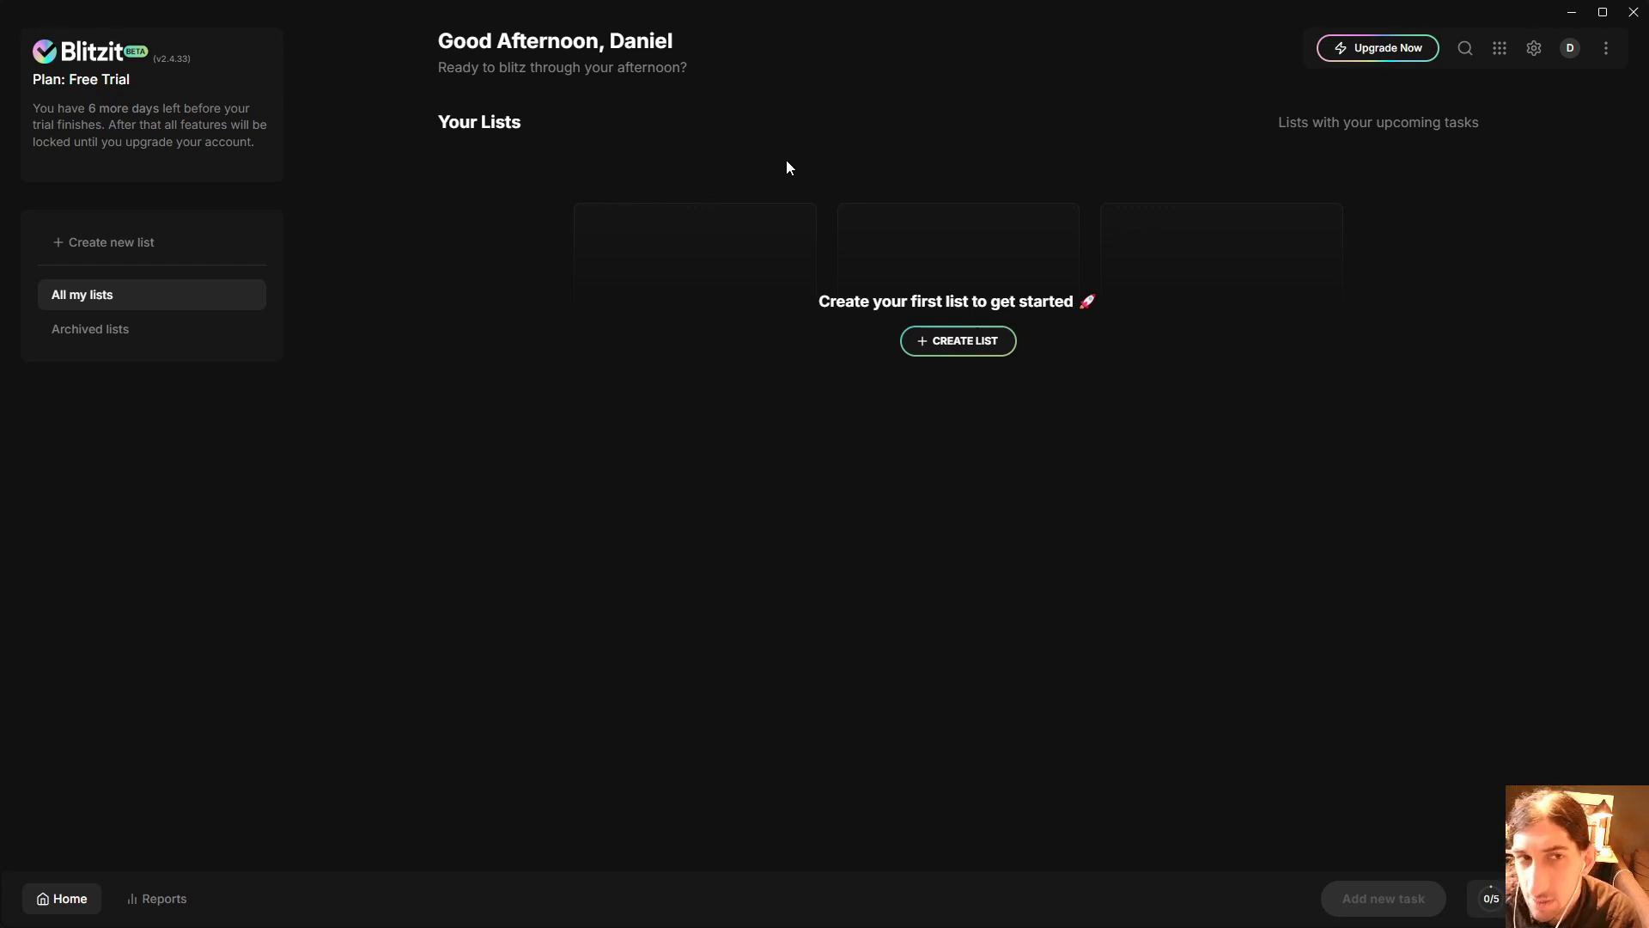
{"action": "mouse_move", "coordinate": [852, 139]}
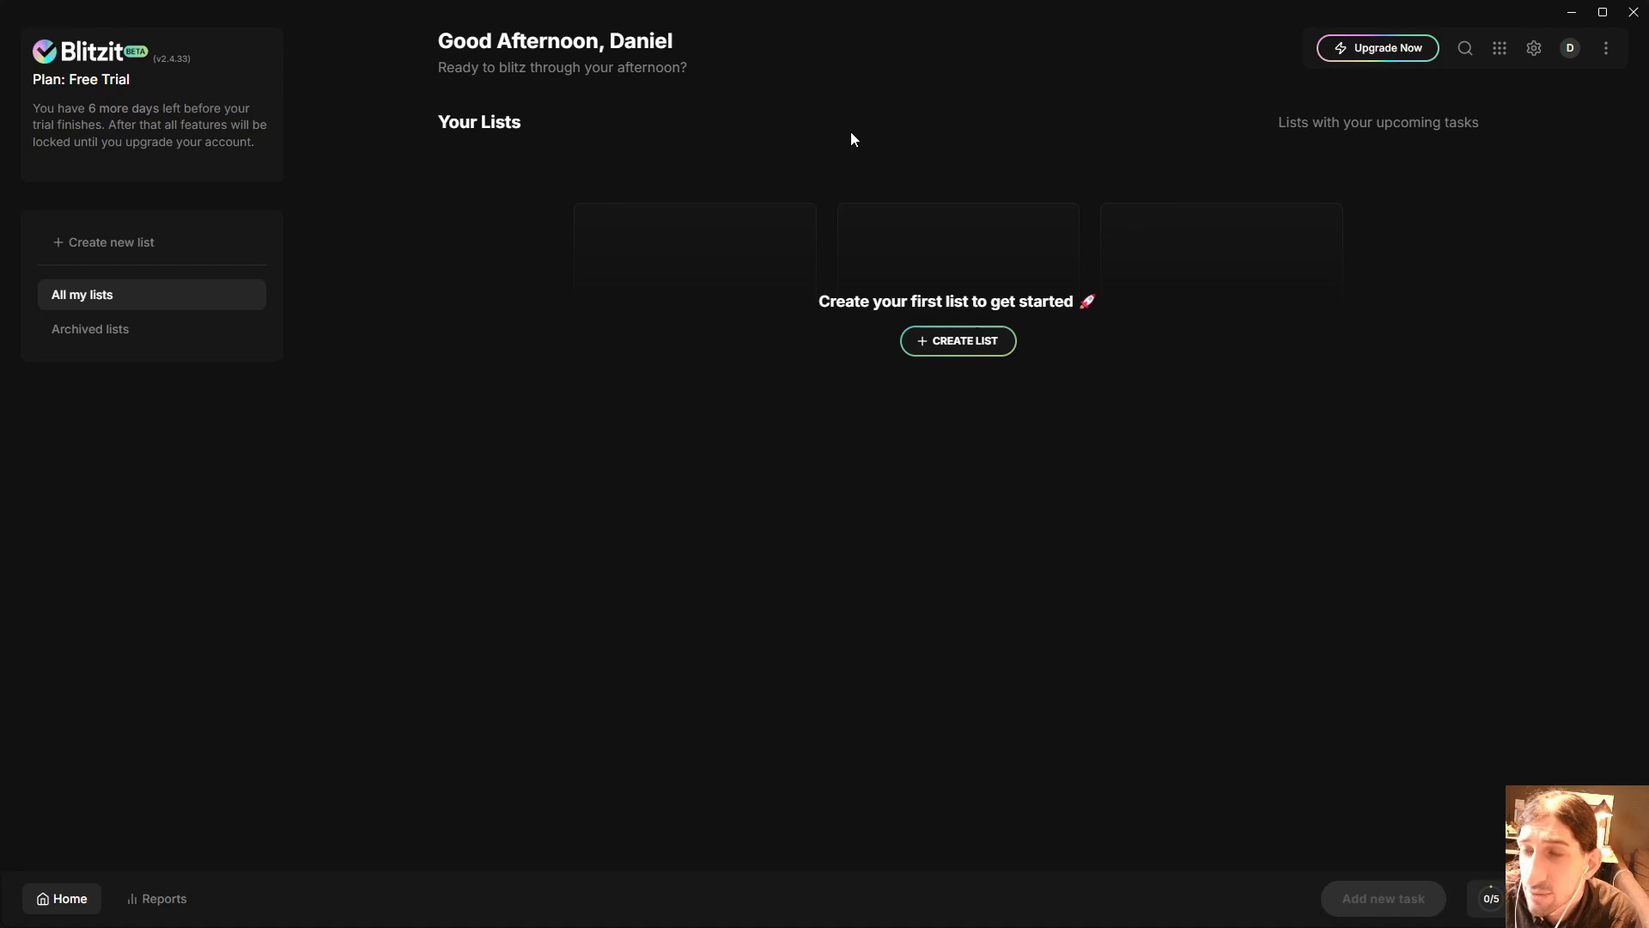
{"action": "mouse_move", "coordinate": [692, 134]}
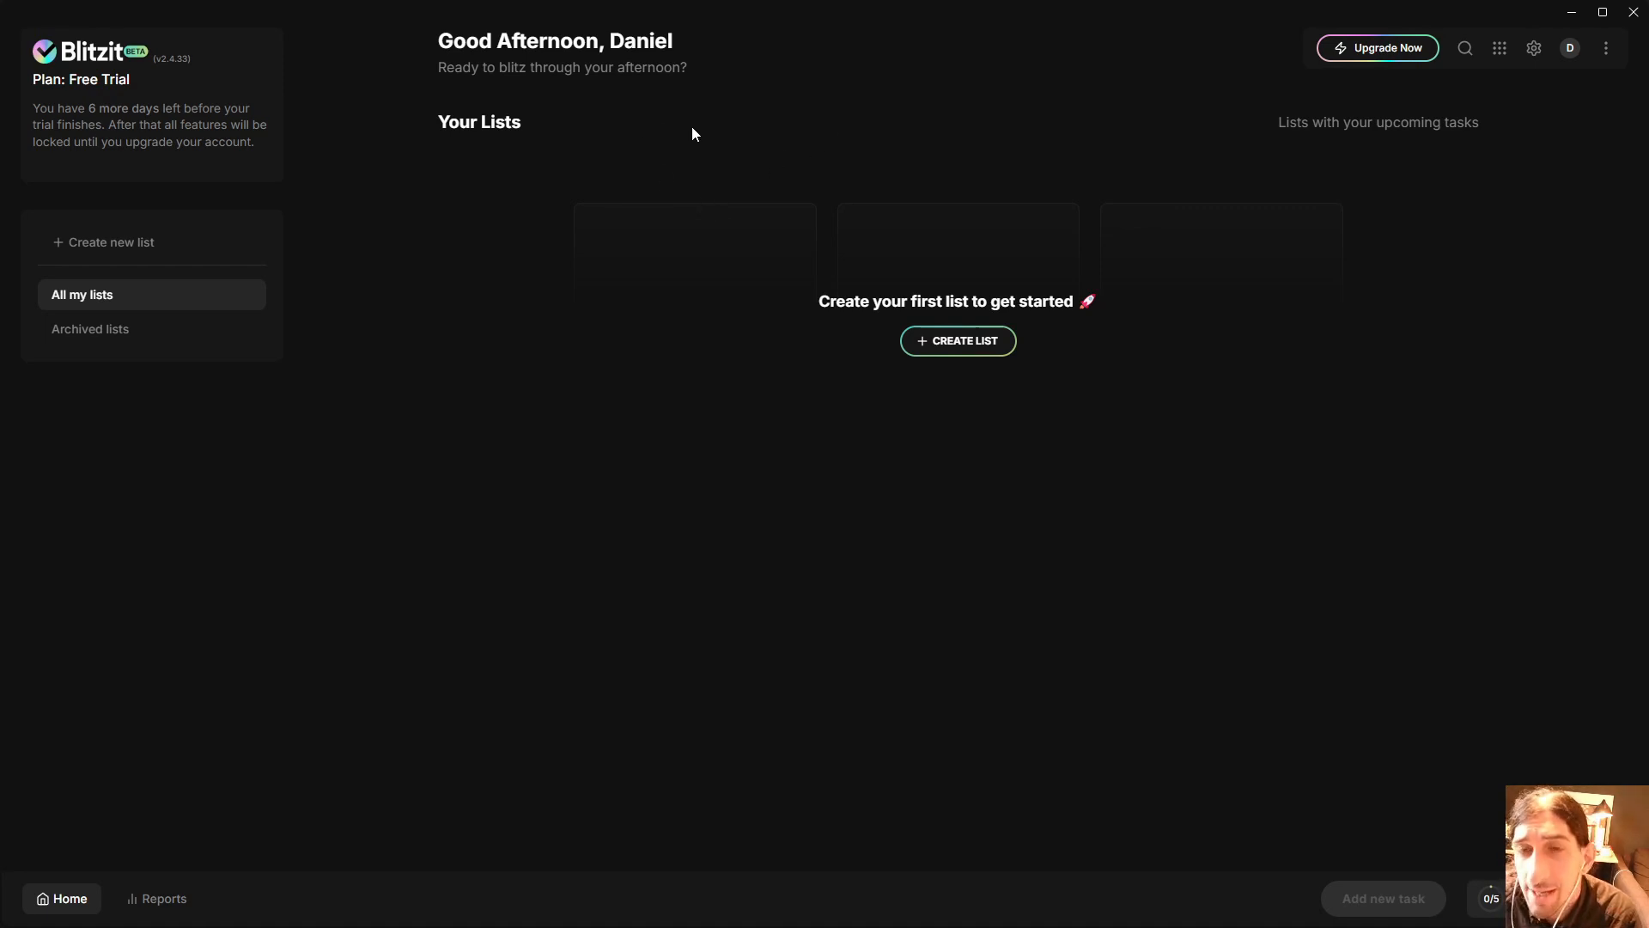
{"action": "mouse_move", "coordinate": [833, 132]}
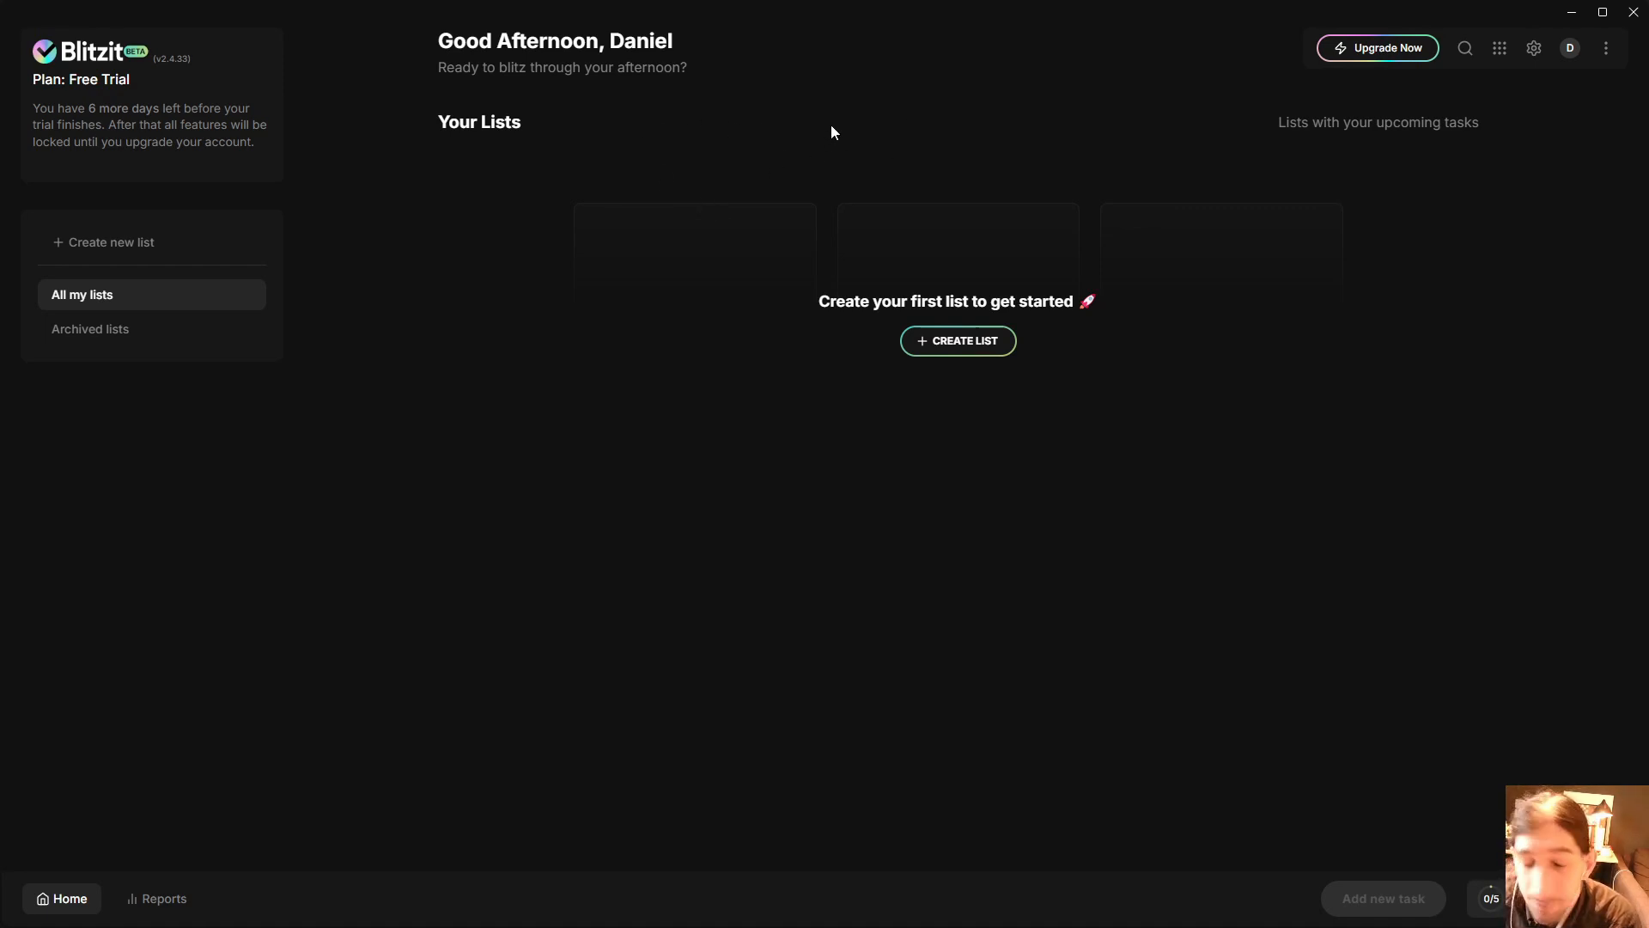
{"action": "mouse_move", "coordinate": [695, 93]}
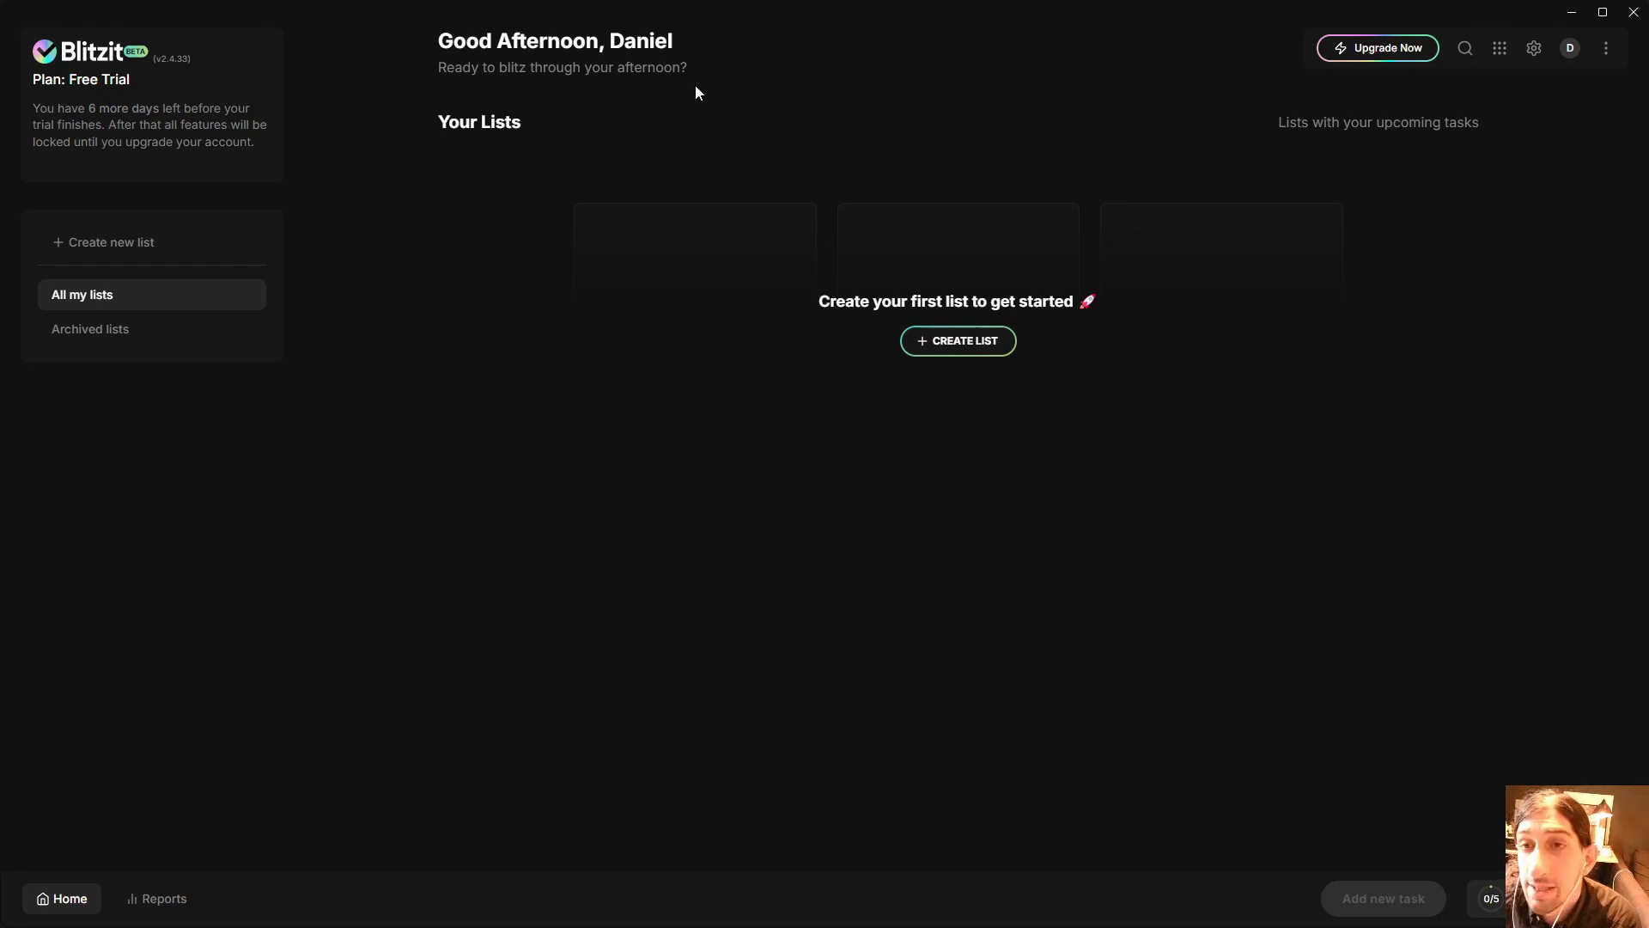
{"action": "mouse_move", "coordinate": [488, 228]}
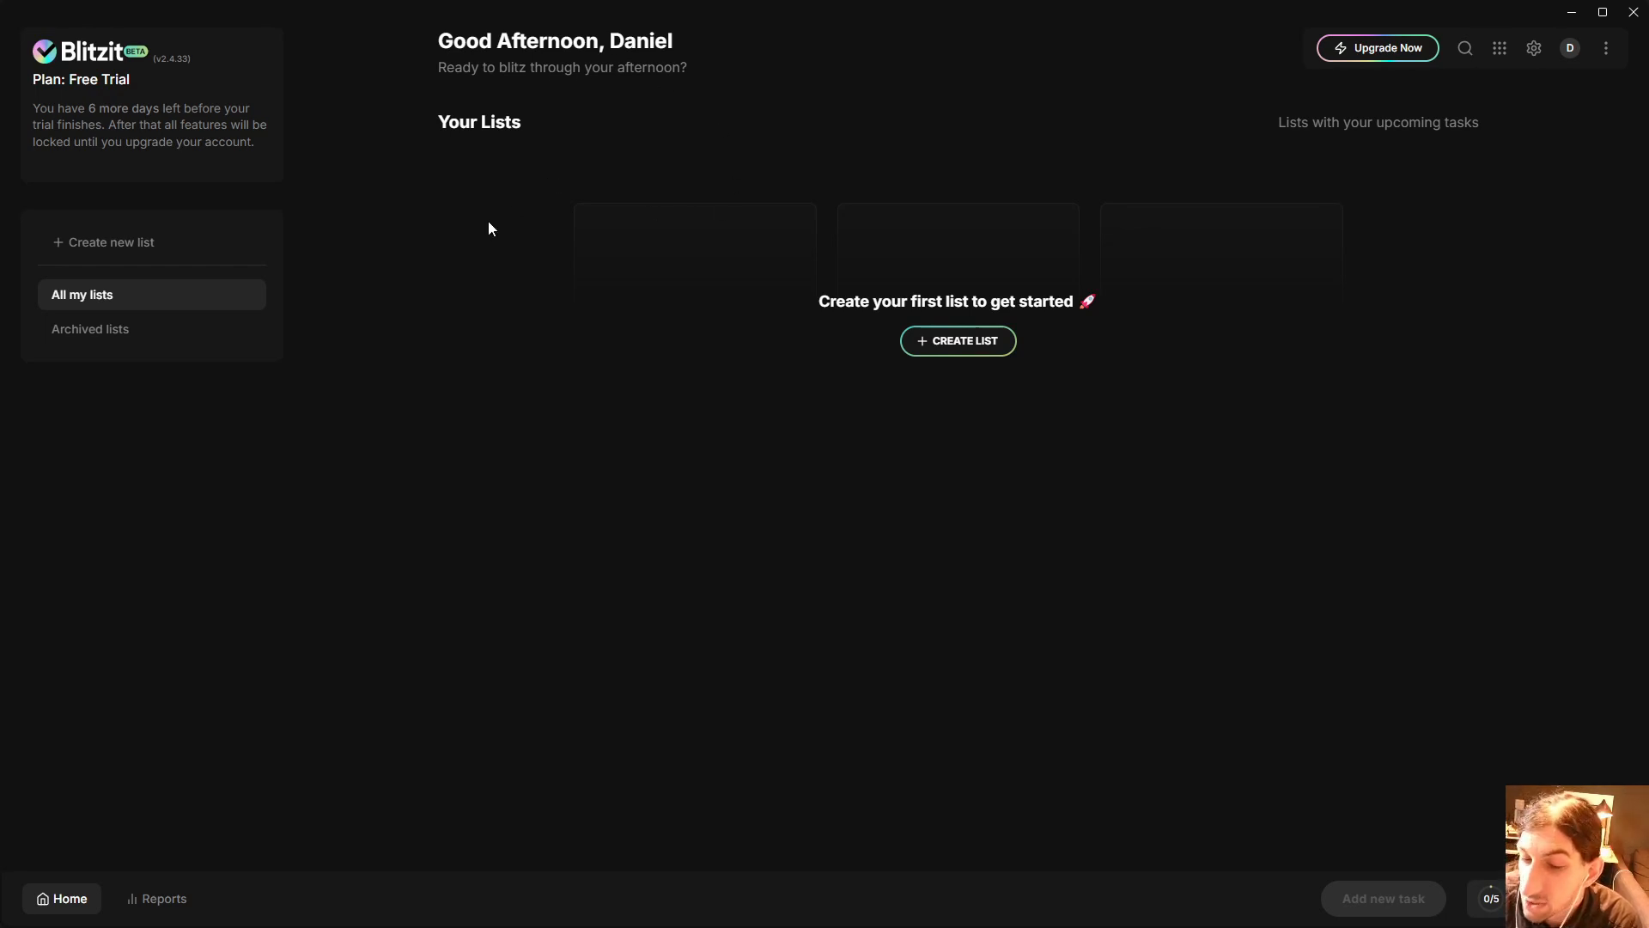
{"action": "mouse_move", "coordinate": [468, 236]}
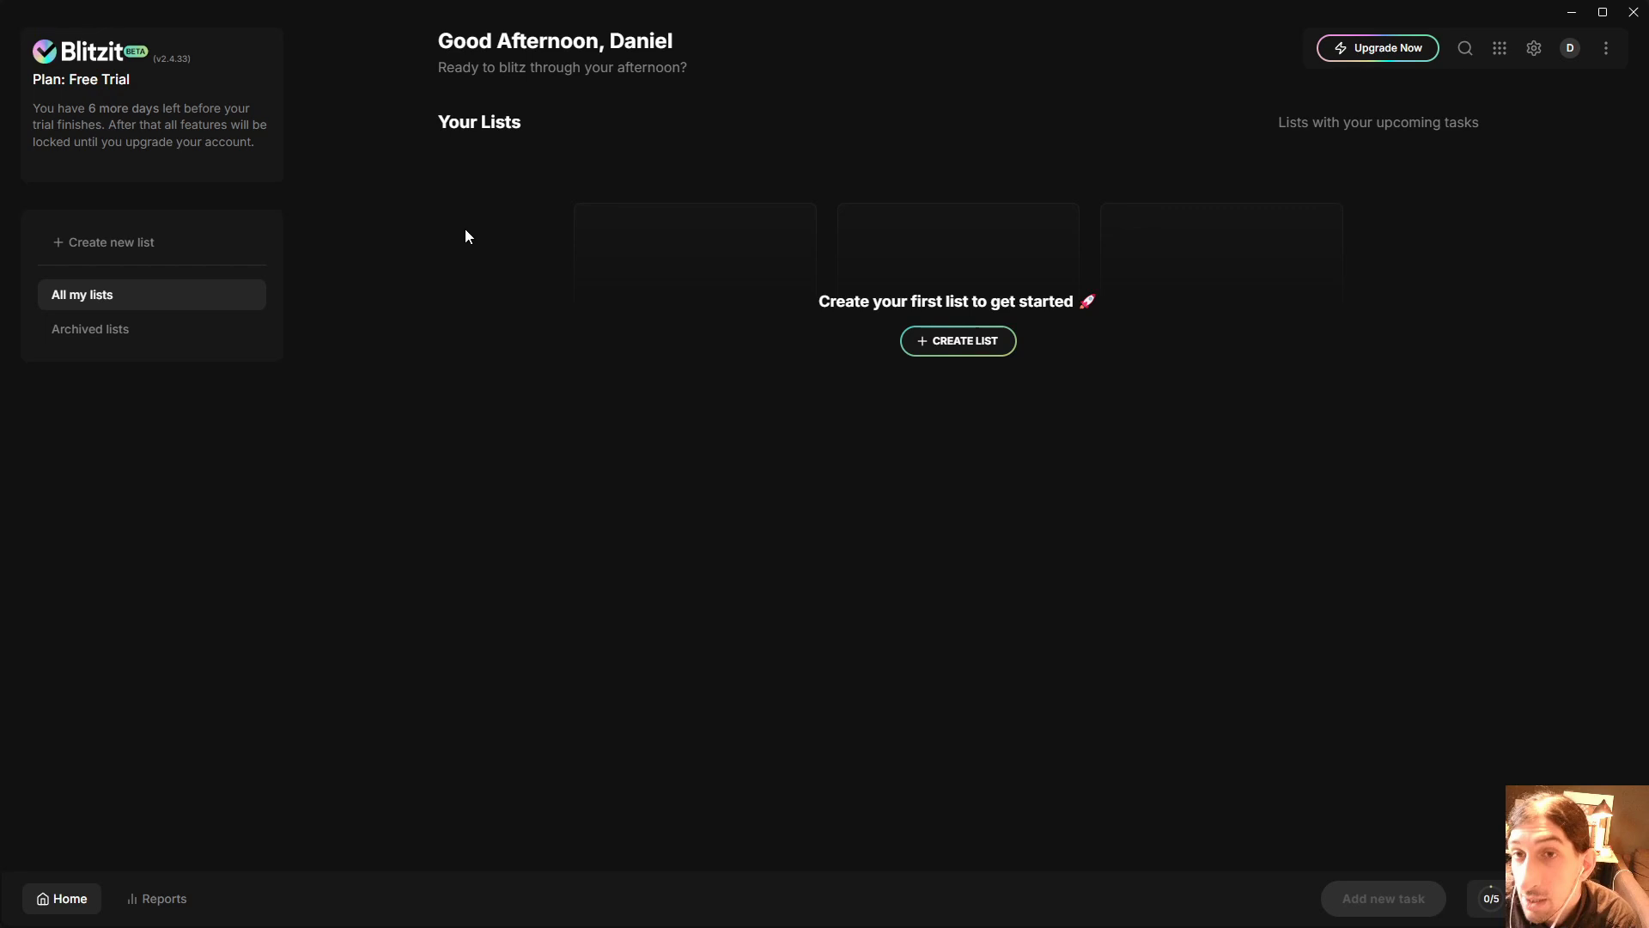
{"action": "mouse_move", "coordinate": [497, 207]}
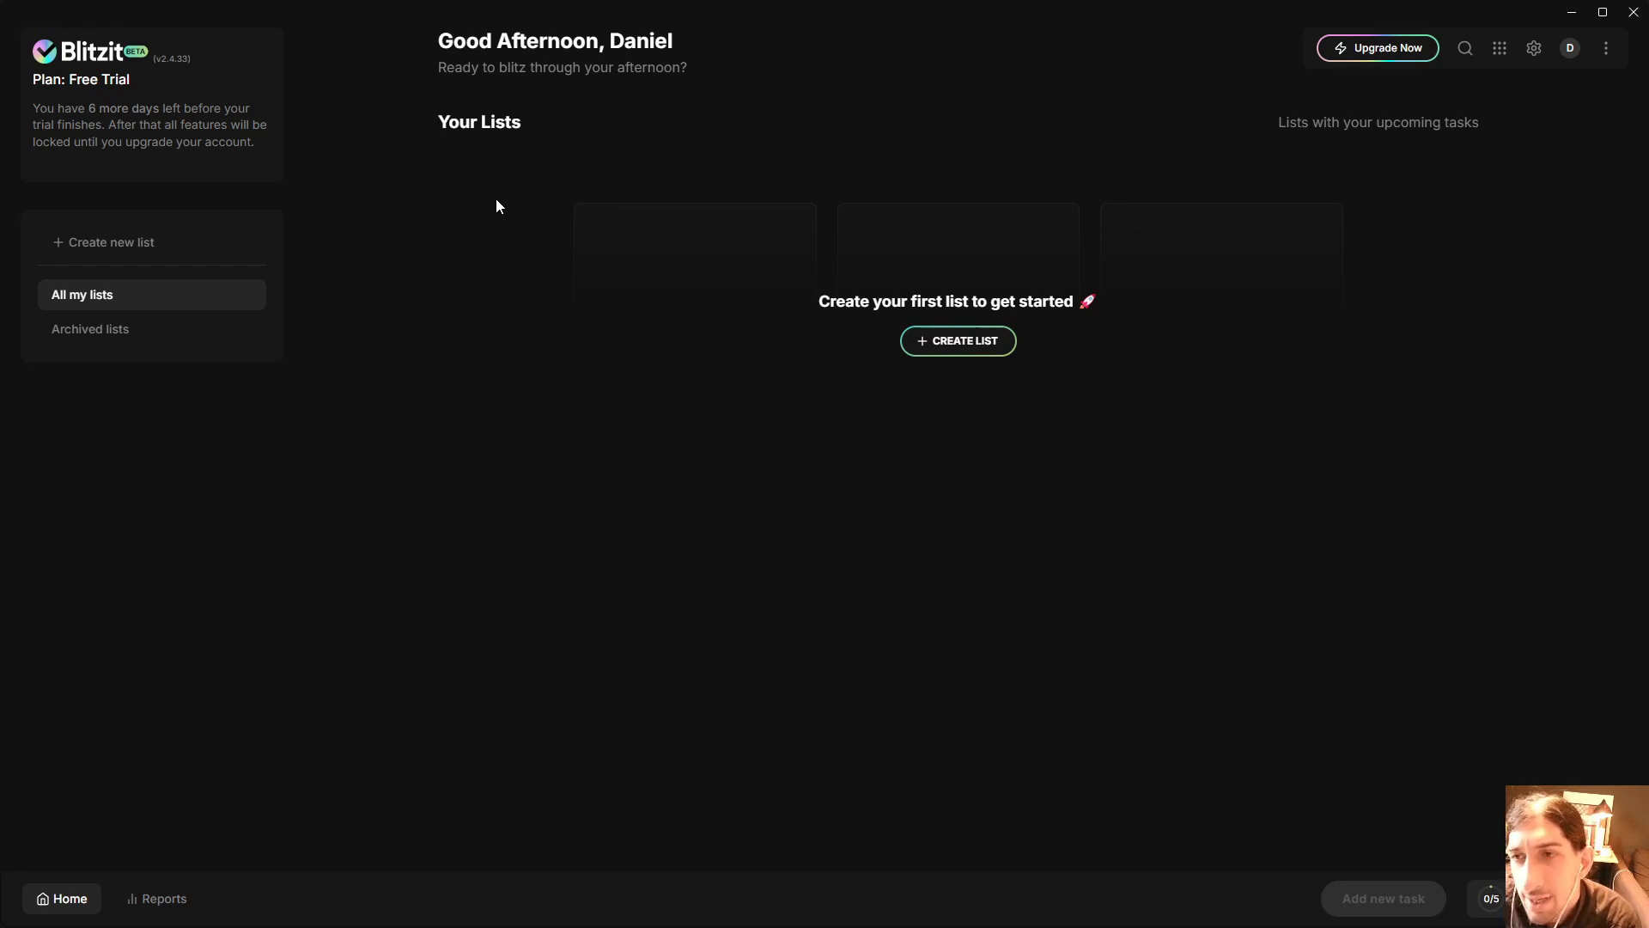
{"action": "mouse_move", "coordinate": [881, 97]}
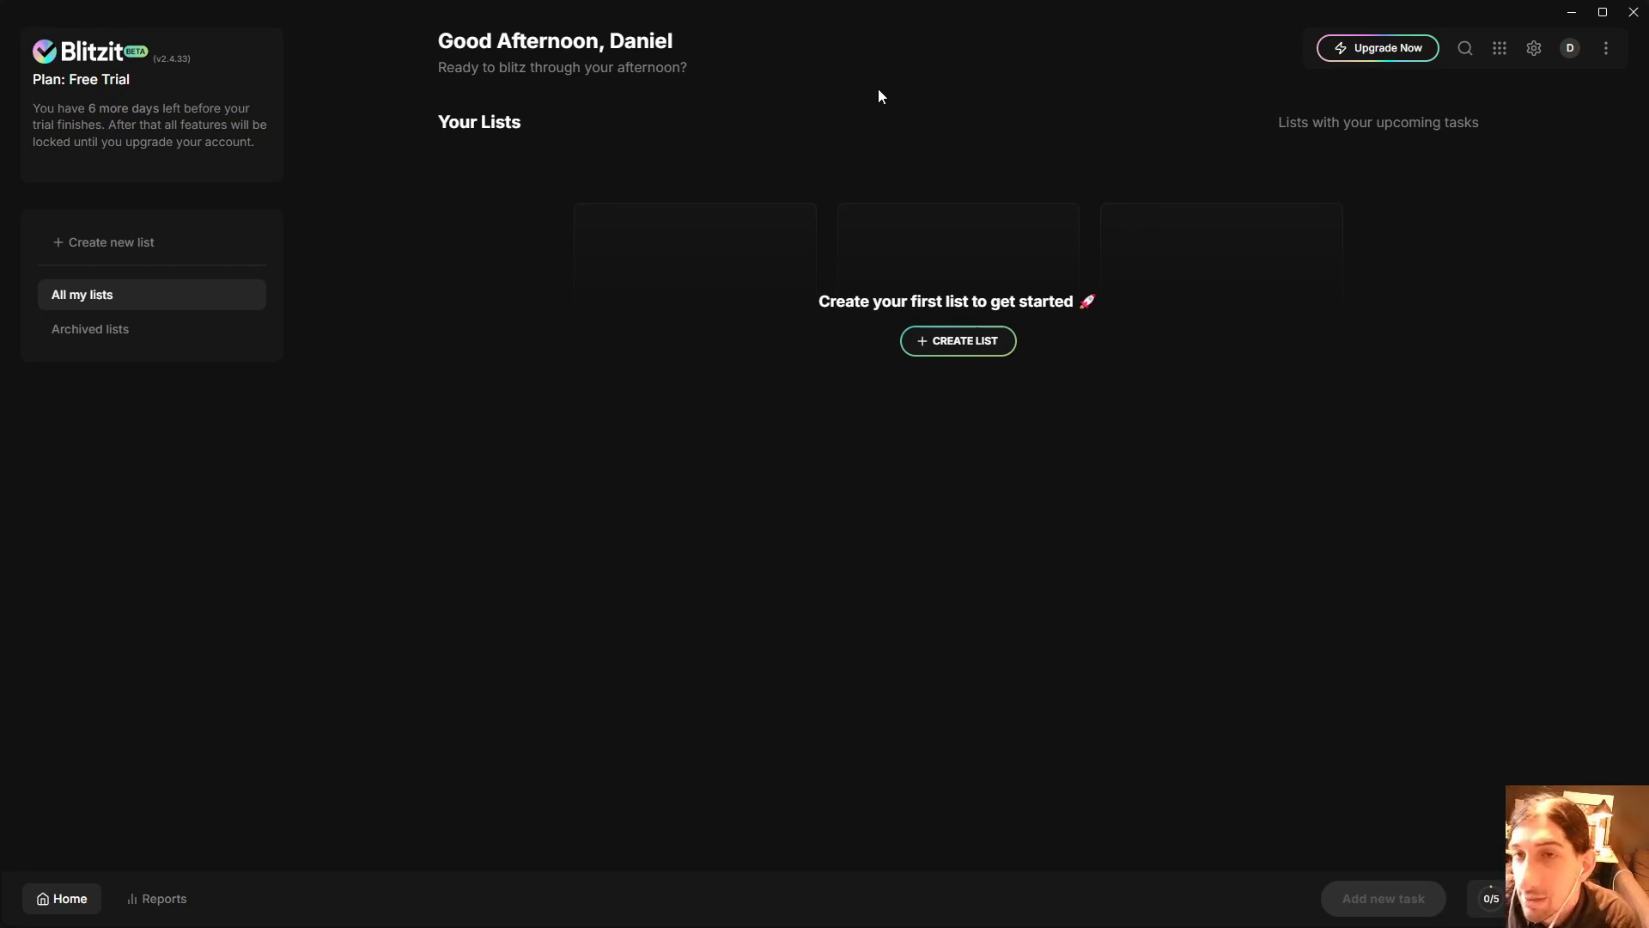
{"action": "mouse_move", "coordinate": [394, 132]}
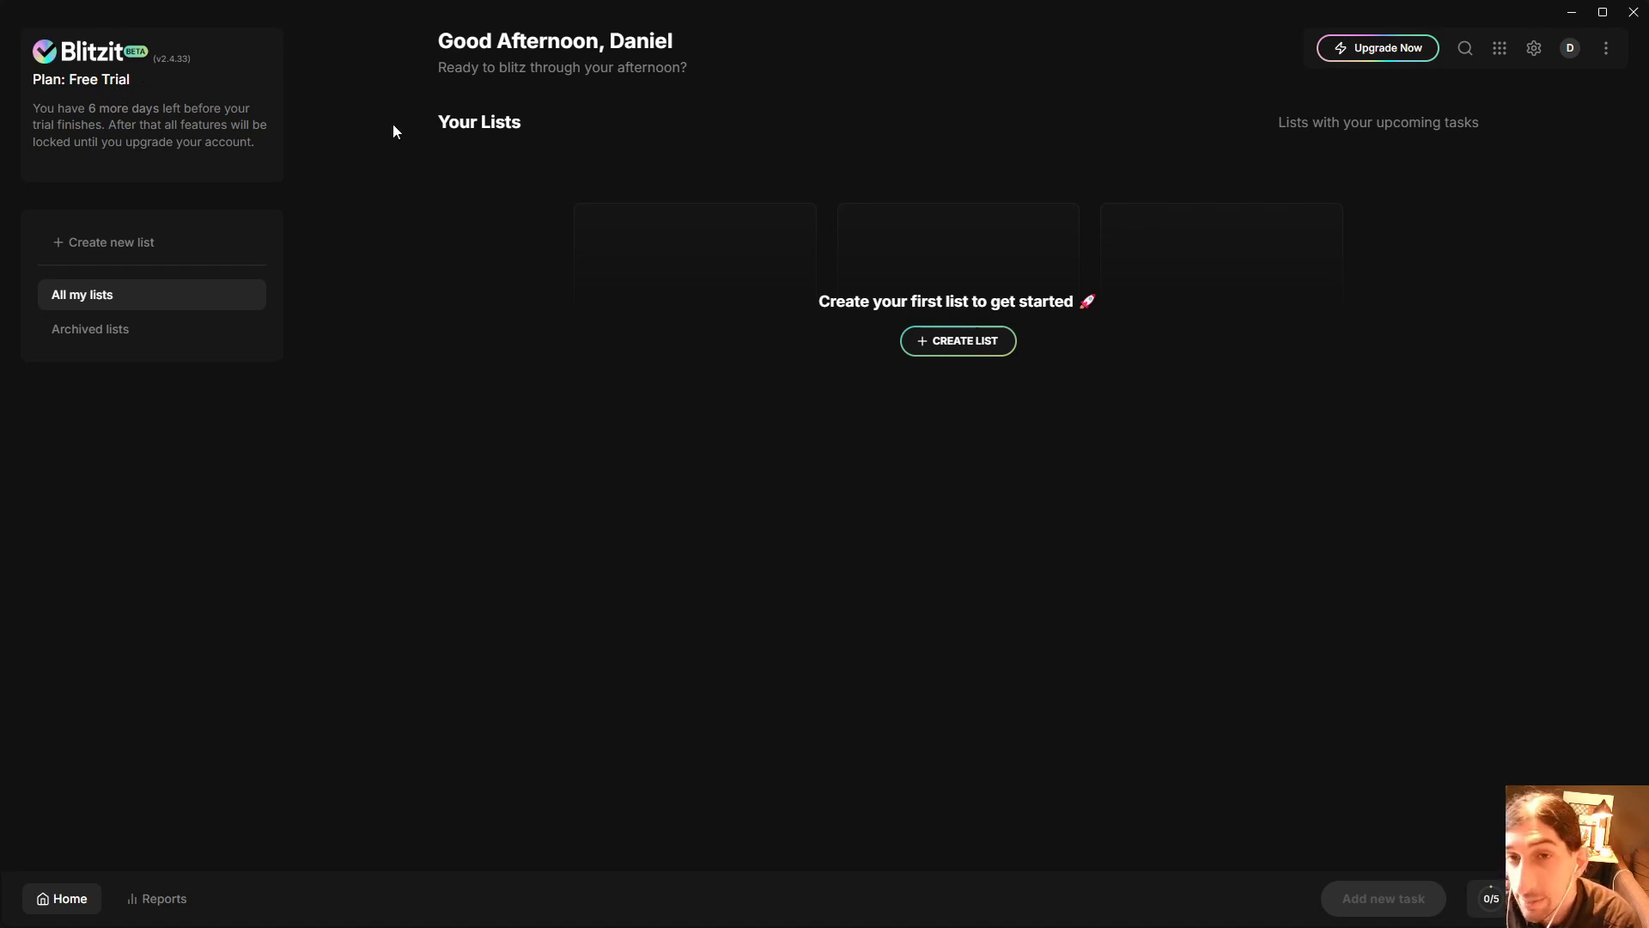
{"action": "mouse_move", "coordinate": [736, 185]}
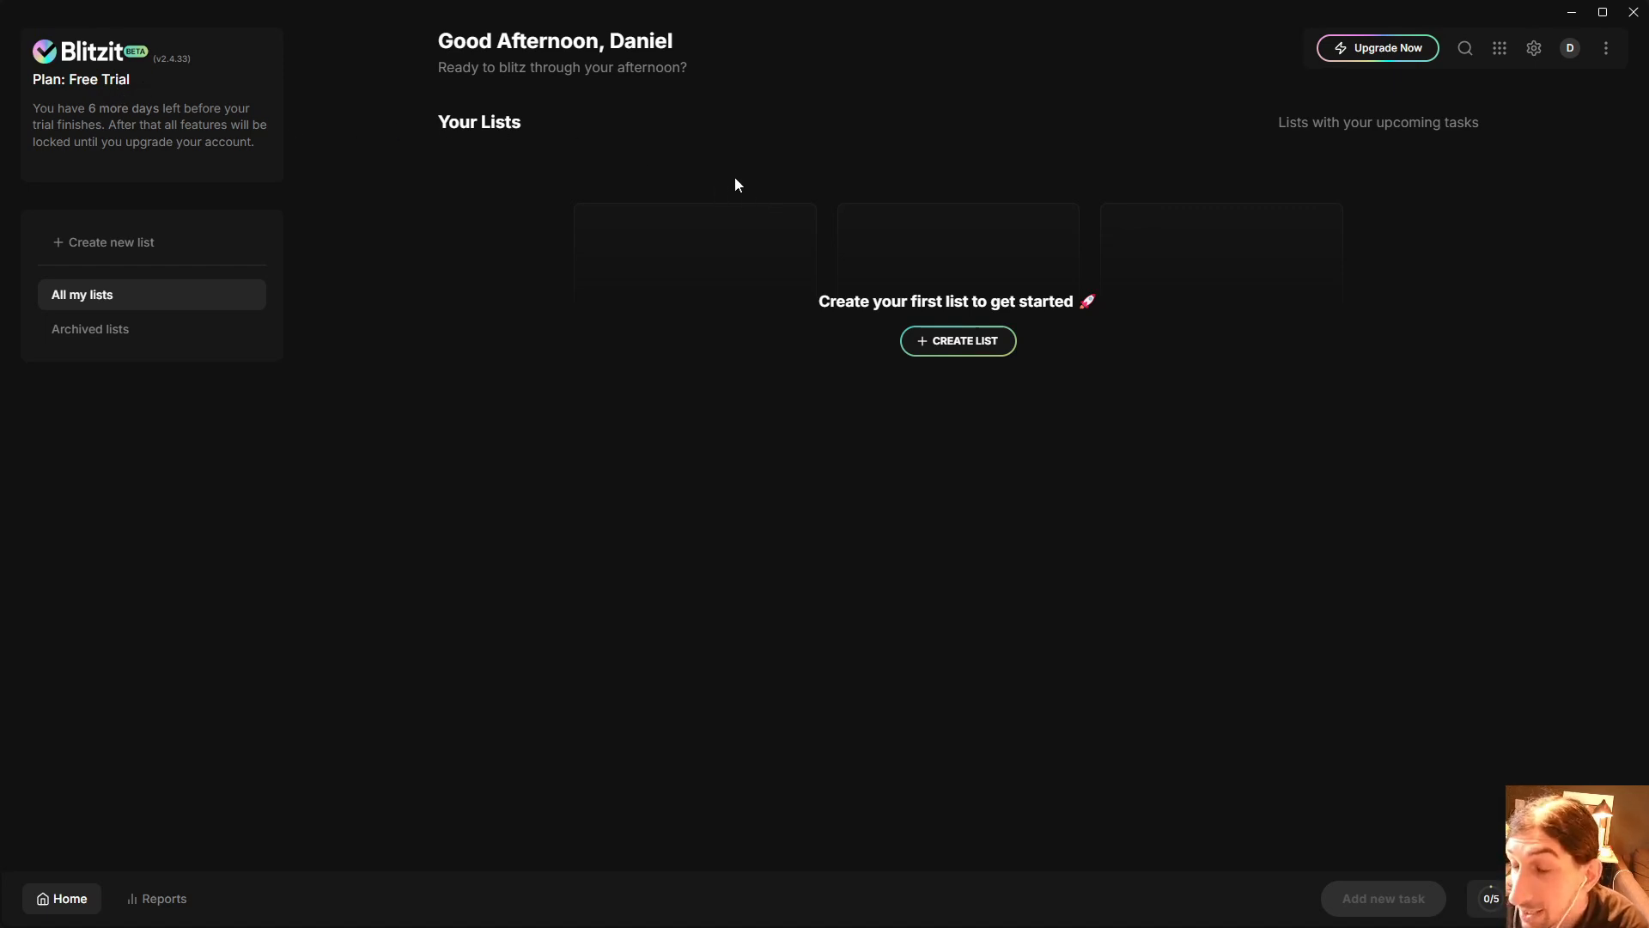
{"action": "mouse_move", "coordinate": [736, 221]}
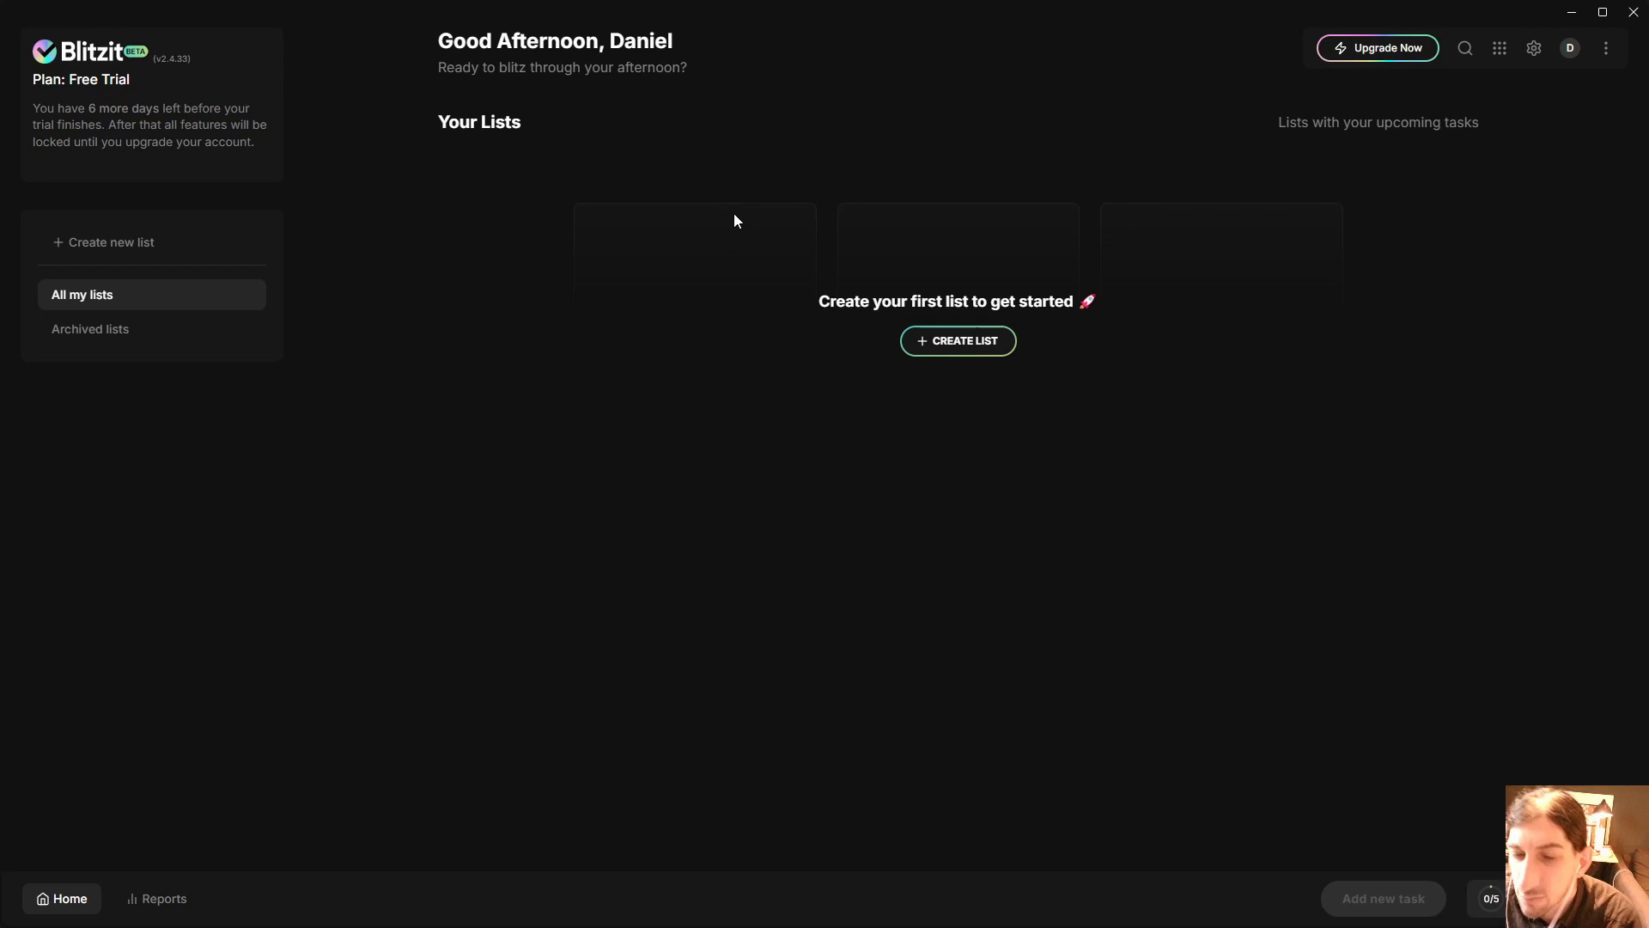
{"action": "mouse_move", "coordinate": [679, 305]}
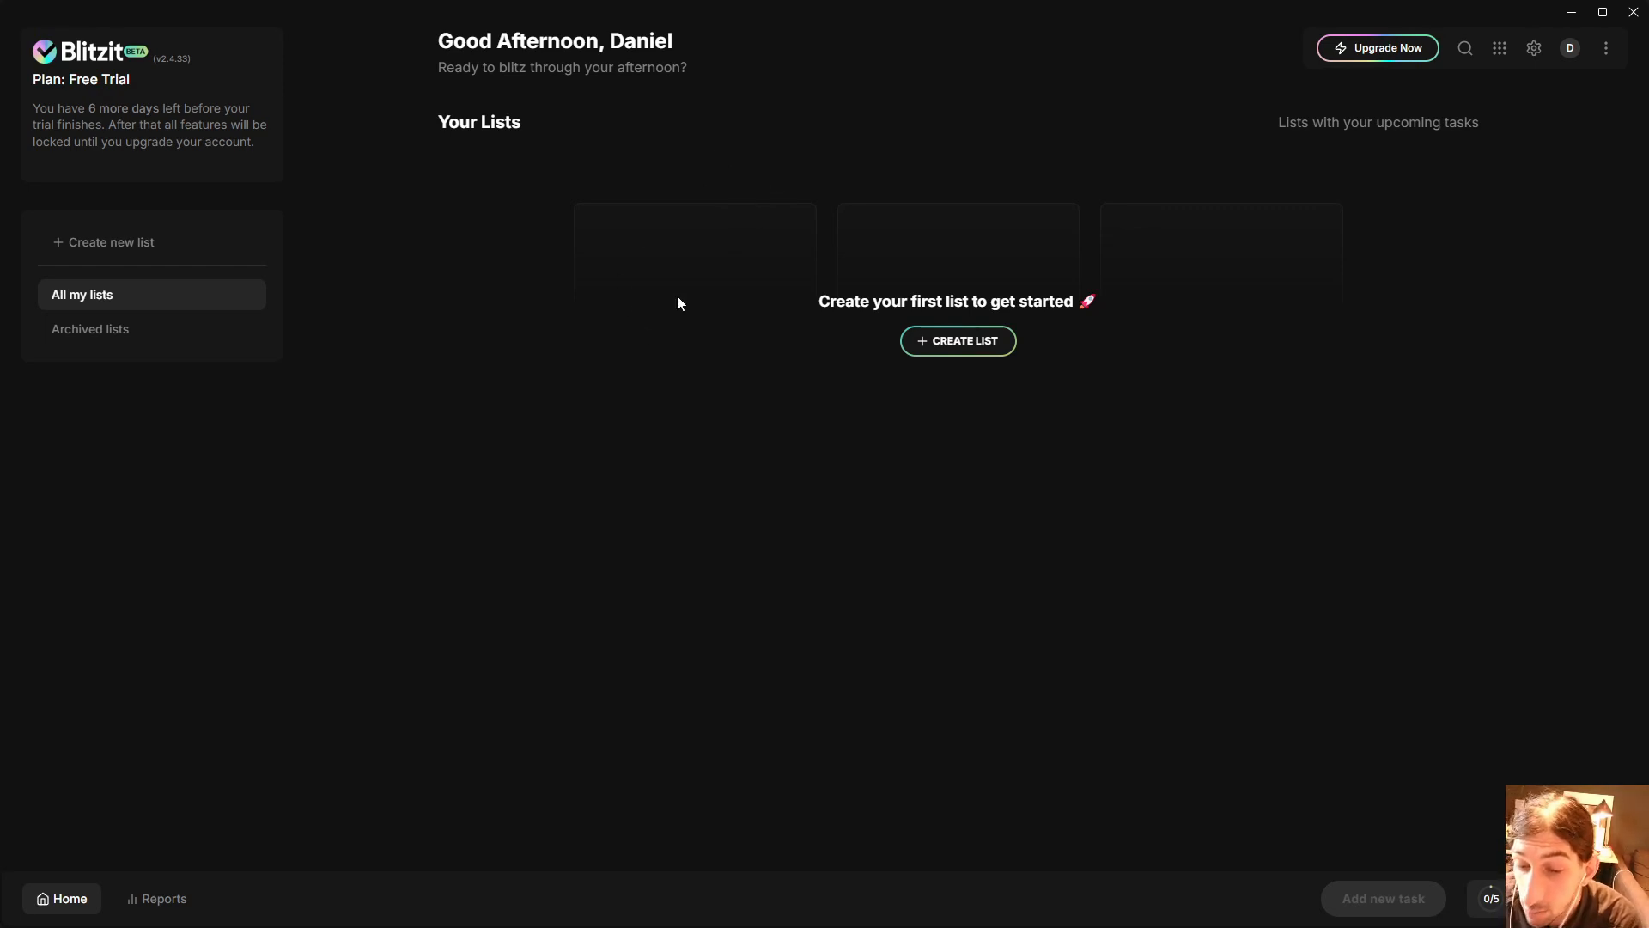
{"action": "mouse_move", "coordinate": [683, 289]}
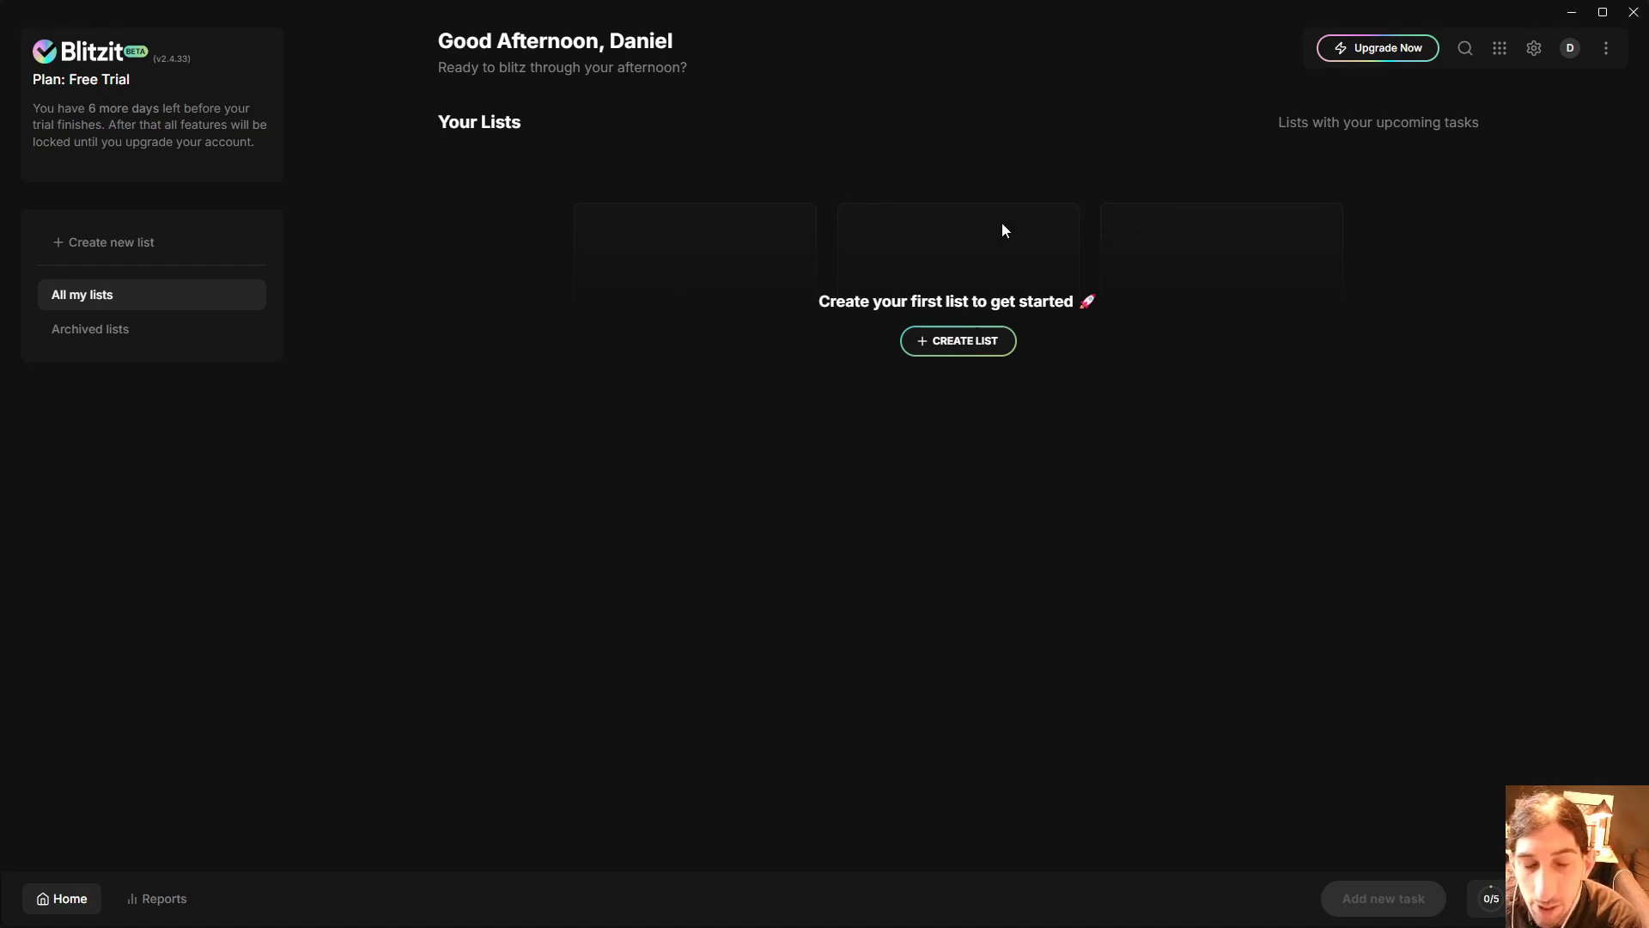
{"action": "mouse_move", "coordinate": [1329, 147]}
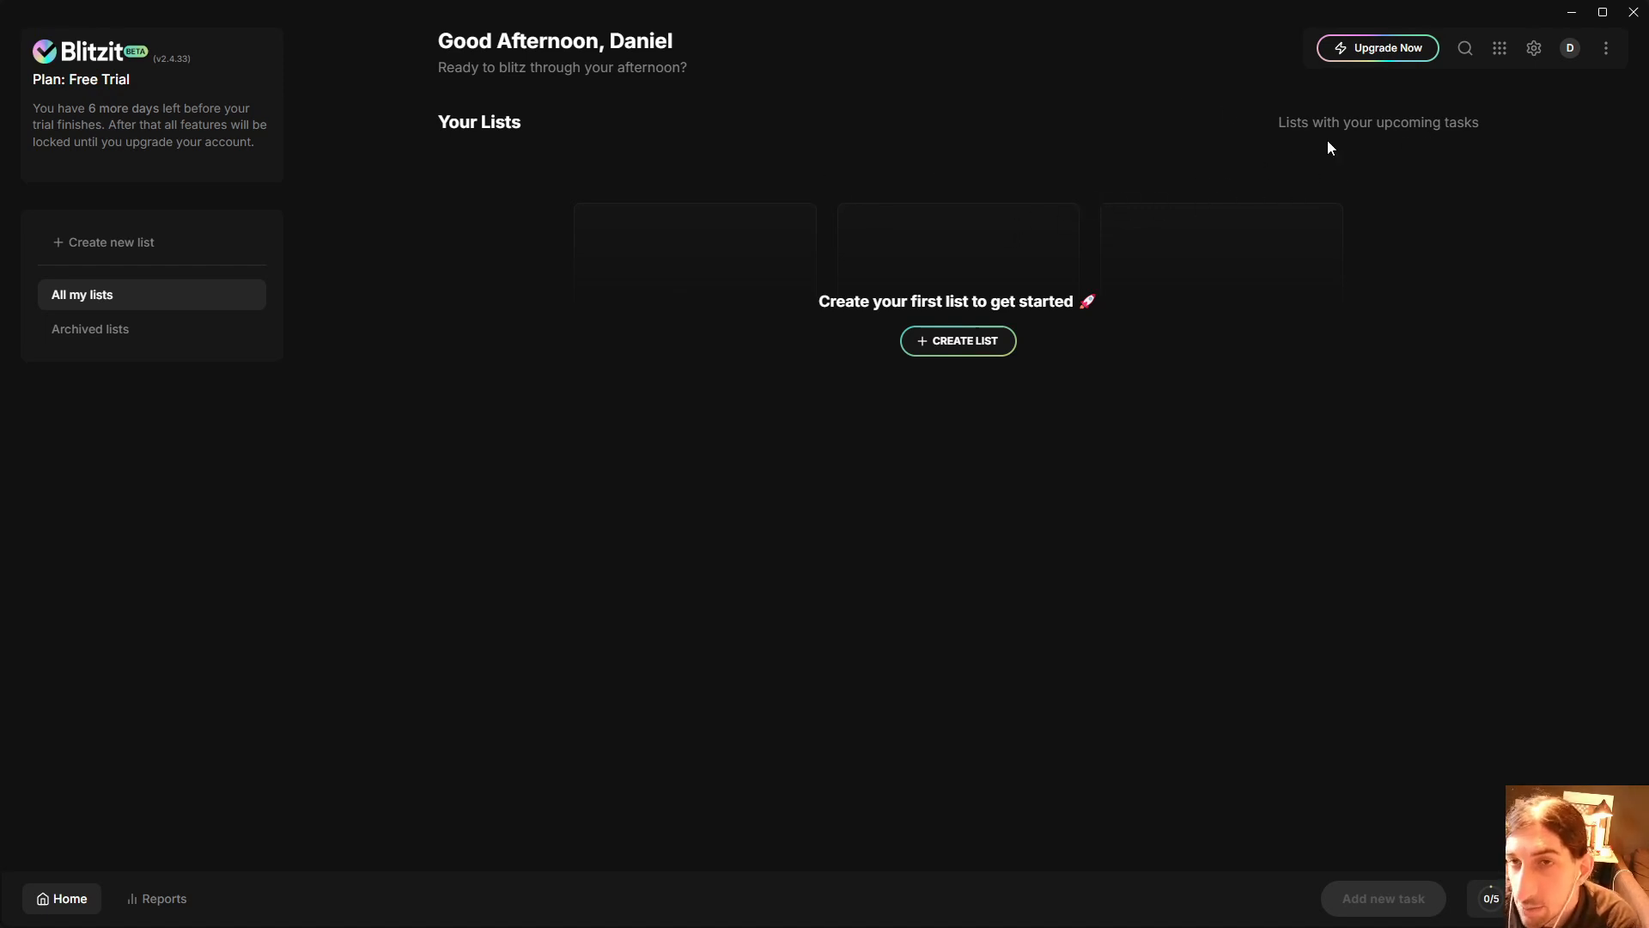
{"action": "mouse_move", "coordinate": [928, 187]}
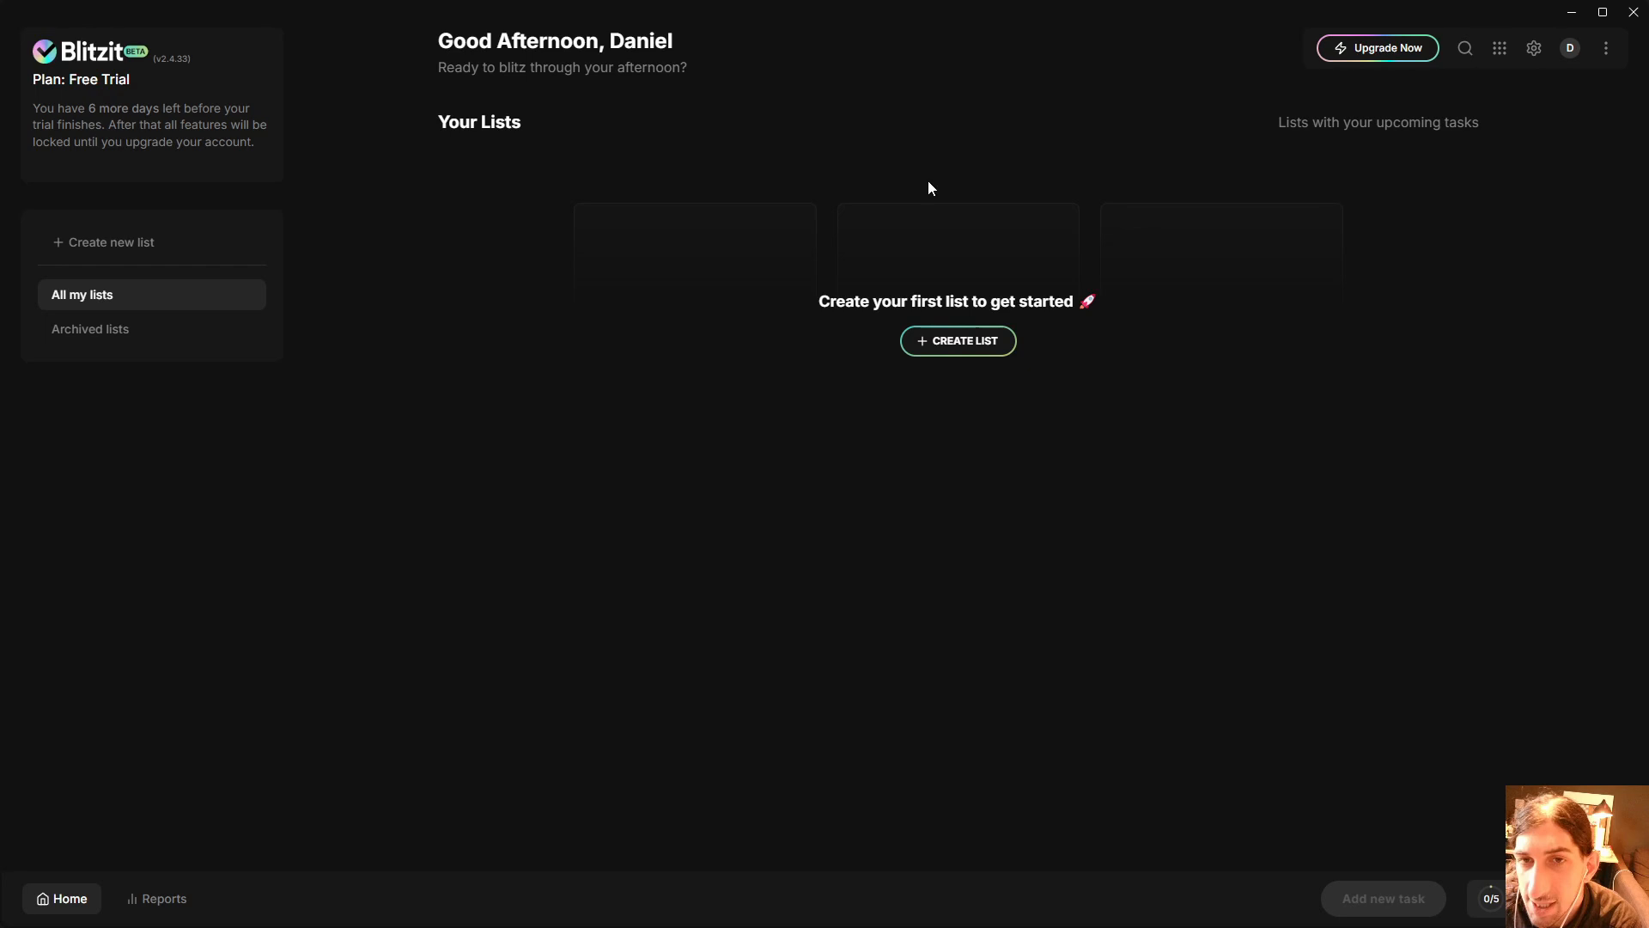
{"action": "mouse_move", "coordinate": [823, 175]}
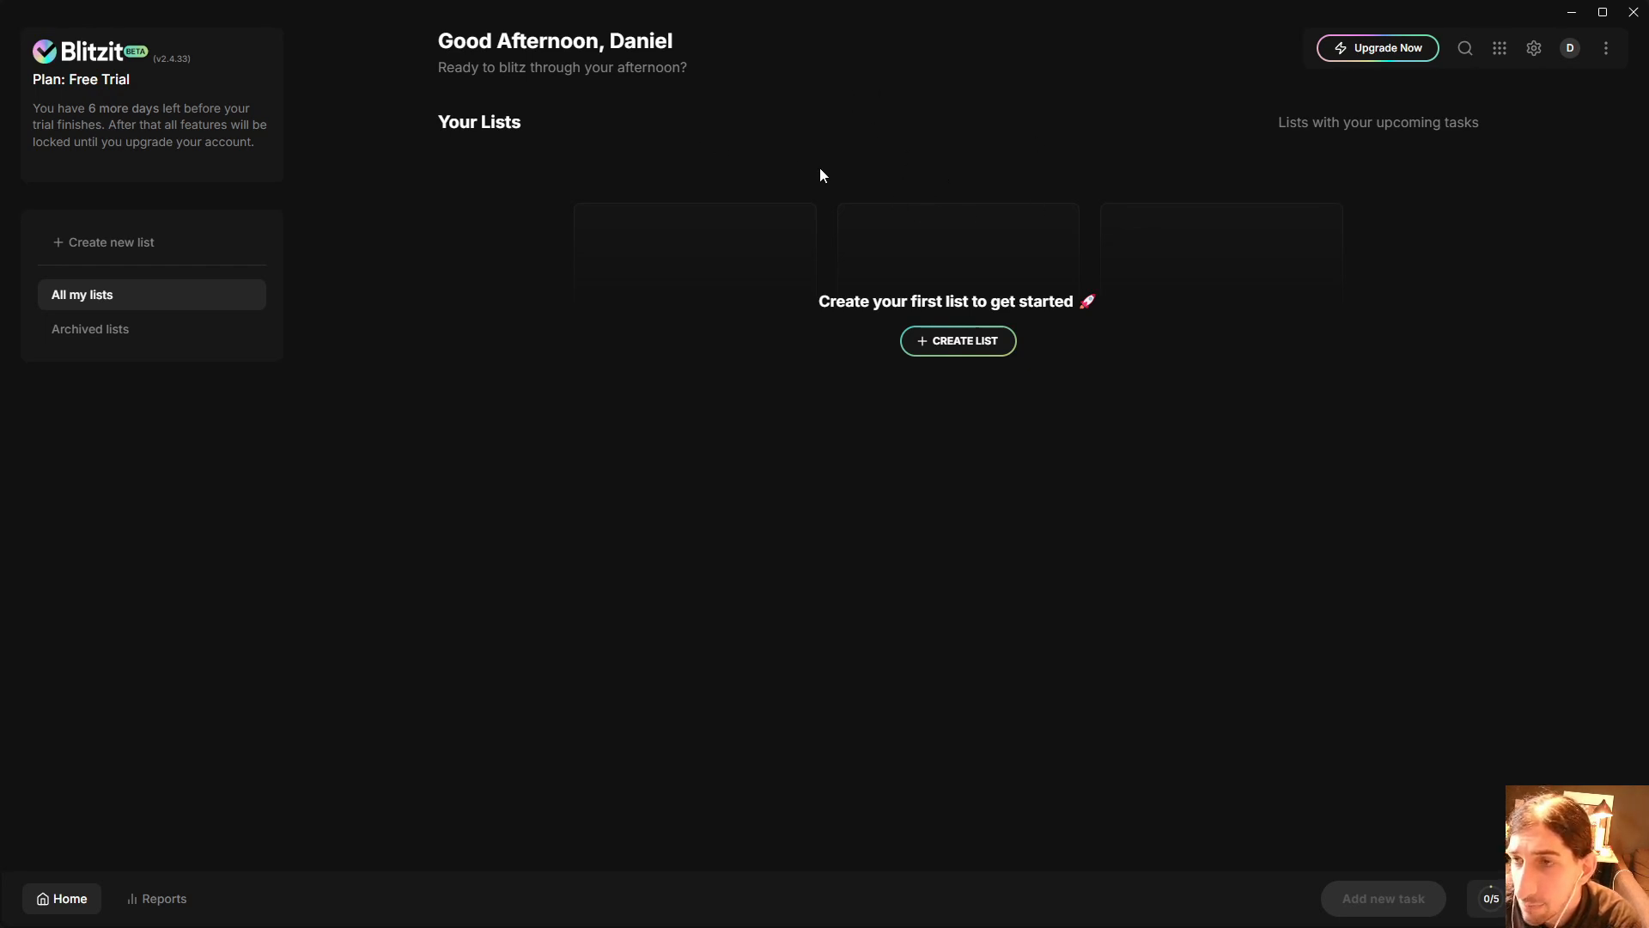
{"action": "mouse_move", "coordinate": [810, 147]}
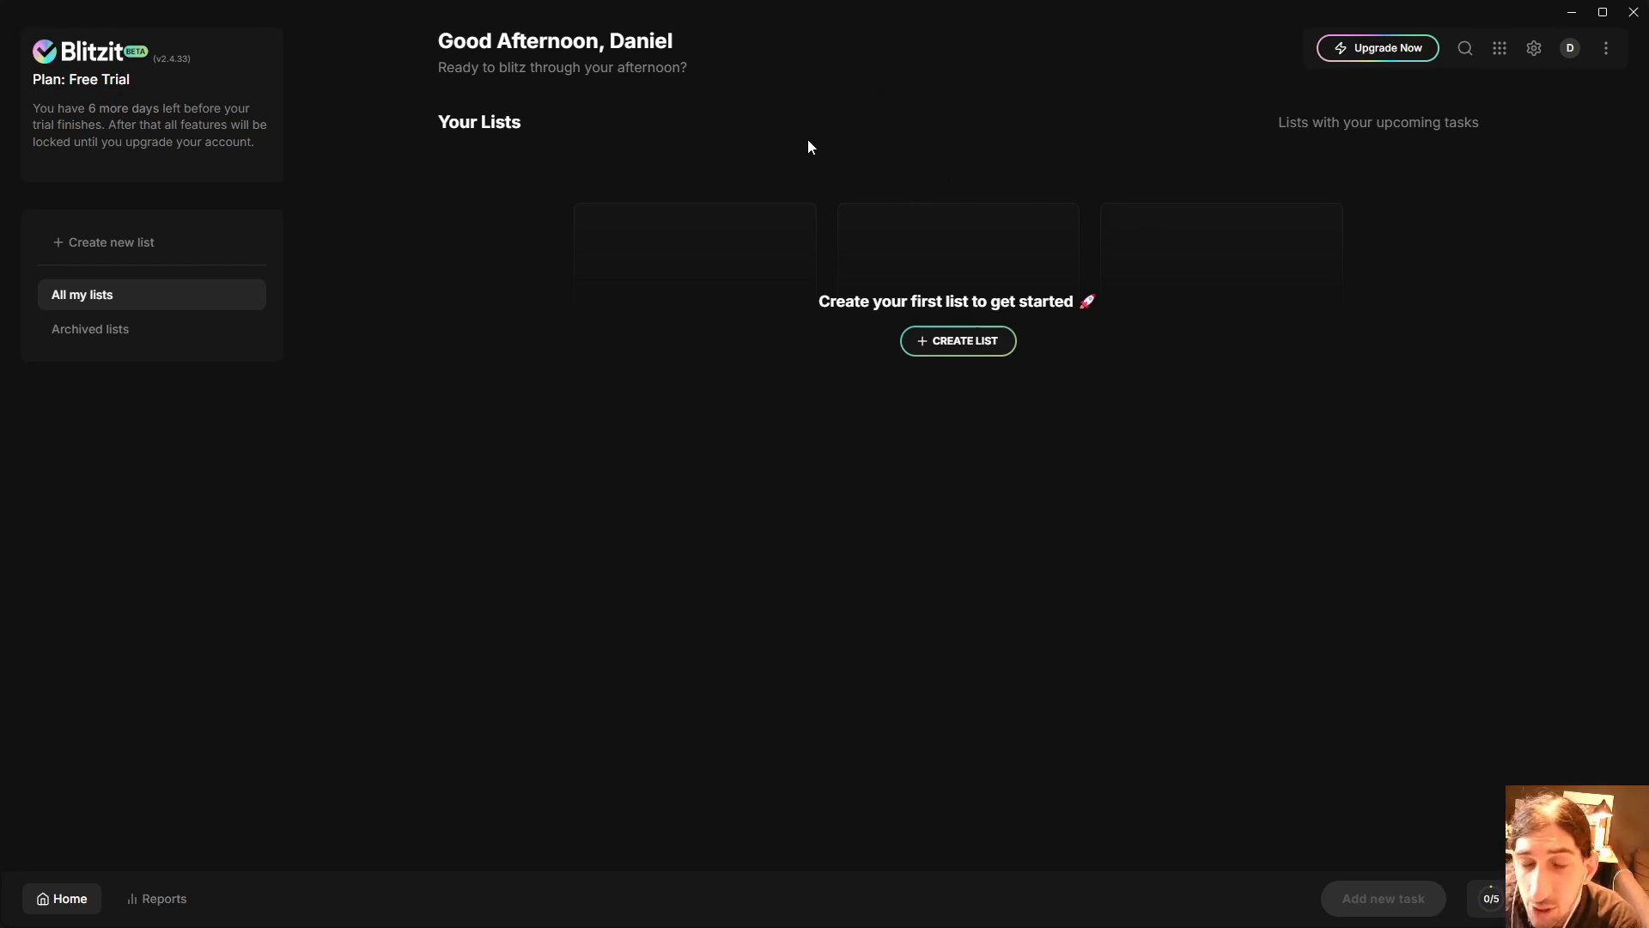
{"action": "mouse_move", "coordinate": [460, 179]}
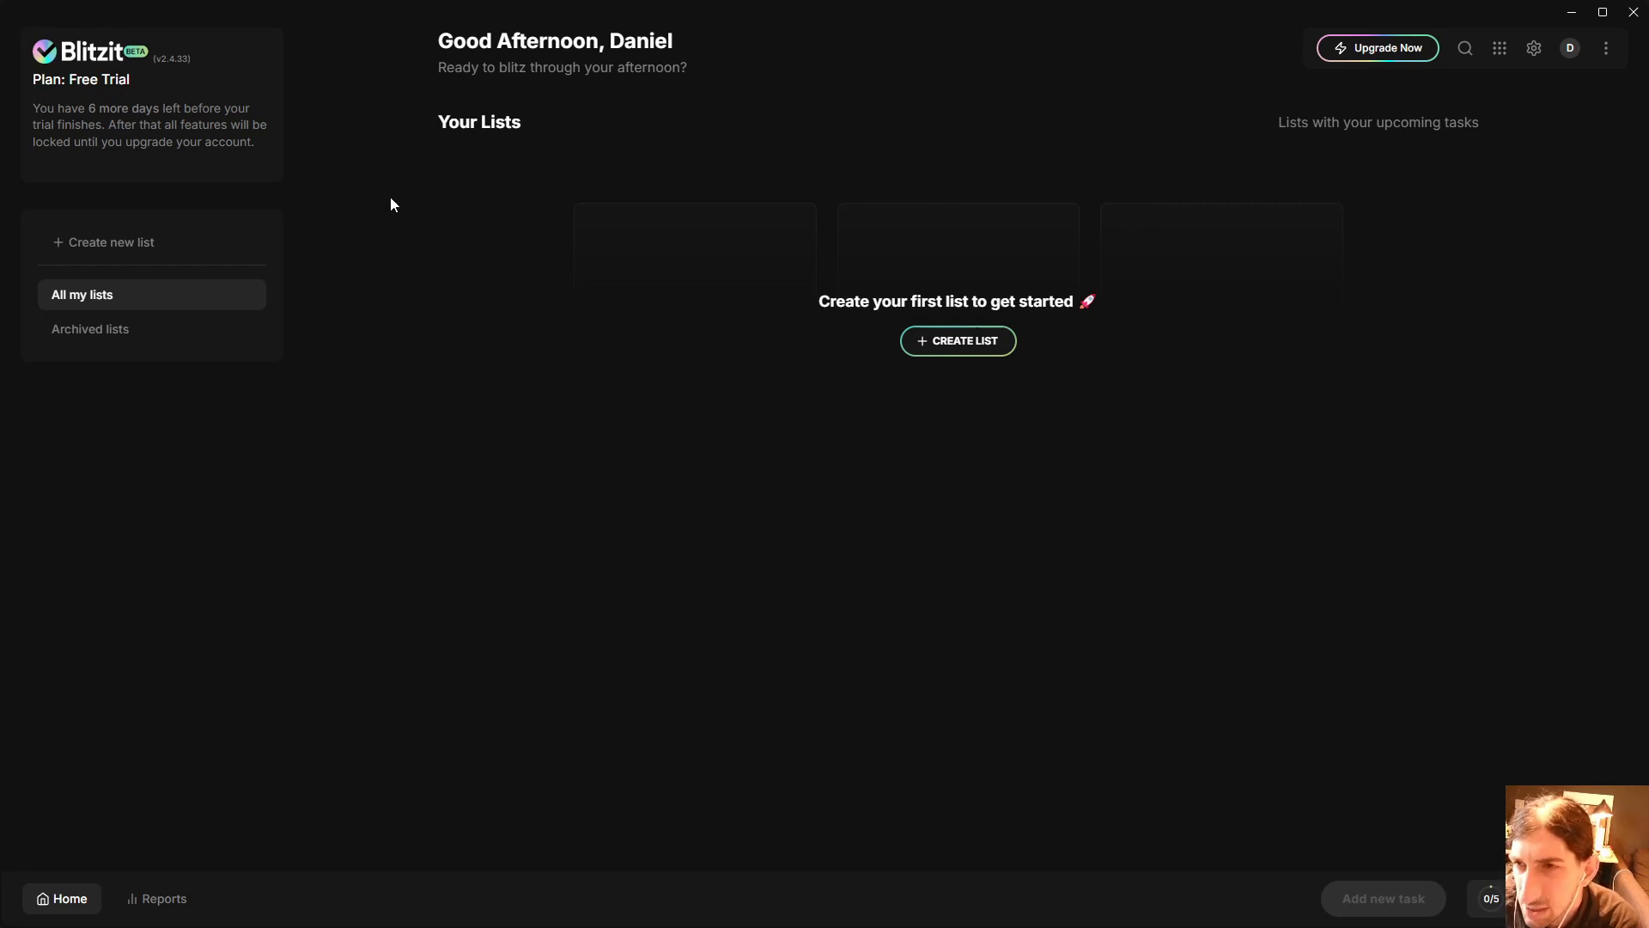
{"action": "mouse_move", "coordinate": [526, 147]}
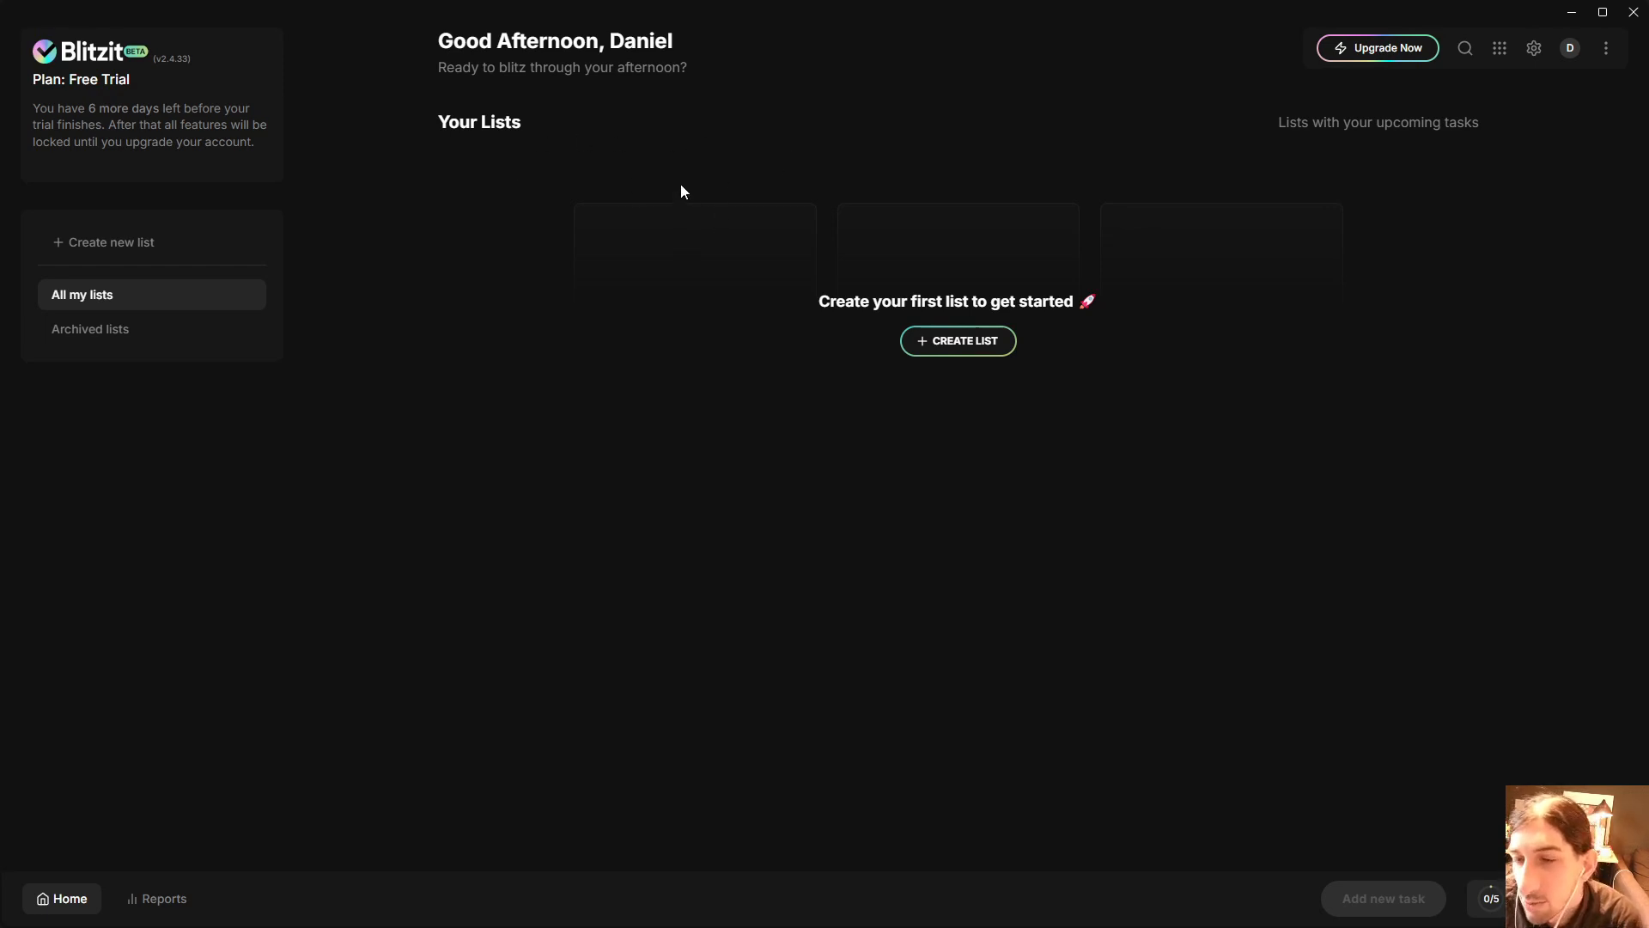
{"action": "mouse_move", "coordinate": [605, 179]}
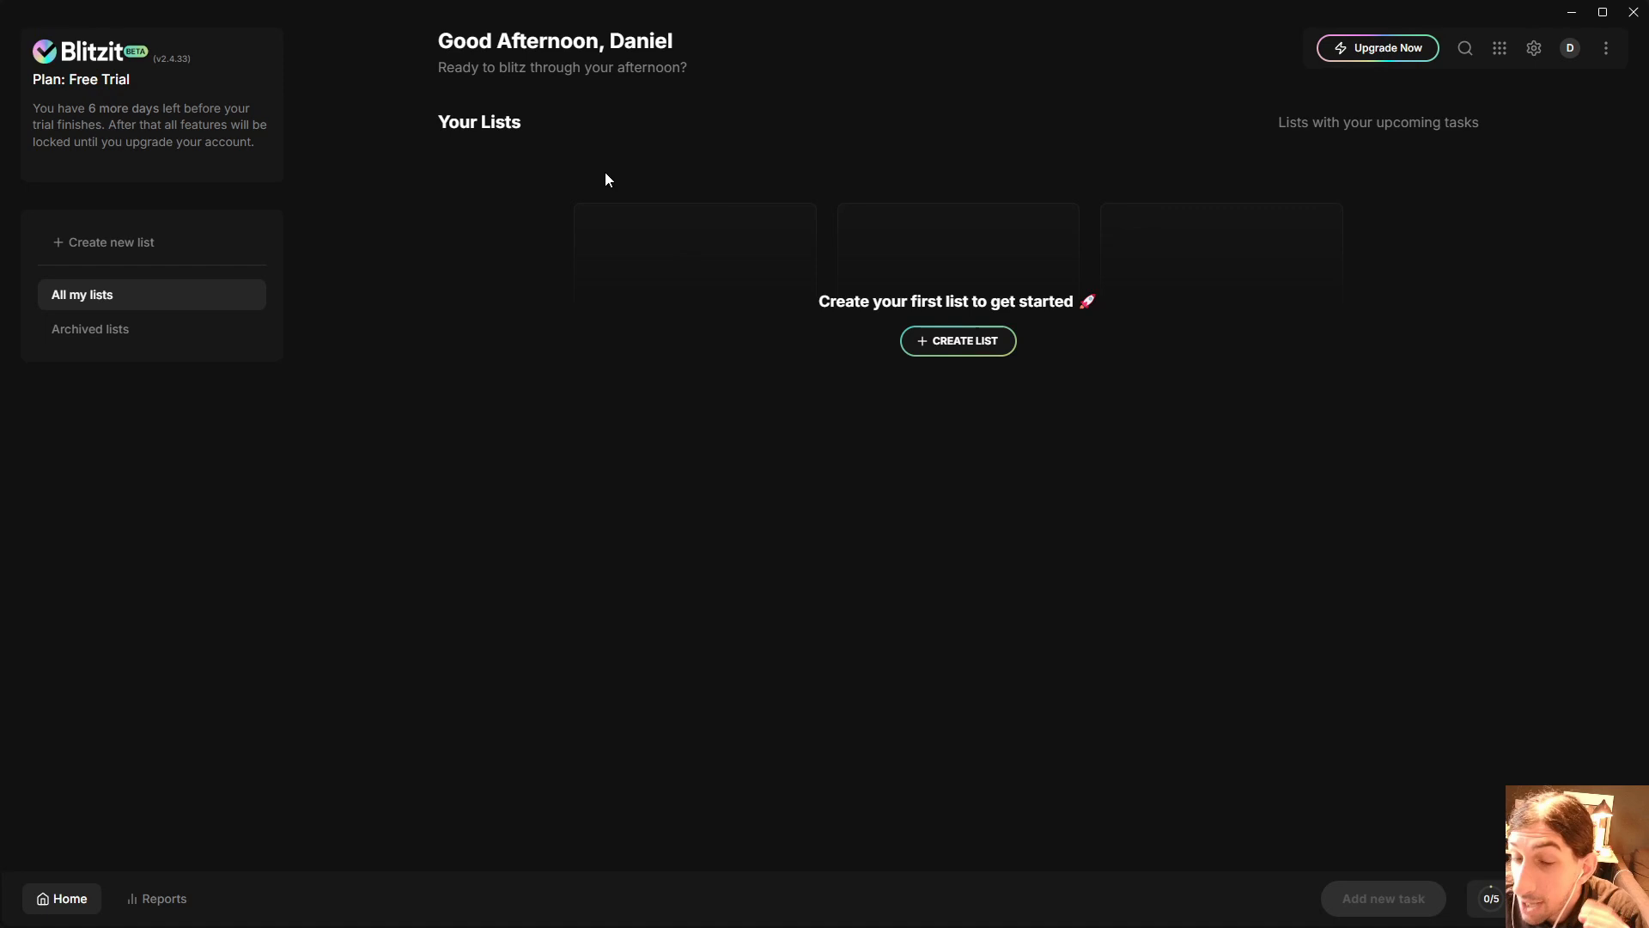
{"action": "mouse_move", "coordinate": [608, 179]}
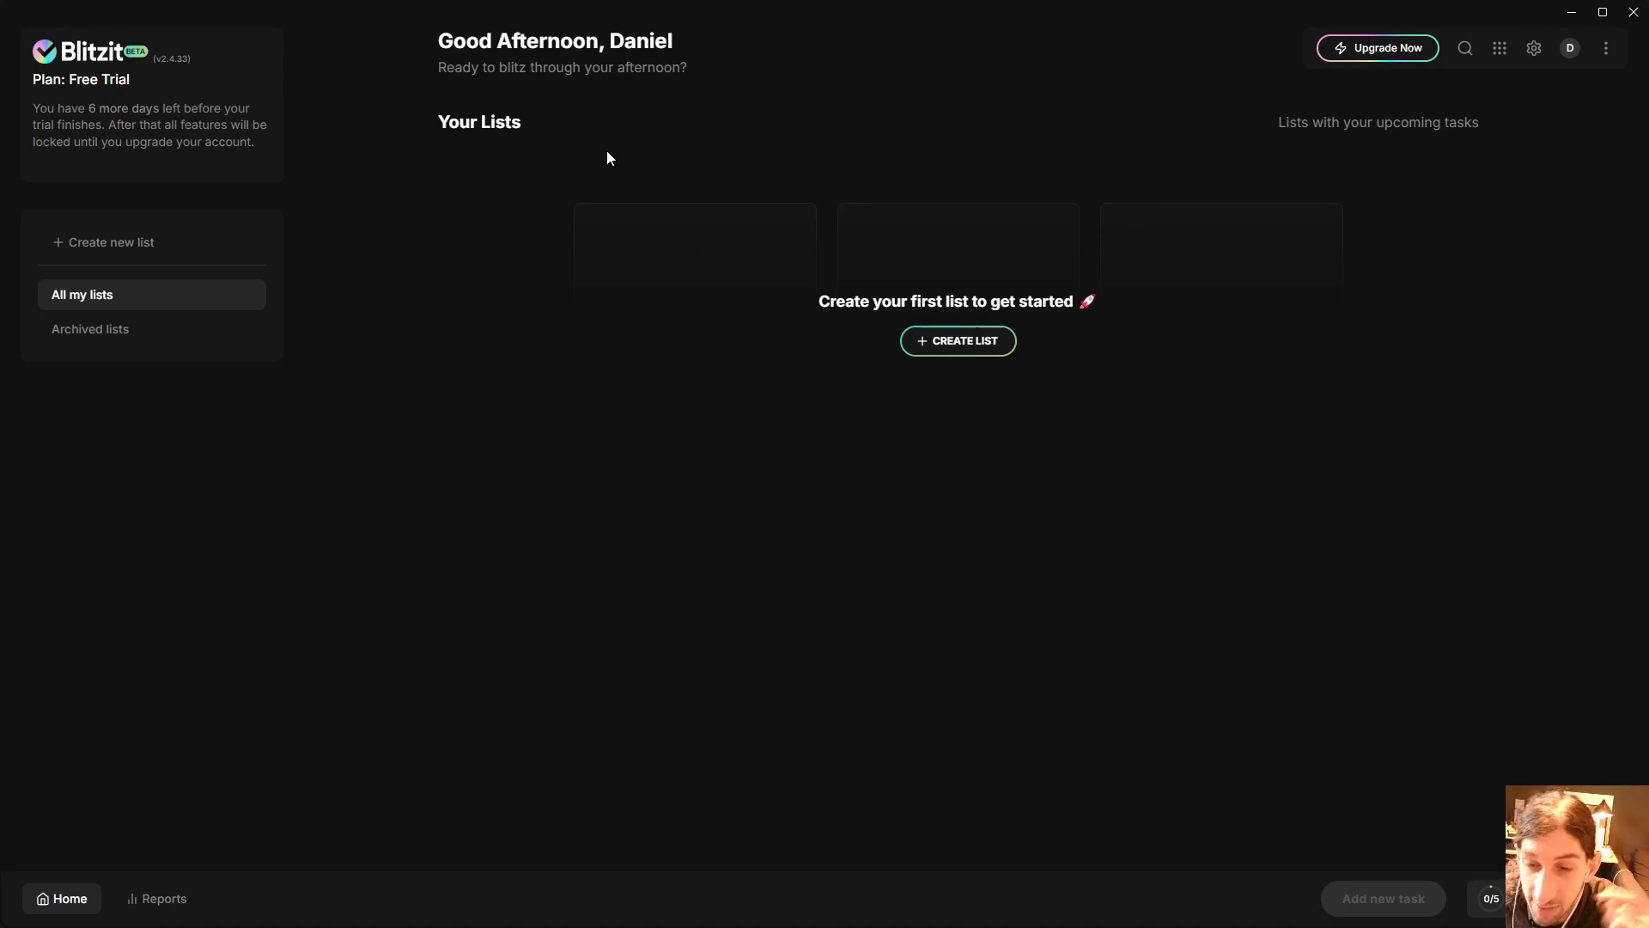
{"action": "mouse_move", "coordinate": [600, 156]}
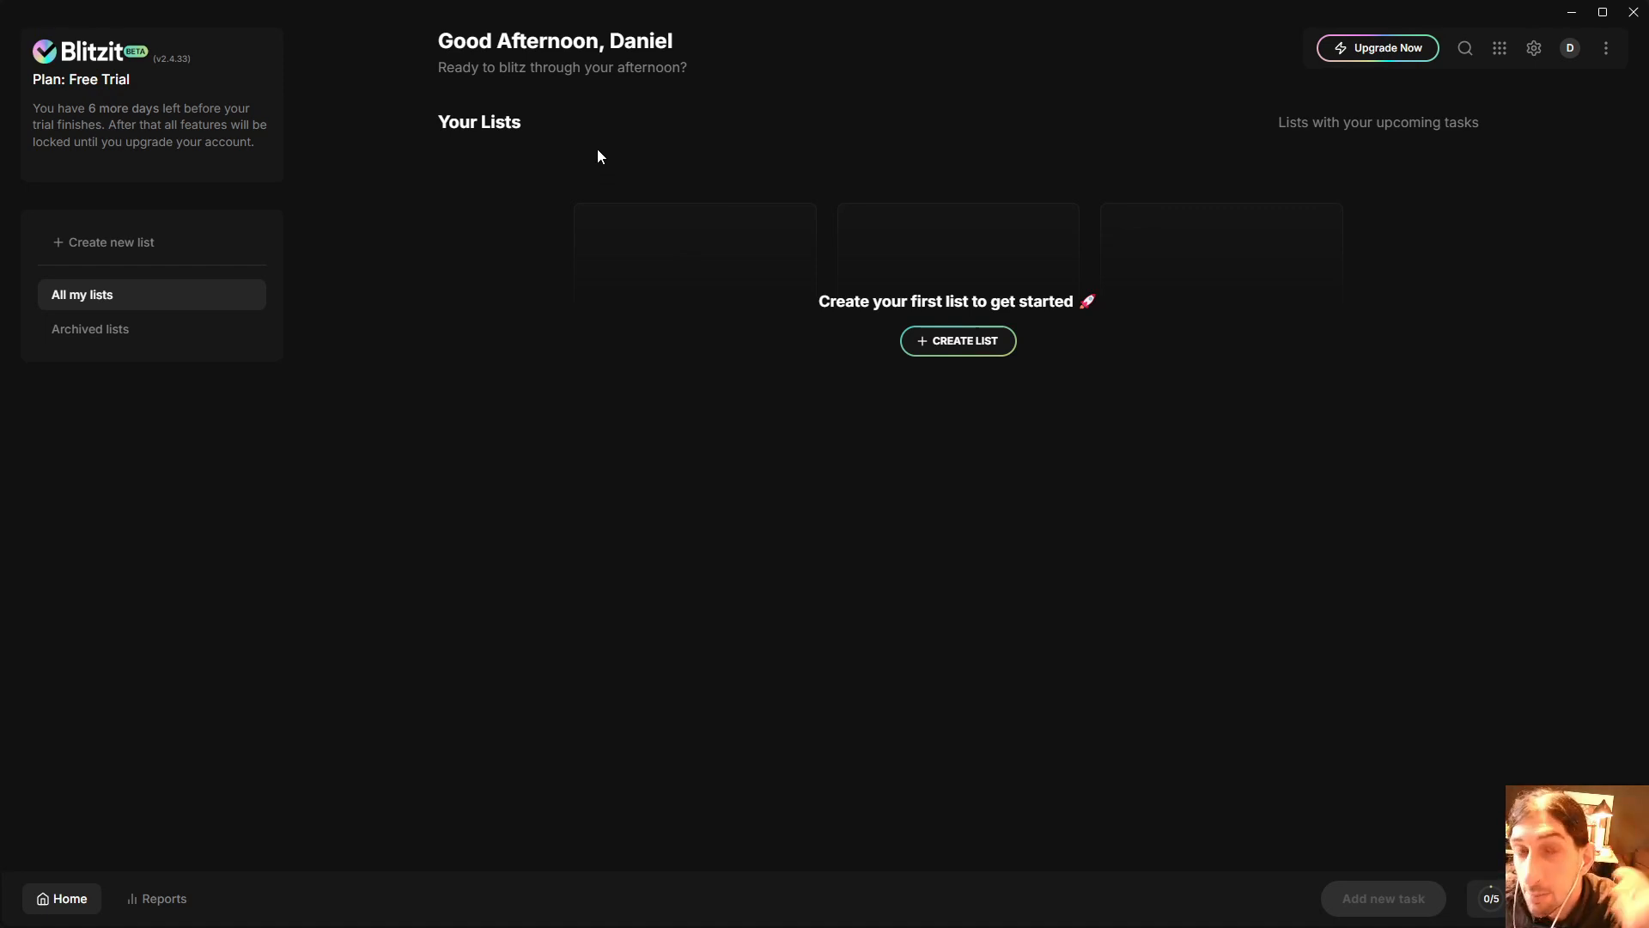
{"action": "mouse_move", "coordinate": [562, 153]}
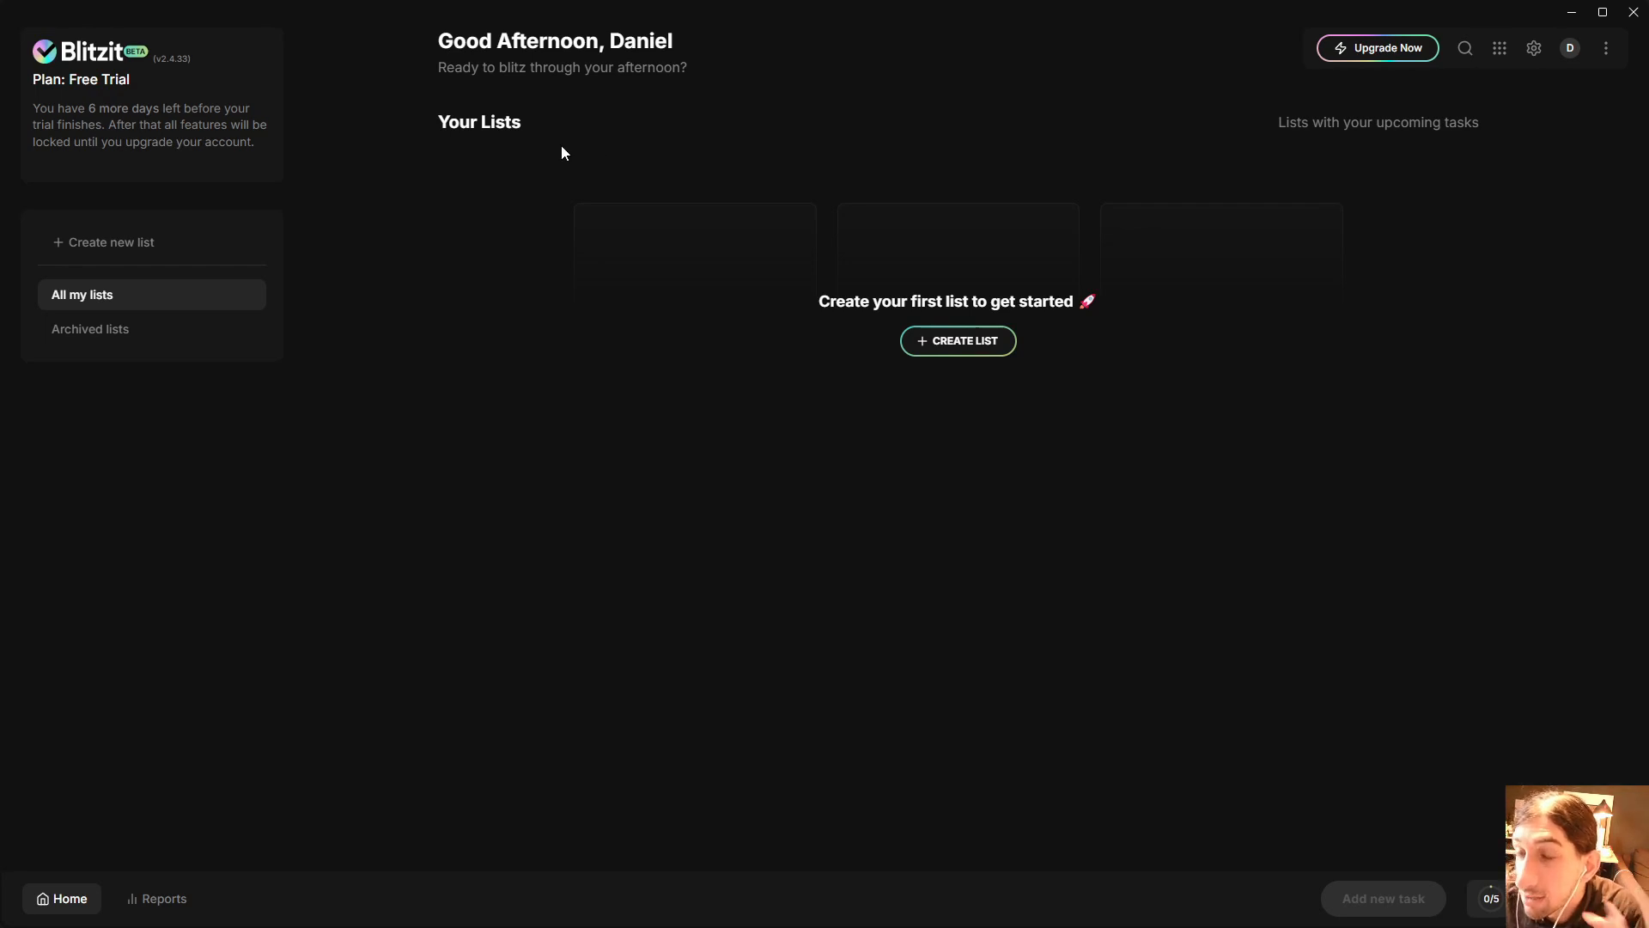
{"action": "mouse_move", "coordinate": [599, 118]}
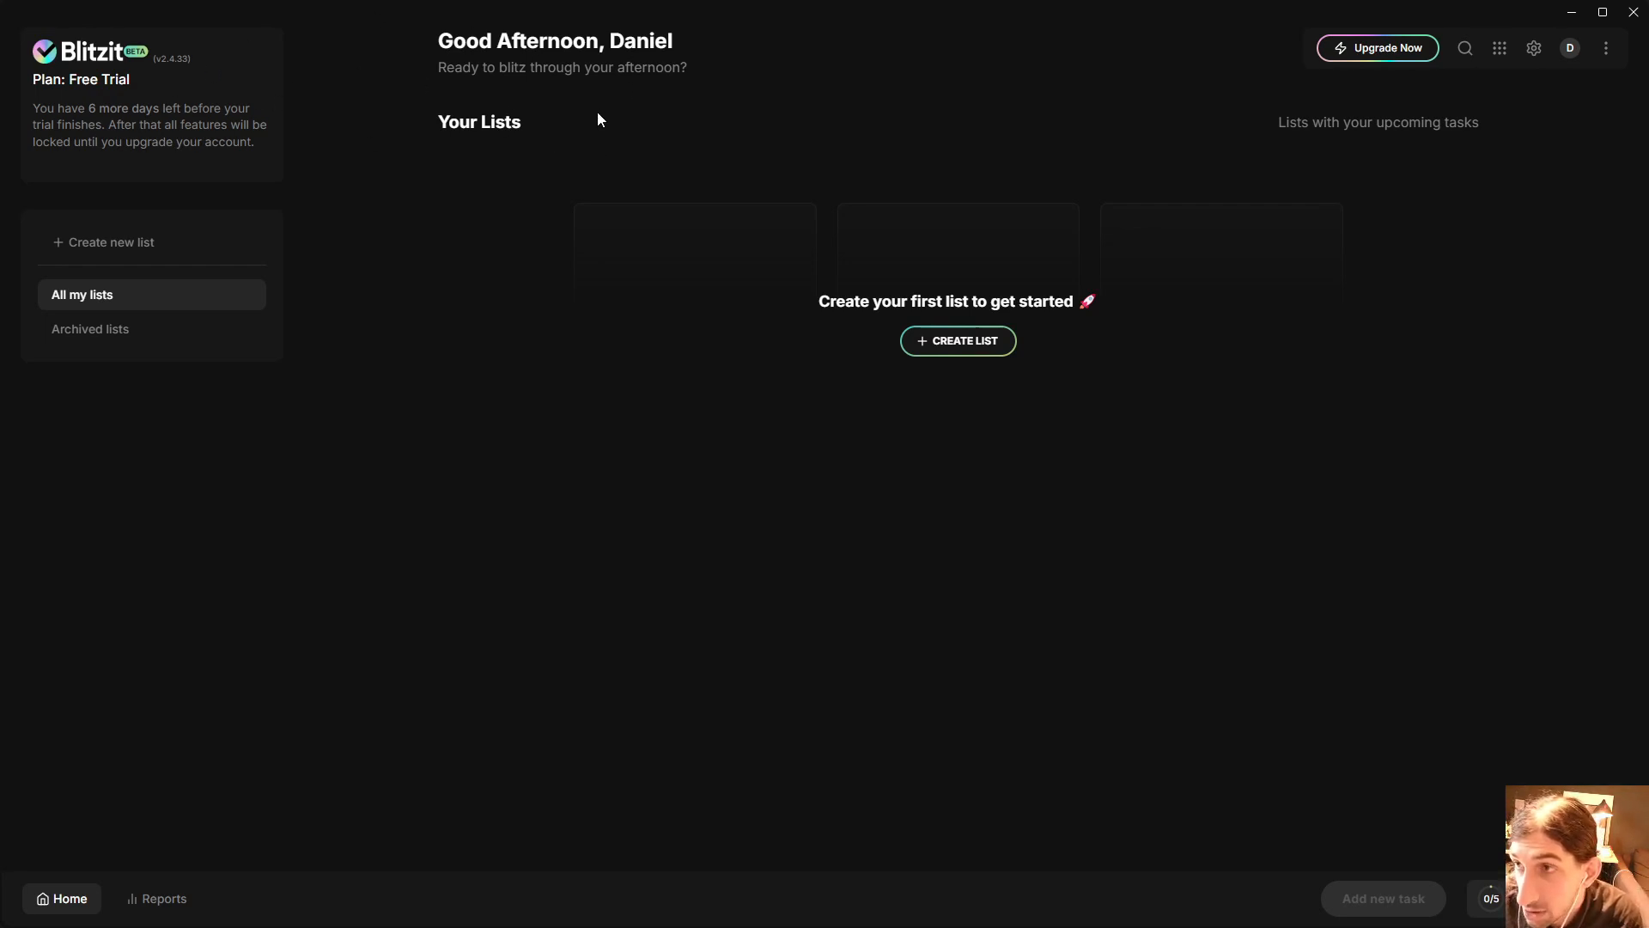
{"action": "mouse_move", "coordinate": [554, 201]}
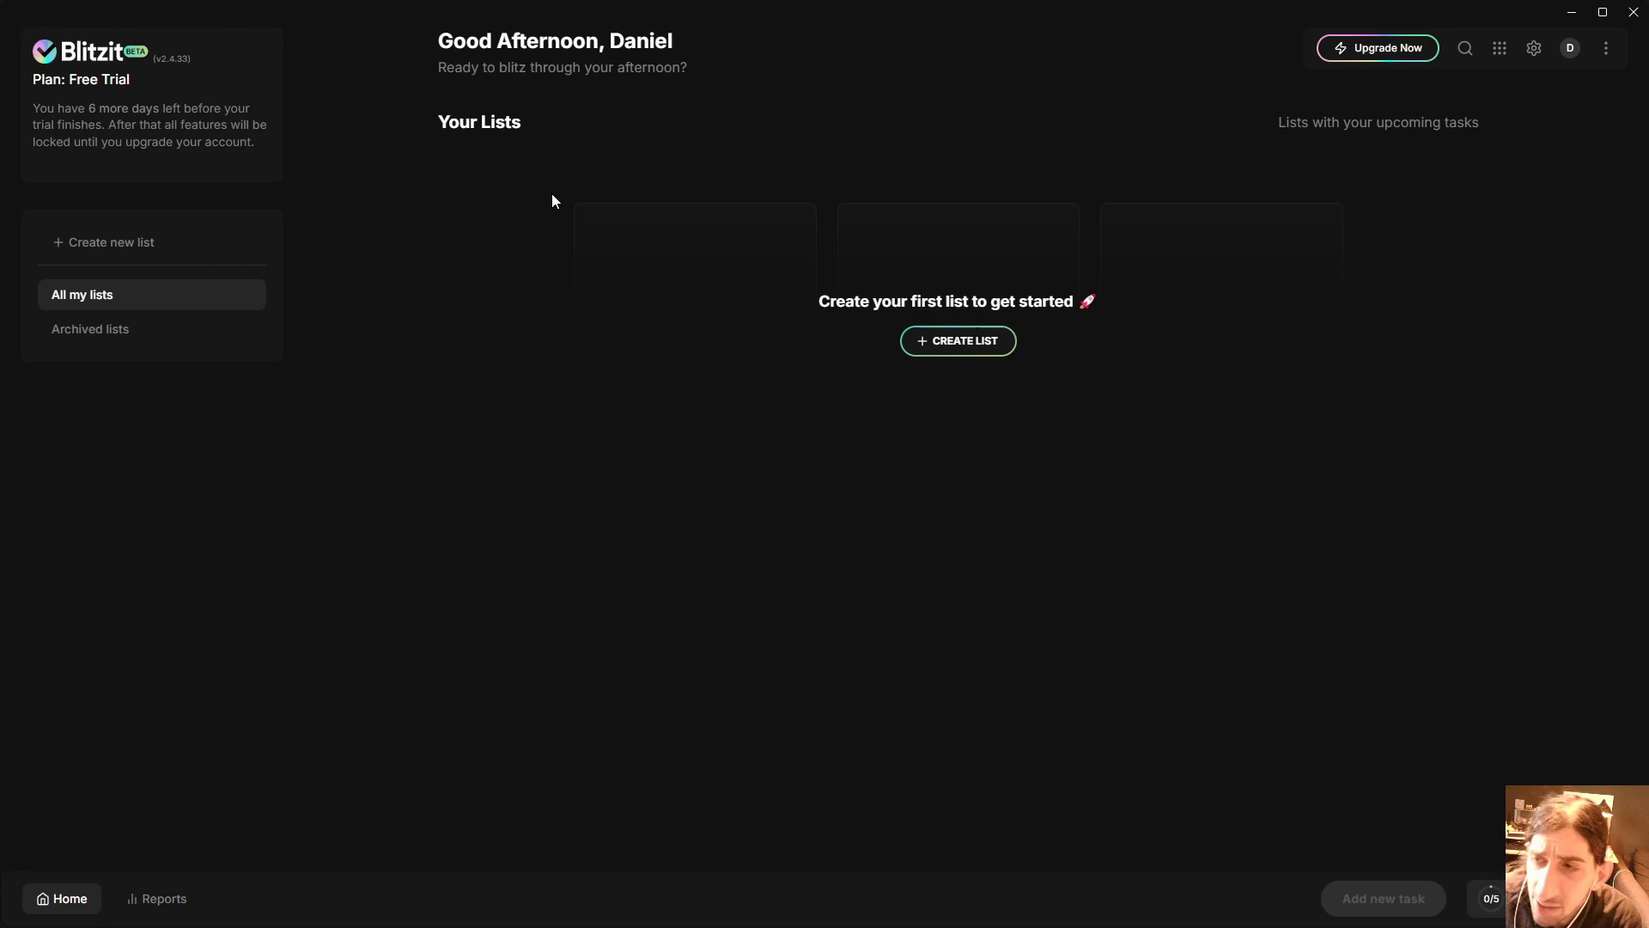
{"action": "mouse_move", "coordinate": [632, 168]}
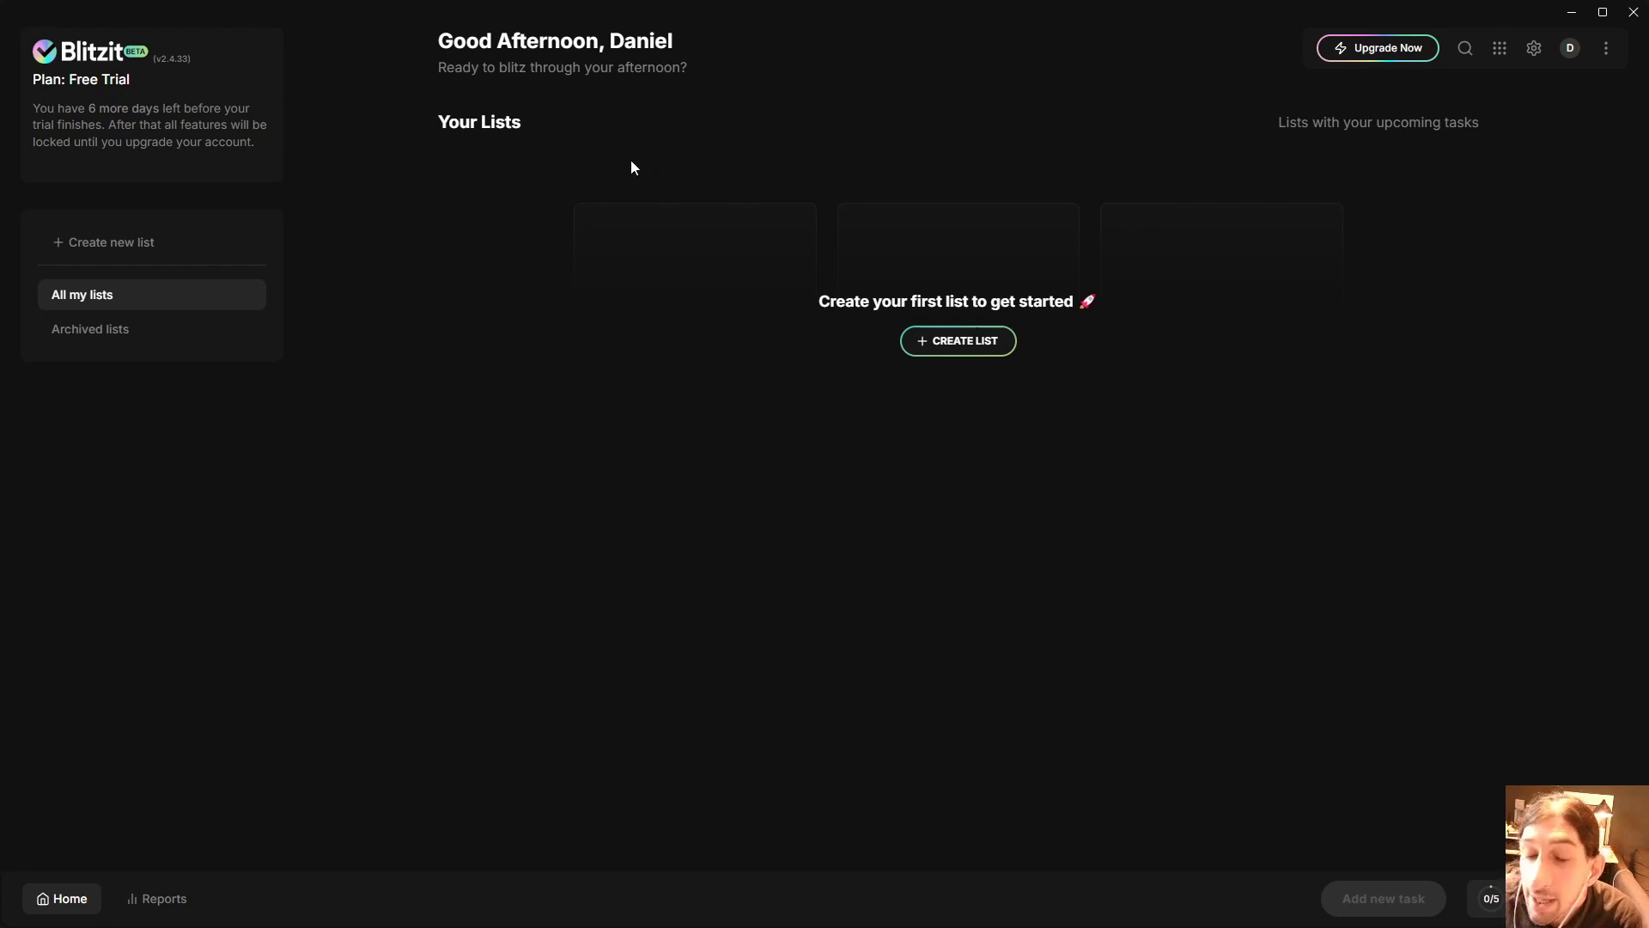
{"action": "mouse_move", "coordinate": [615, 158]}
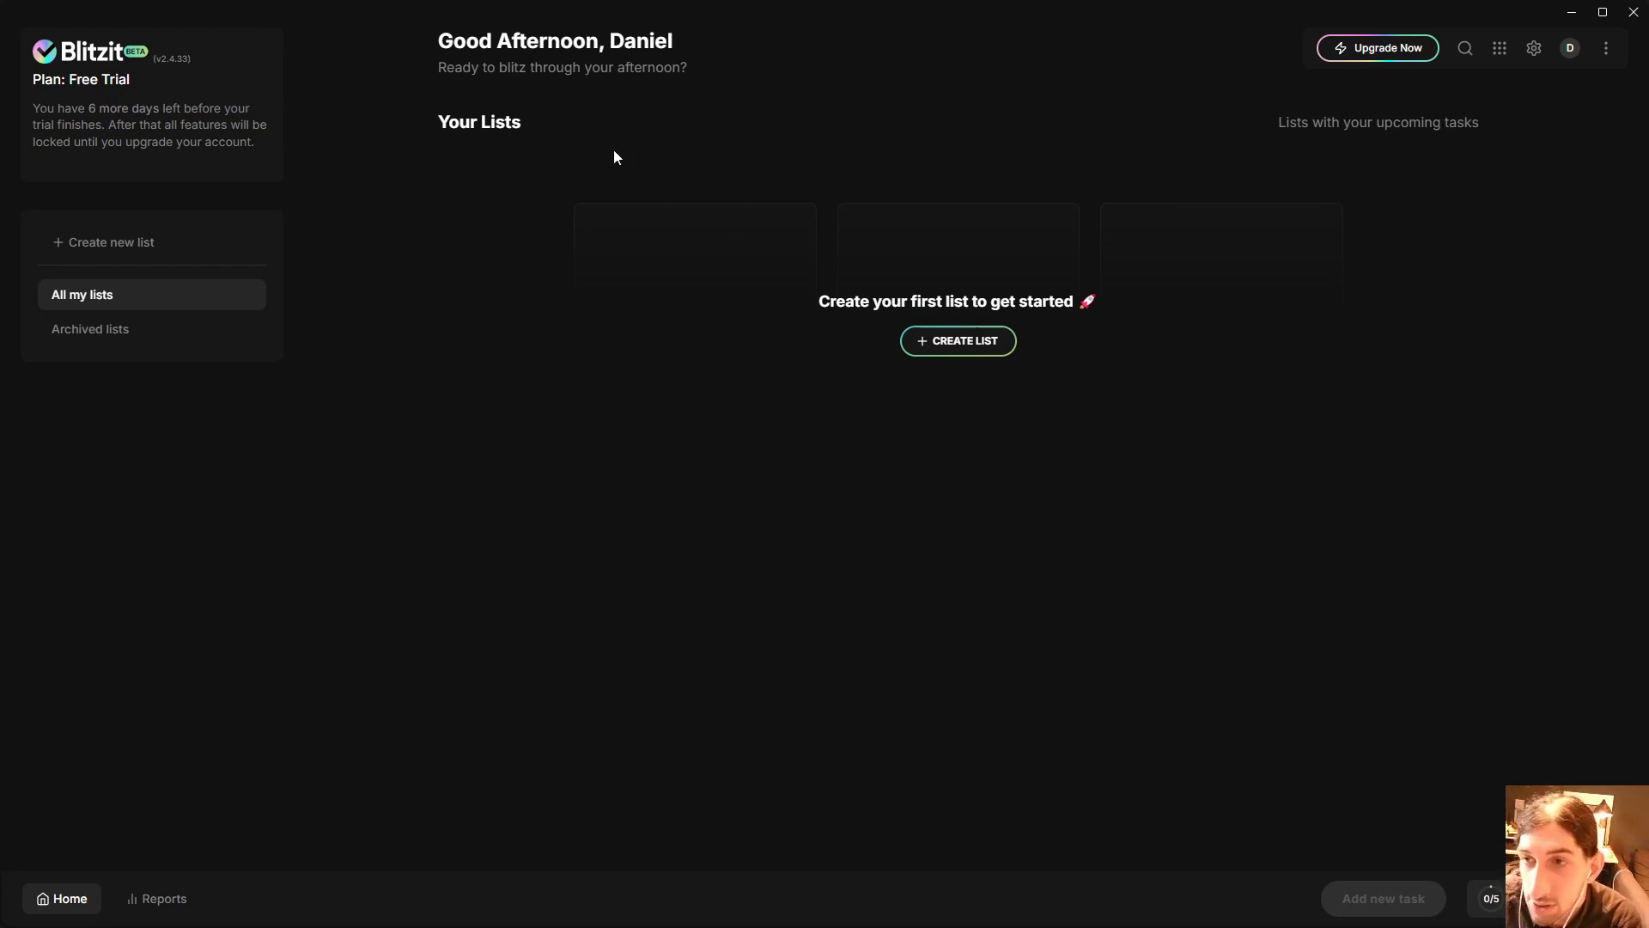
{"action": "mouse_move", "coordinate": [884, 127]}
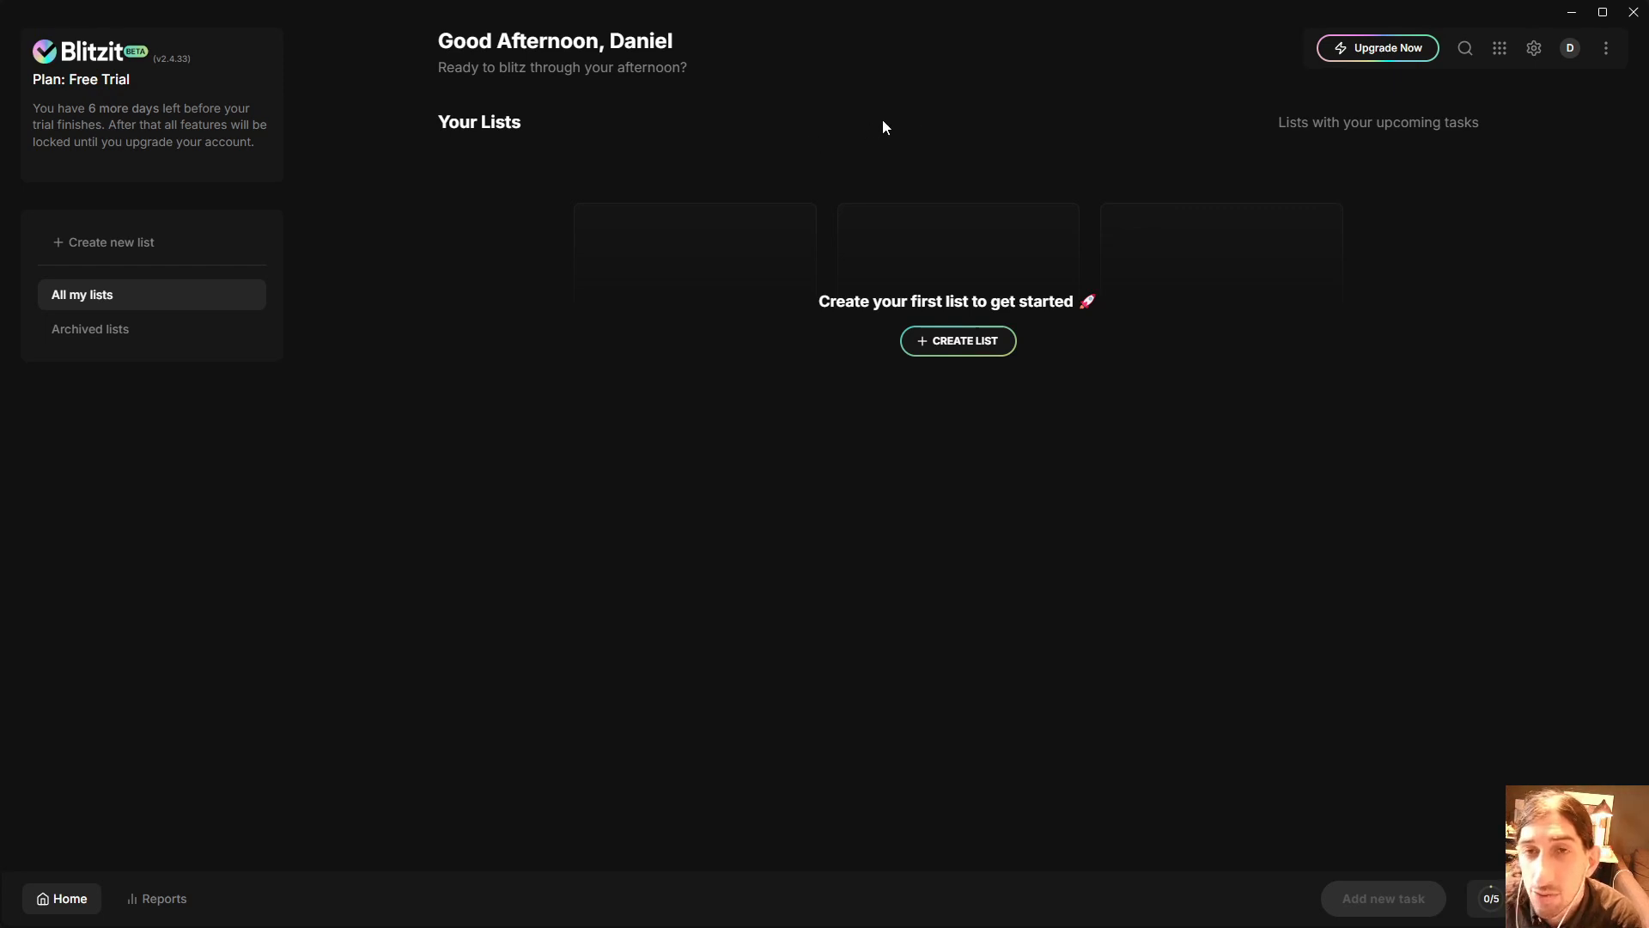
{"action": "mouse_move", "coordinate": [1094, 111]}
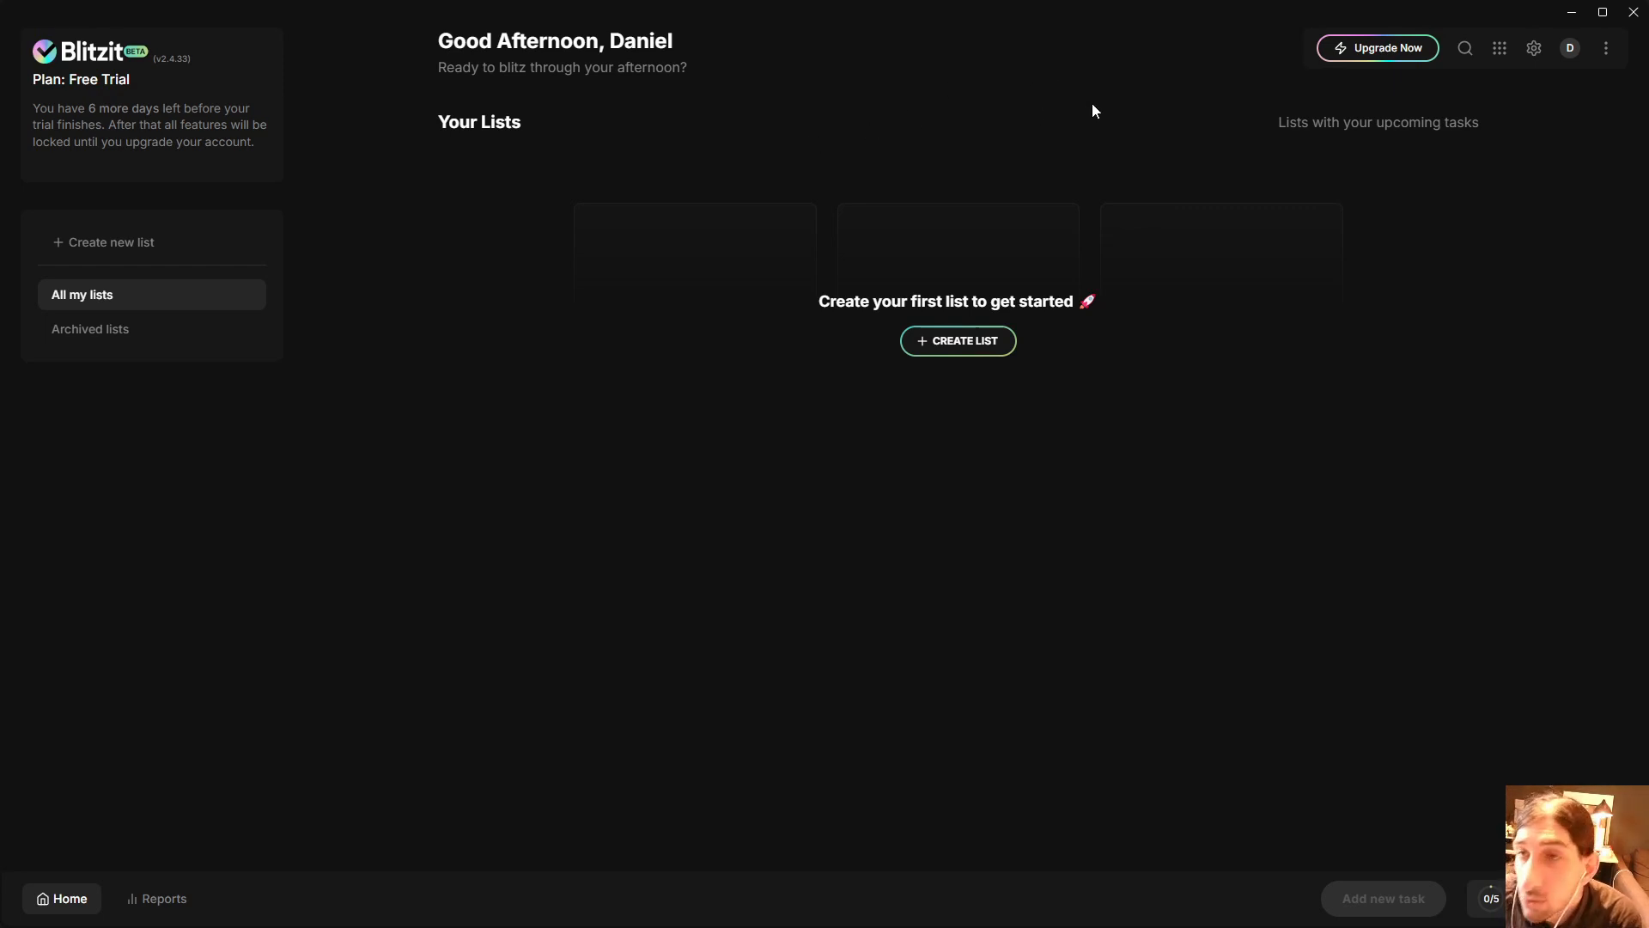
{"action": "mouse_move", "coordinate": [1110, 99]}
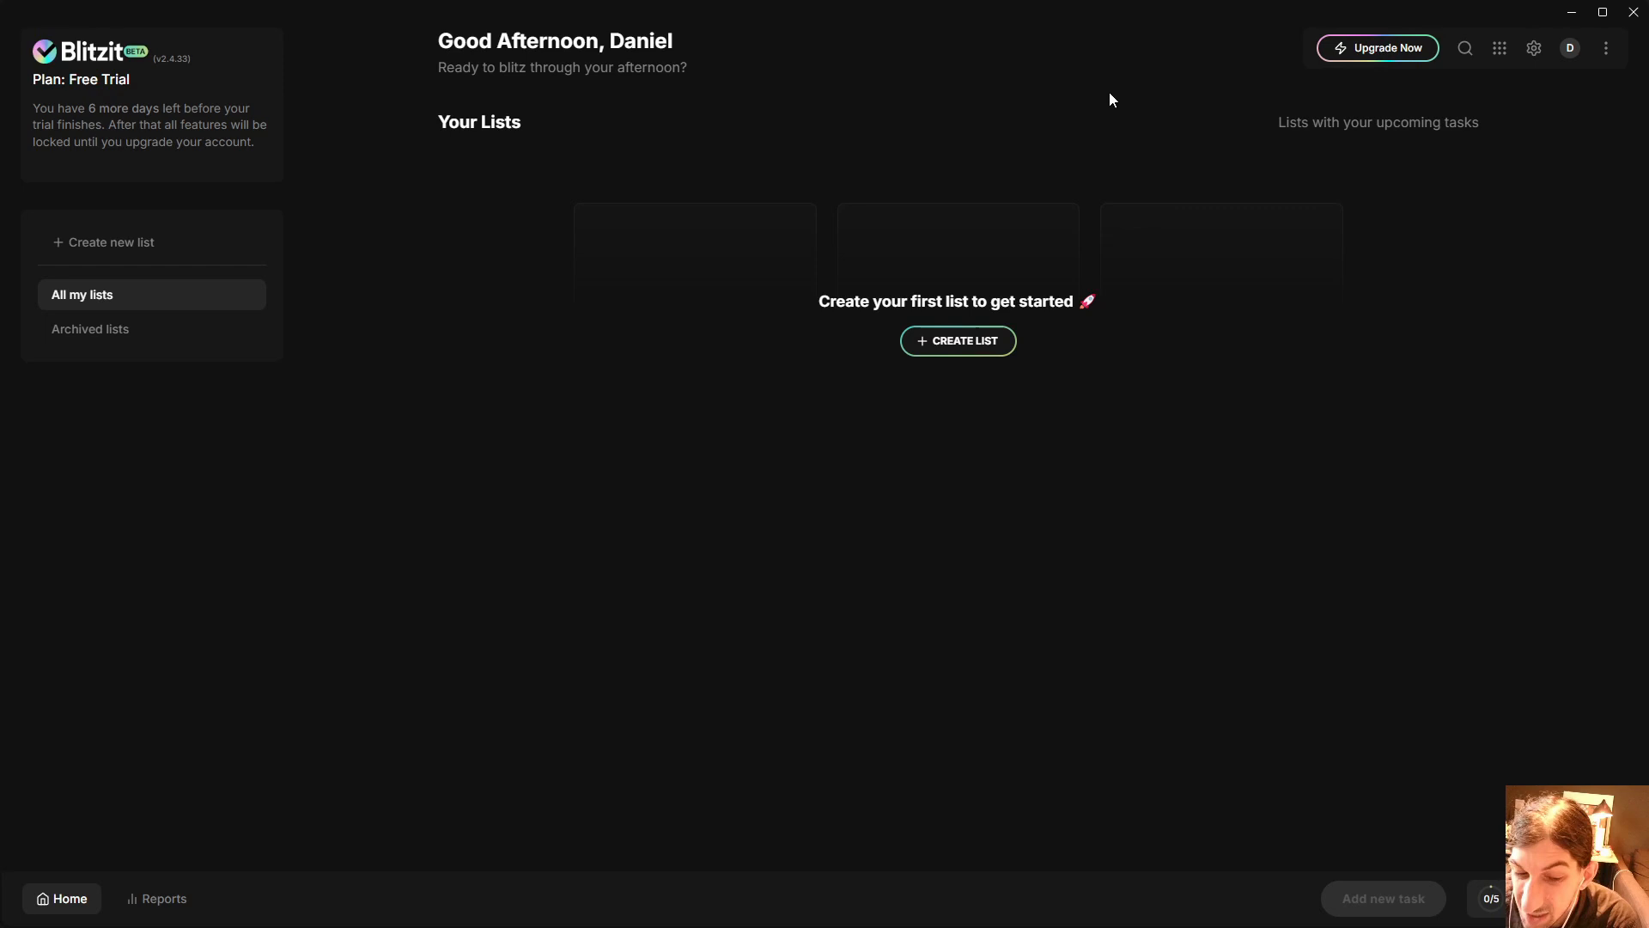
{"action": "mouse_move", "coordinate": [1073, 84]}
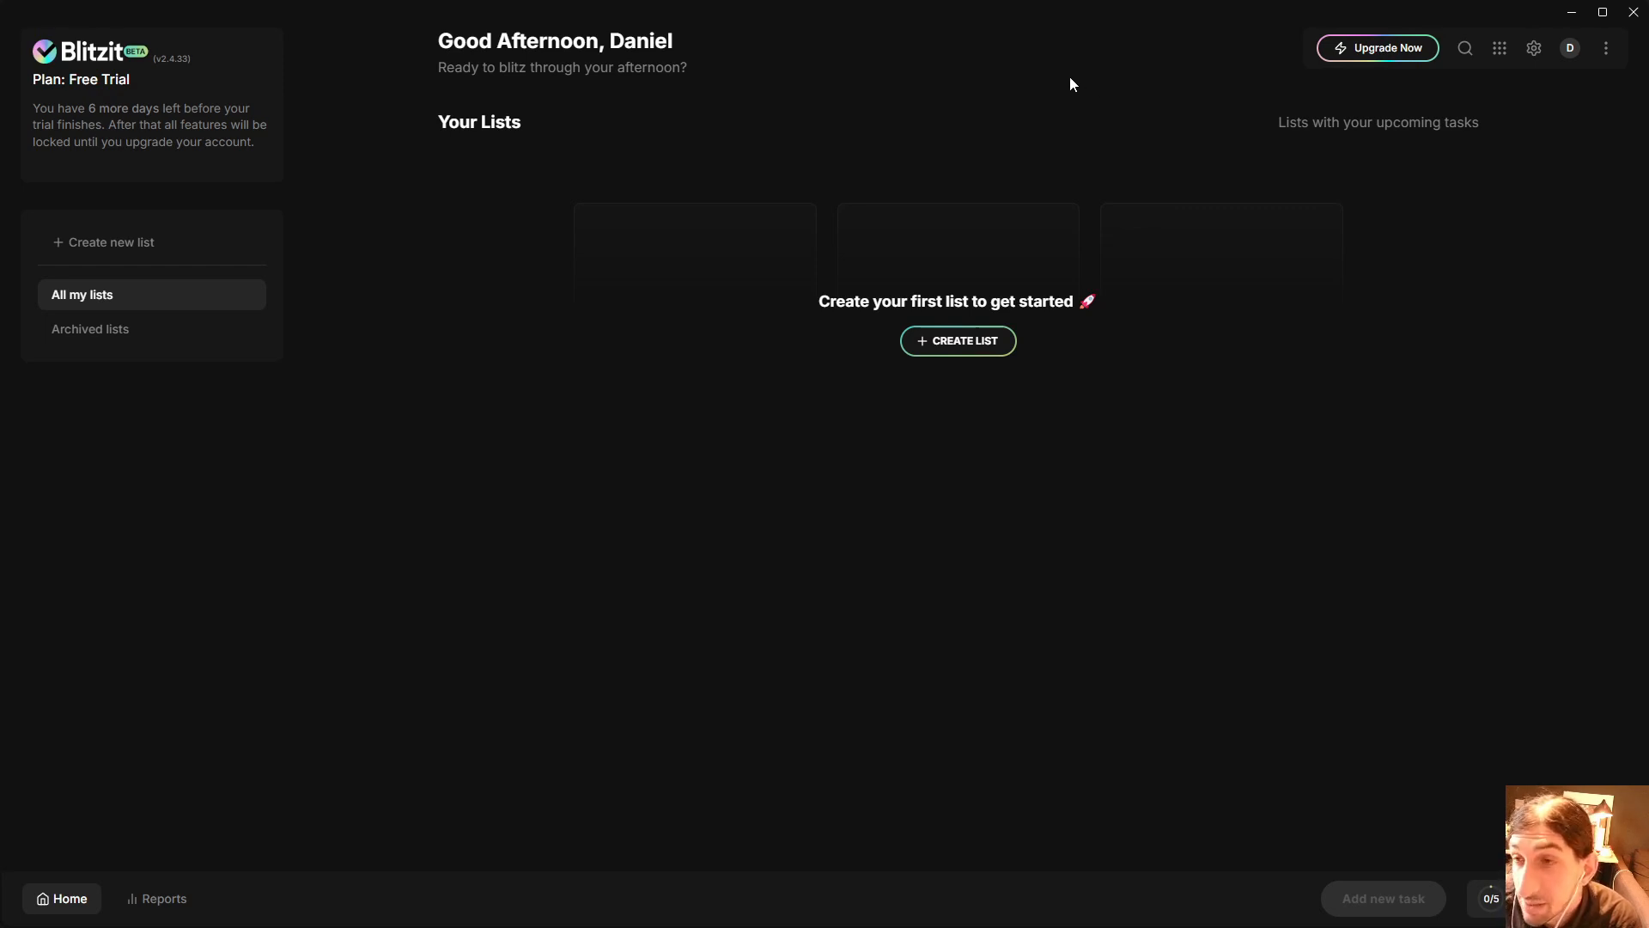
{"action": "mouse_move", "coordinate": [1002, 109]}
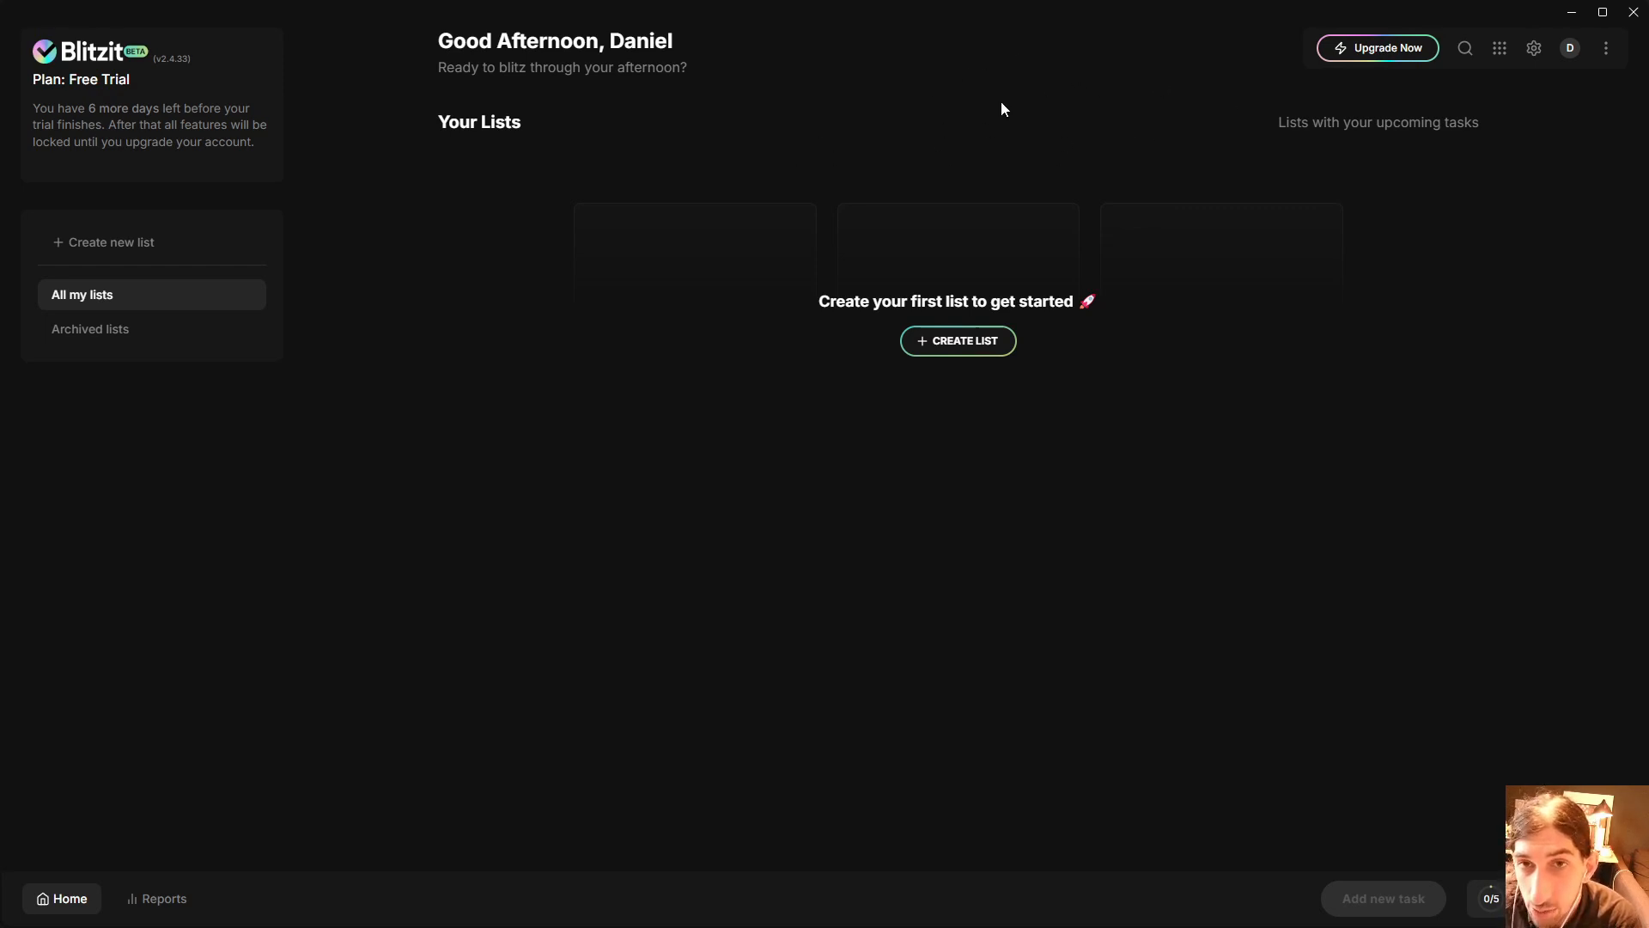
{"action": "mouse_move", "coordinate": [1512, 61]}
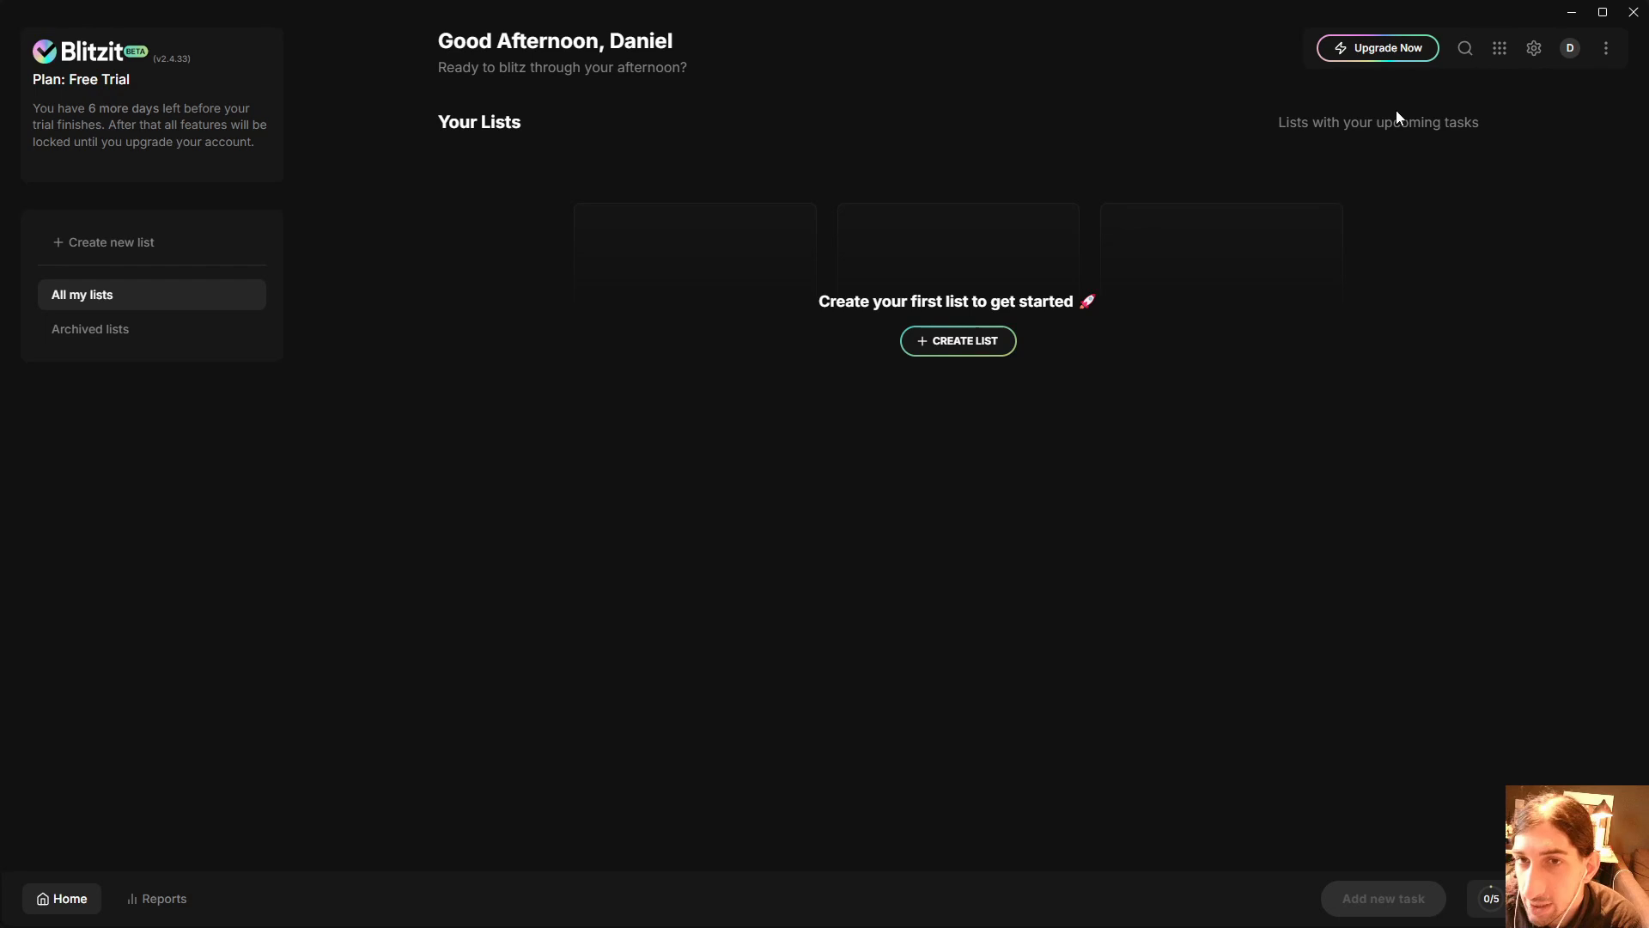
Open the app preferences and toggle Pomodoros for blitz mode on, then back off.
{"action": "left_click", "coordinate": [1533, 48]}
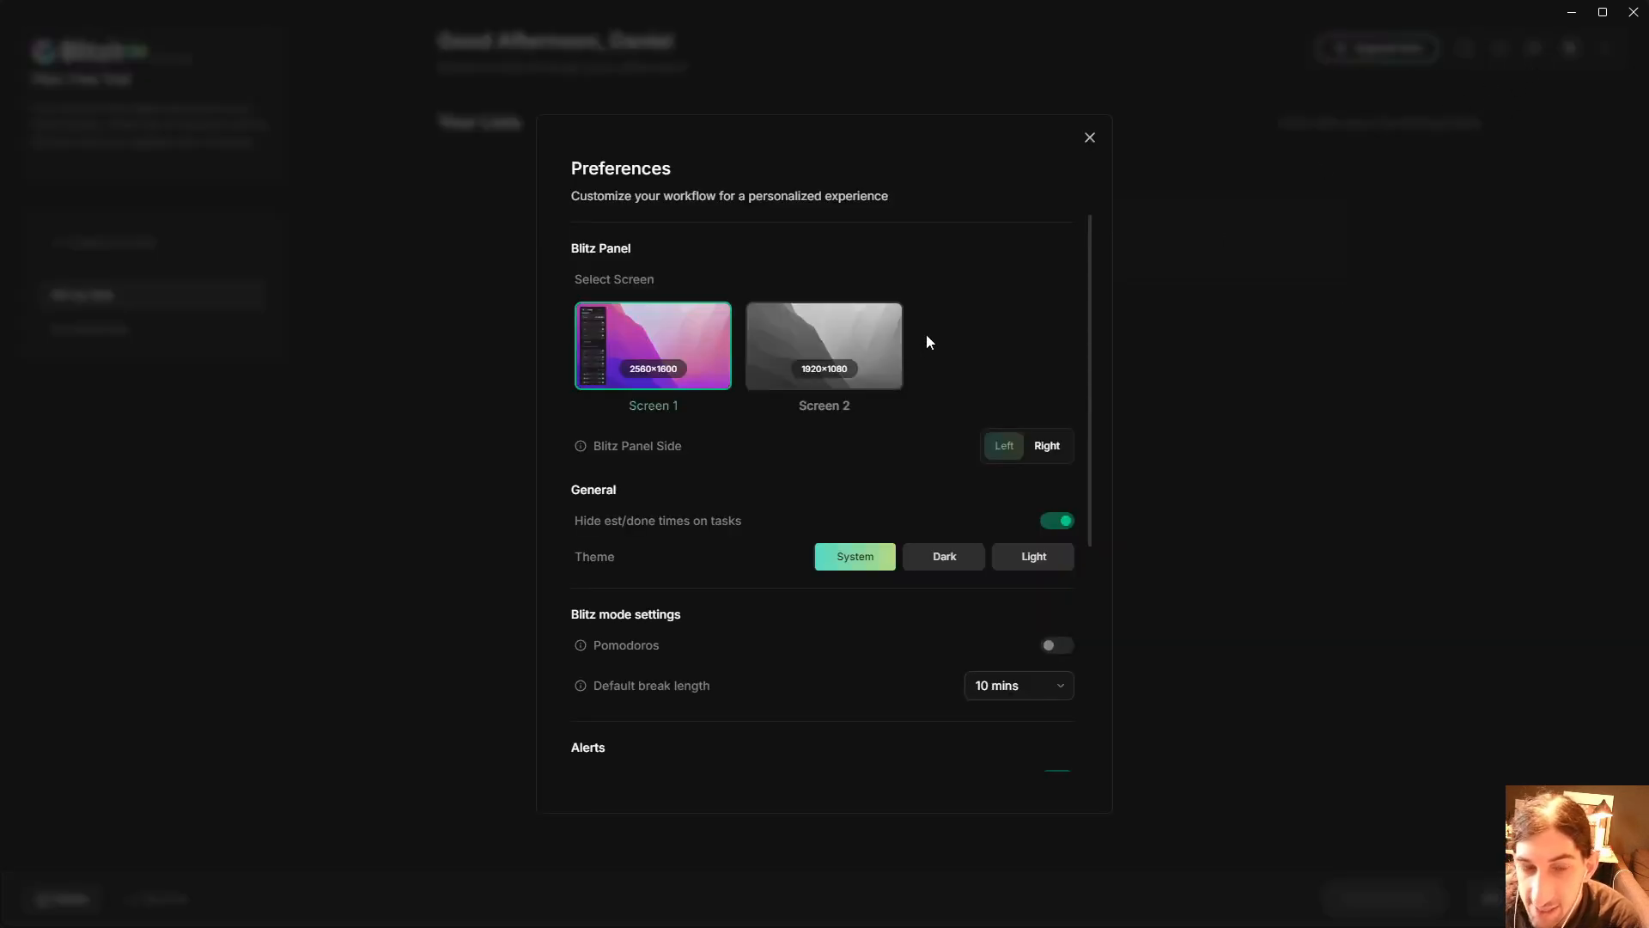
{"action": "mouse_move", "coordinate": [784, 295]}
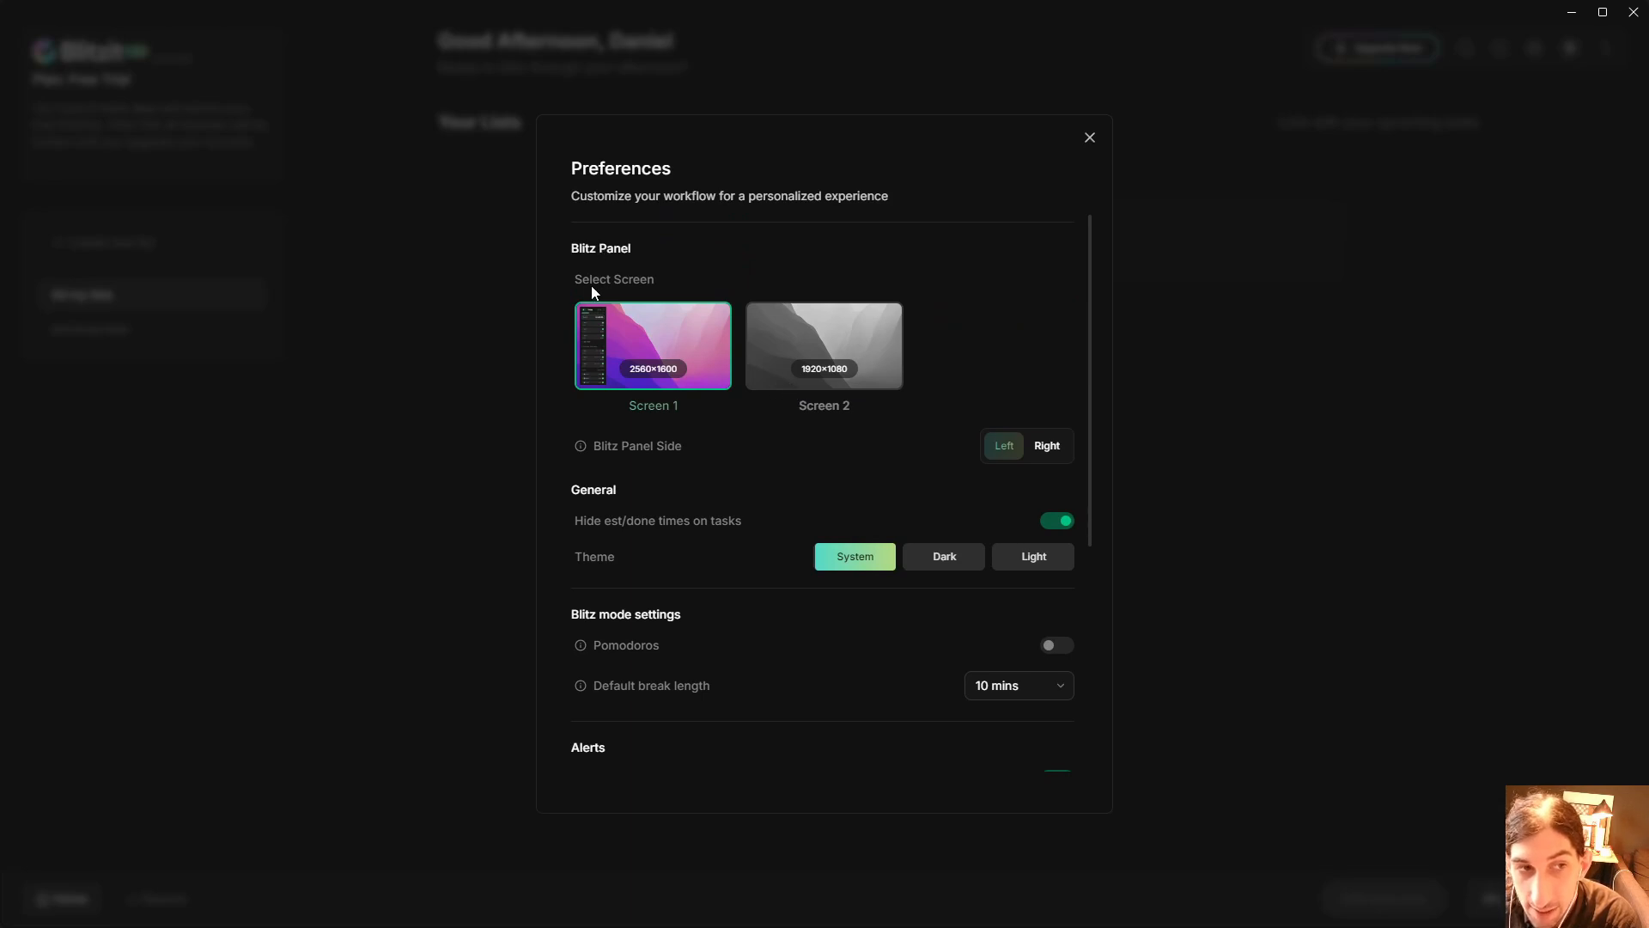
{"action": "scroll", "scroll_direction": "down", "scroll_amount": 3}
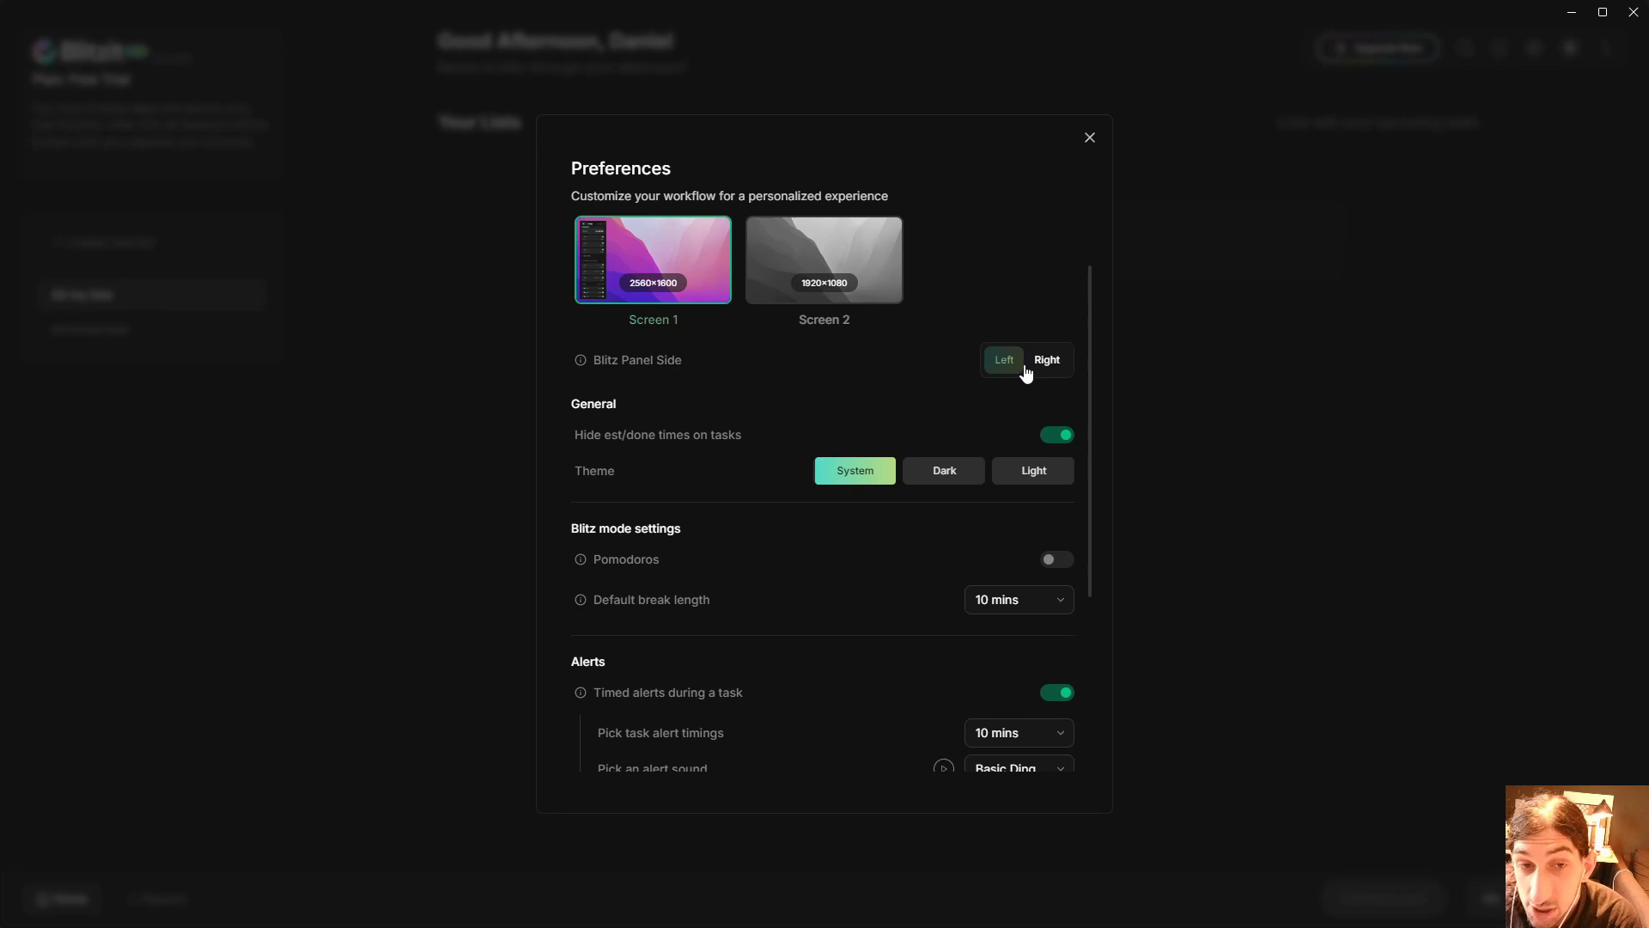
{"action": "scroll", "scroll_direction": "down", "scroll_amount": 3}
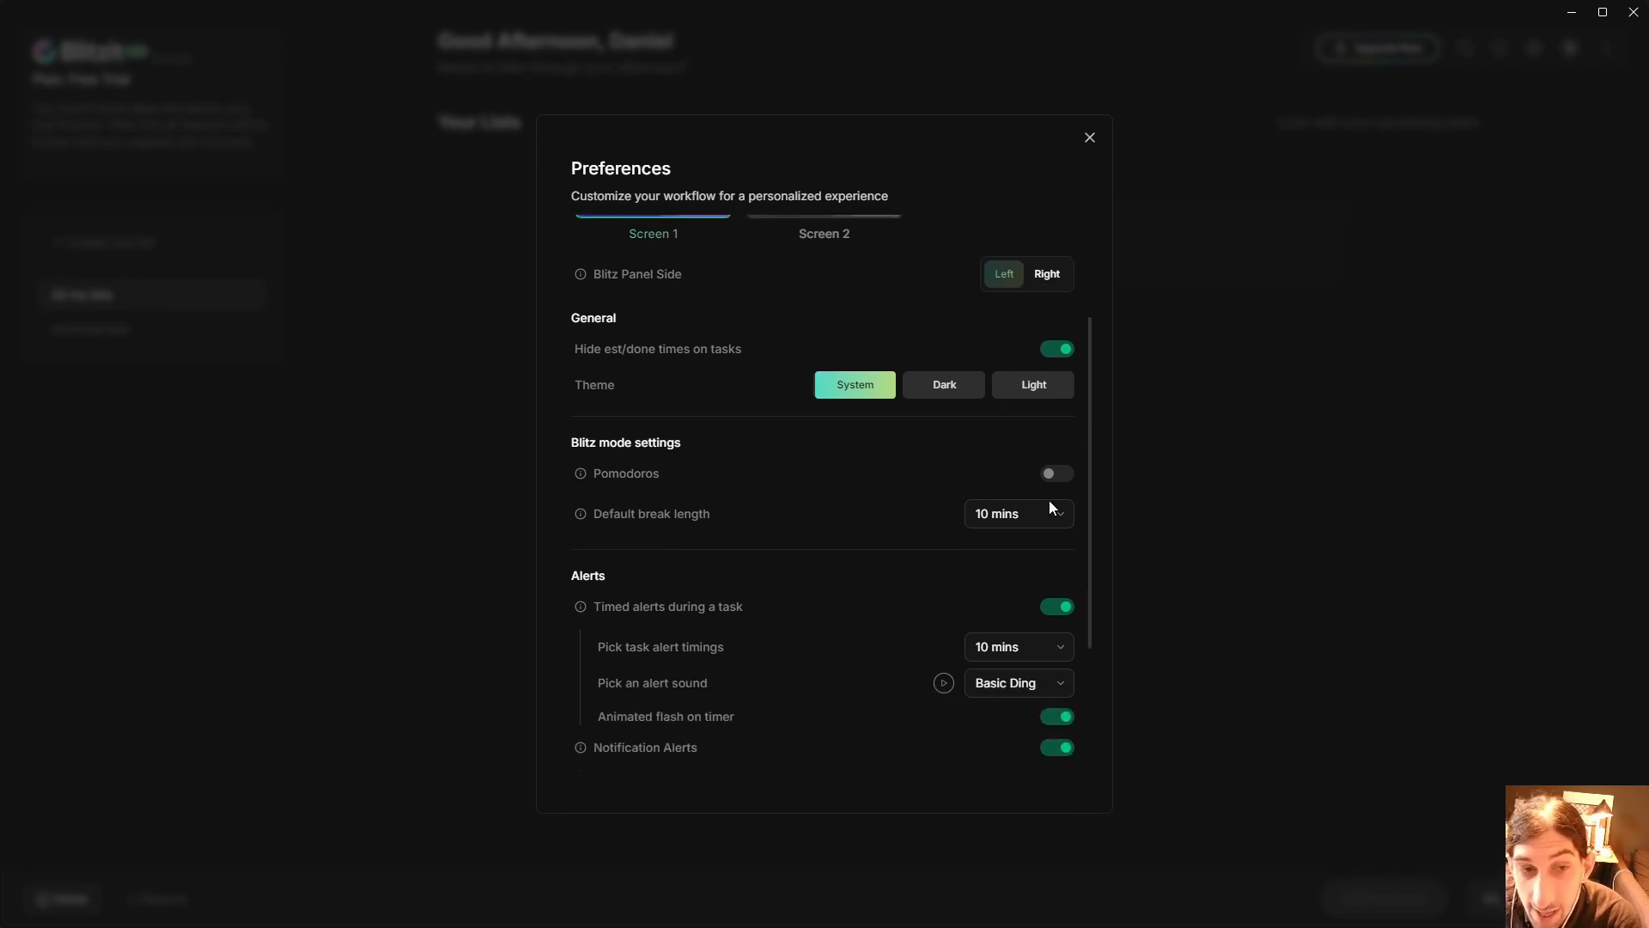
{"action": "left_click", "coordinate": [1016, 514]}
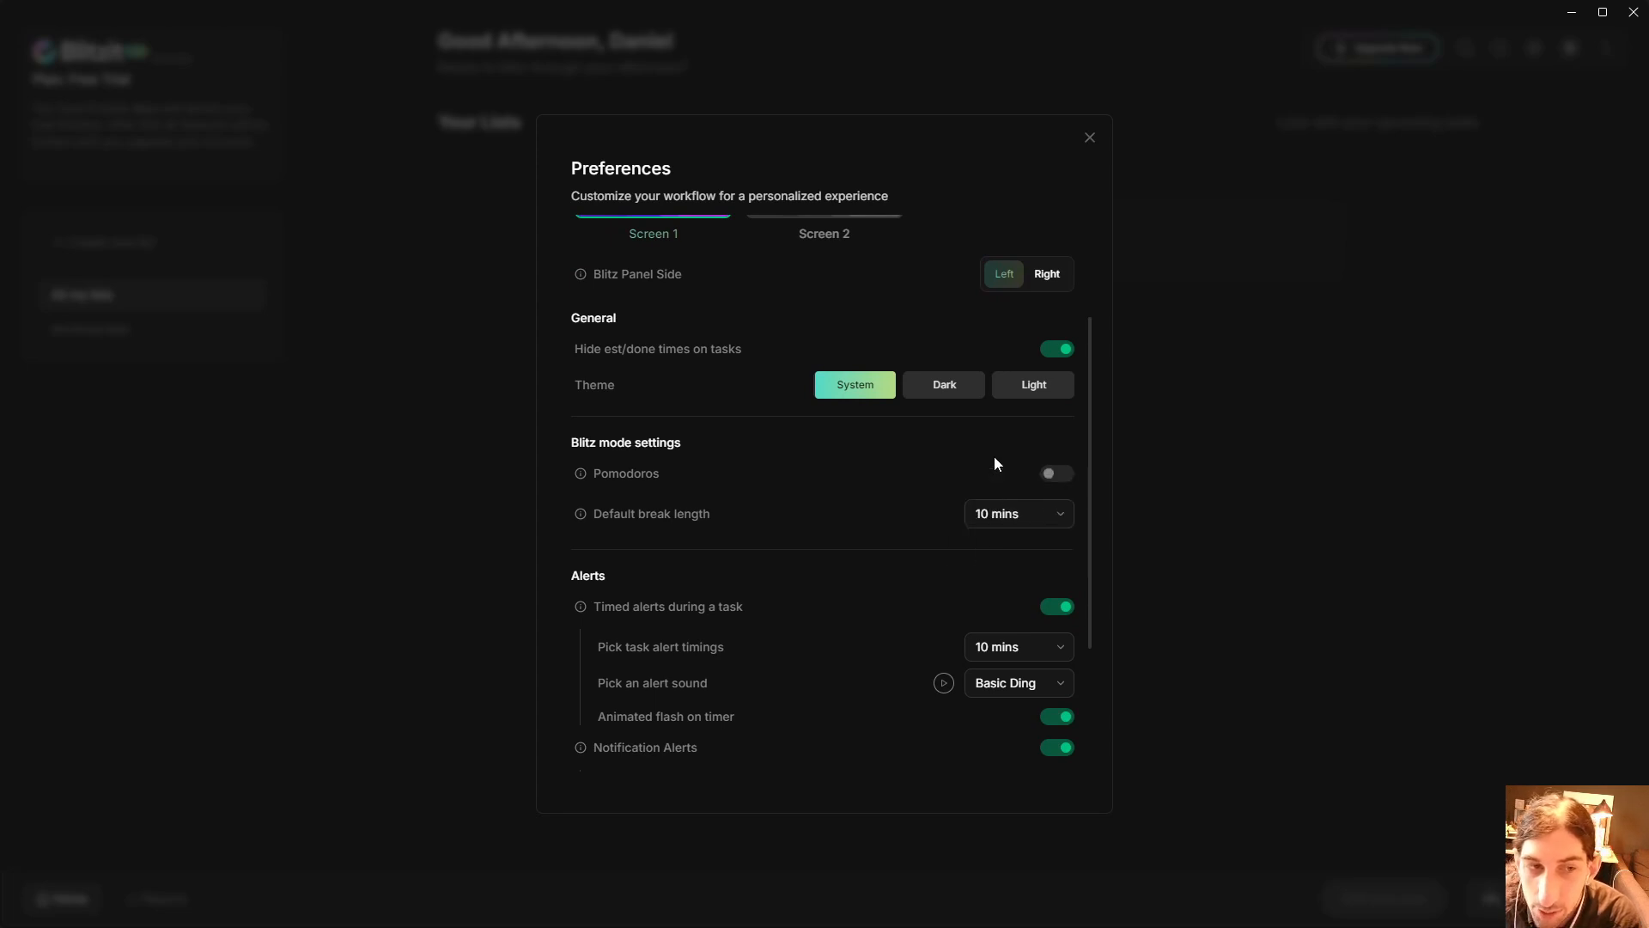
{"action": "left_click", "coordinate": [1056, 473]}
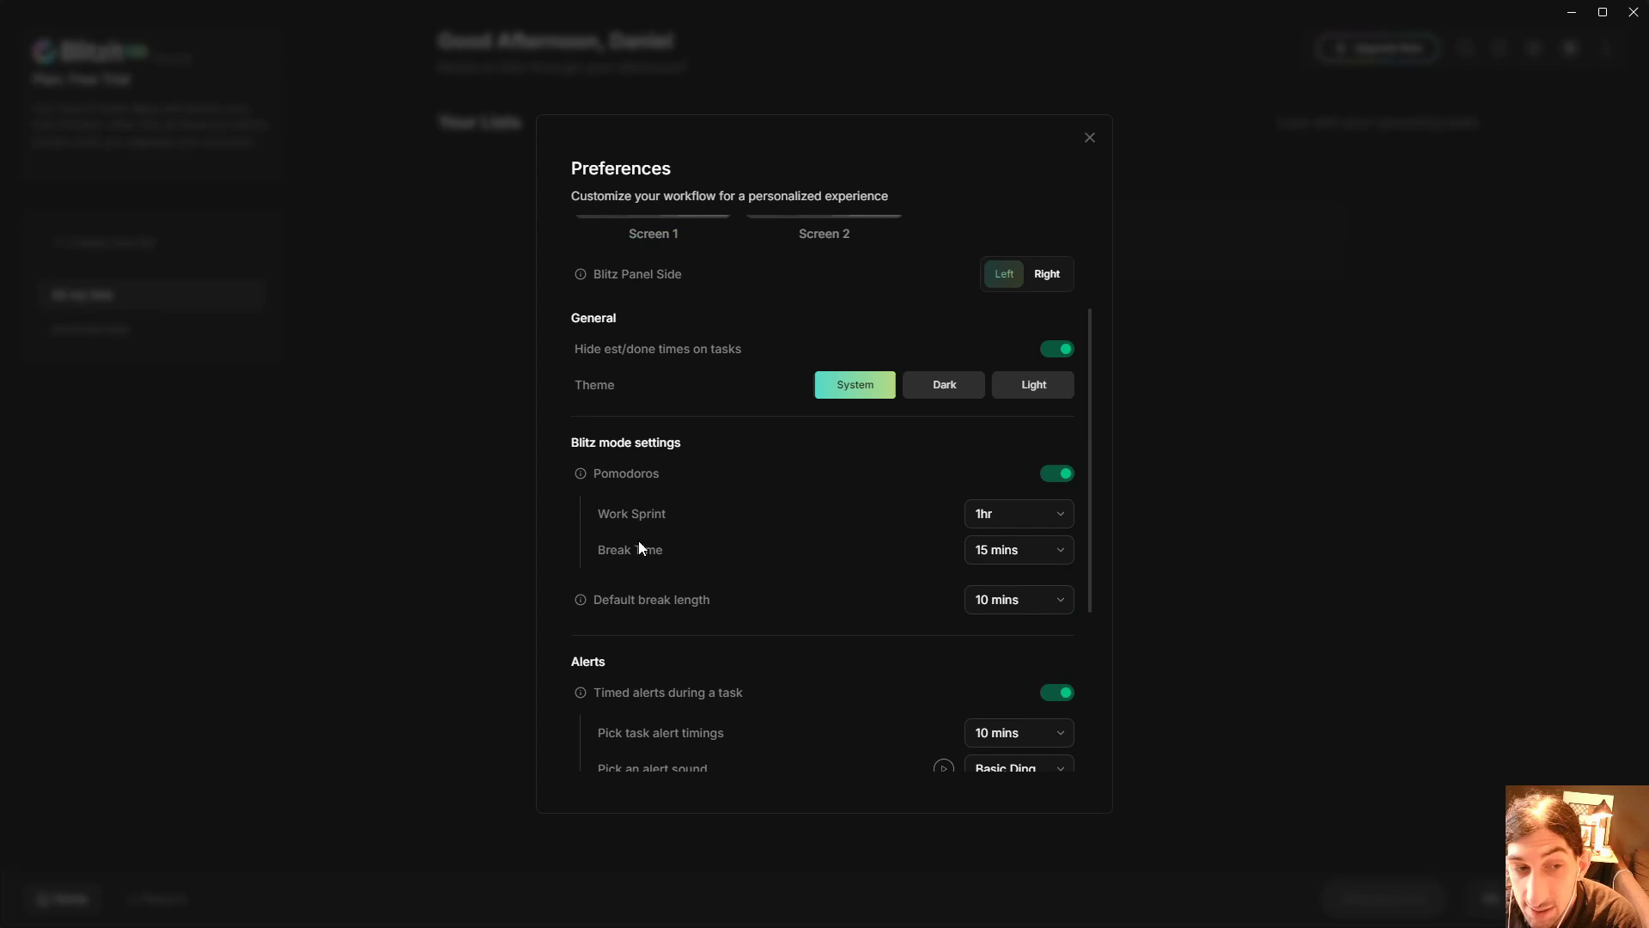
{"action": "mouse_move", "coordinate": [605, 610]}
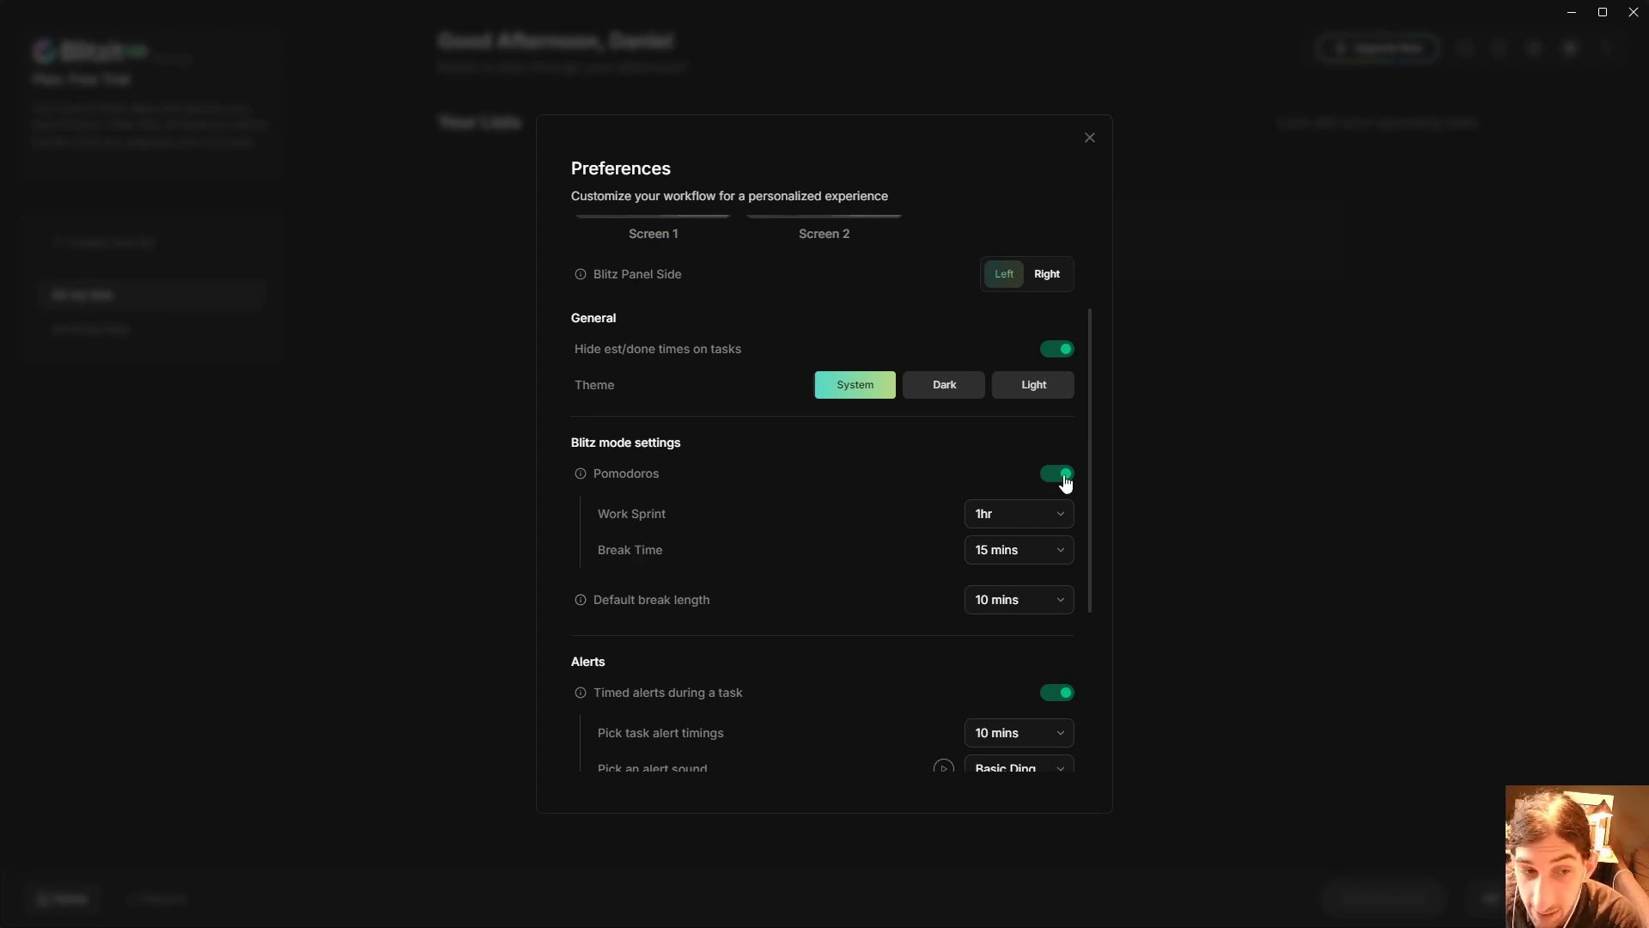
{"action": "left_click", "coordinate": [1056, 474]}
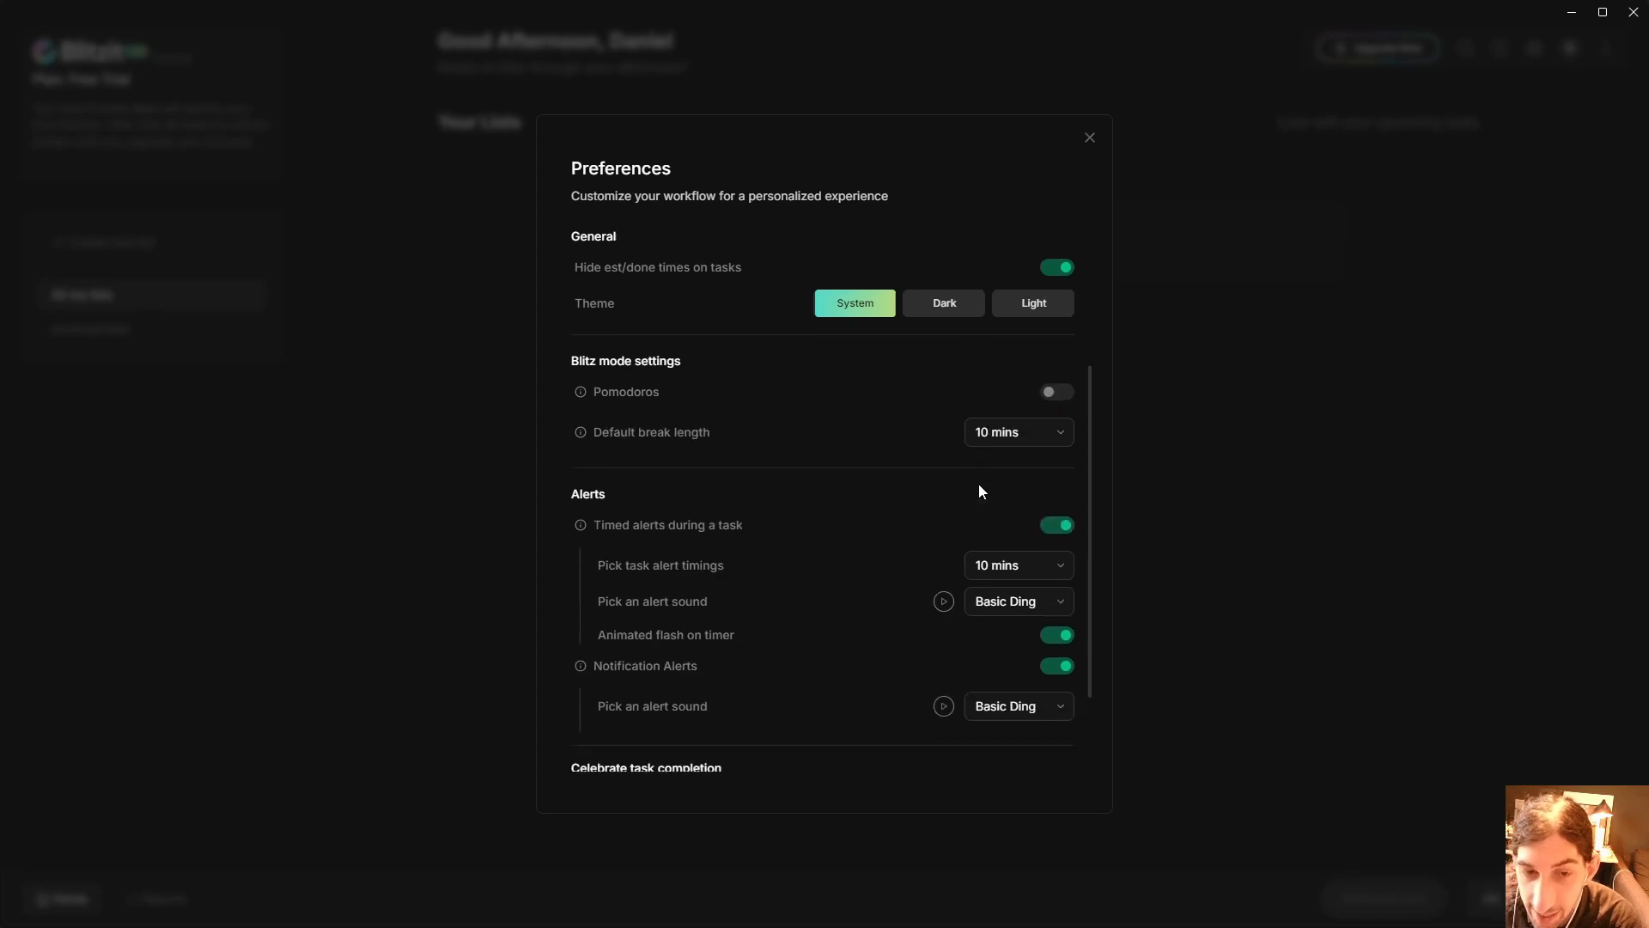
Review the success sound choices, keep Basic Ding, and close preferences.
{"action": "scroll", "scroll_direction": "down", "scroll_amount": 3}
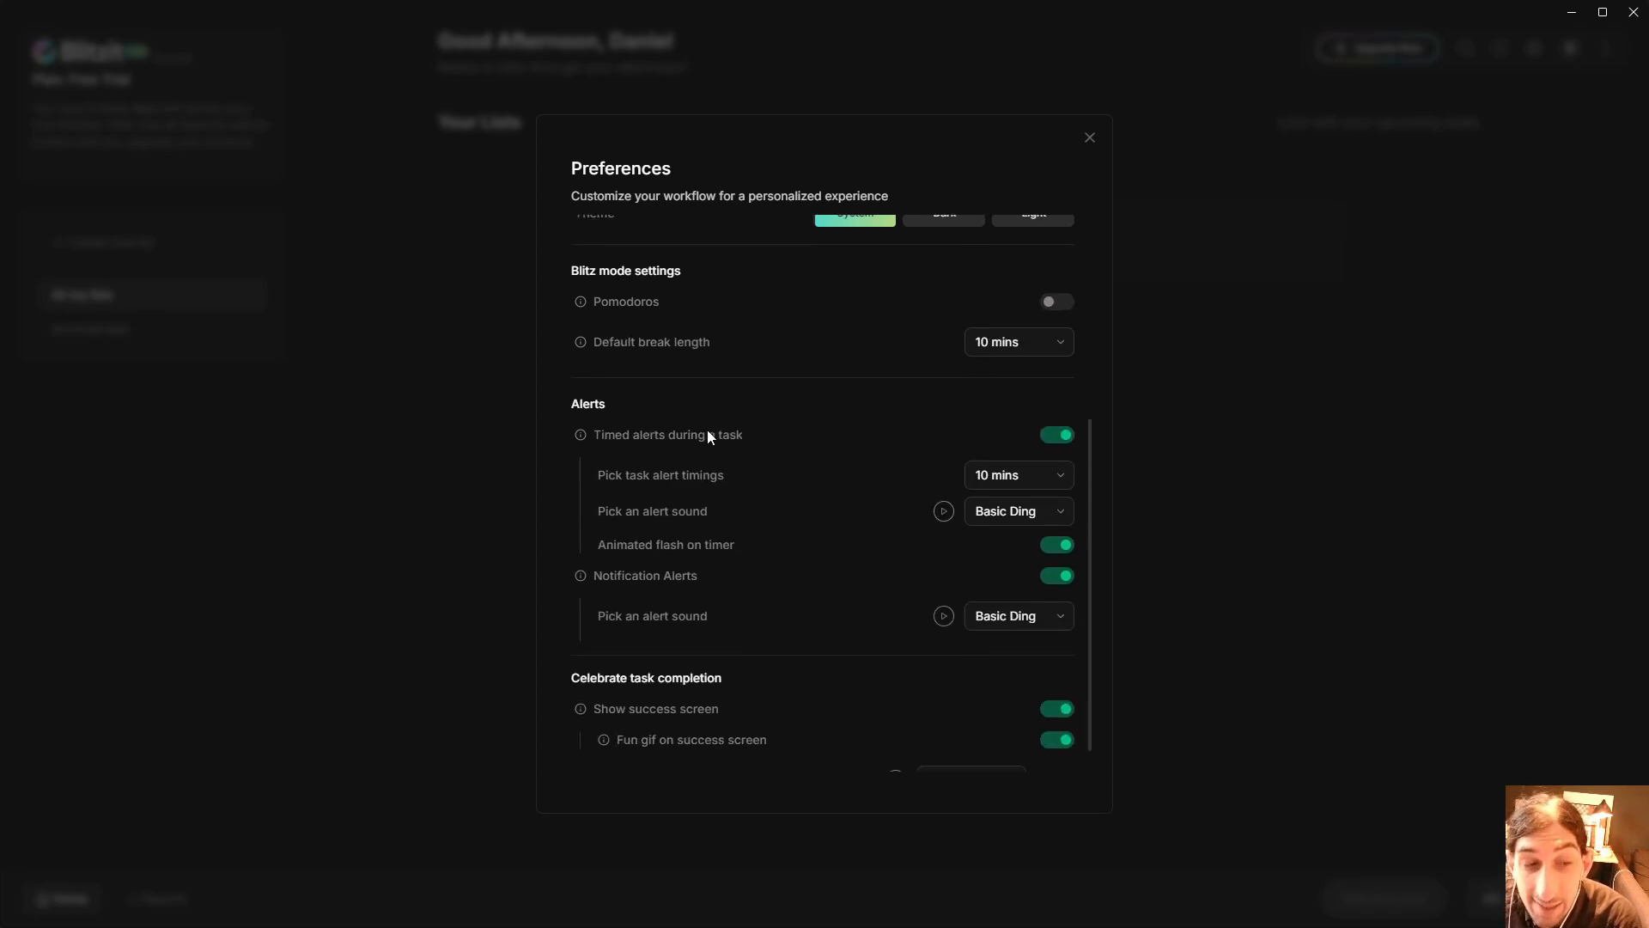
{"action": "scroll", "scroll_direction": "down", "scroll_amount": 3}
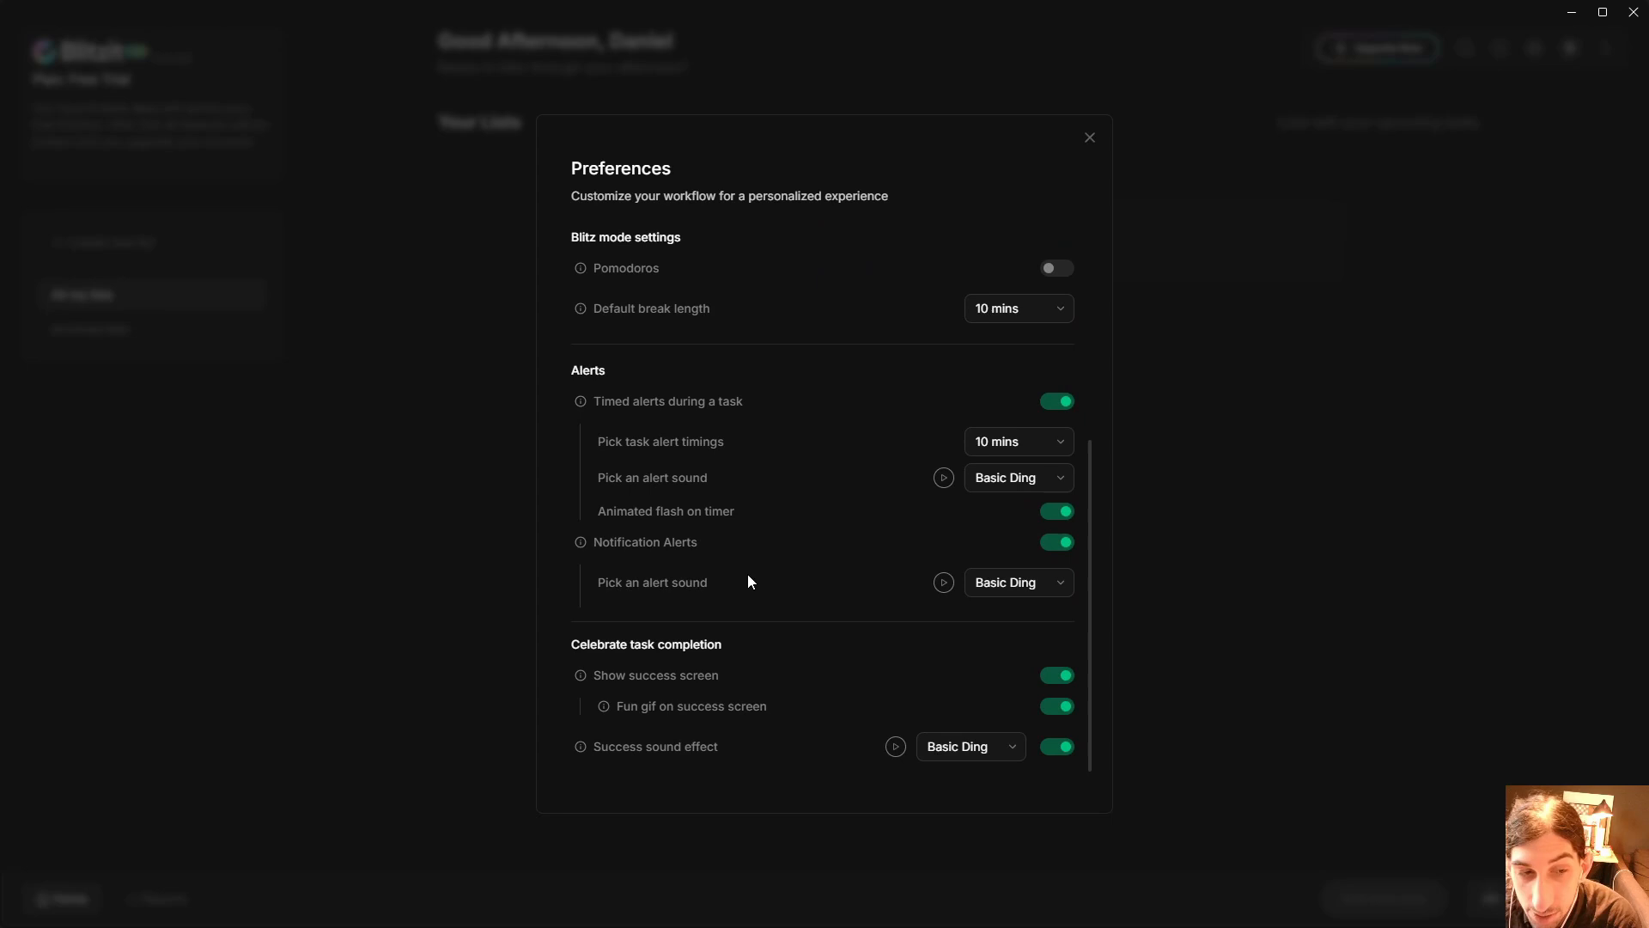
{"action": "mouse_move", "coordinate": [694, 615]}
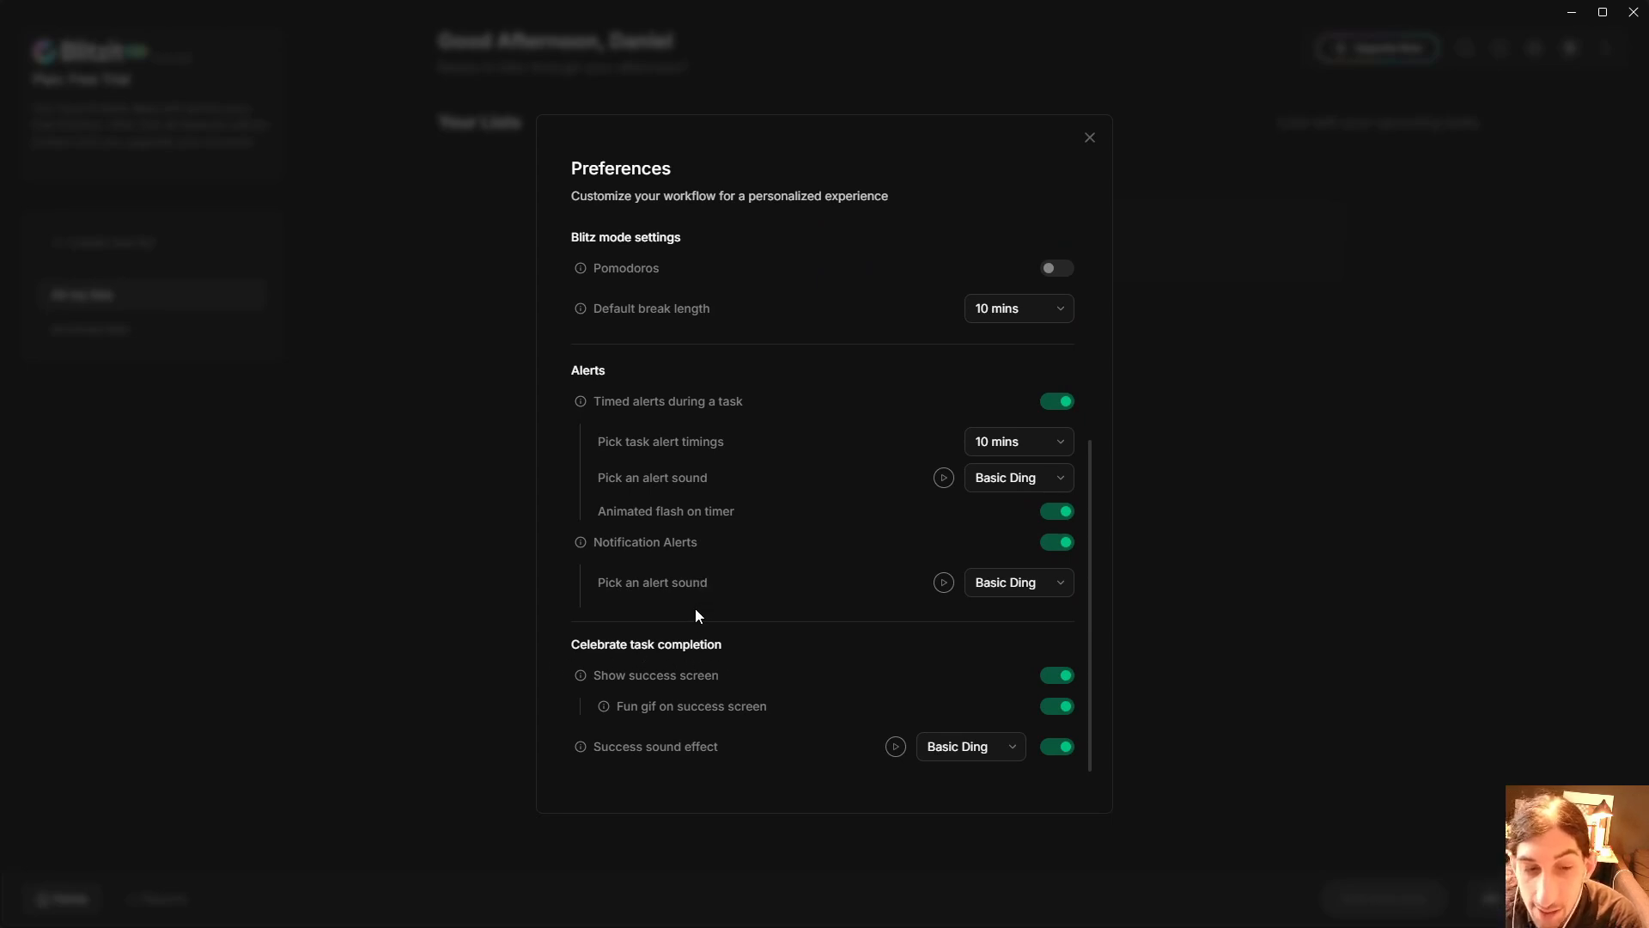
{"action": "left_click", "coordinate": [967, 745]}
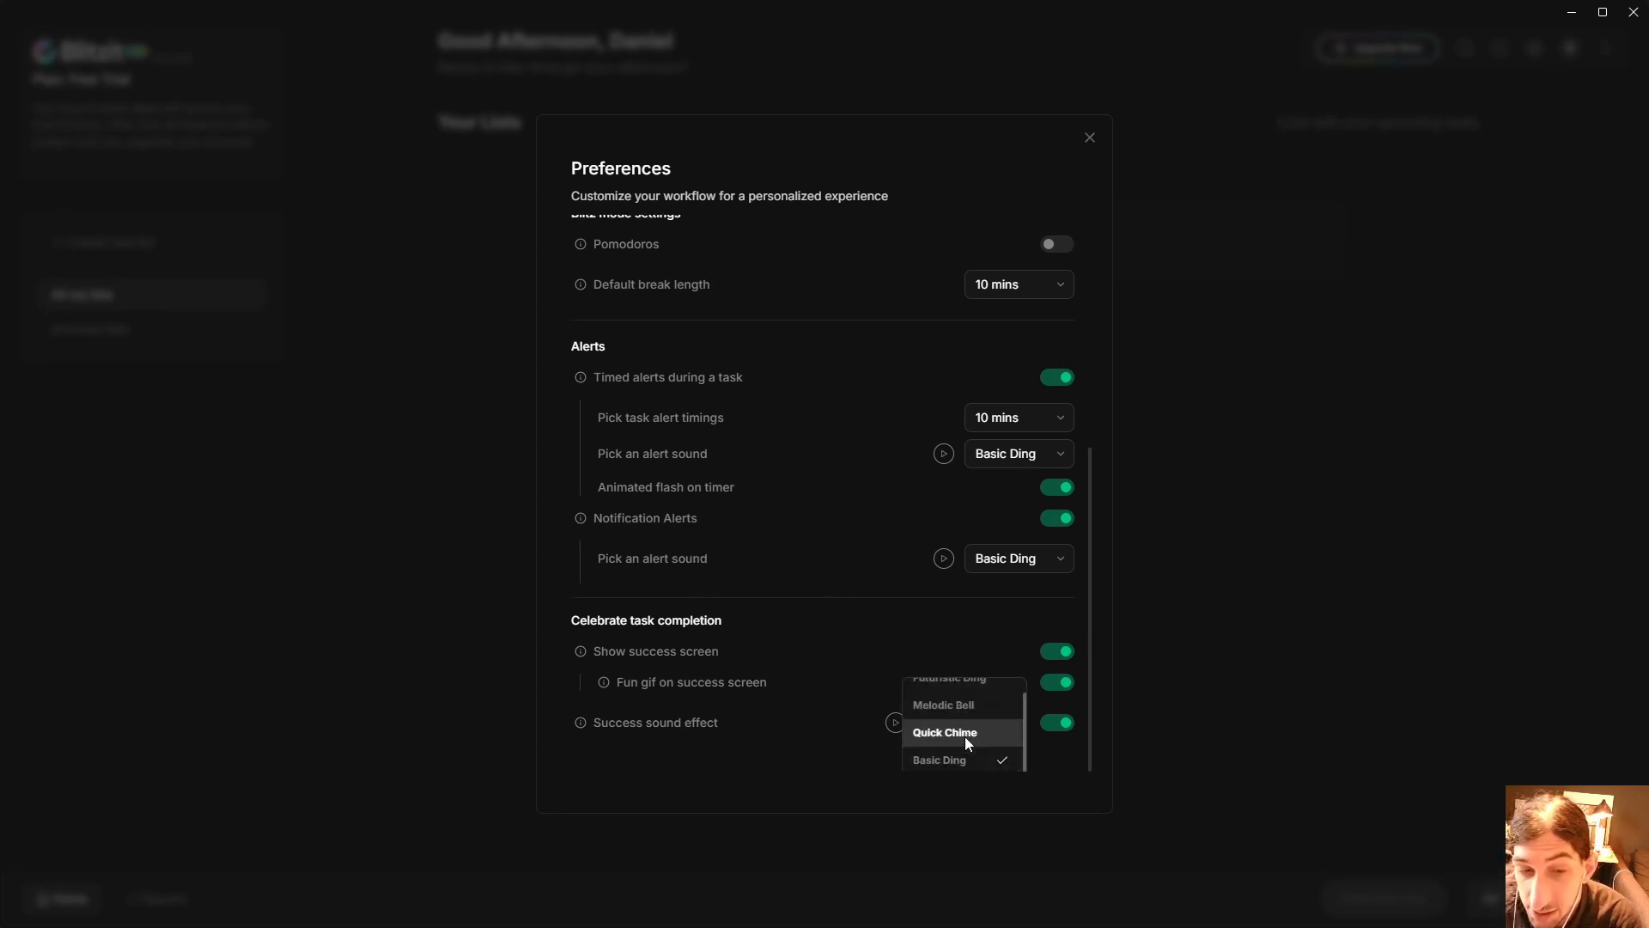
{"action": "left_click", "coordinate": [938, 758]}
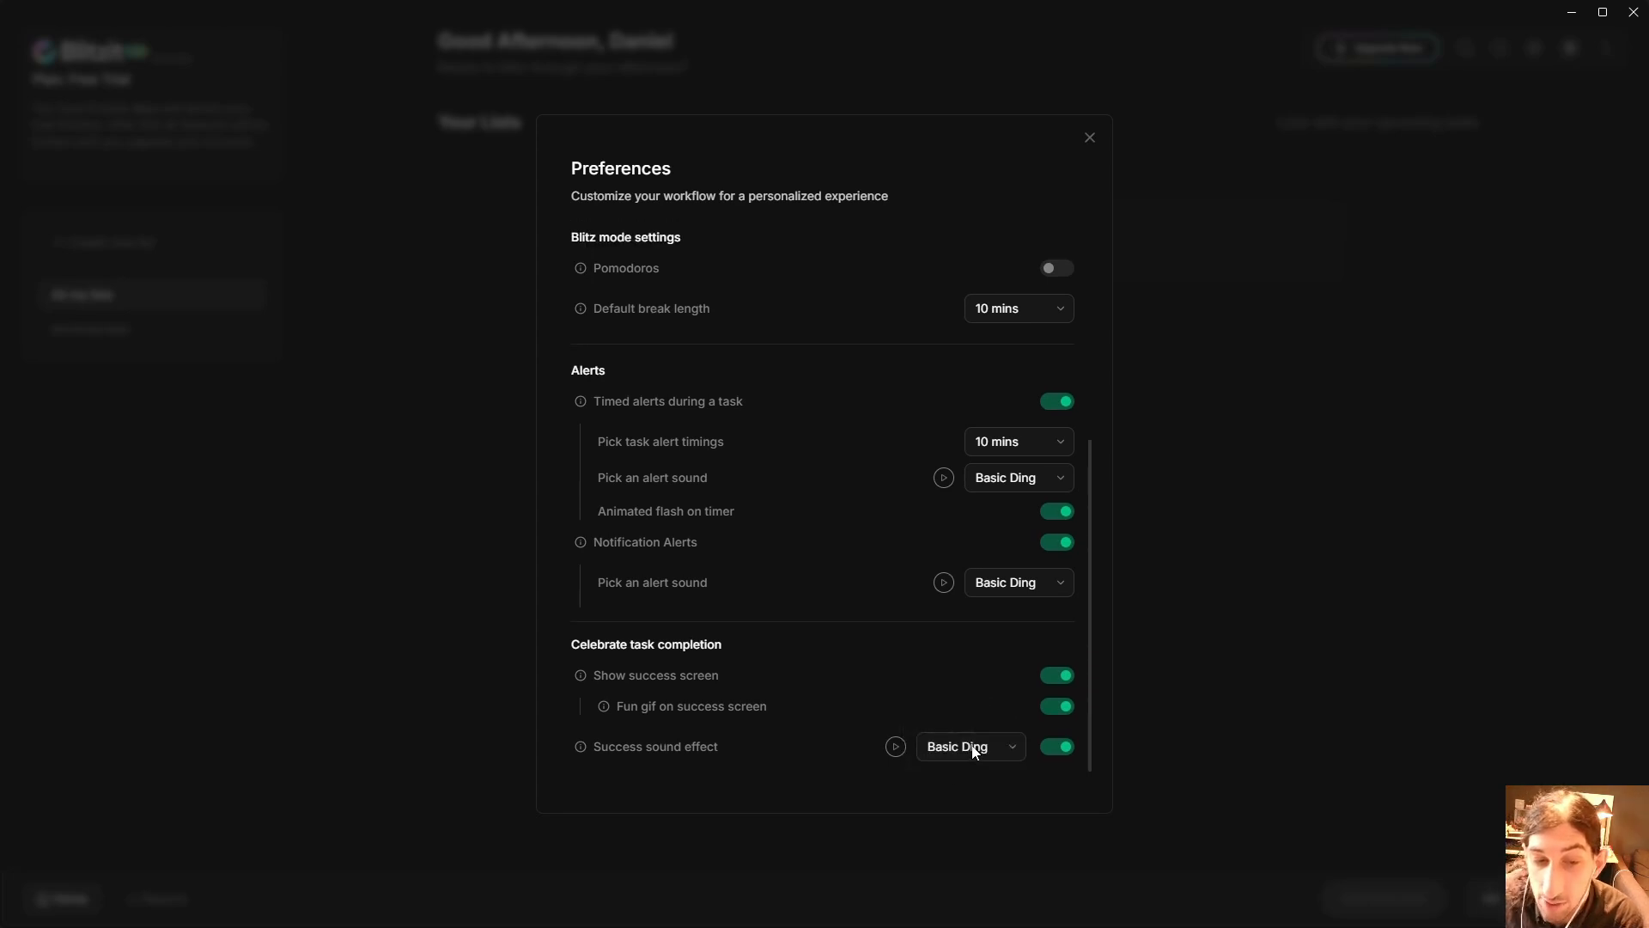
{"action": "left_click", "coordinate": [969, 745]}
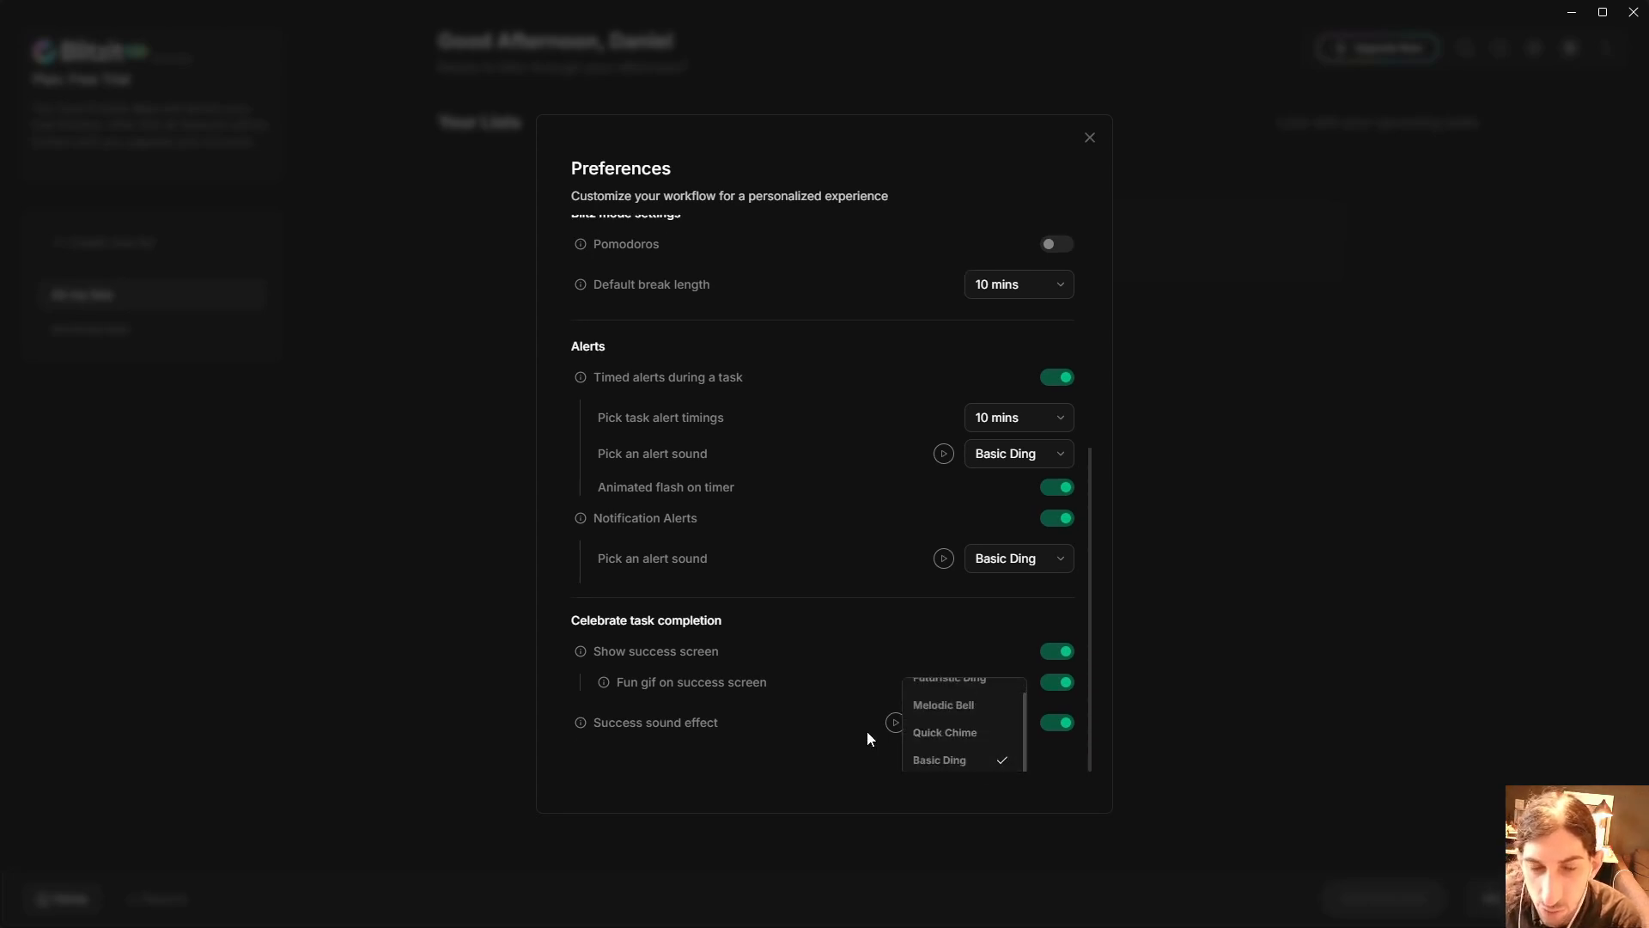
{"action": "left_click", "coordinate": [1090, 136]}
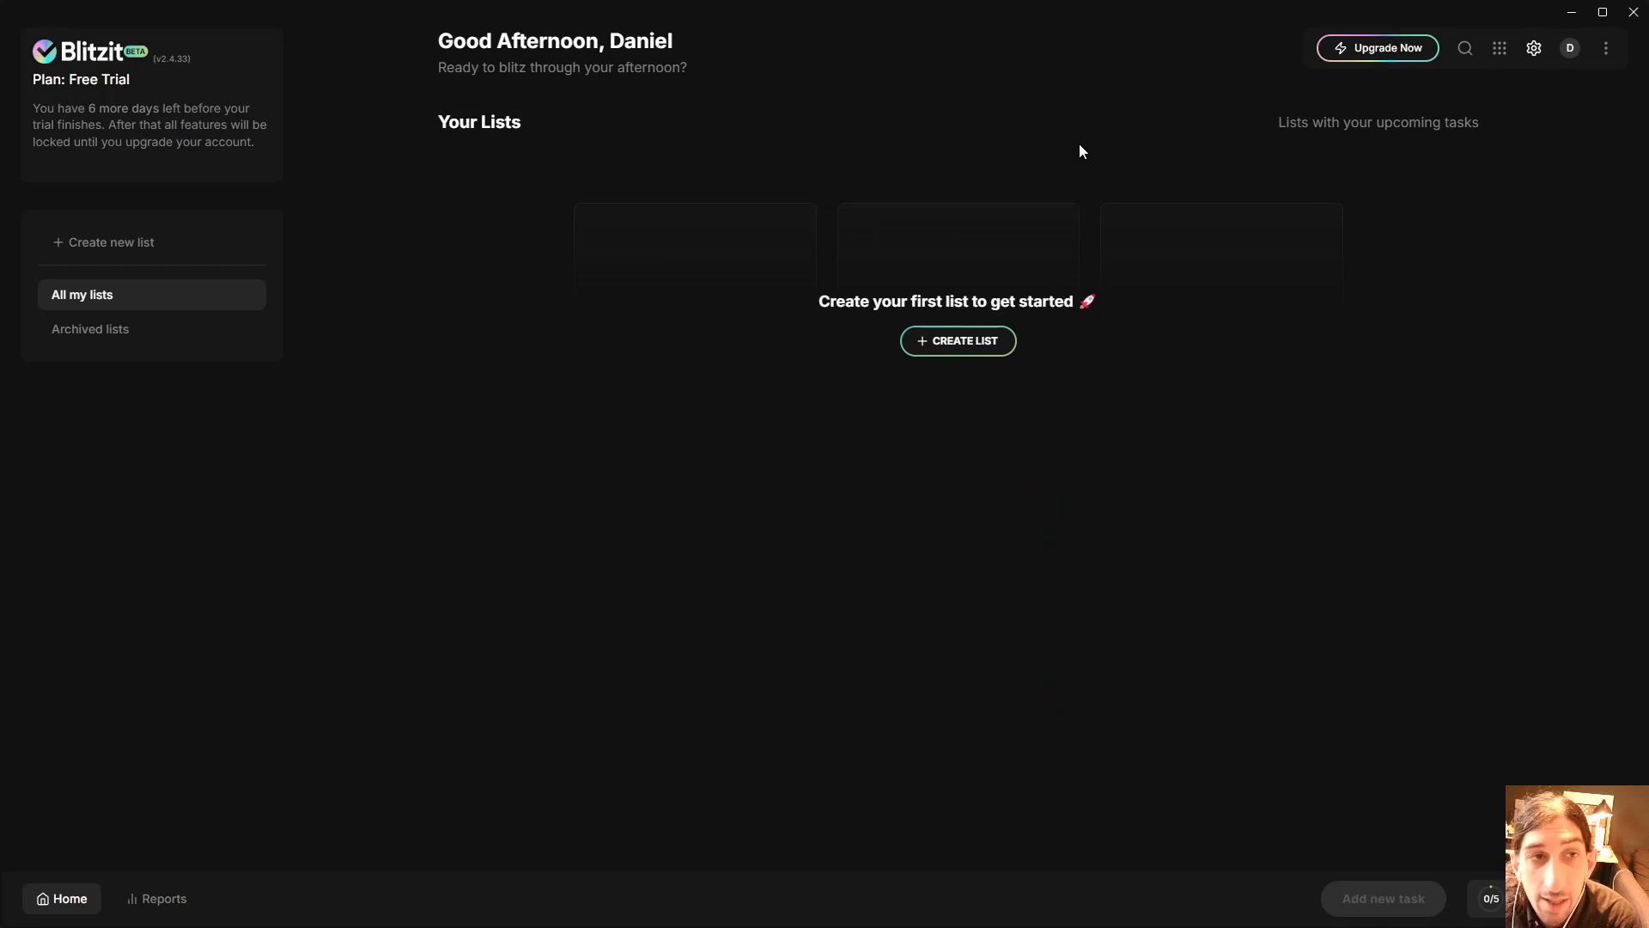
{"action": "mouse_move", "coordinate": [957, 340]}
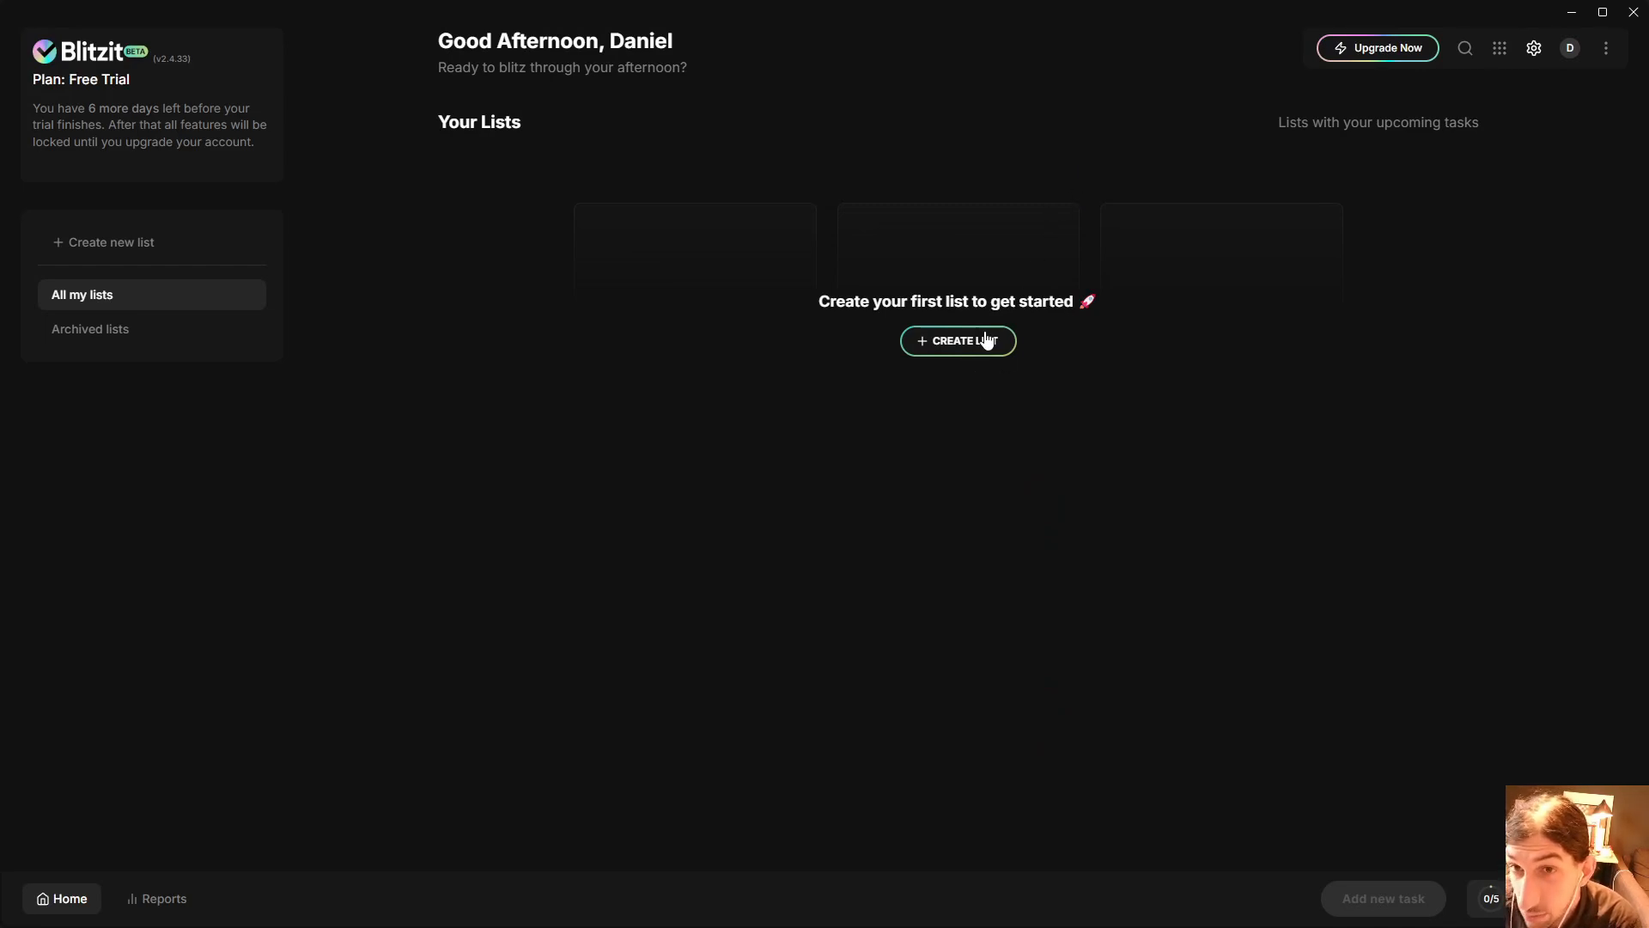
{"action": "mouse_move", "coordinate": [988, 365]}
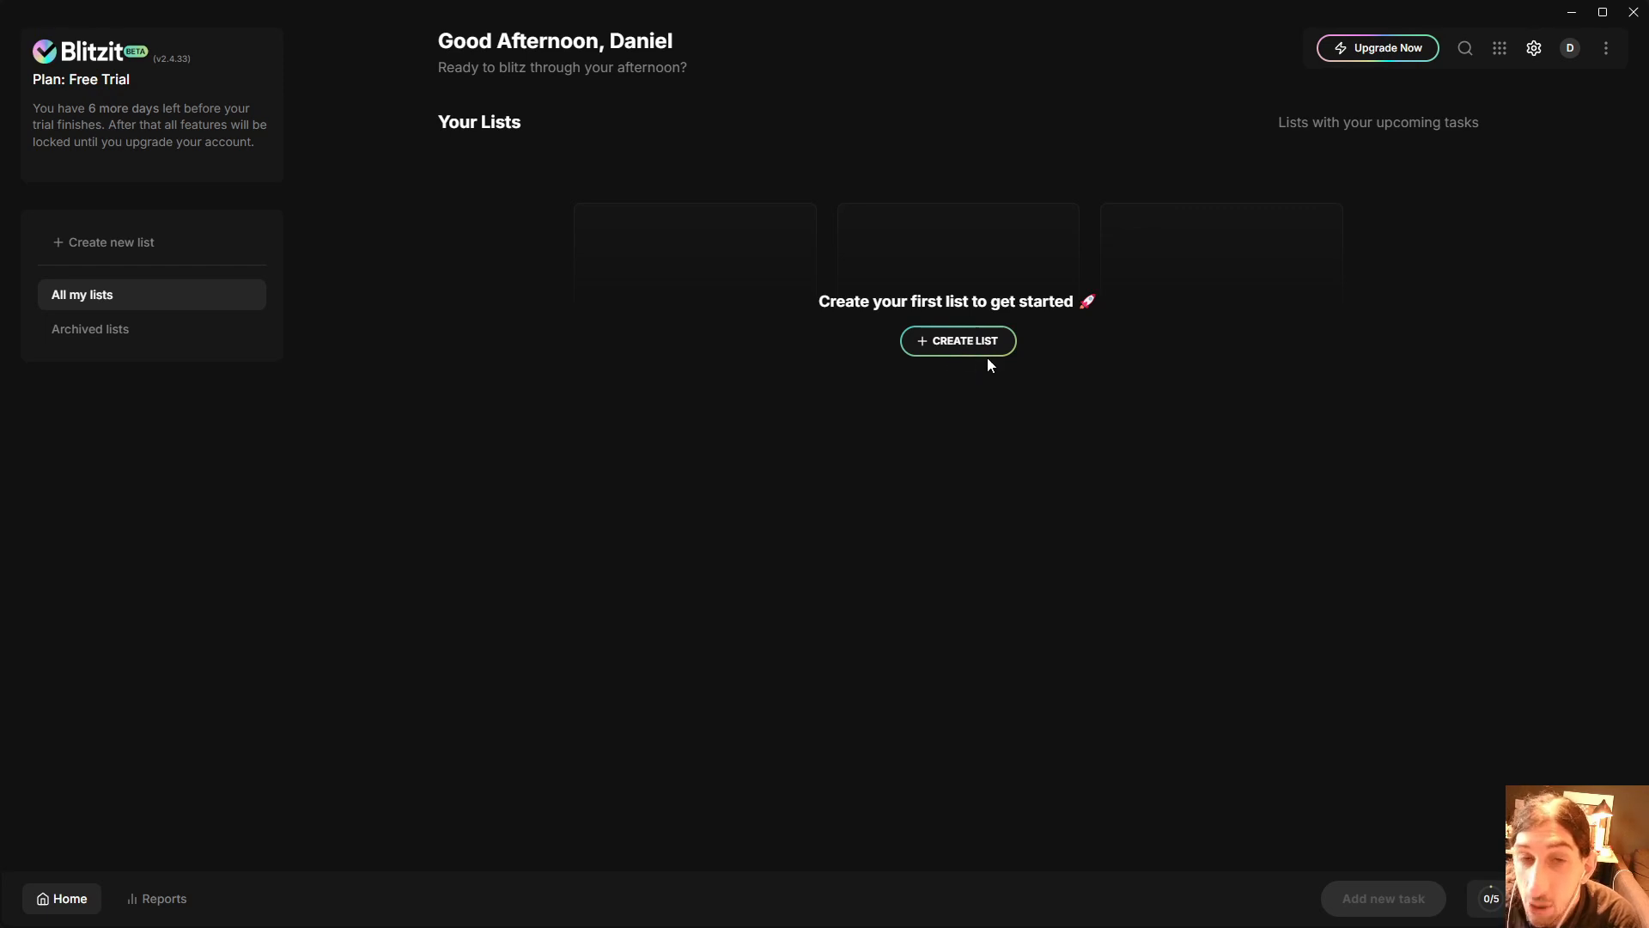
{"action": "mouse_move", "coordinate": [980, 348]}
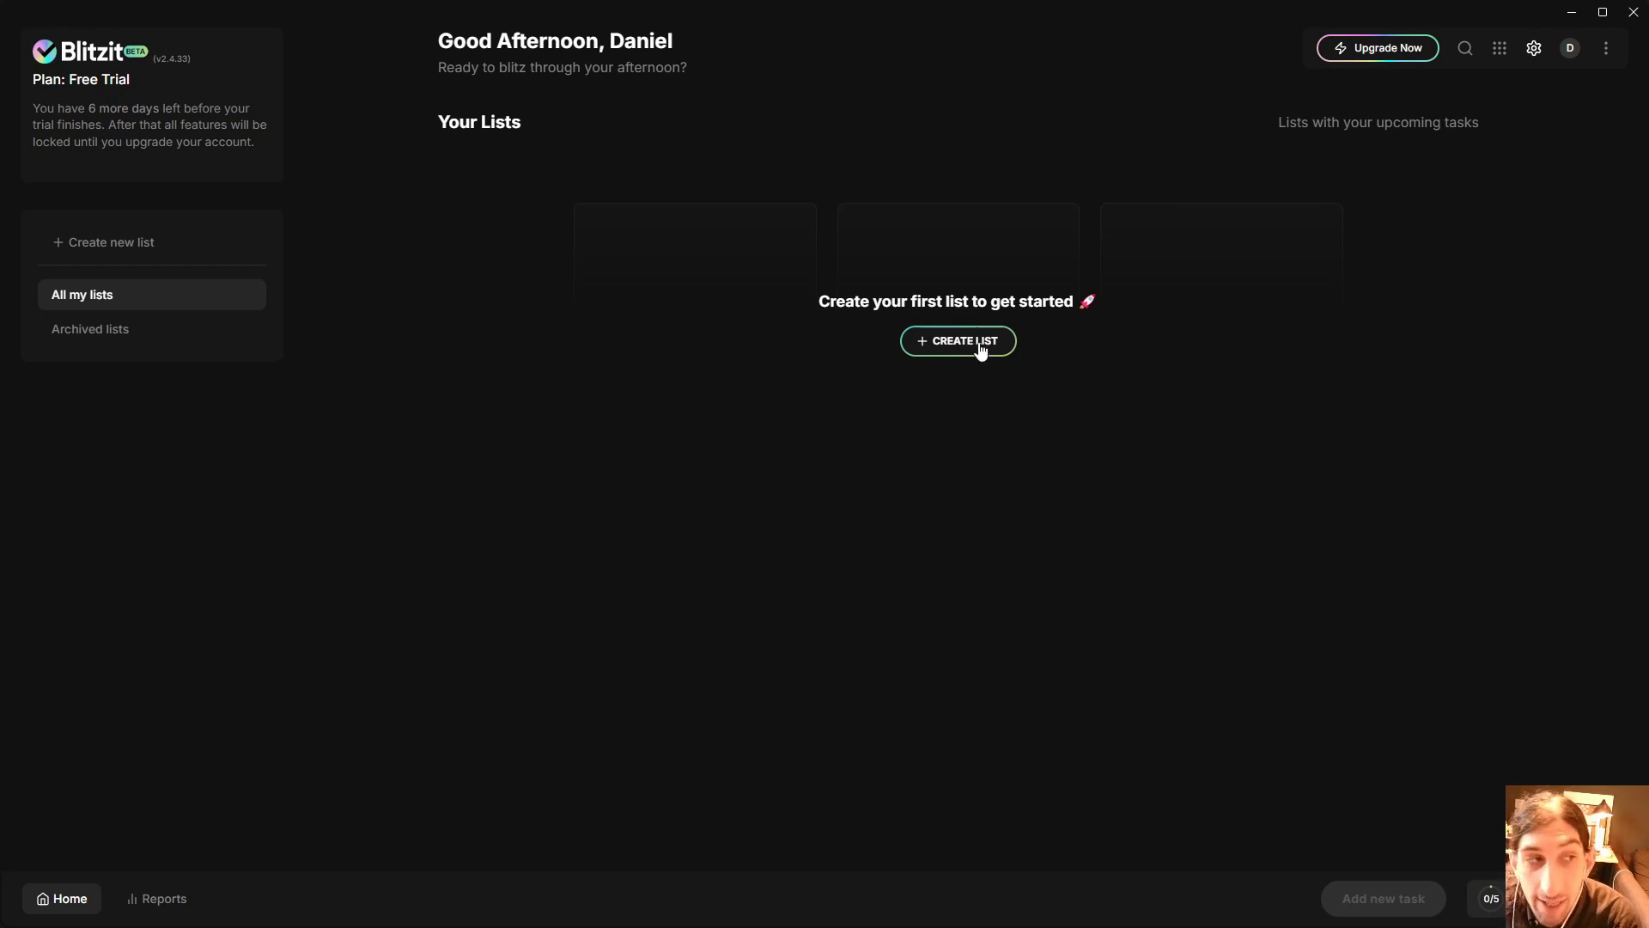
Make a new list titled 'Pour media' with a purple custom colour.
{"action": "left_click", "coordinate": [956, 340]}
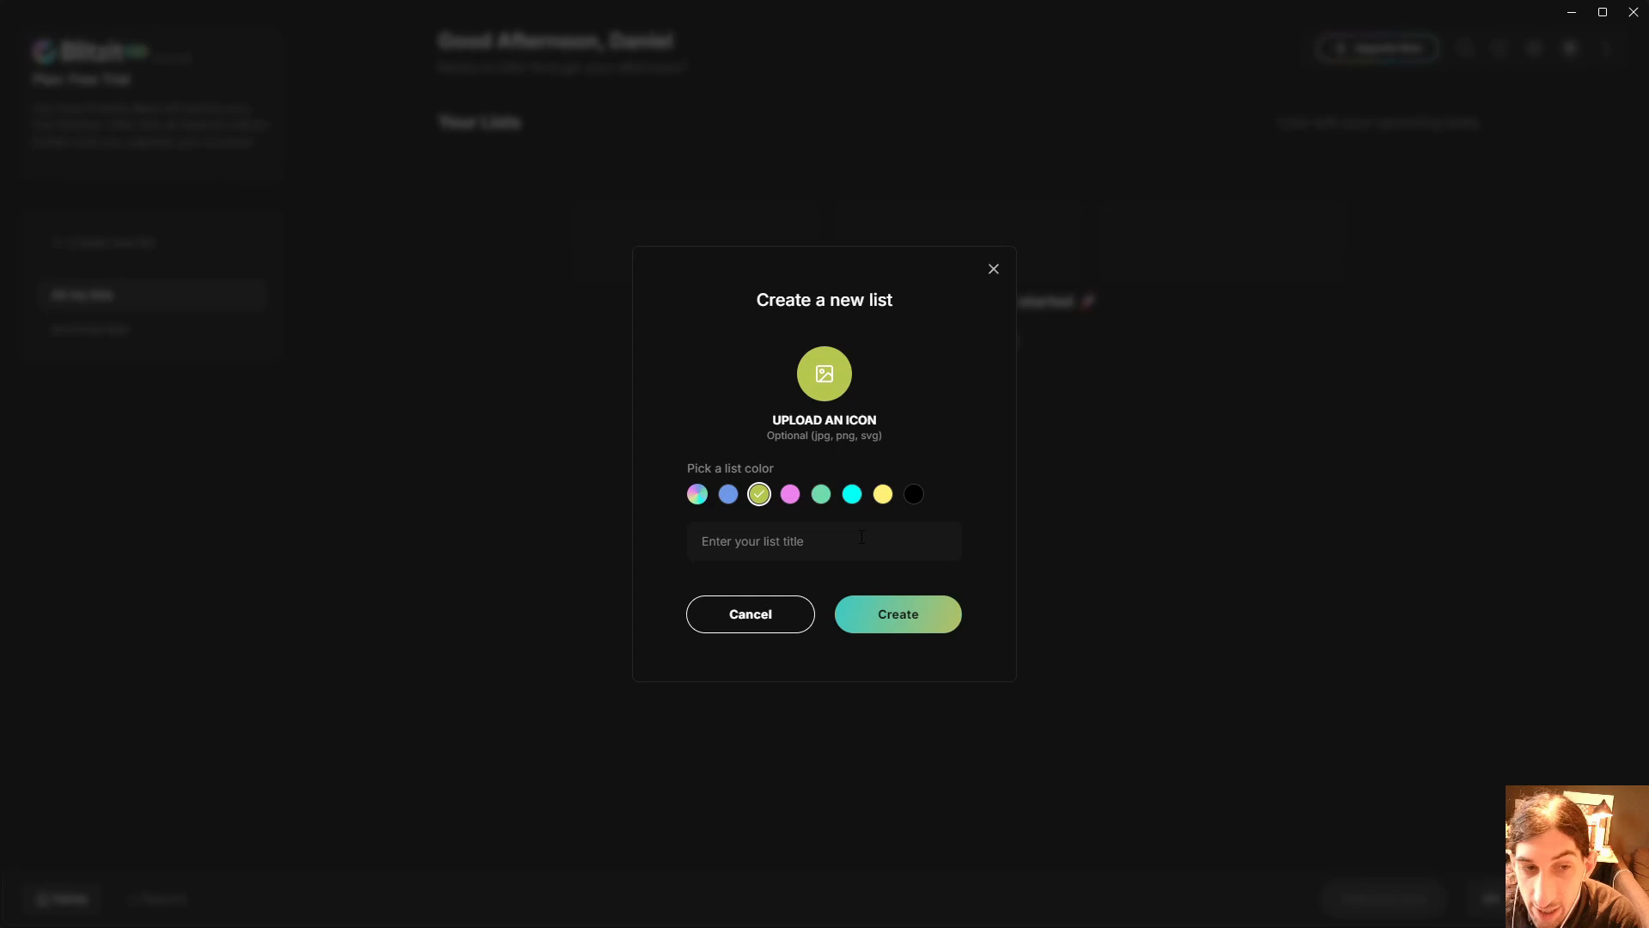
{"action": "type", "text": "Pour mediaa"}
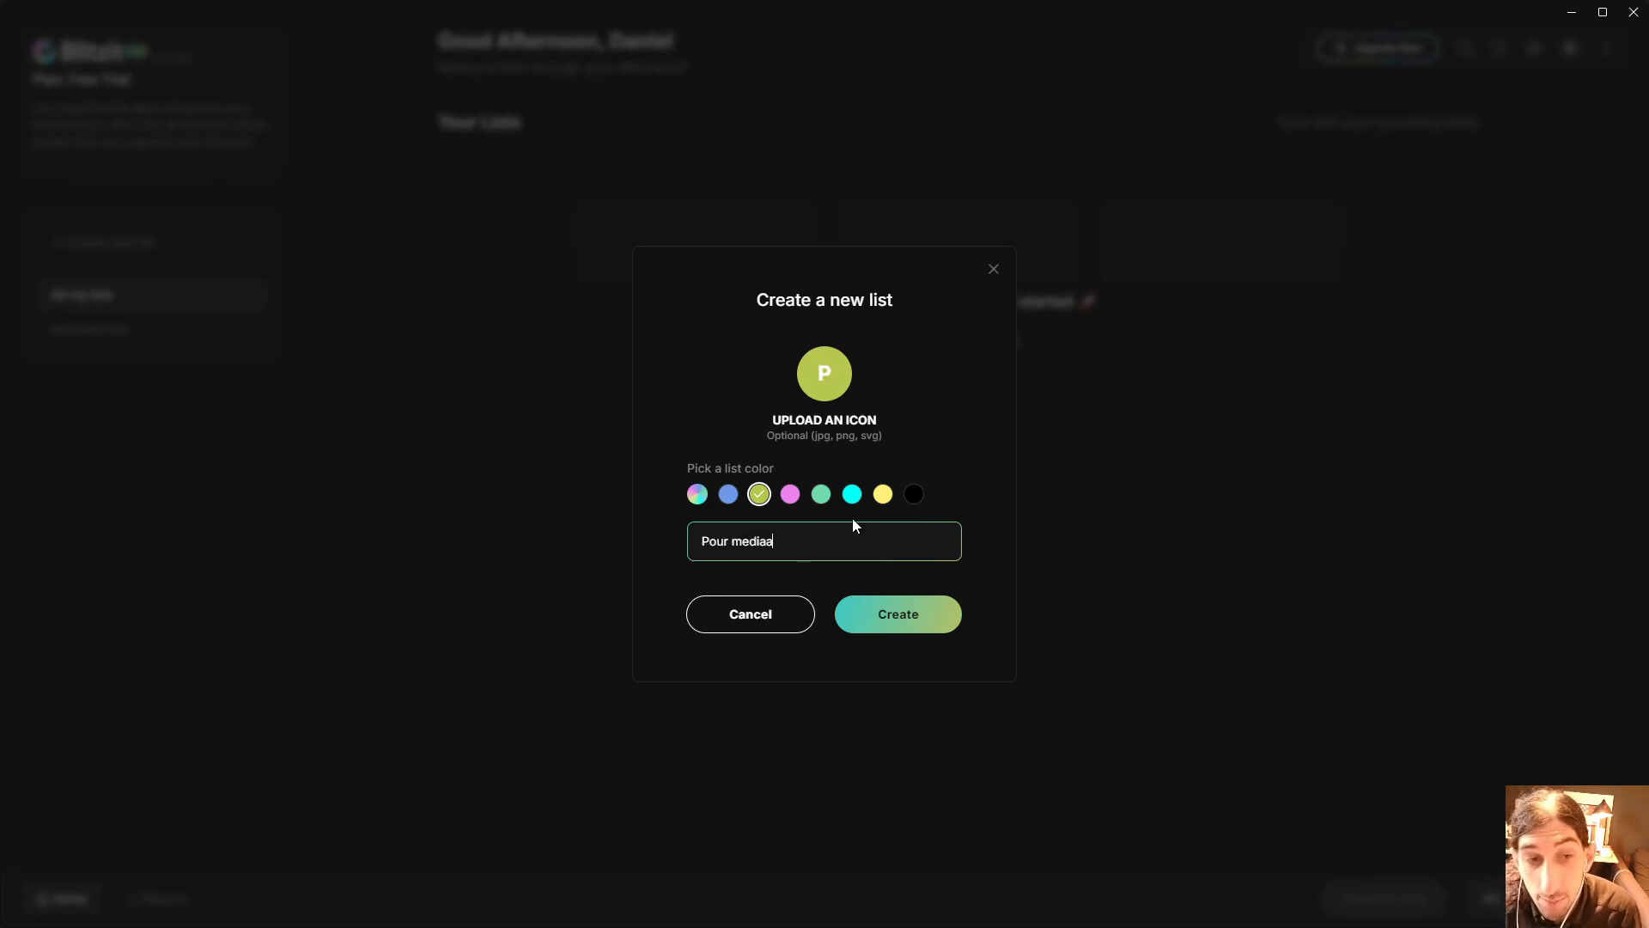
{"action": "key", "text": "Backspace"}
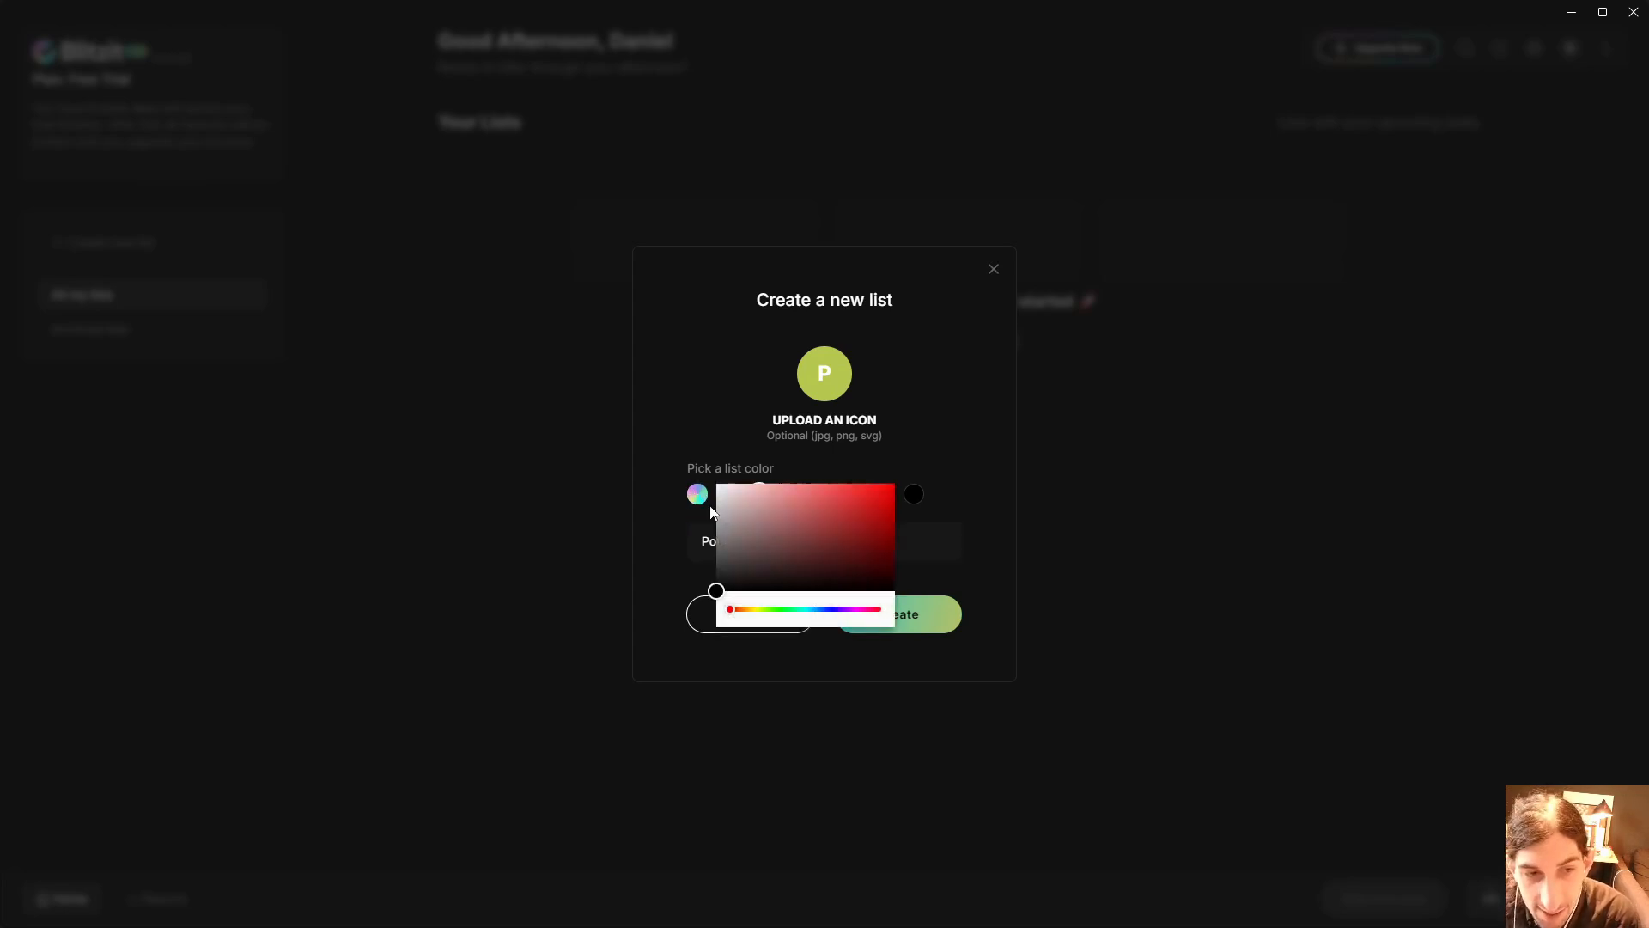
{"action": "left_click_drag", "start_coordinate": [737, 610], "coordinate": [815, 610]}
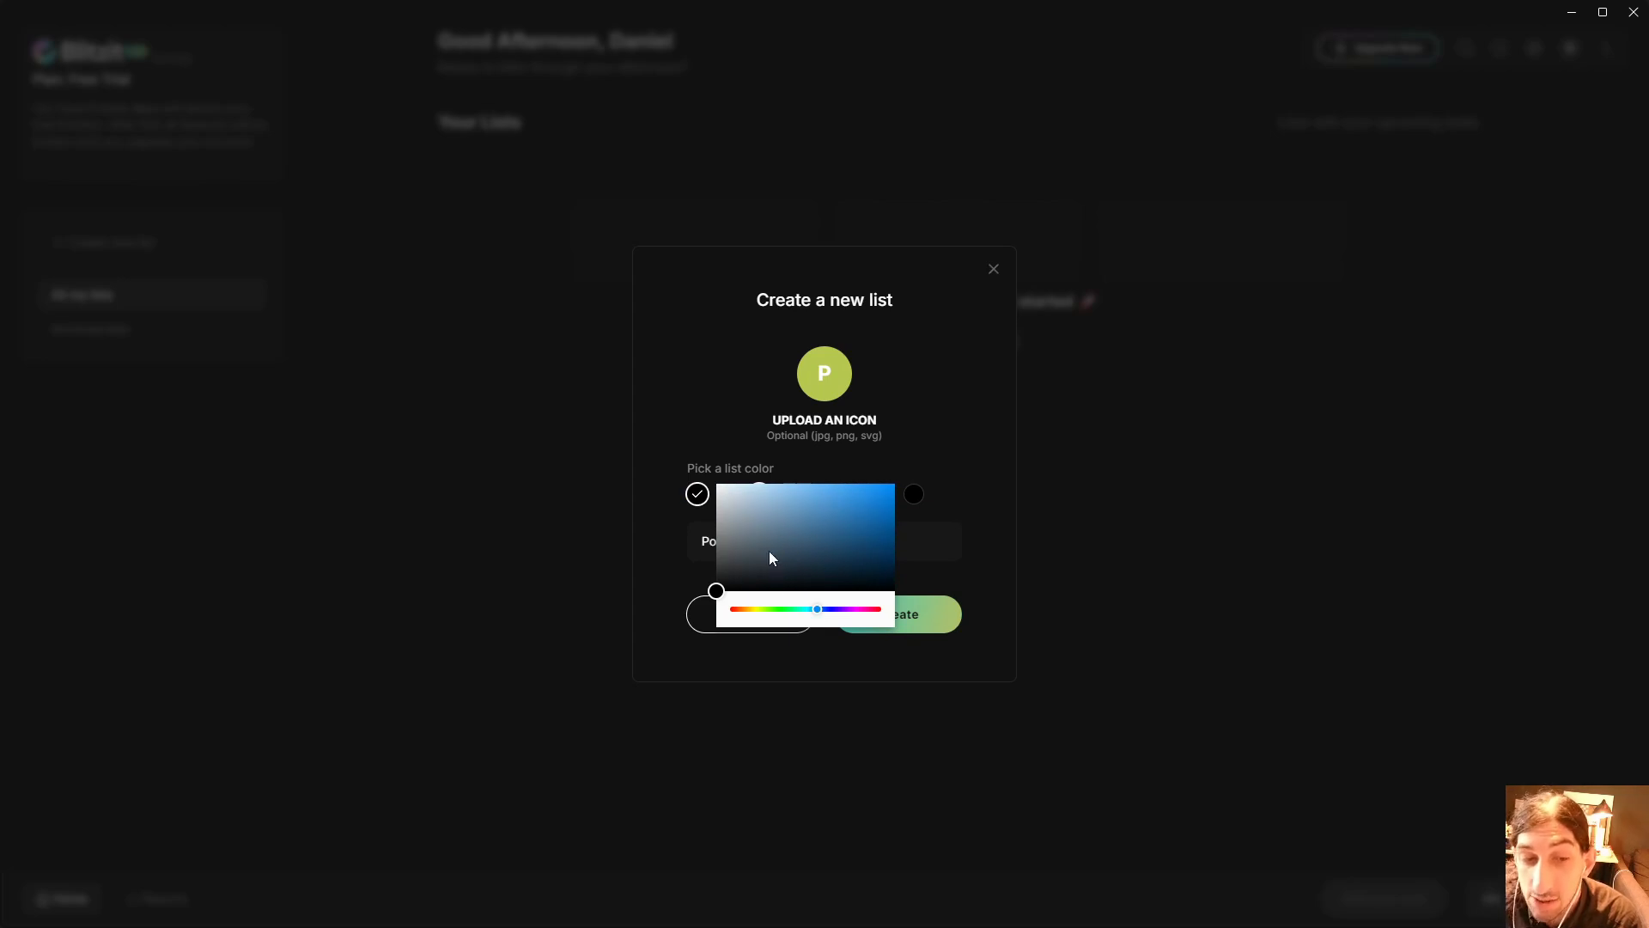
{"action": "mouse_move", "coordinate": [788, 534]}
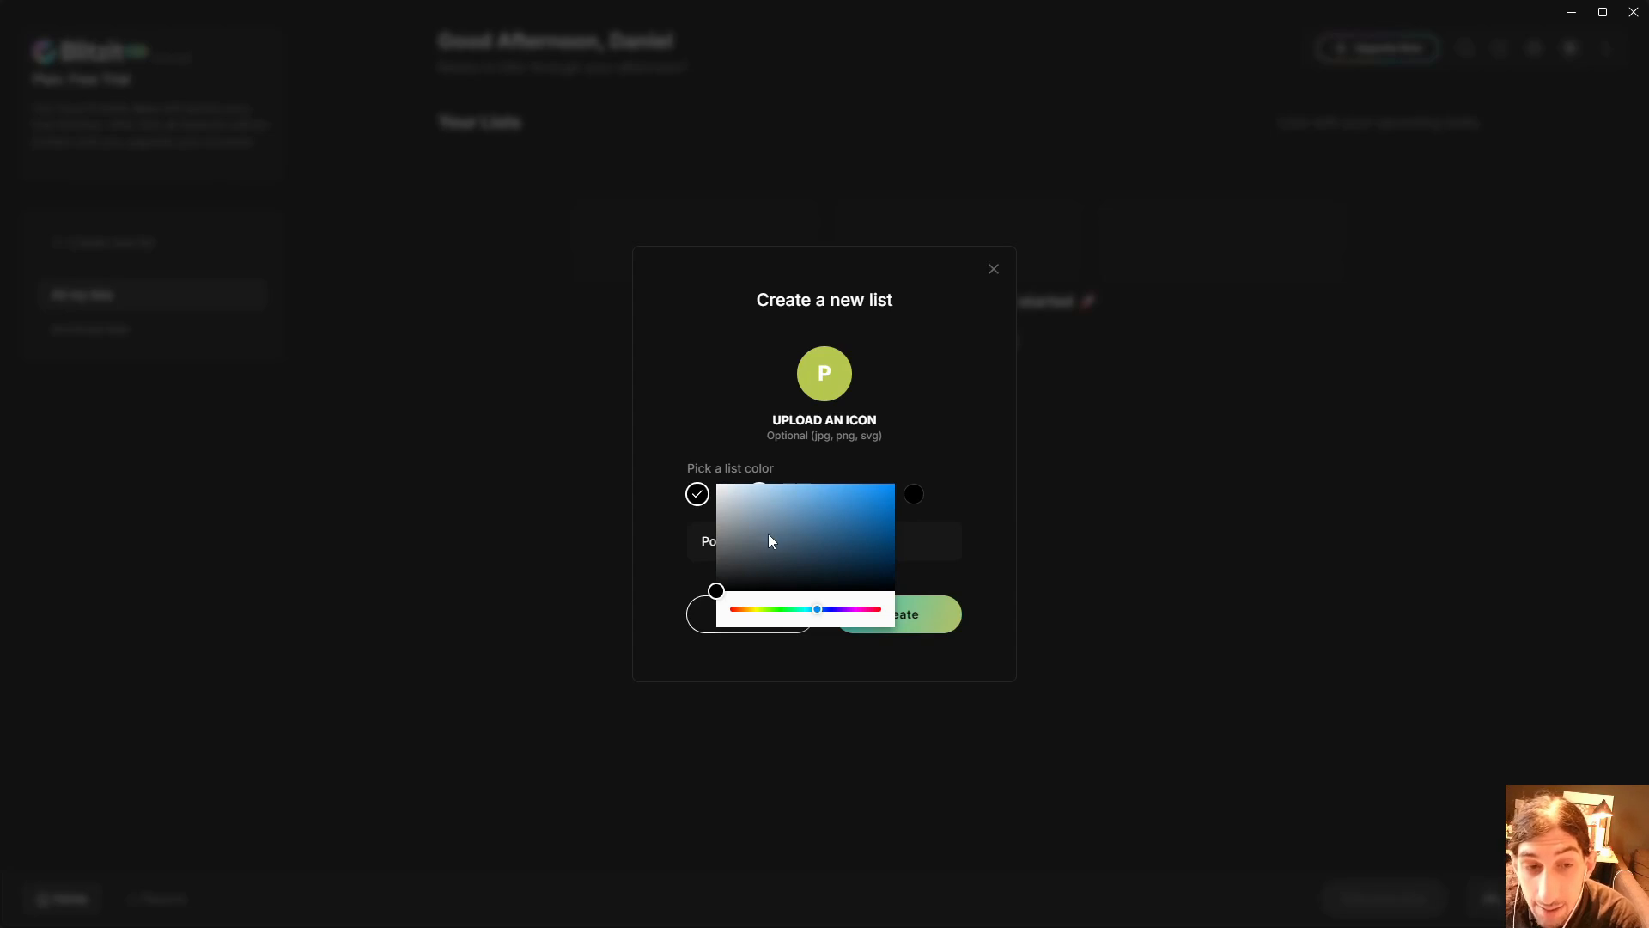
{"action": "mouse_move", "coordinate": [924, 397]}
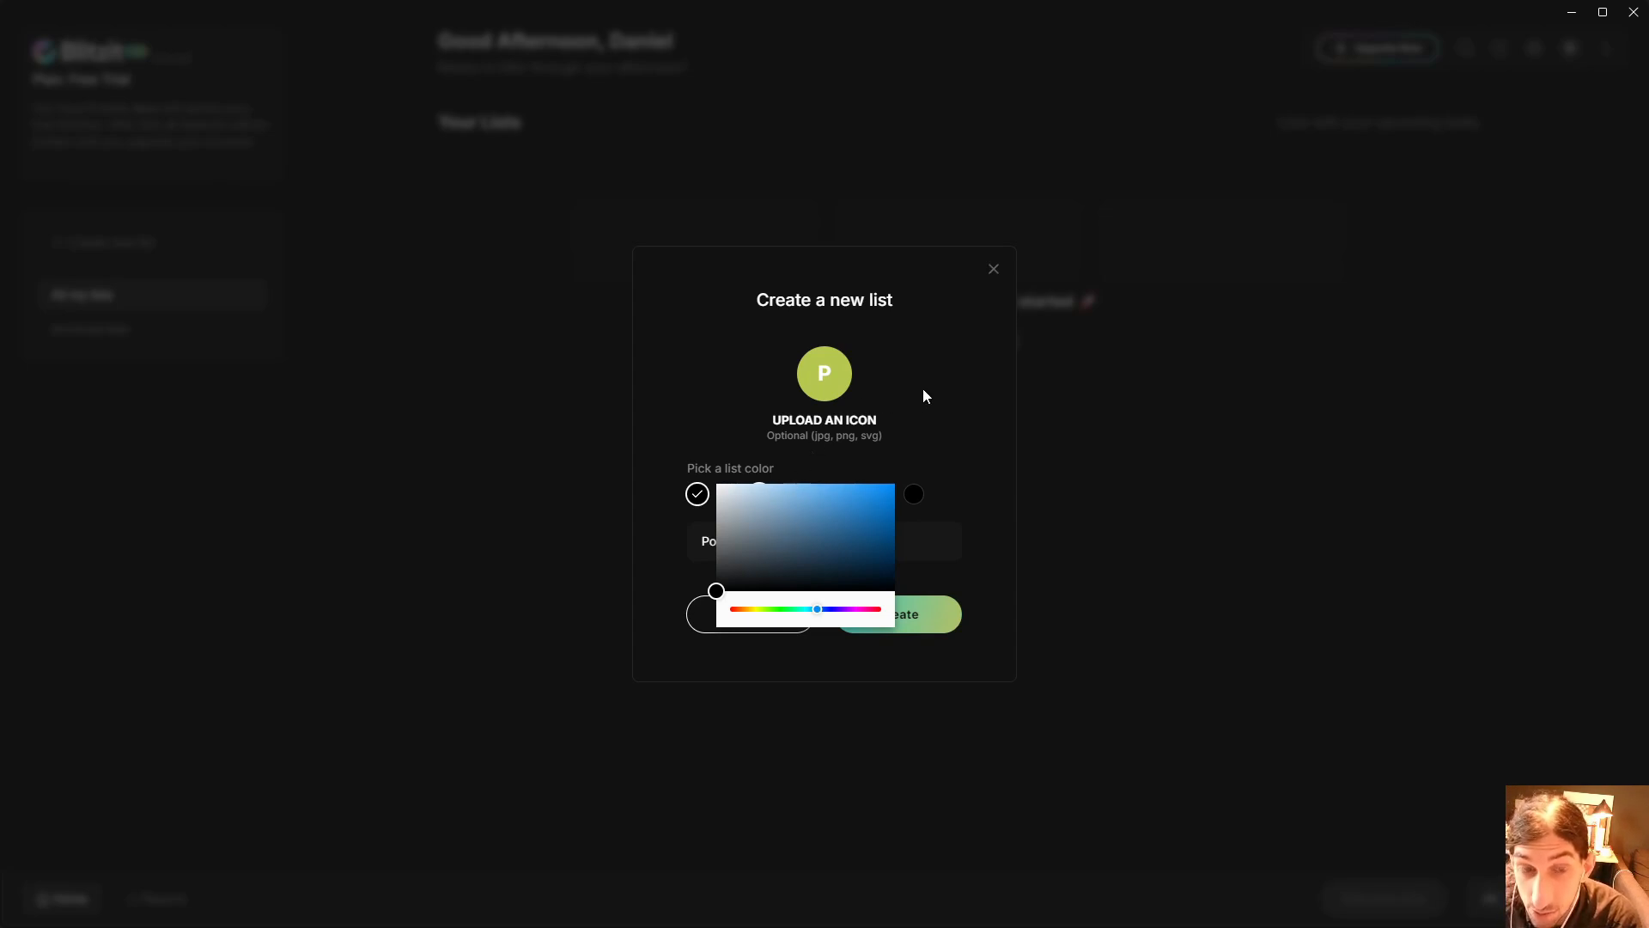
{"action": "left_click_drag", "start_coordinate": [819, 610], "coordinate": [837, 610]}
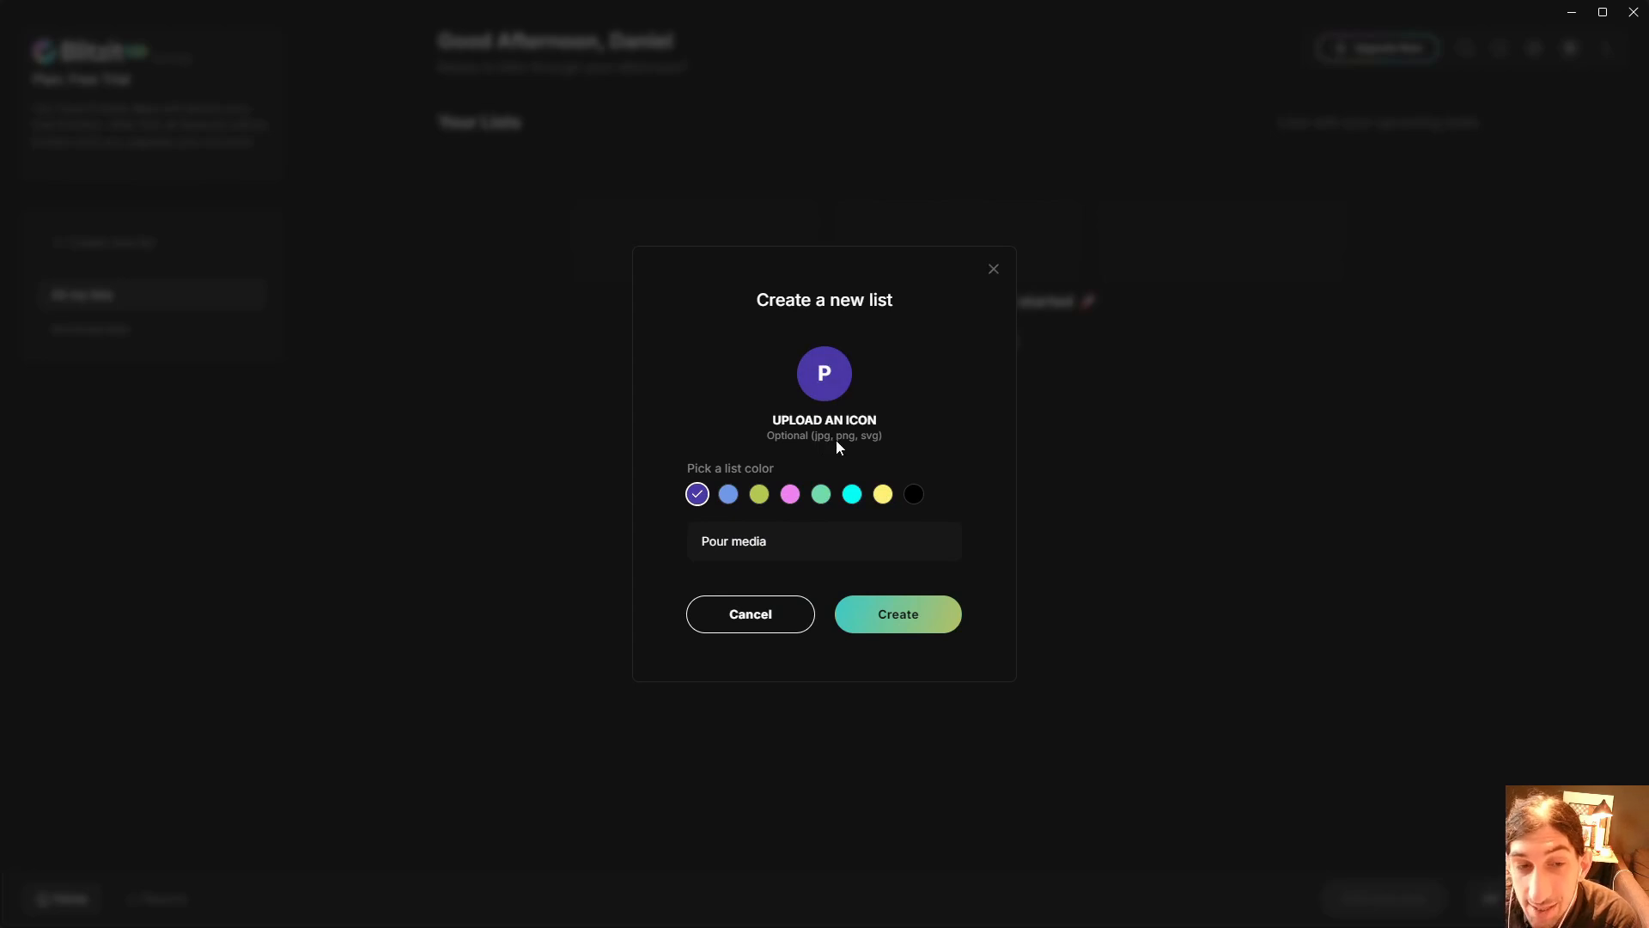
{"action": "mouse_move", "coordinate": [875, 472]}
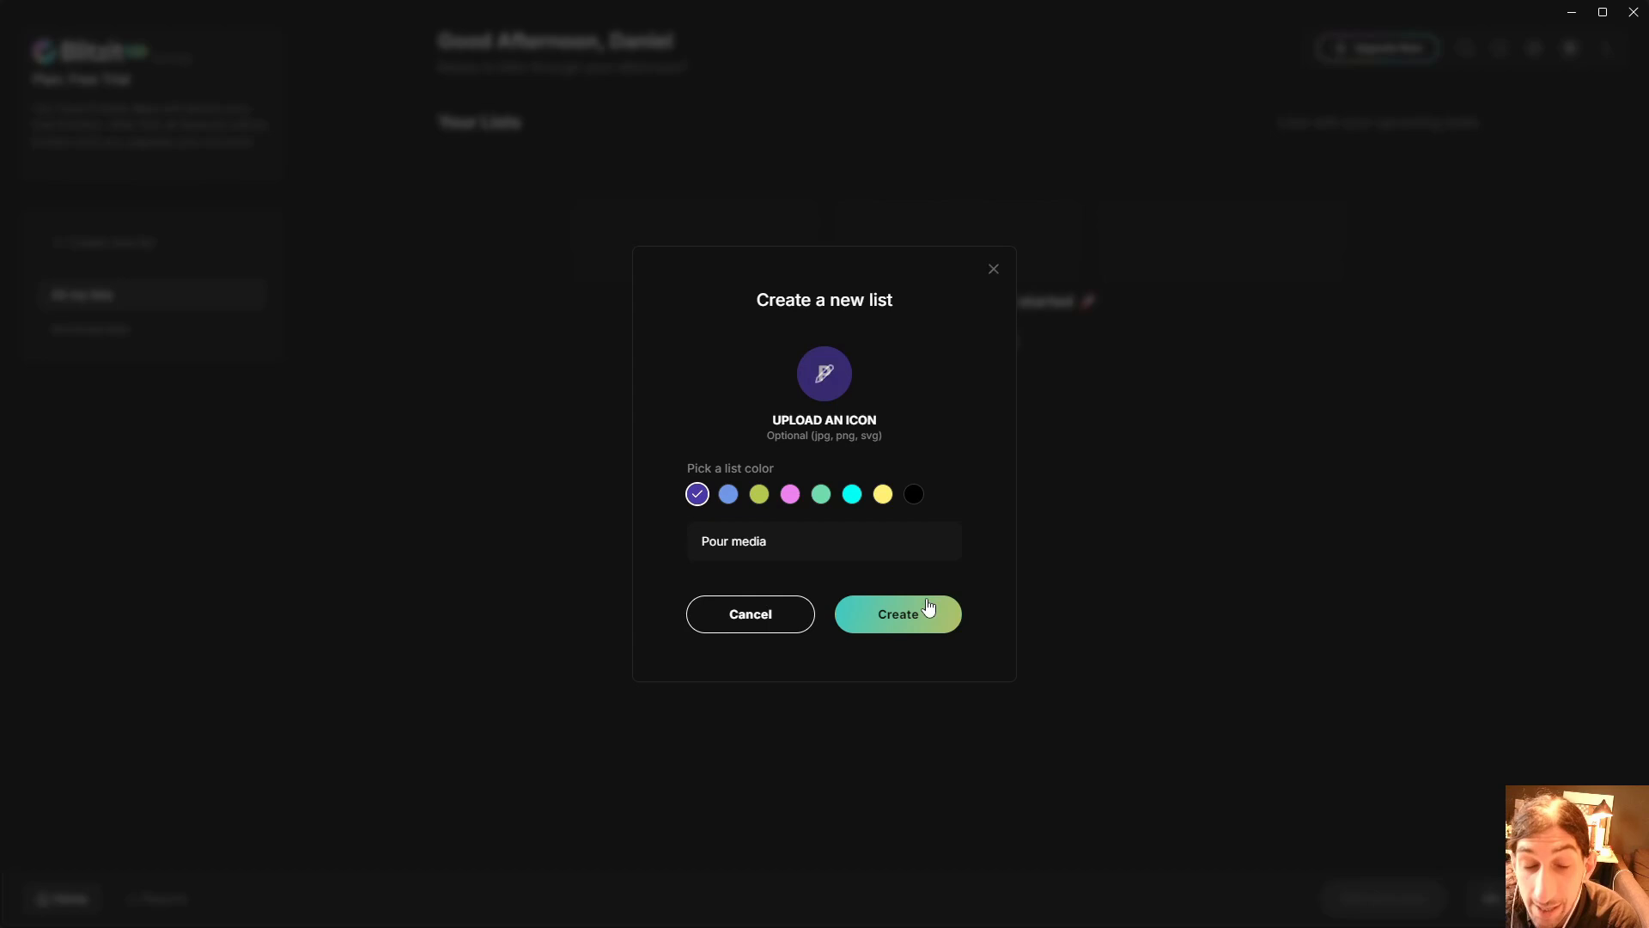
{"action": "left_click", "coordinate": [896, 614]}
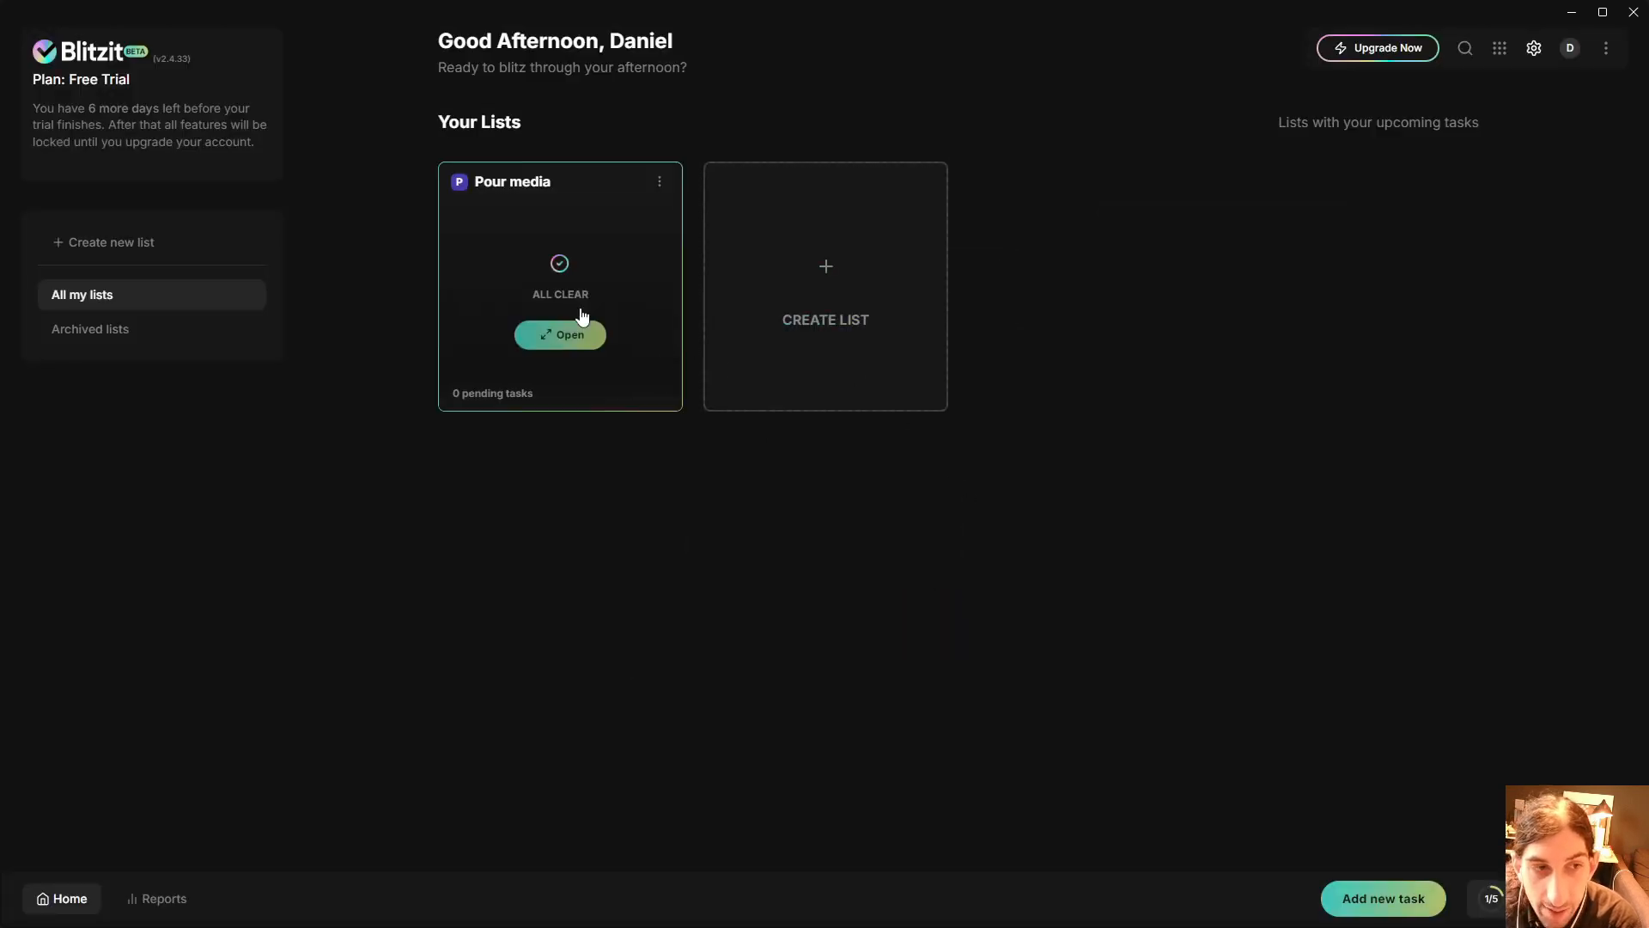
Open the Pour media board, dismiss the tip, and add 'Film a video' to Backlog.
{"action": "left_click", "coordinate": [559, 334]}
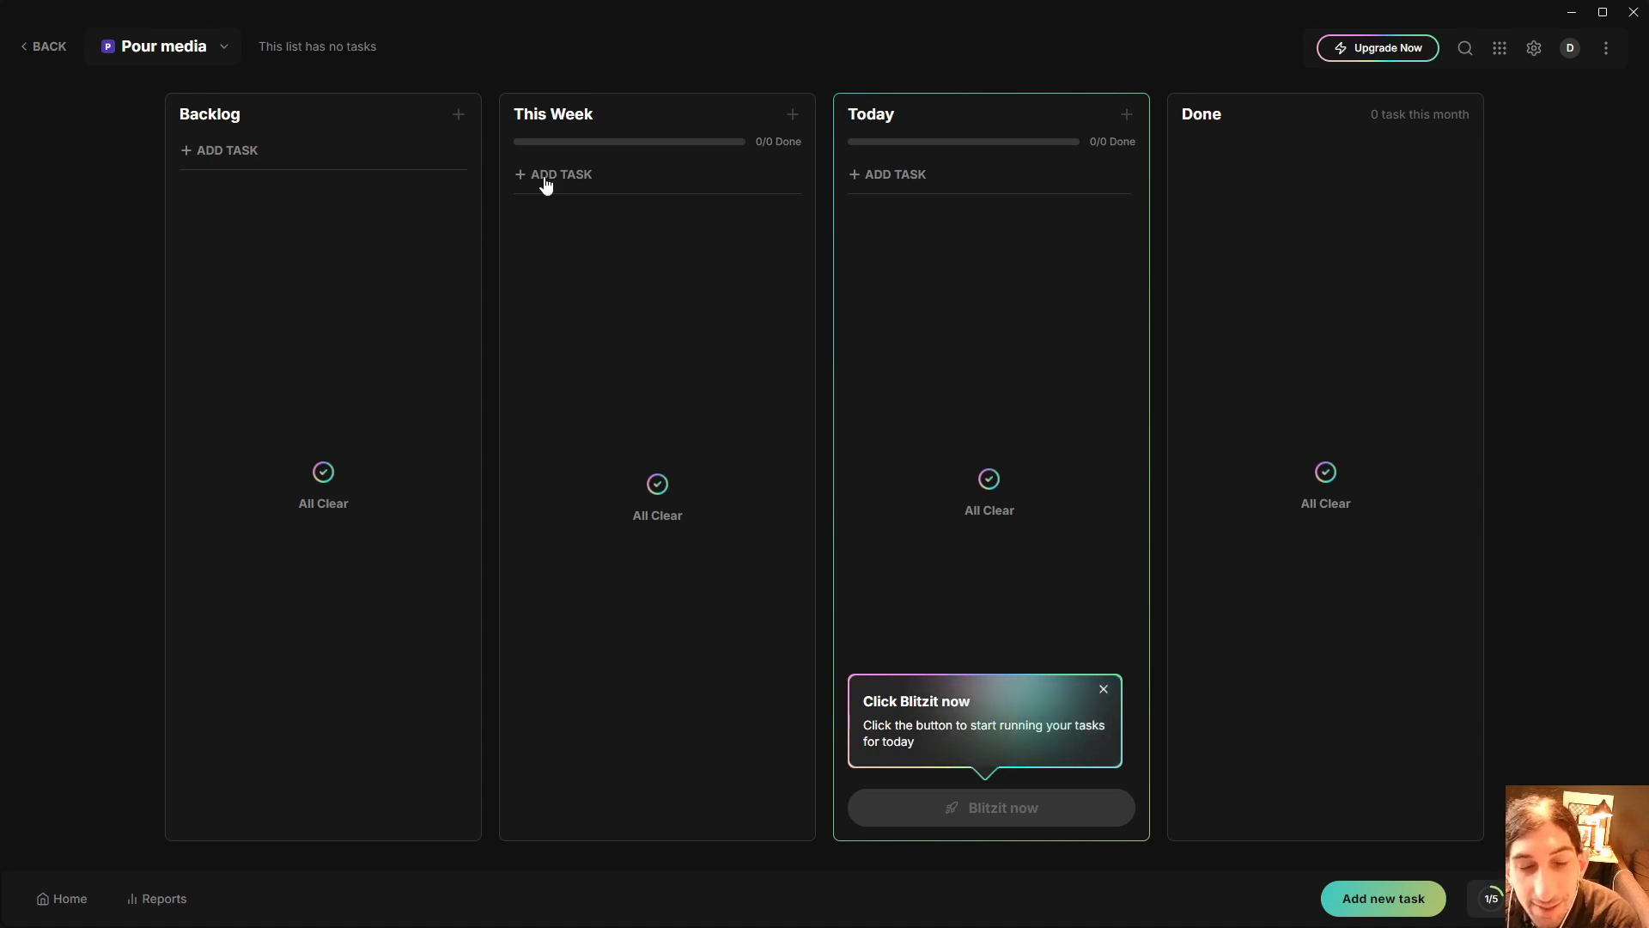
{"action": "left_click", "coordinate": [1103, 689]}
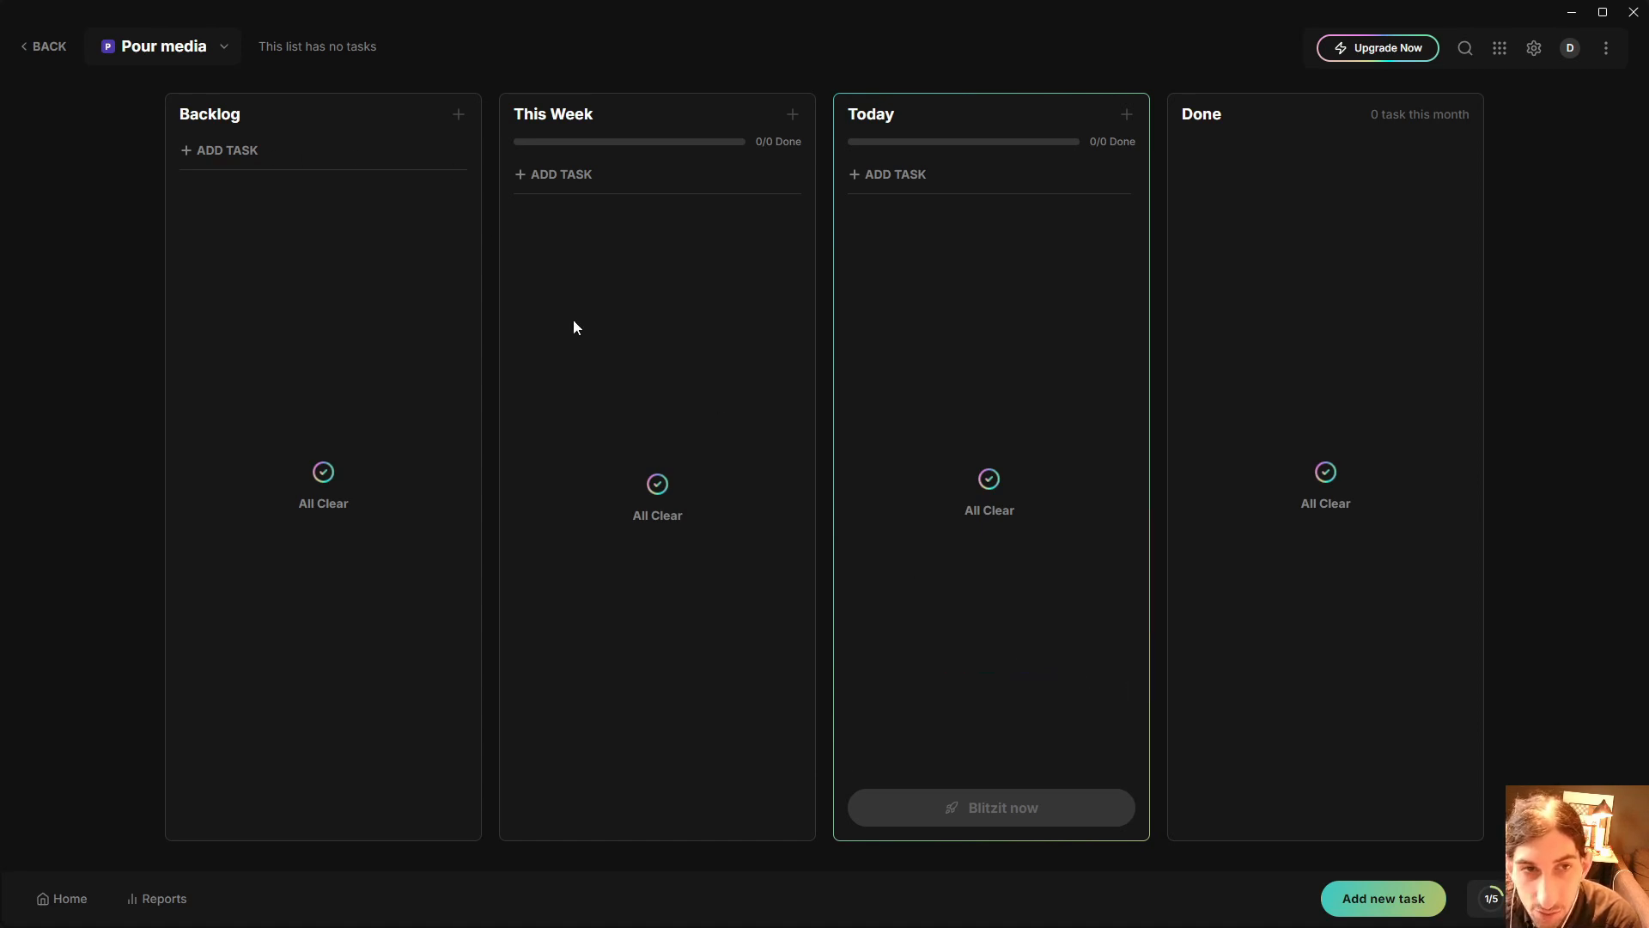
{"action": "left_click", "coordinate": [227, 149]}
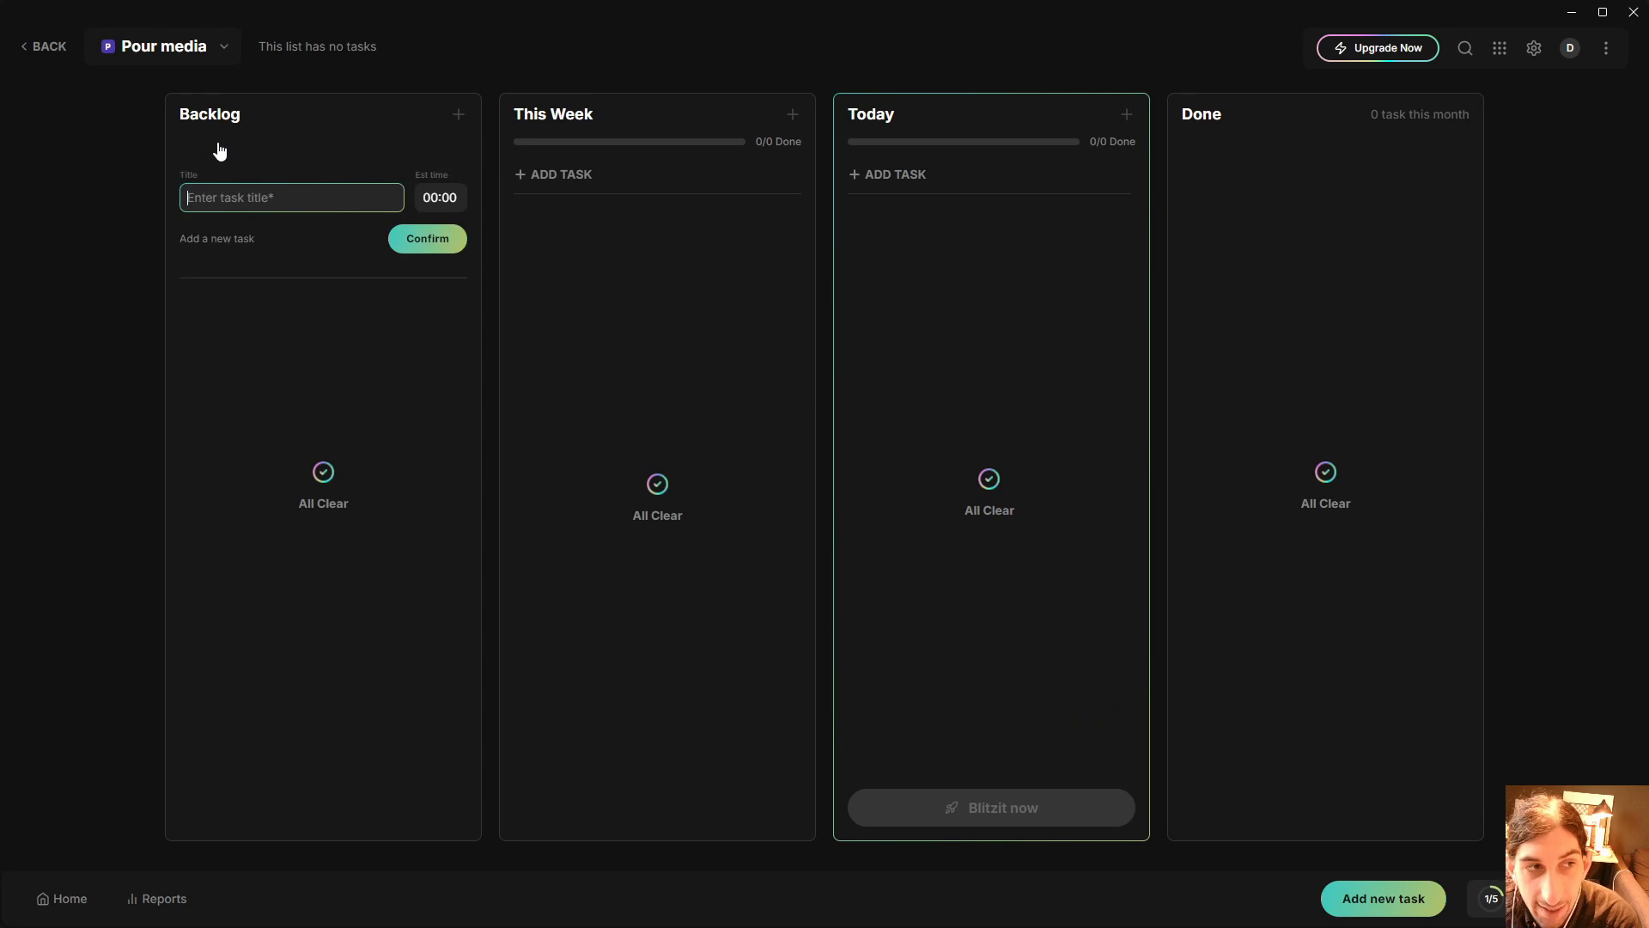
{"action": "type", "text": "F"}
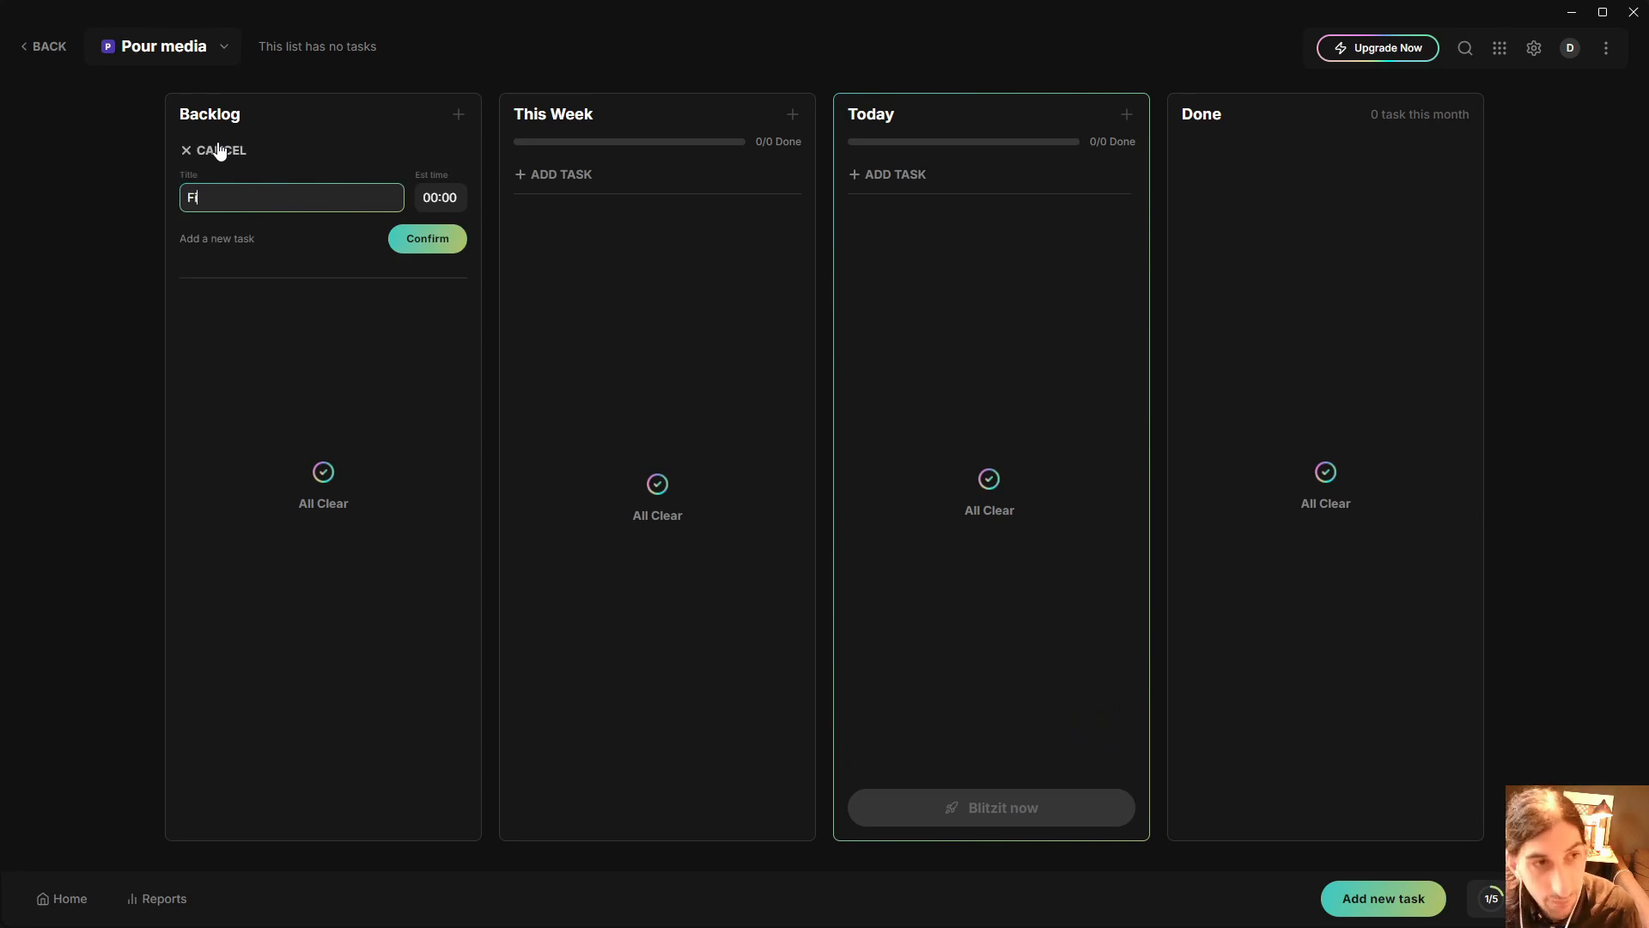
{"action": "type", "text": "ilm a vide"}
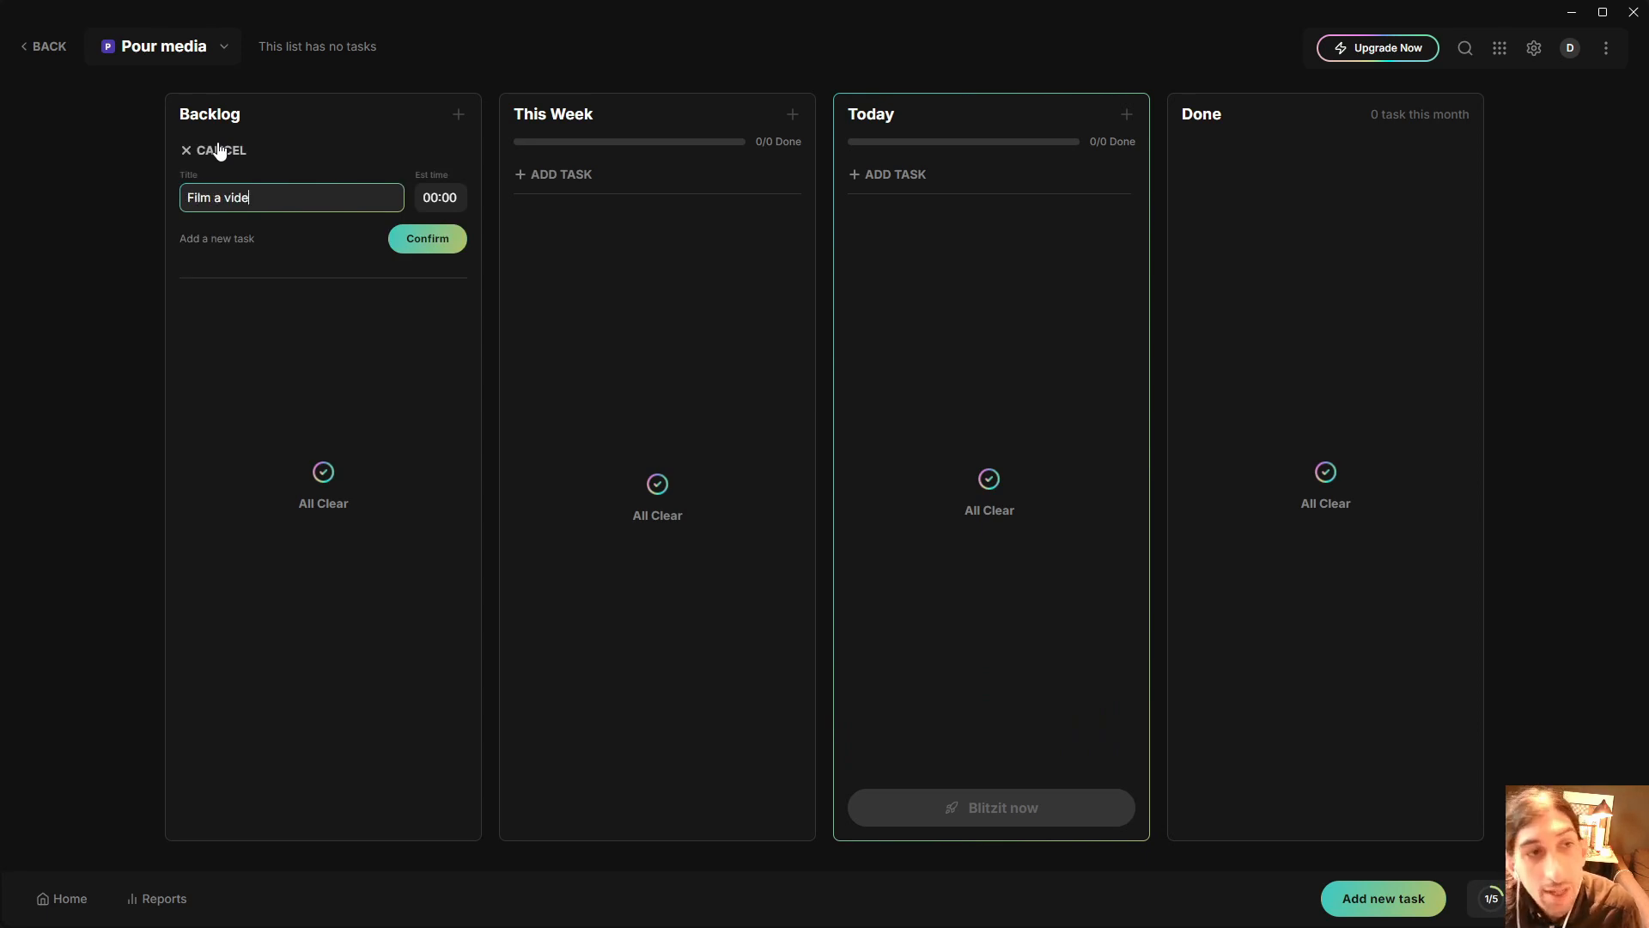
{"action": "left_click", "coordinate": [427, 239]}
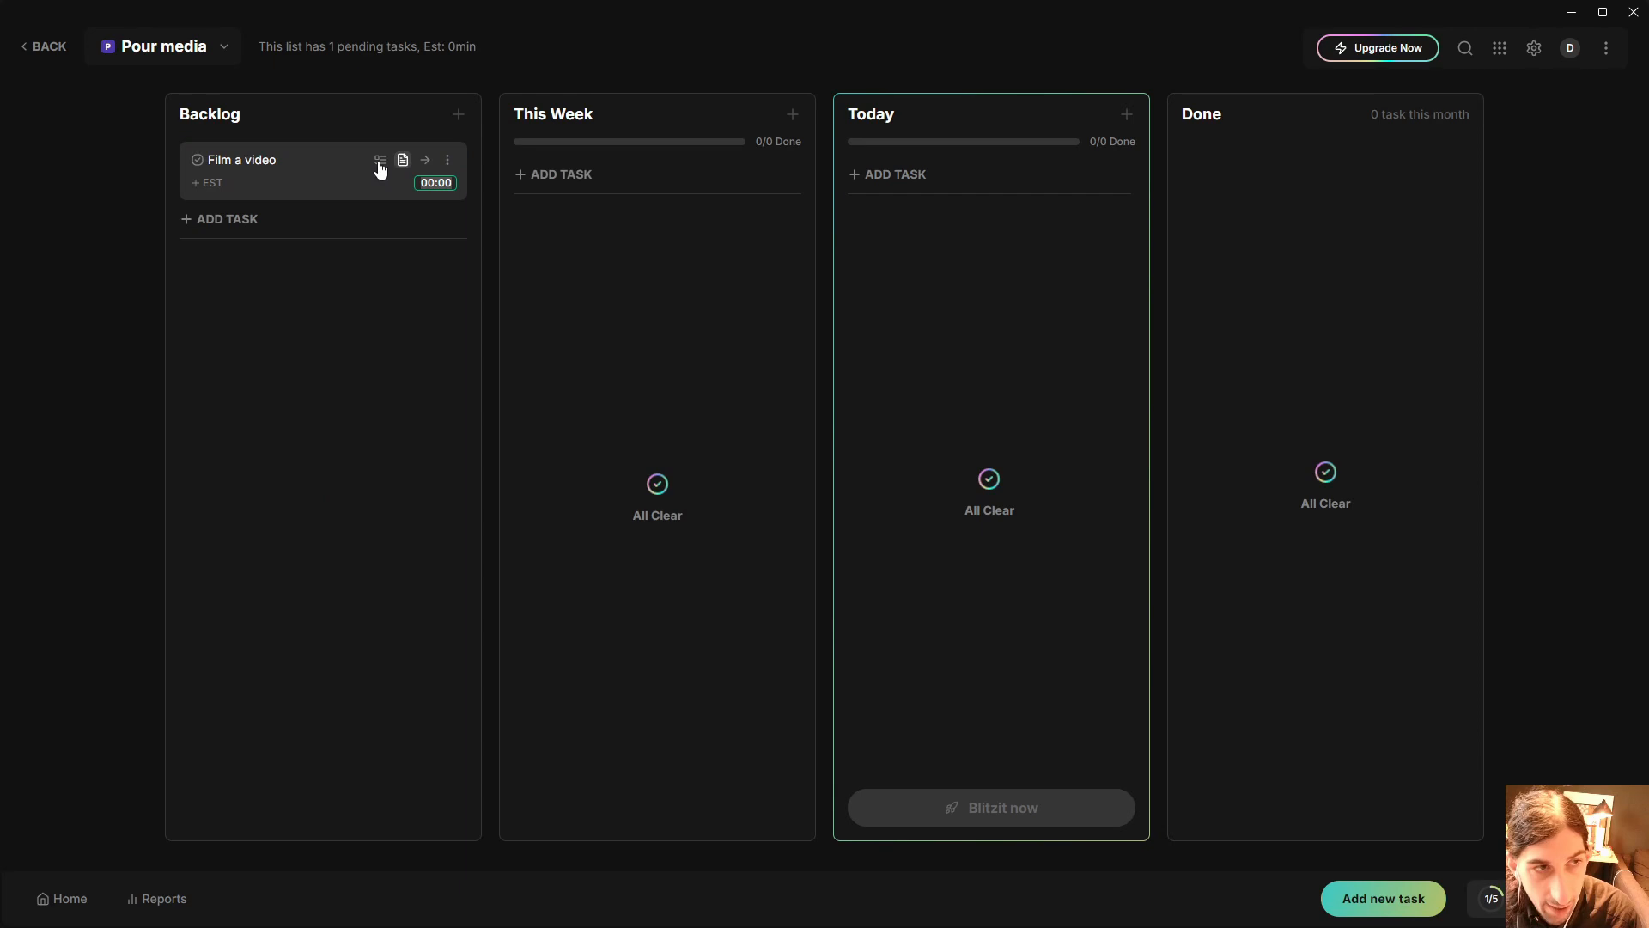
Check the task's subtasks and notes, then move Film a video into This Week.
{"action": "left_click", "coordinate": [380, 159]}
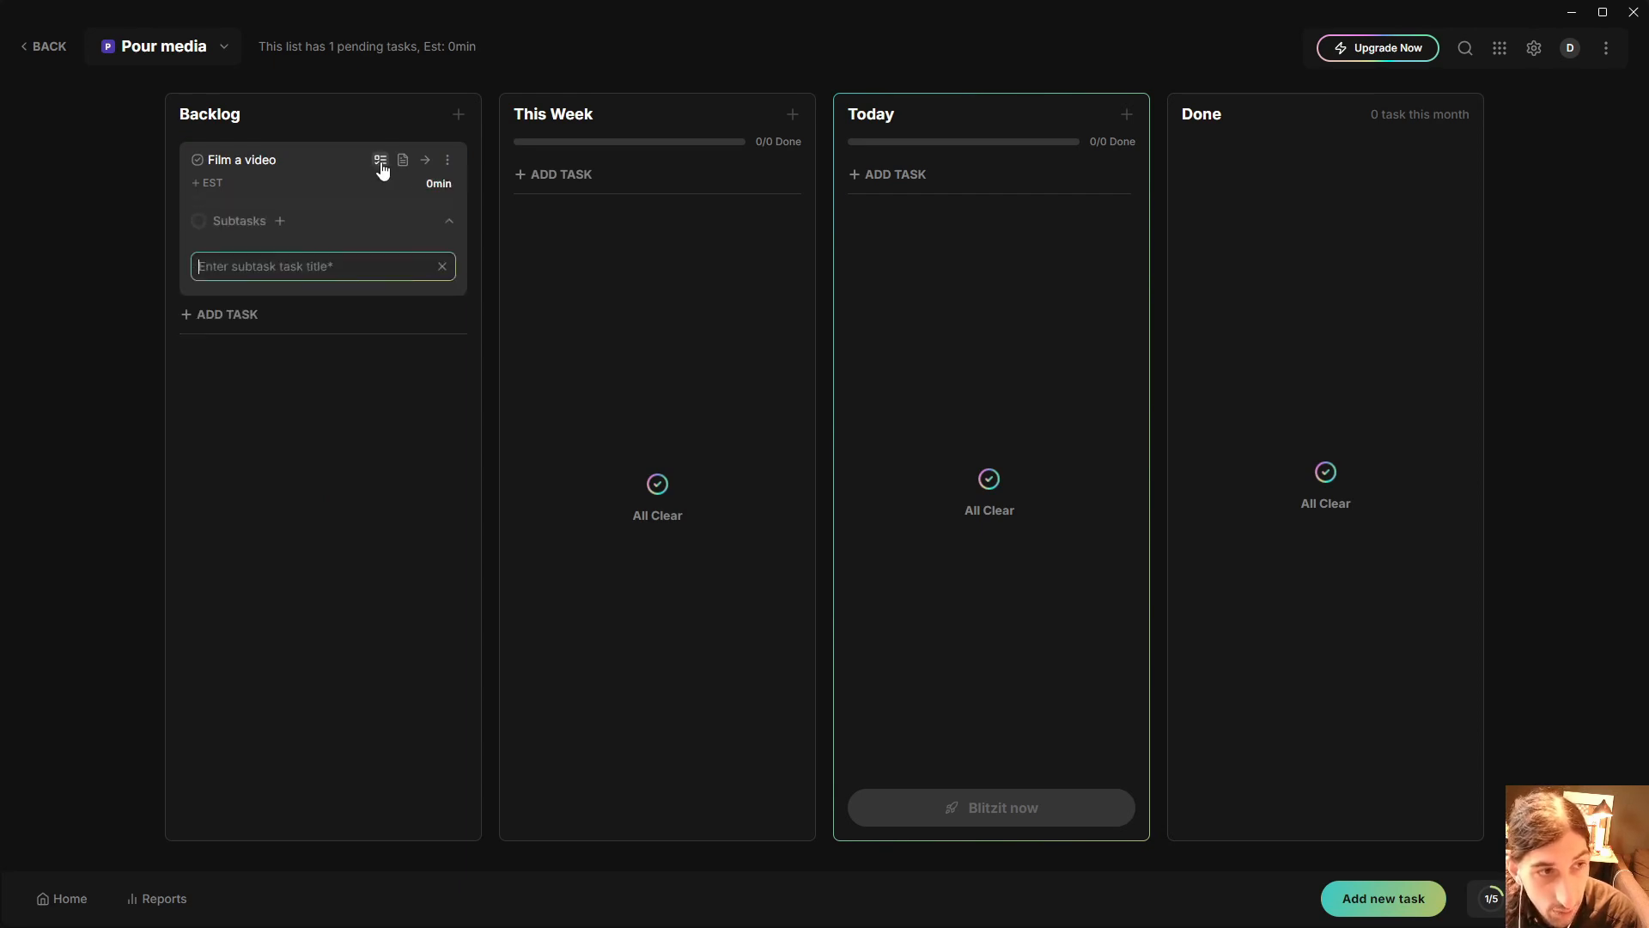
{"action": "left_click", "coordinate": [403, 160]}
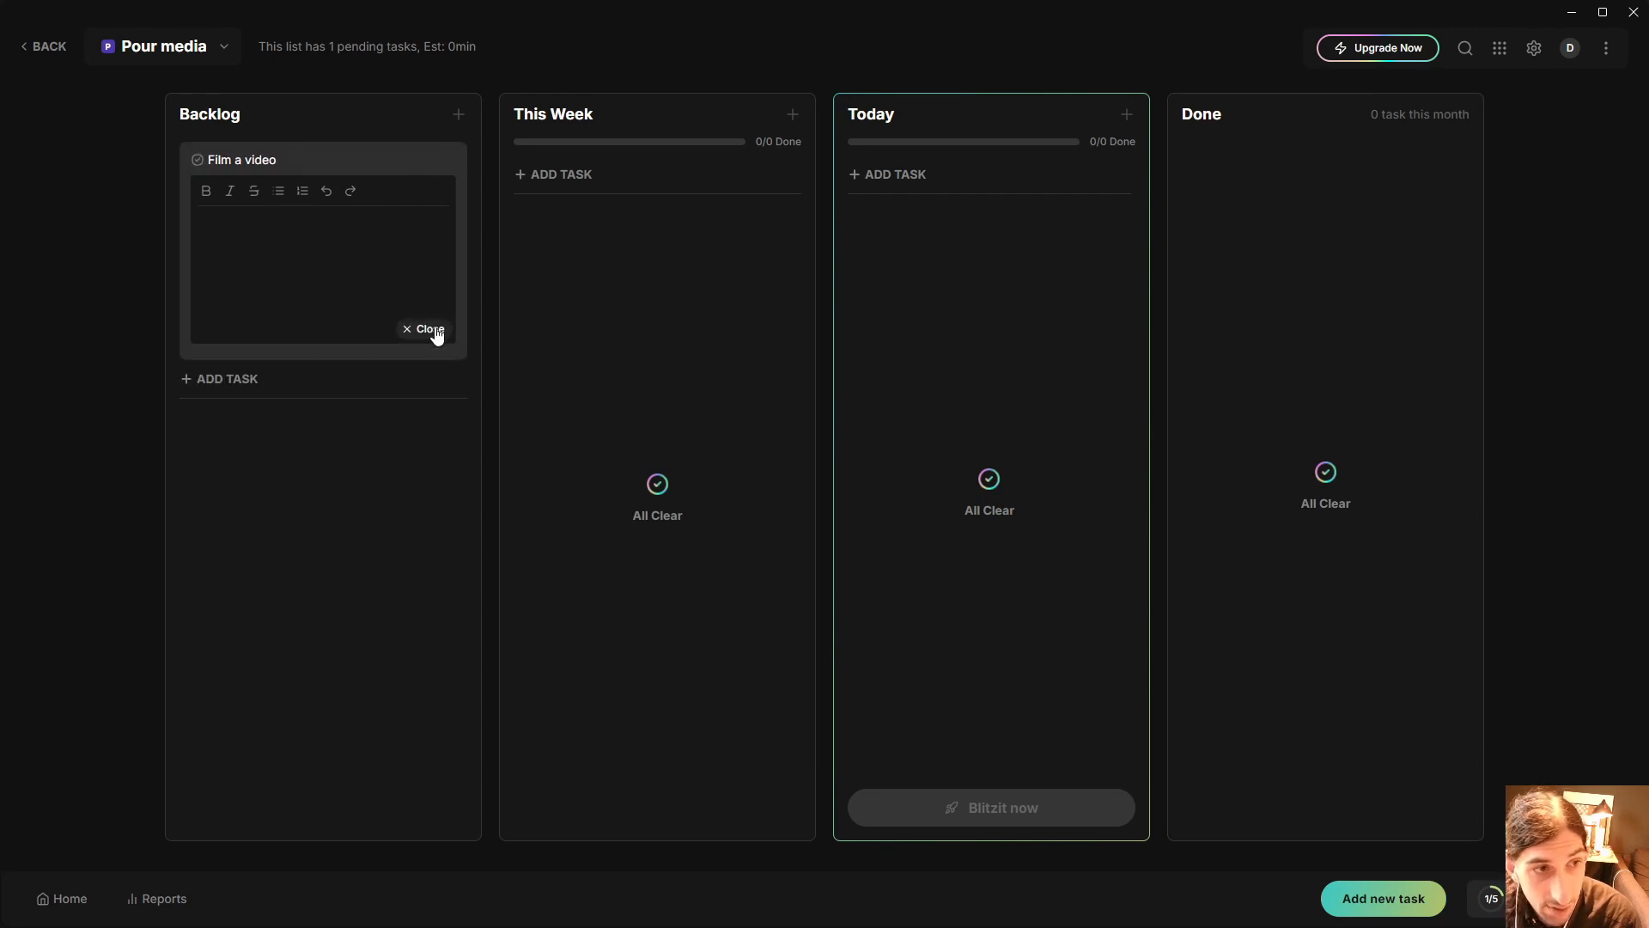
{"action": "left_click", "coordinate": [425, 329]}
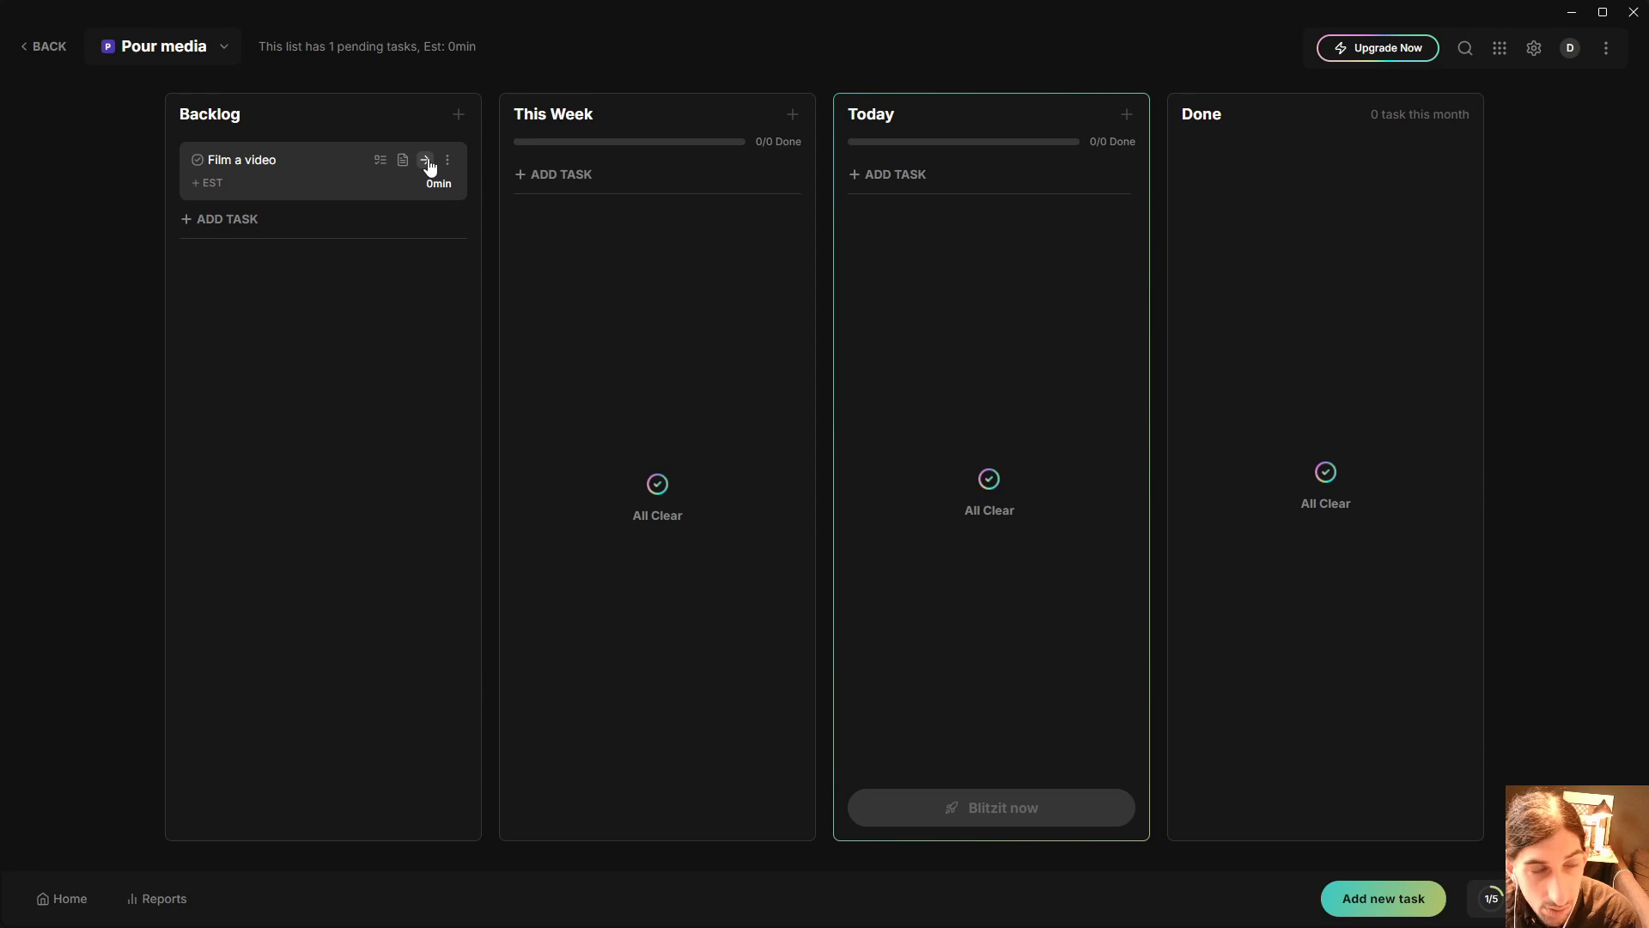
{"action": "left_click", "coordinate": [426, 159]}
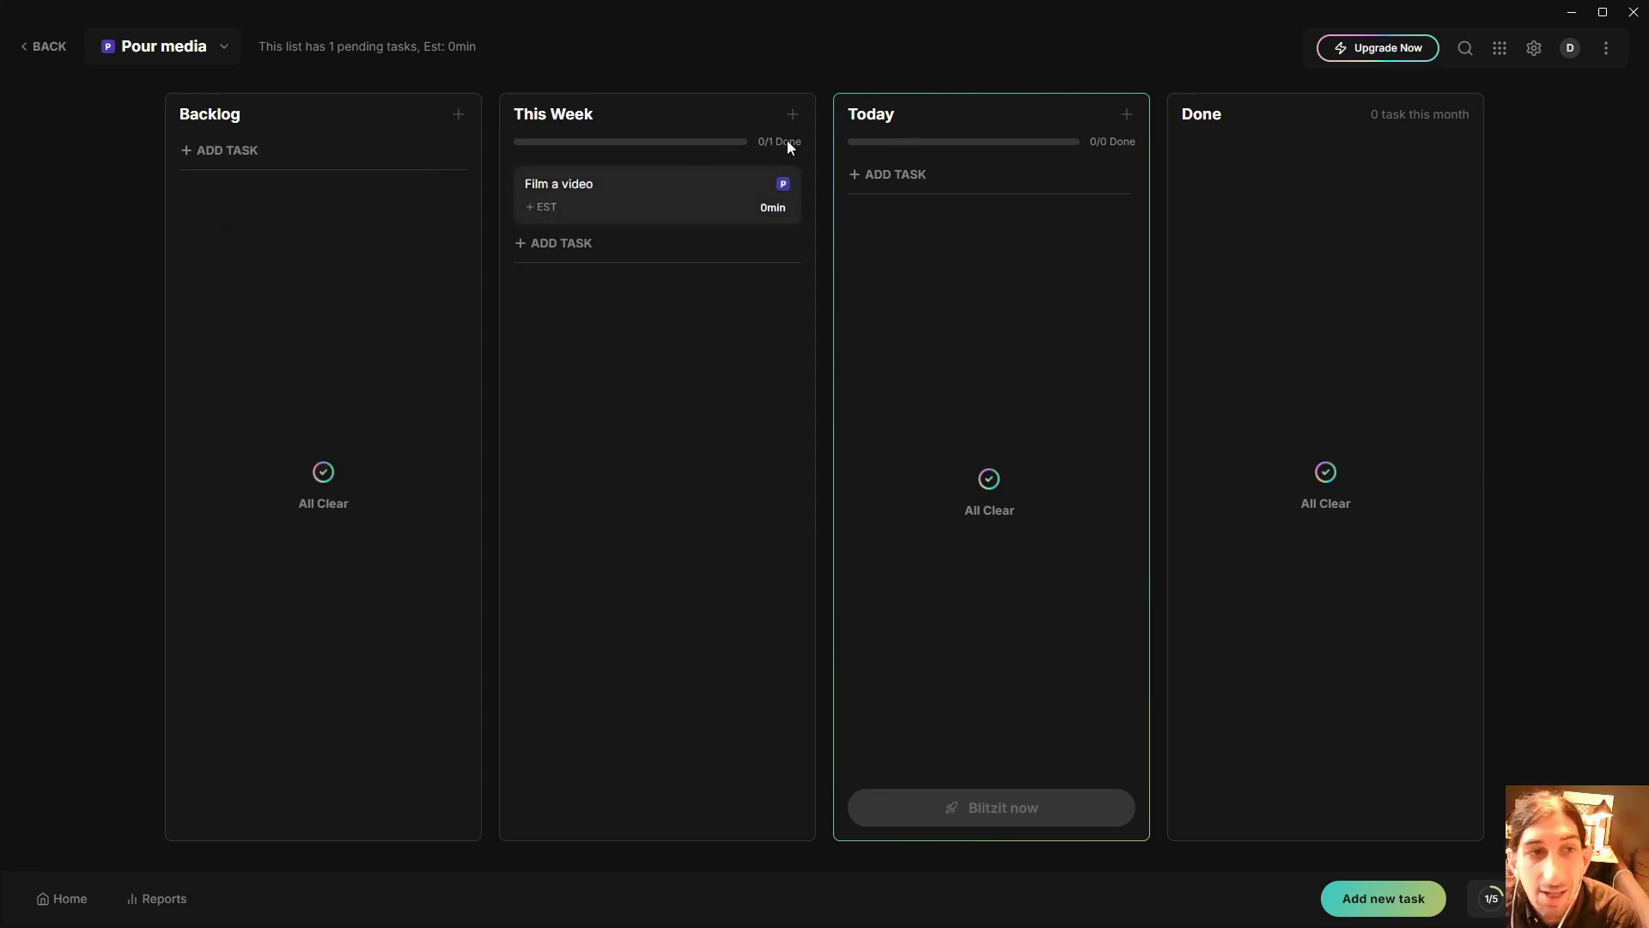
{"action": "mouse_move", "coordinate": [558, 189]}
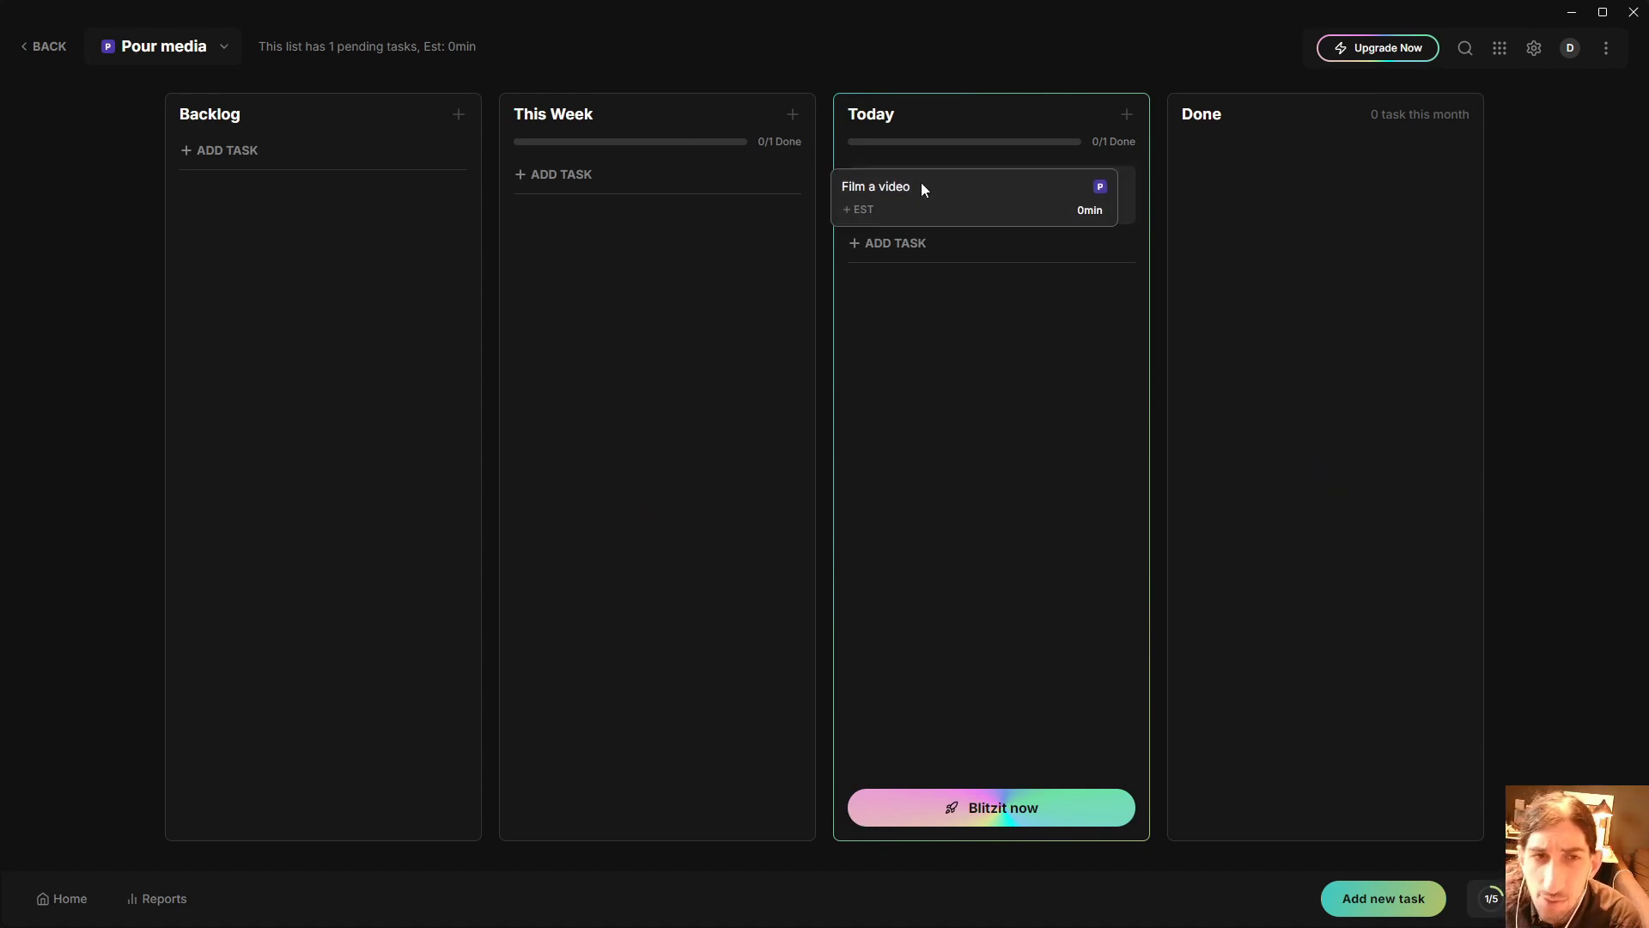
{"action": "left_click_drag", "start_coordinate": [974, 196], "coordinate": [655, 195]}
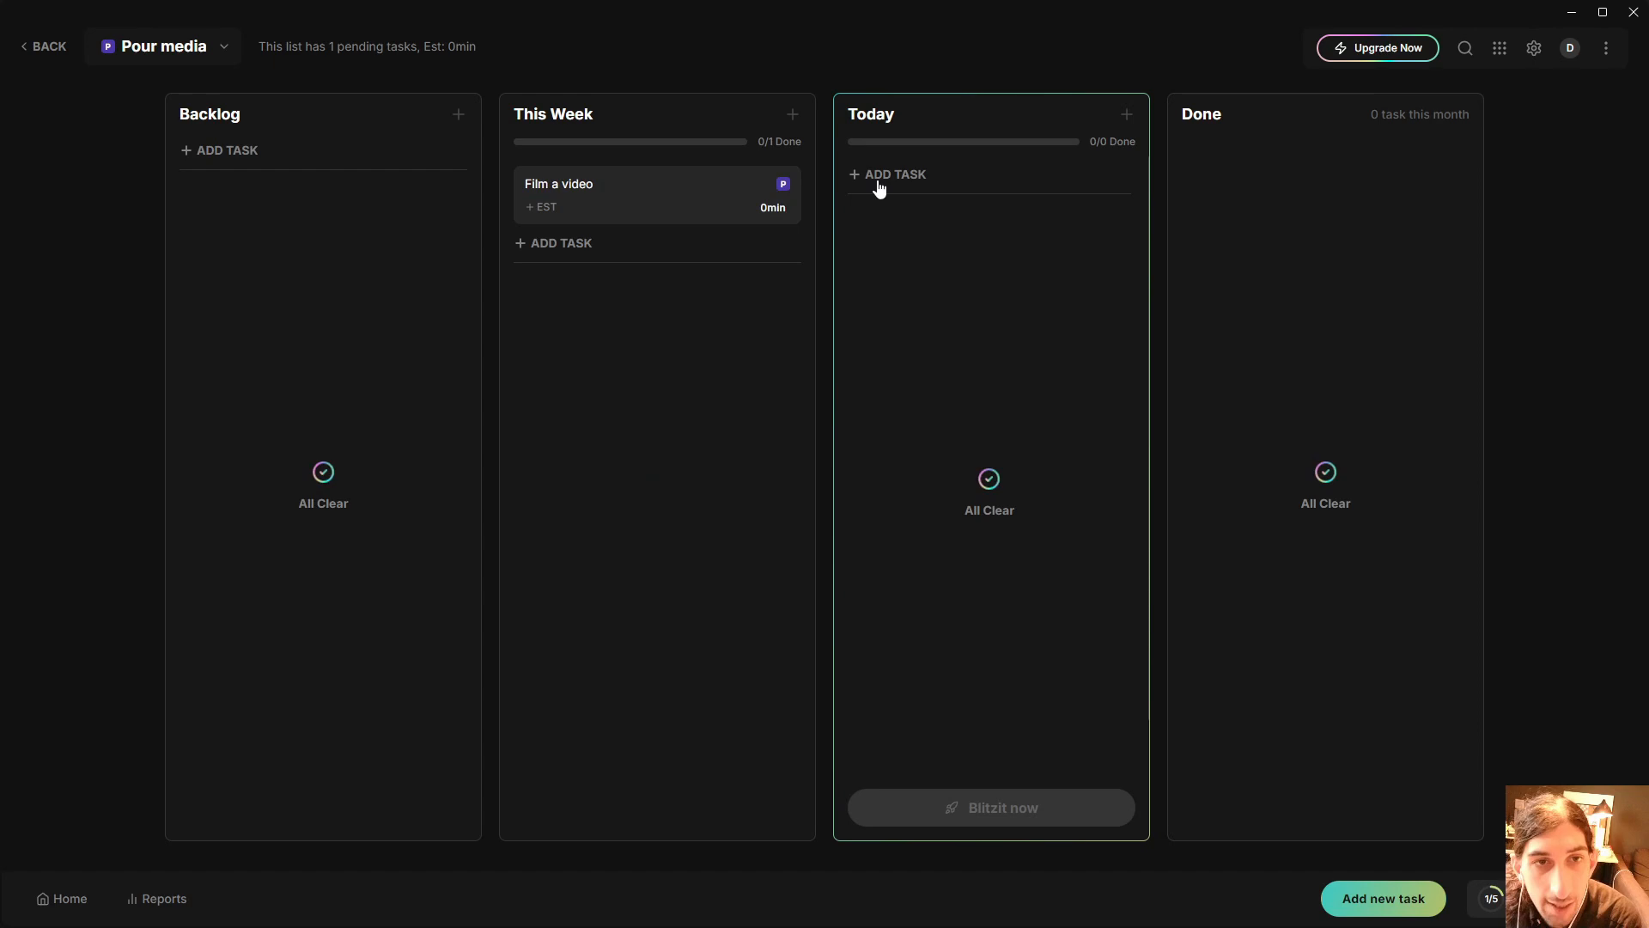
Add 'Film blitiz video' to Today with a 25-minute estimate.
{"action": "left_click", "coordinate": [893, 174]}
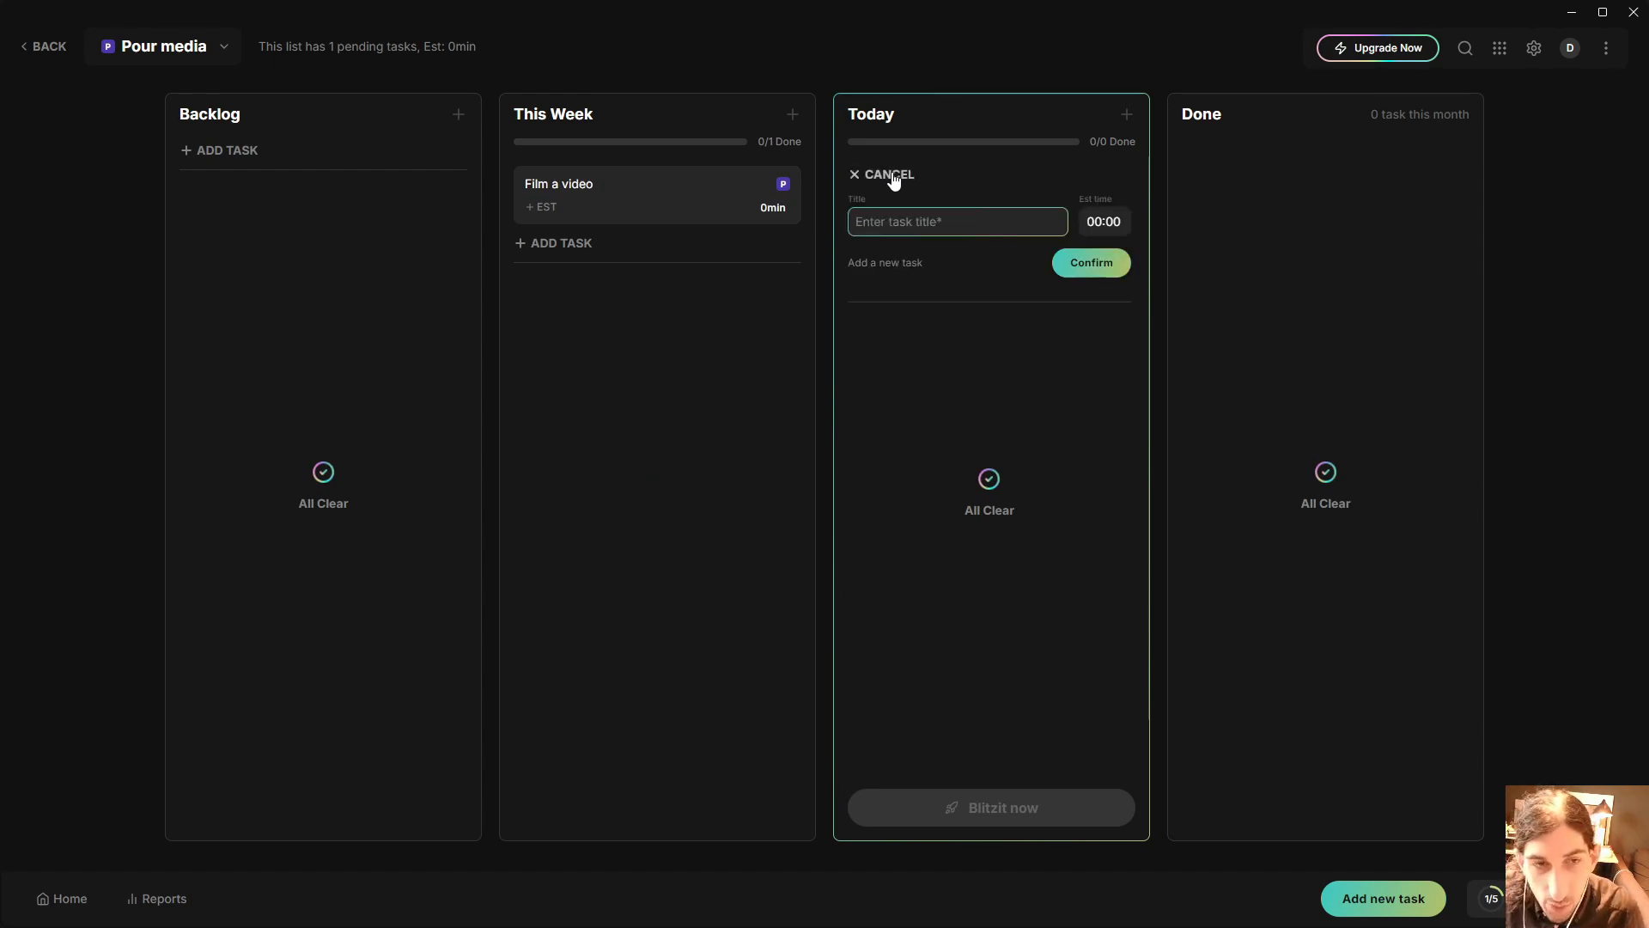
{"action": "type", "text": "Film blitiz"}
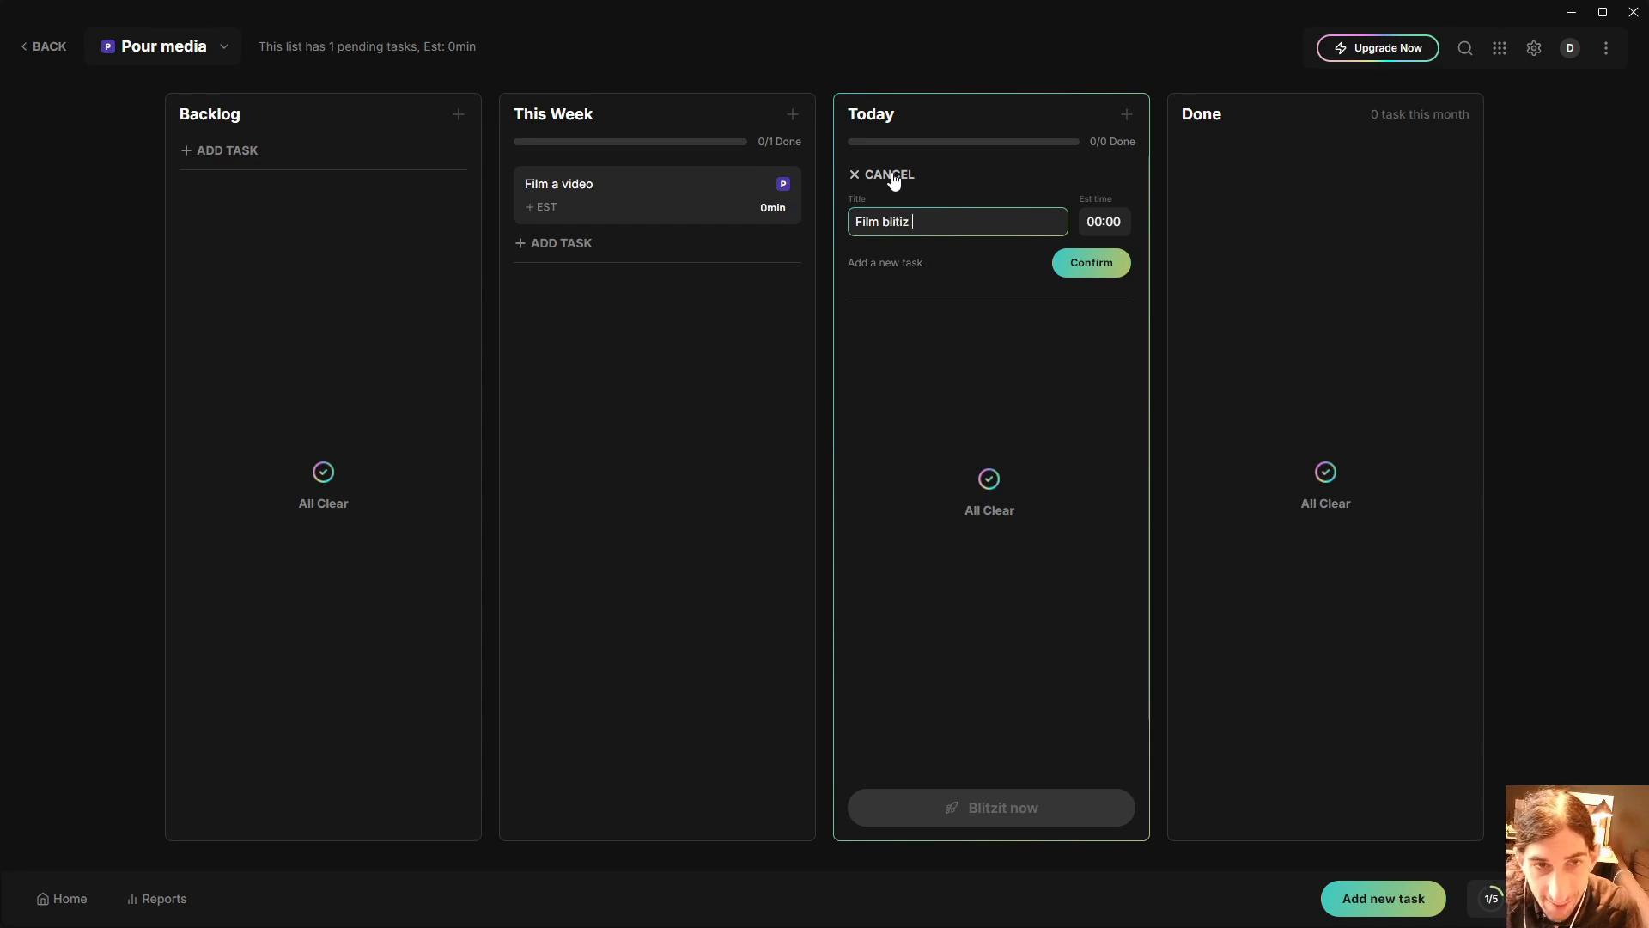
{"action": "type", "text": "video"}
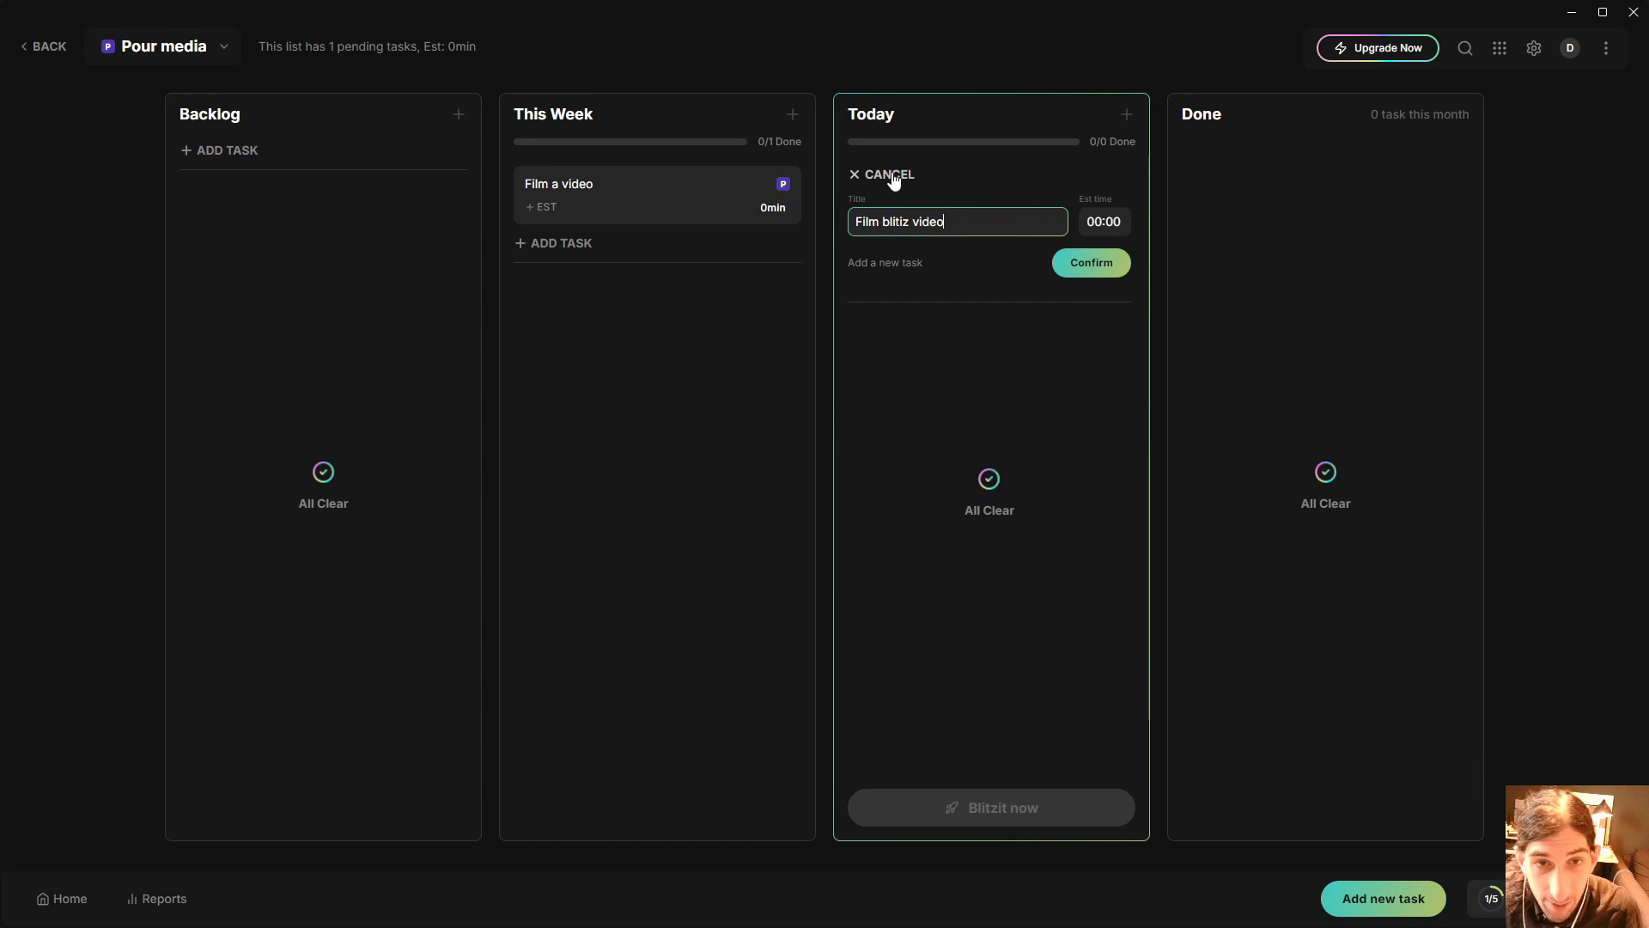
{"action": "left_click", "coordinate": [1102, 221]}
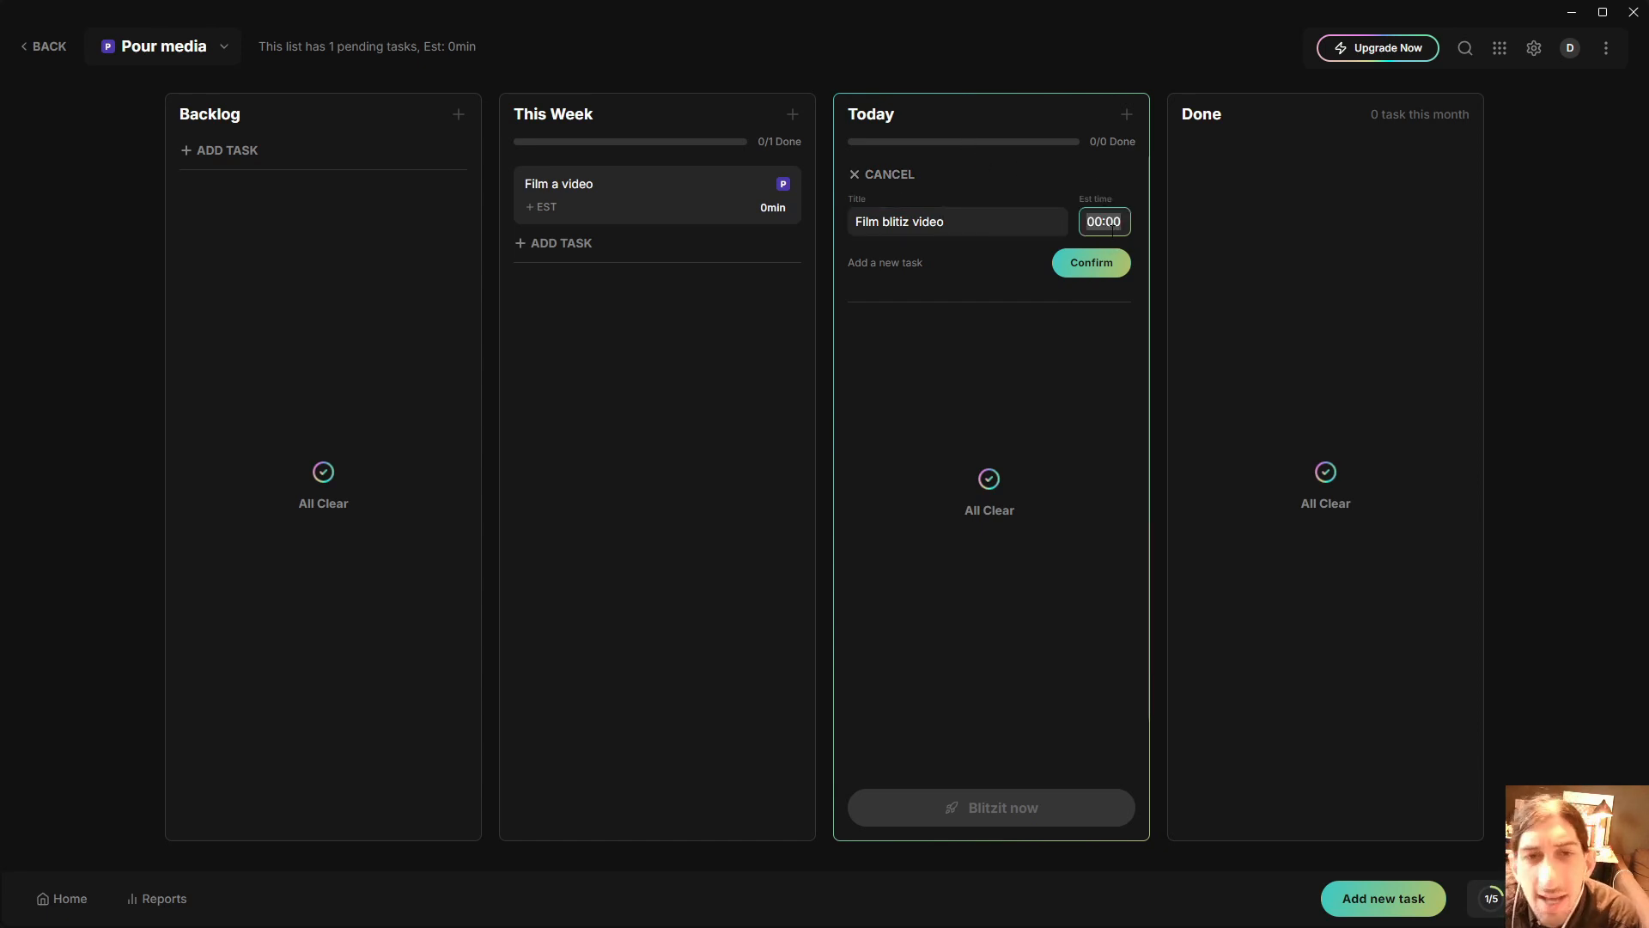
{"action": "type", "text": "2"}
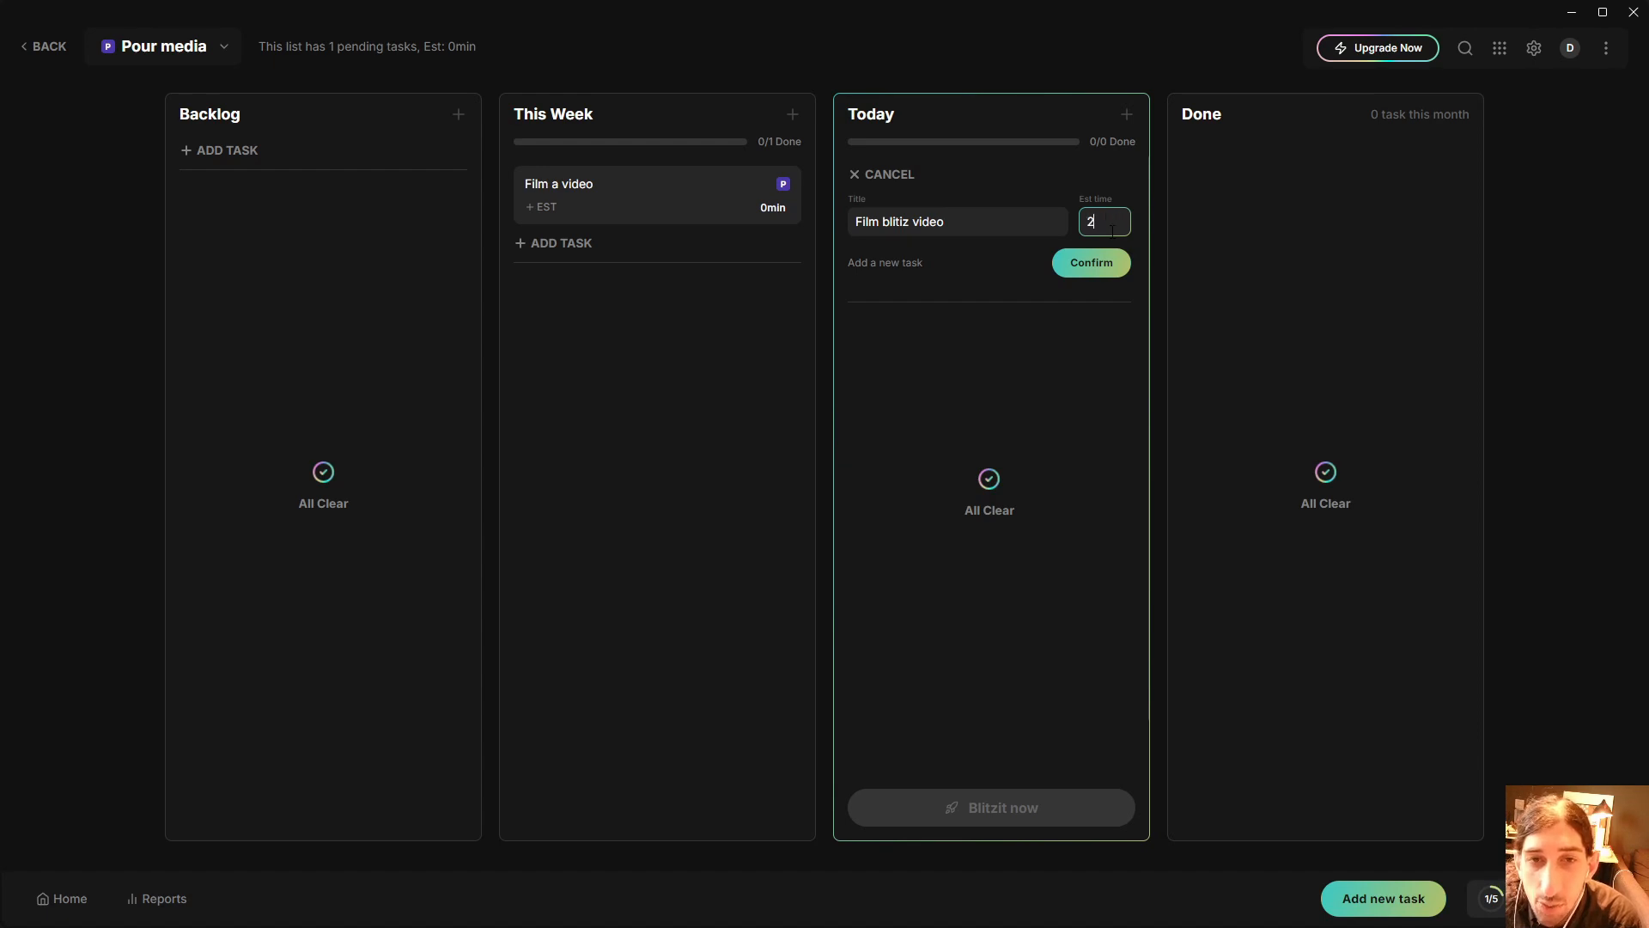
{"action": "type", "text": "5:"}
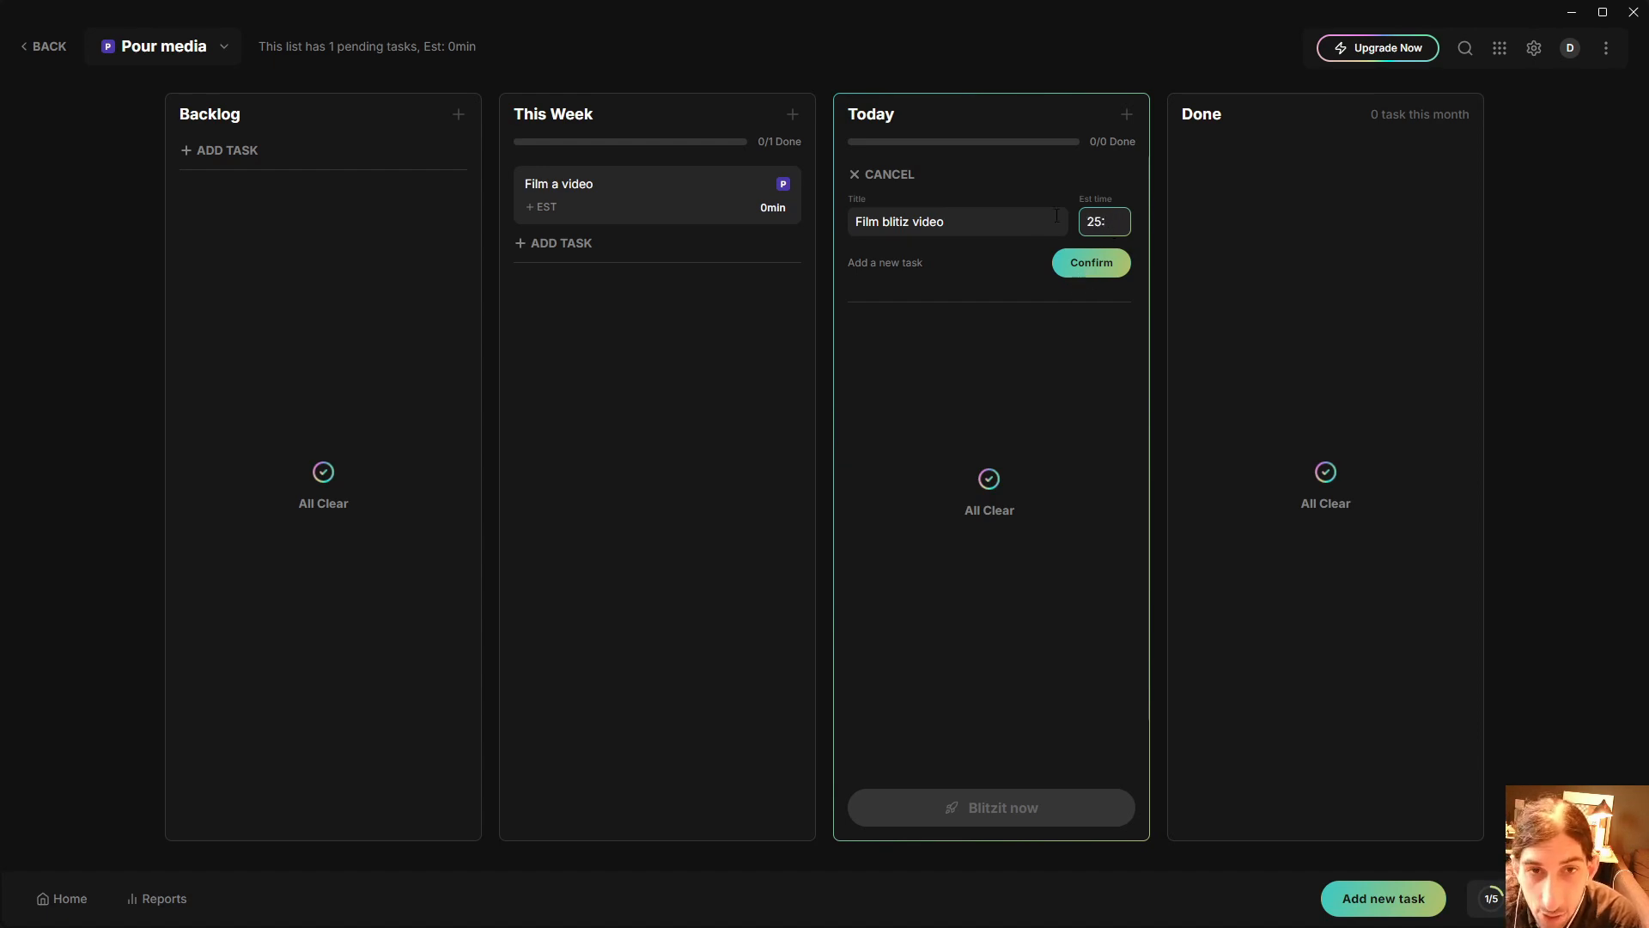
{"action": "left_click", "coordinate": [1091, 262]}
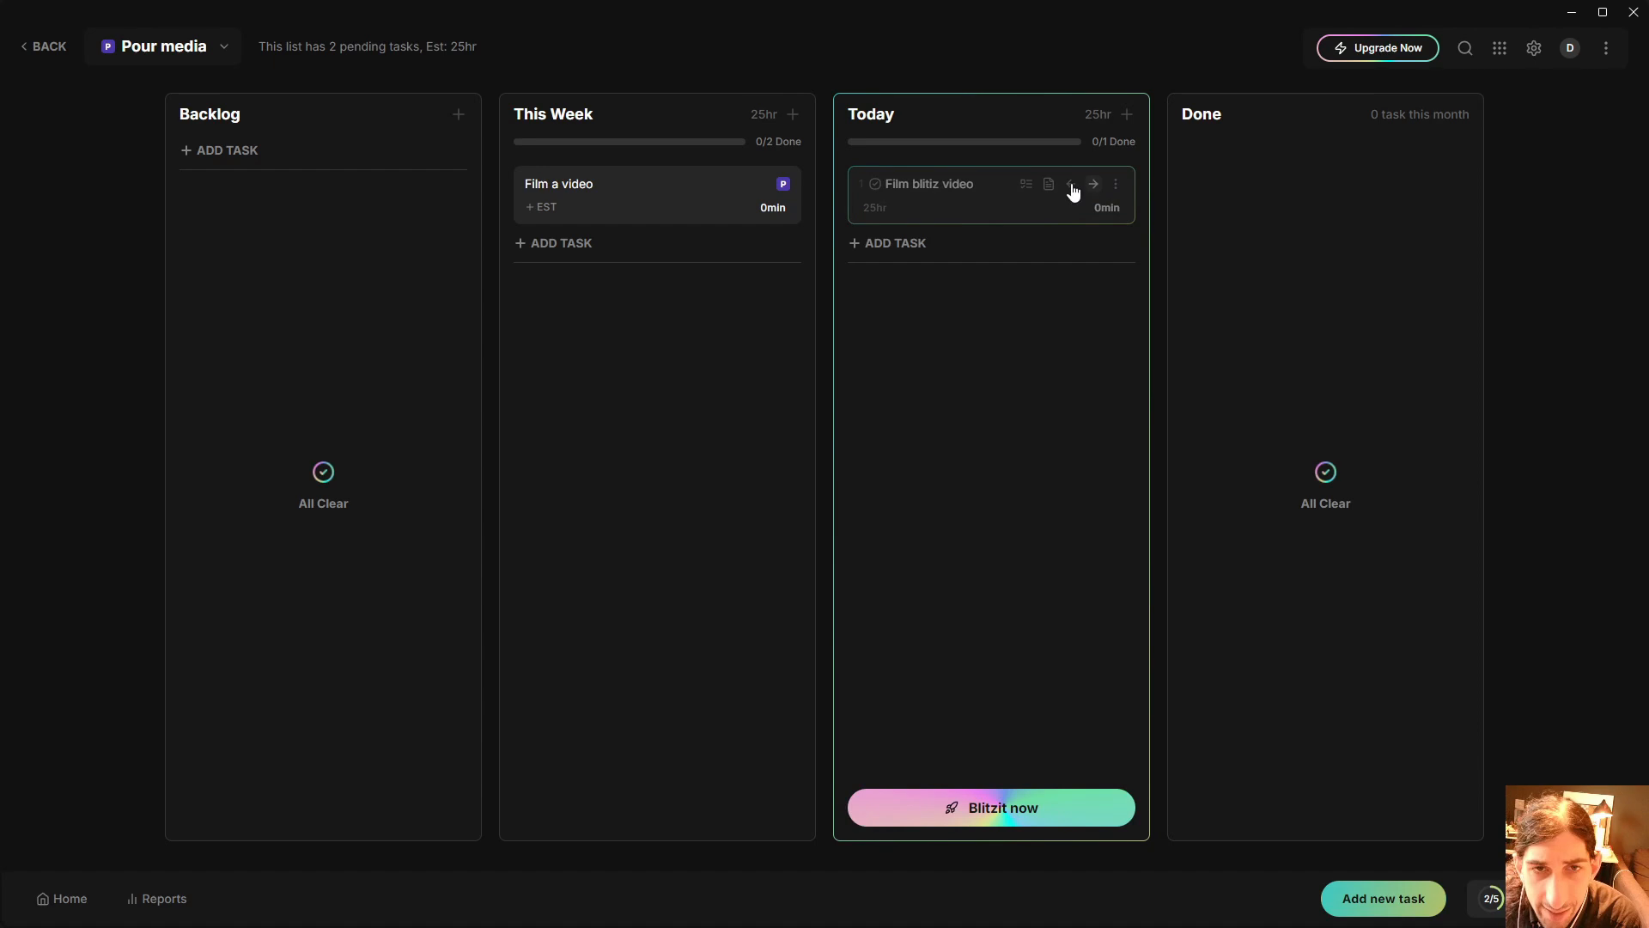
Correct the task's estimate to 25min and start working on Film blitiz video.
{"action": "left_click", "coordinate": [1071, 184]}
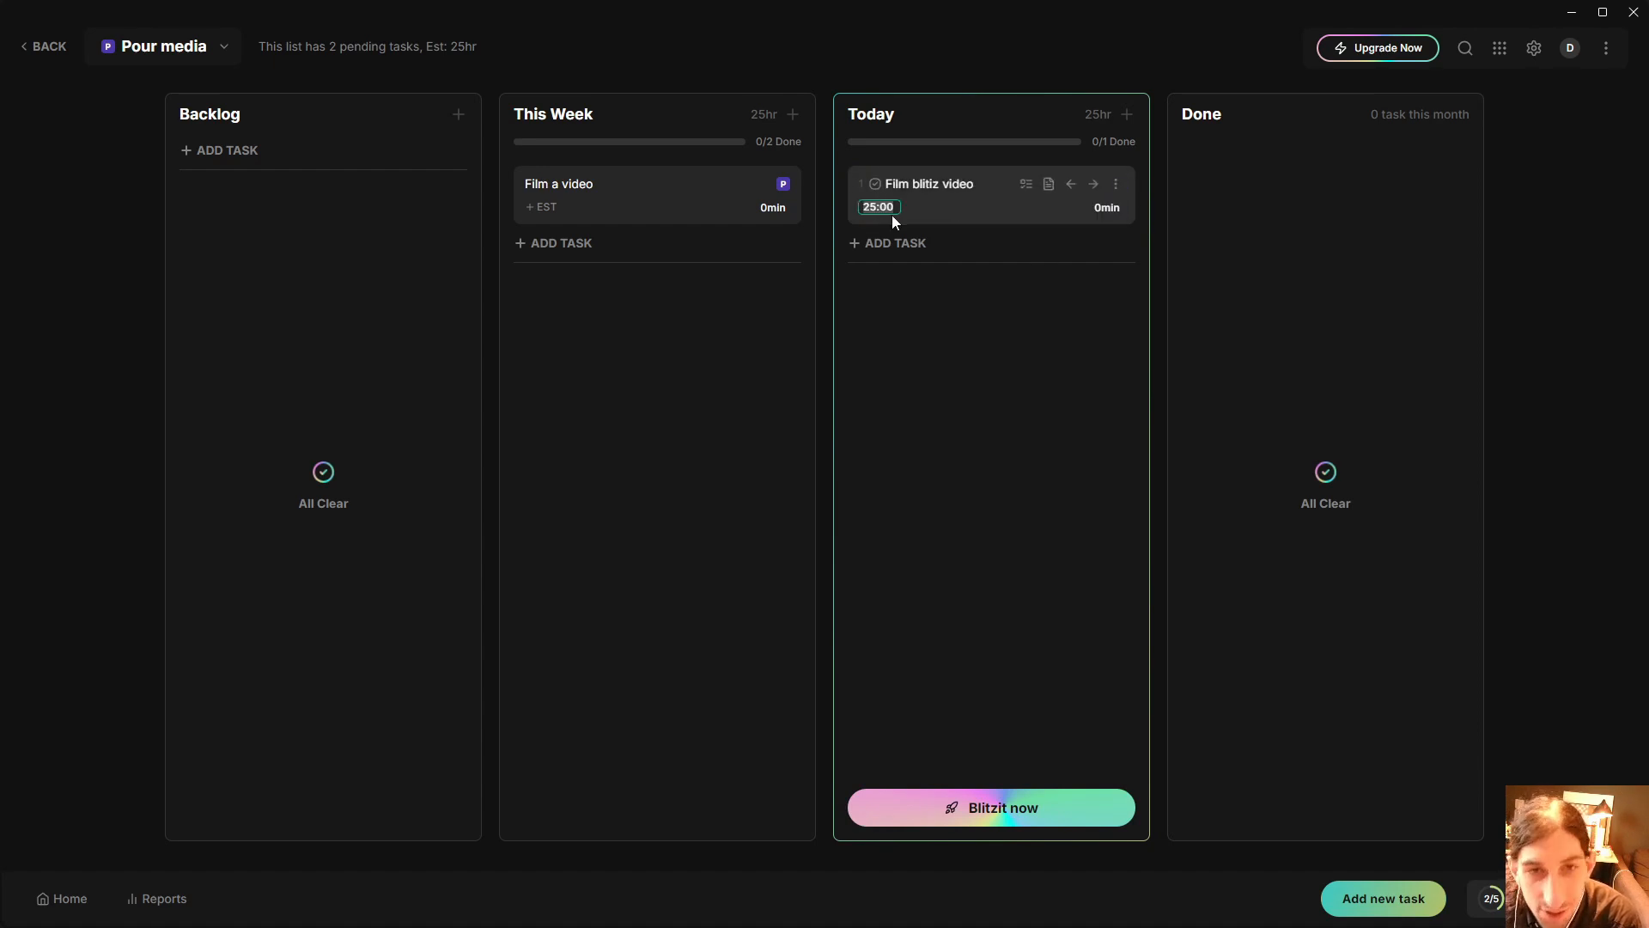
{"action": "type", "text": "0"}
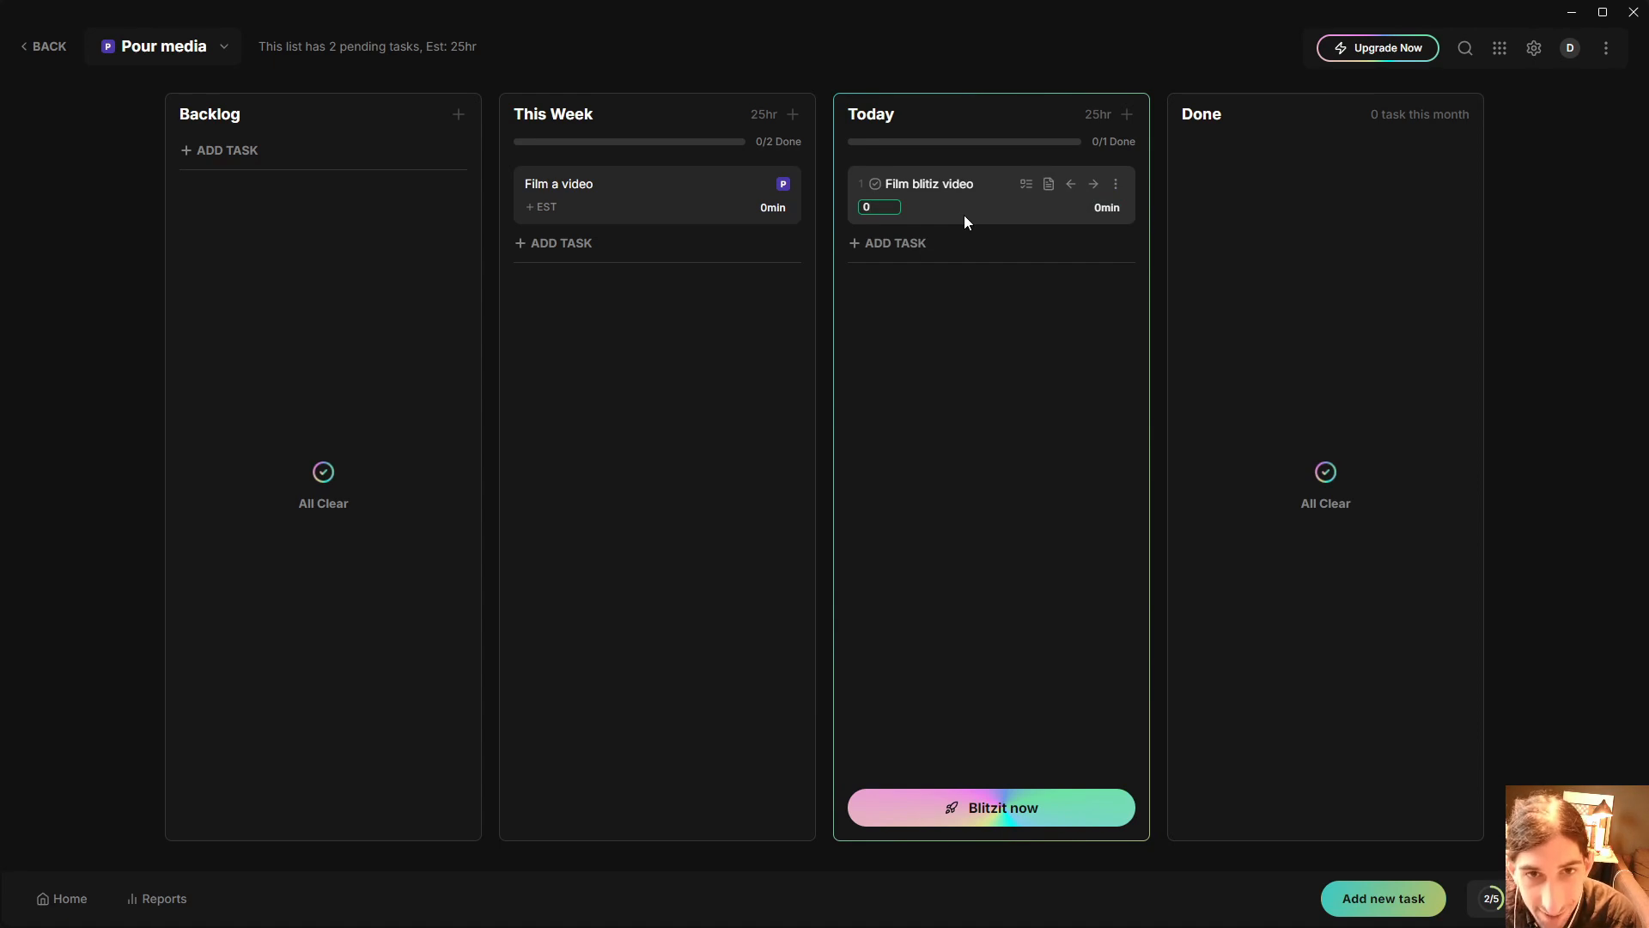
{"action": "type", "text": "25min"}
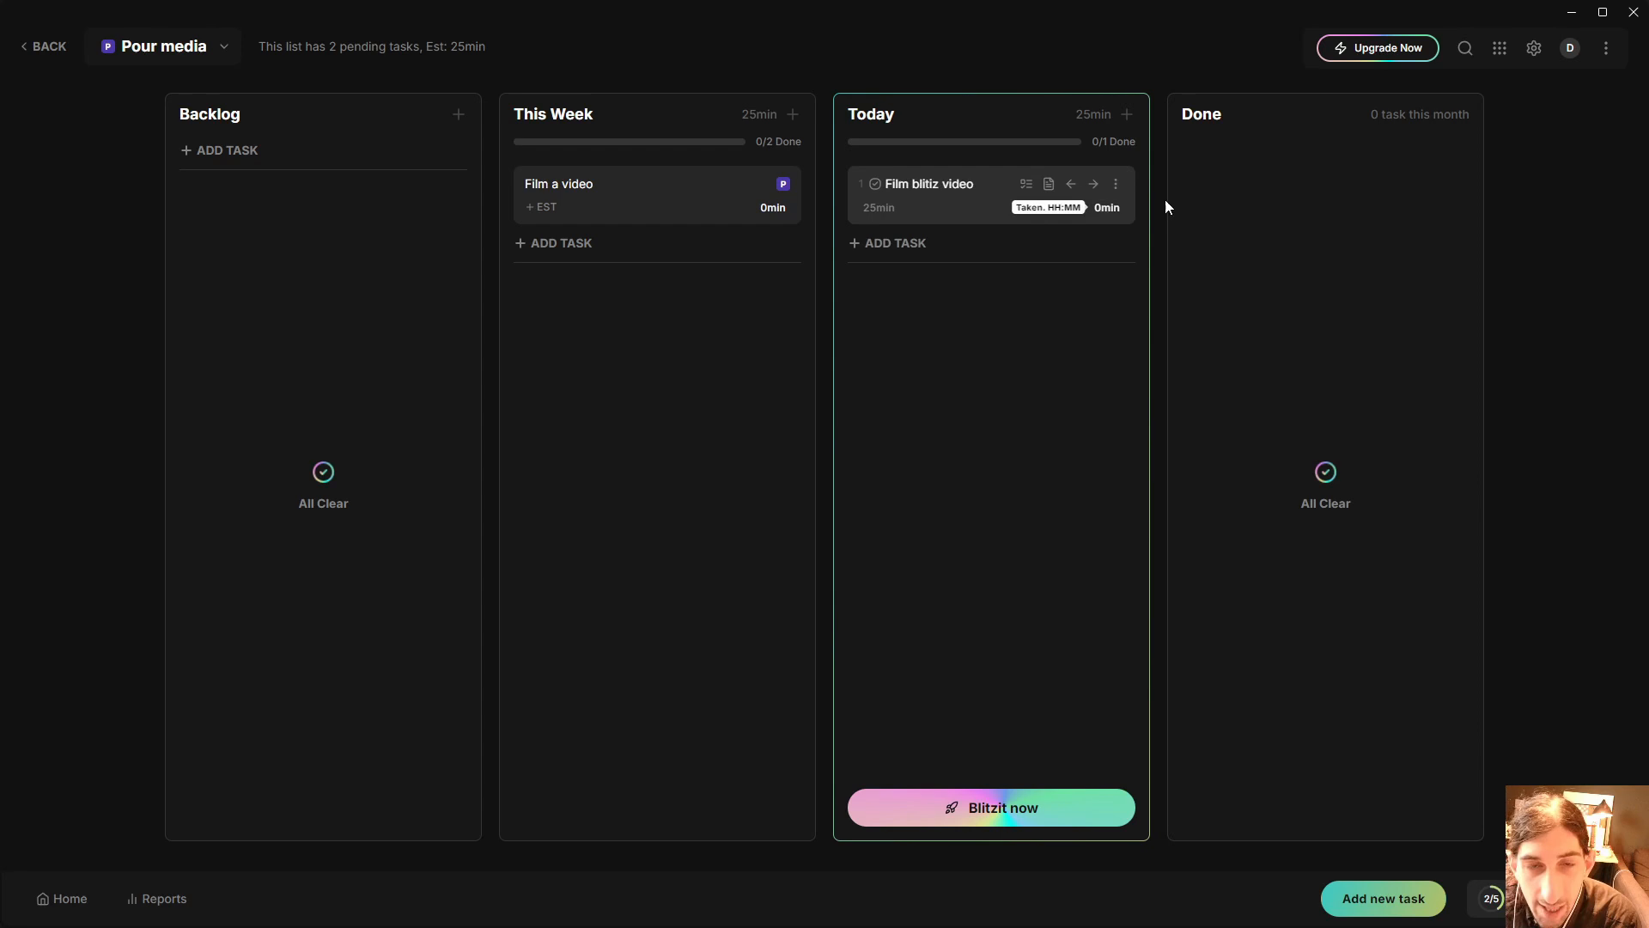
{"action": "mouse_move", "coordinate": [1116, 214]}
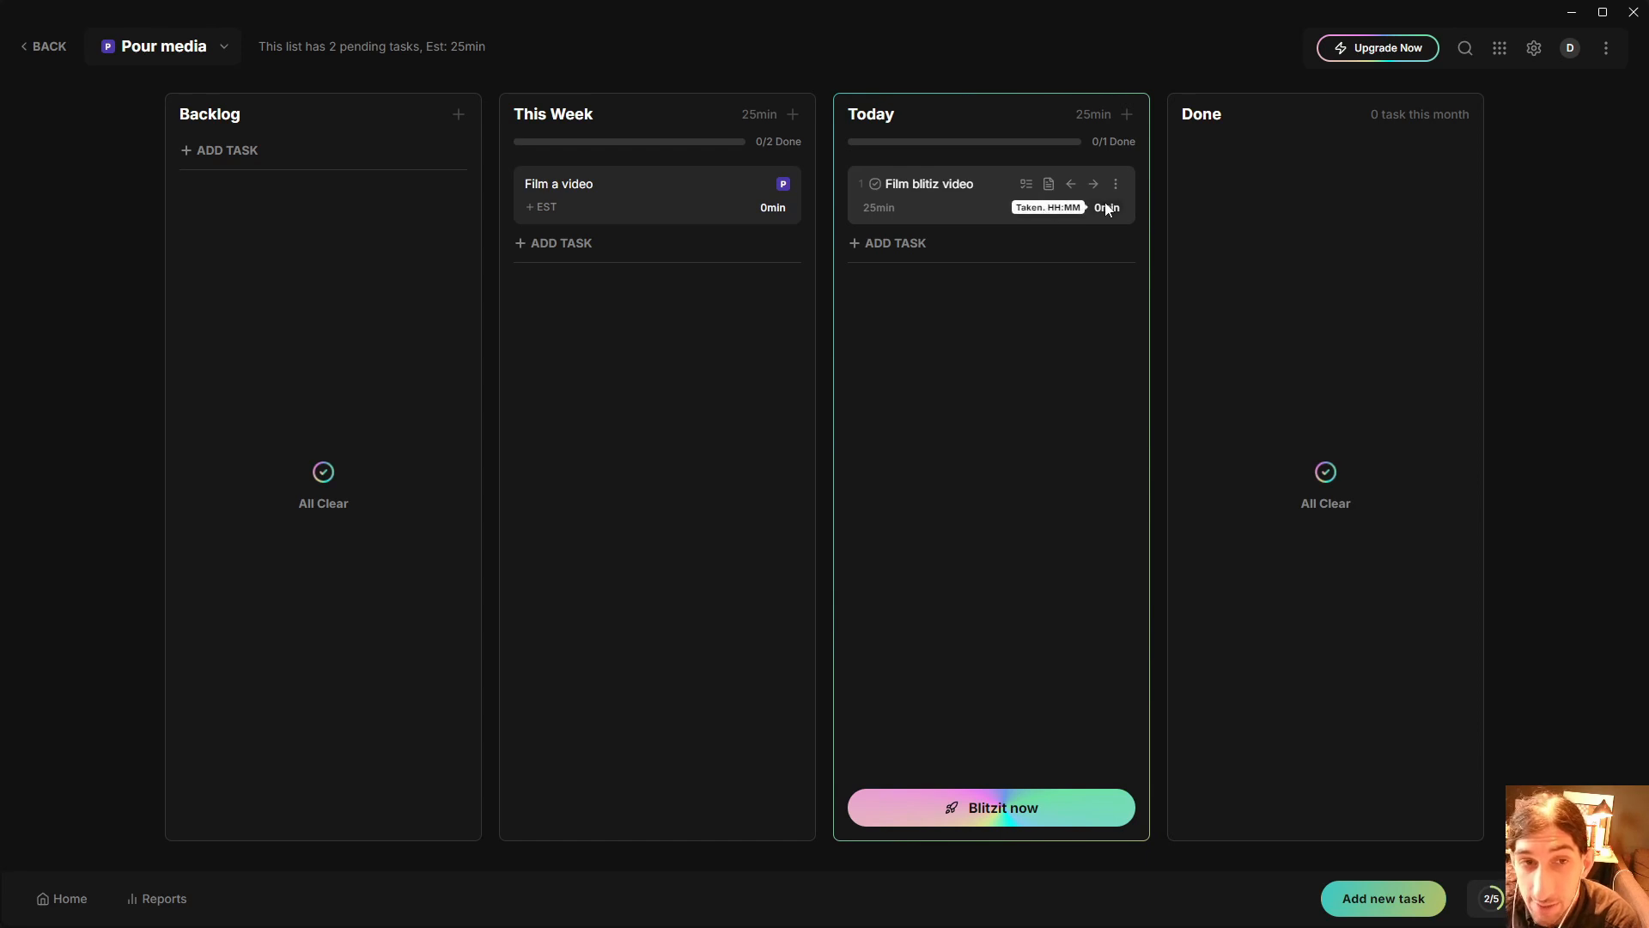
{"action": "mouse_move", "coordinate": [1103, 211]}
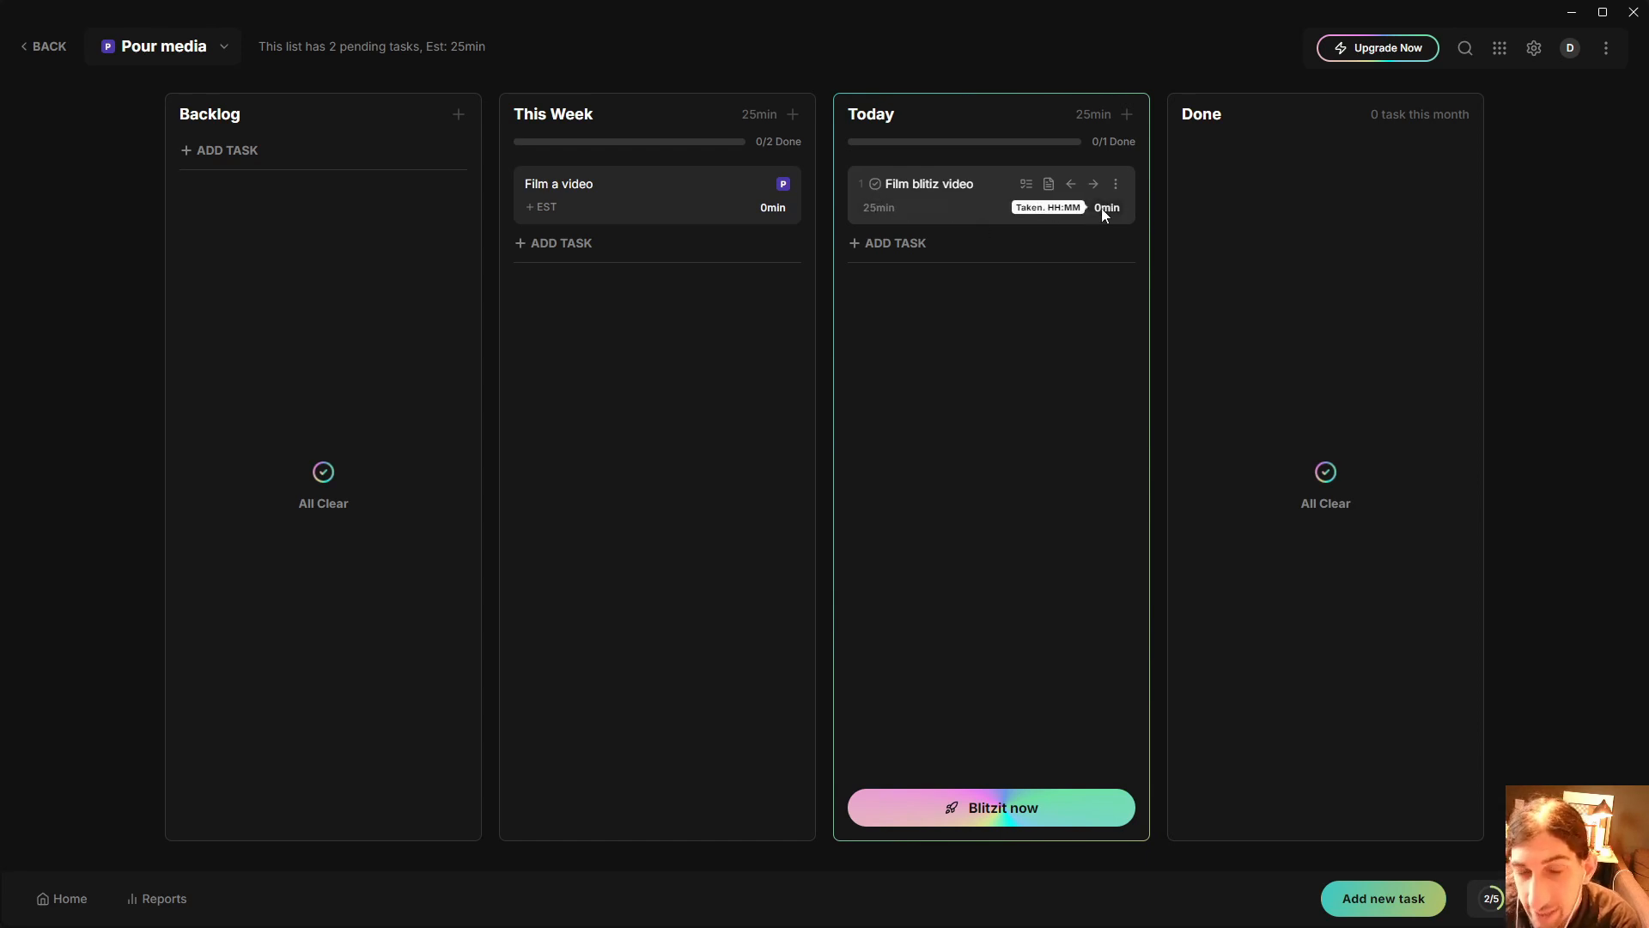
{"action": "mouse_move", "coordinate": [1063, 234]}
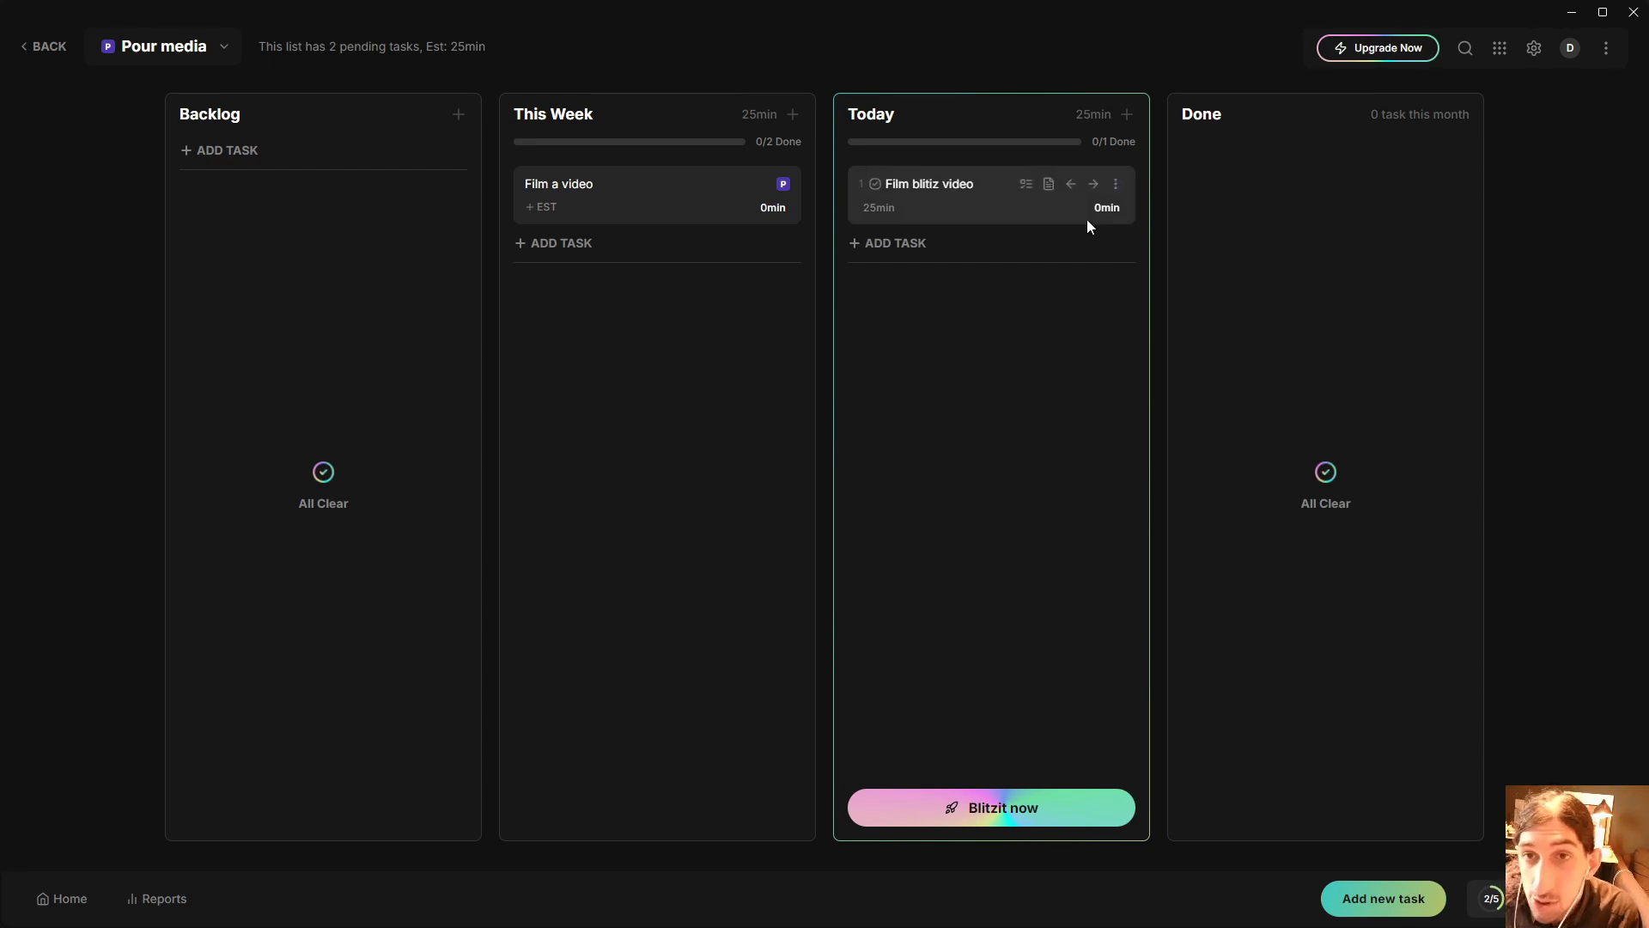
{"action": "mouse_move", "coordinate": [1123, 220]}
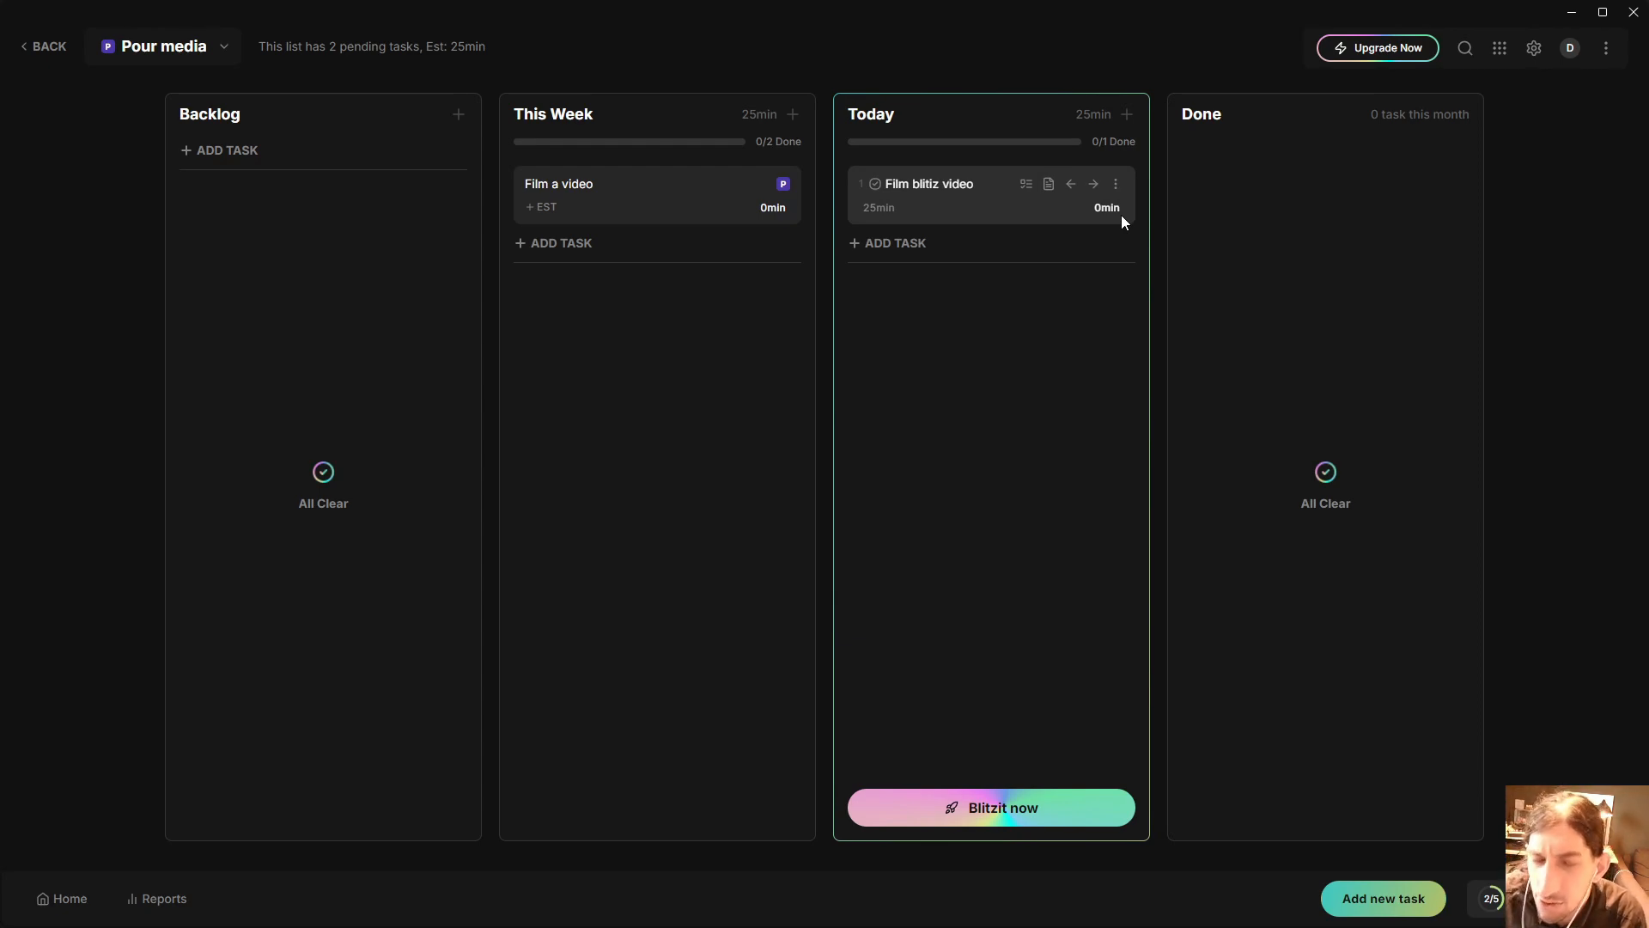
{"action": "mouse_move", "coordinate": [1107, 207]}
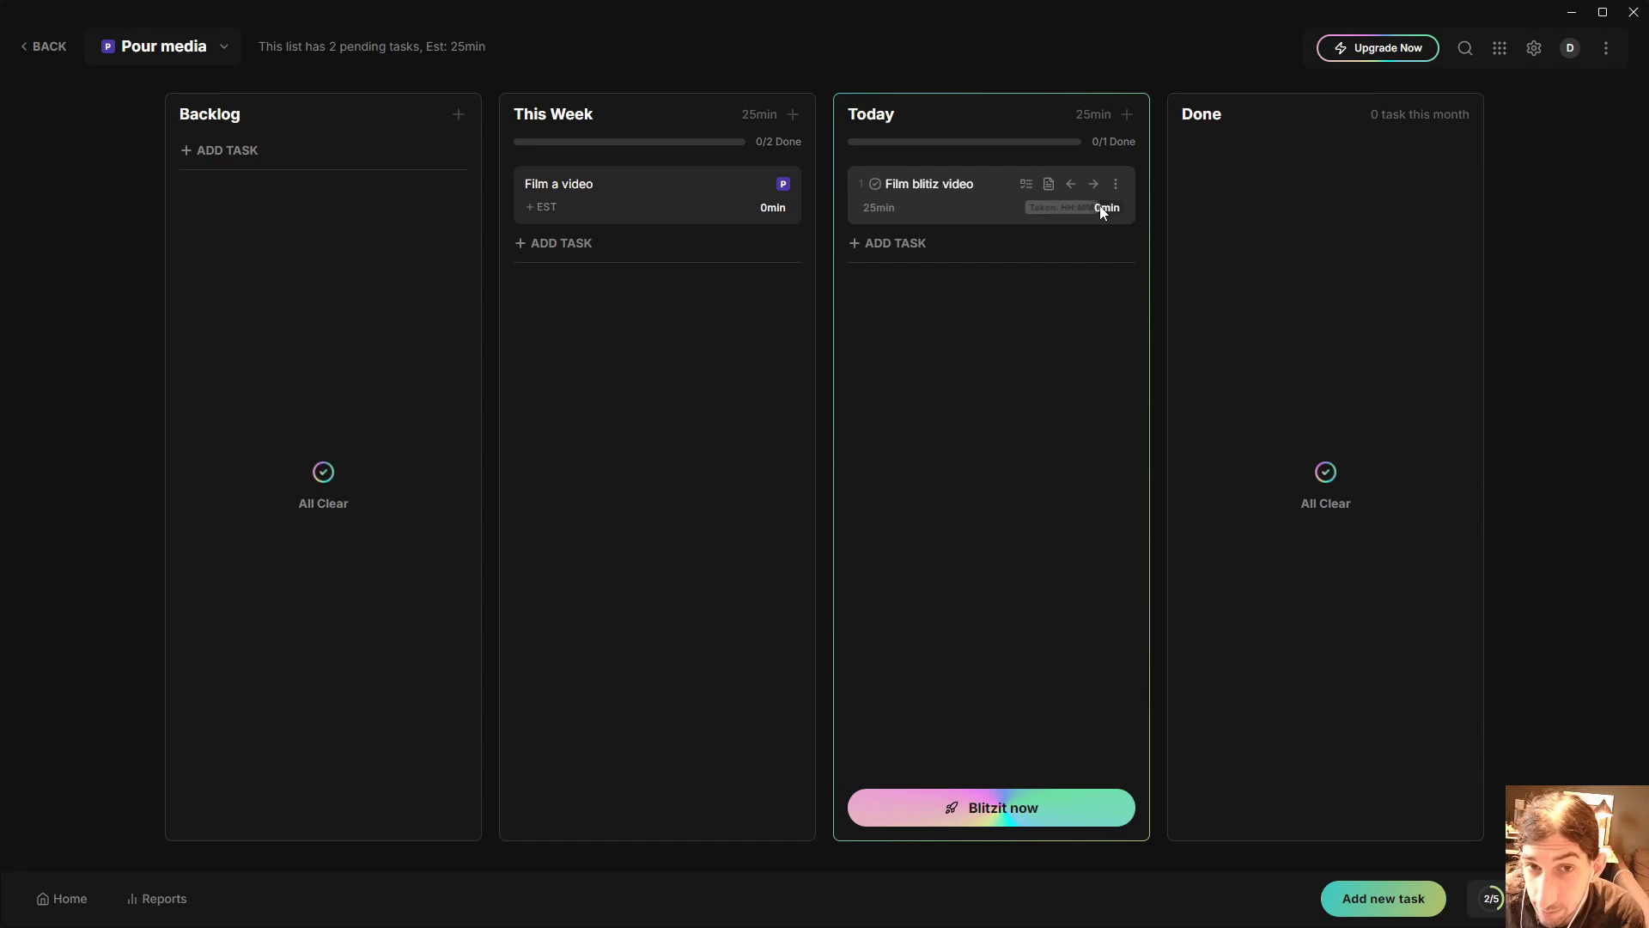
{"action": "mouse_move", "coordinate": [1010, 244]}
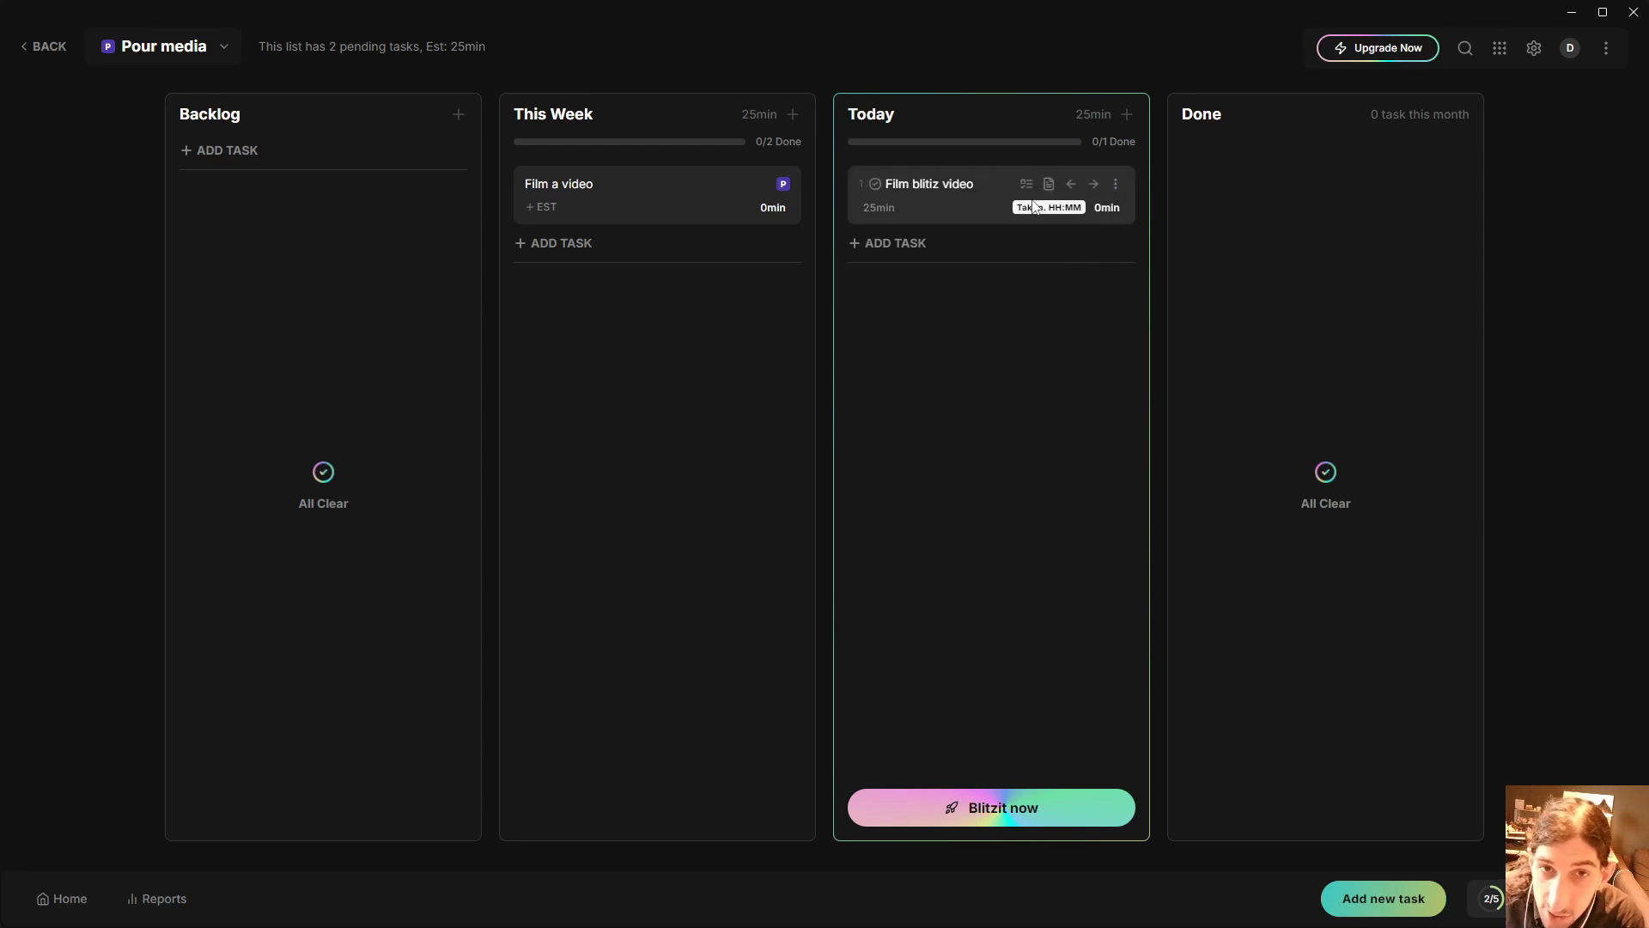
{"action": "mouse_move", "coordinate": [980, 210]}
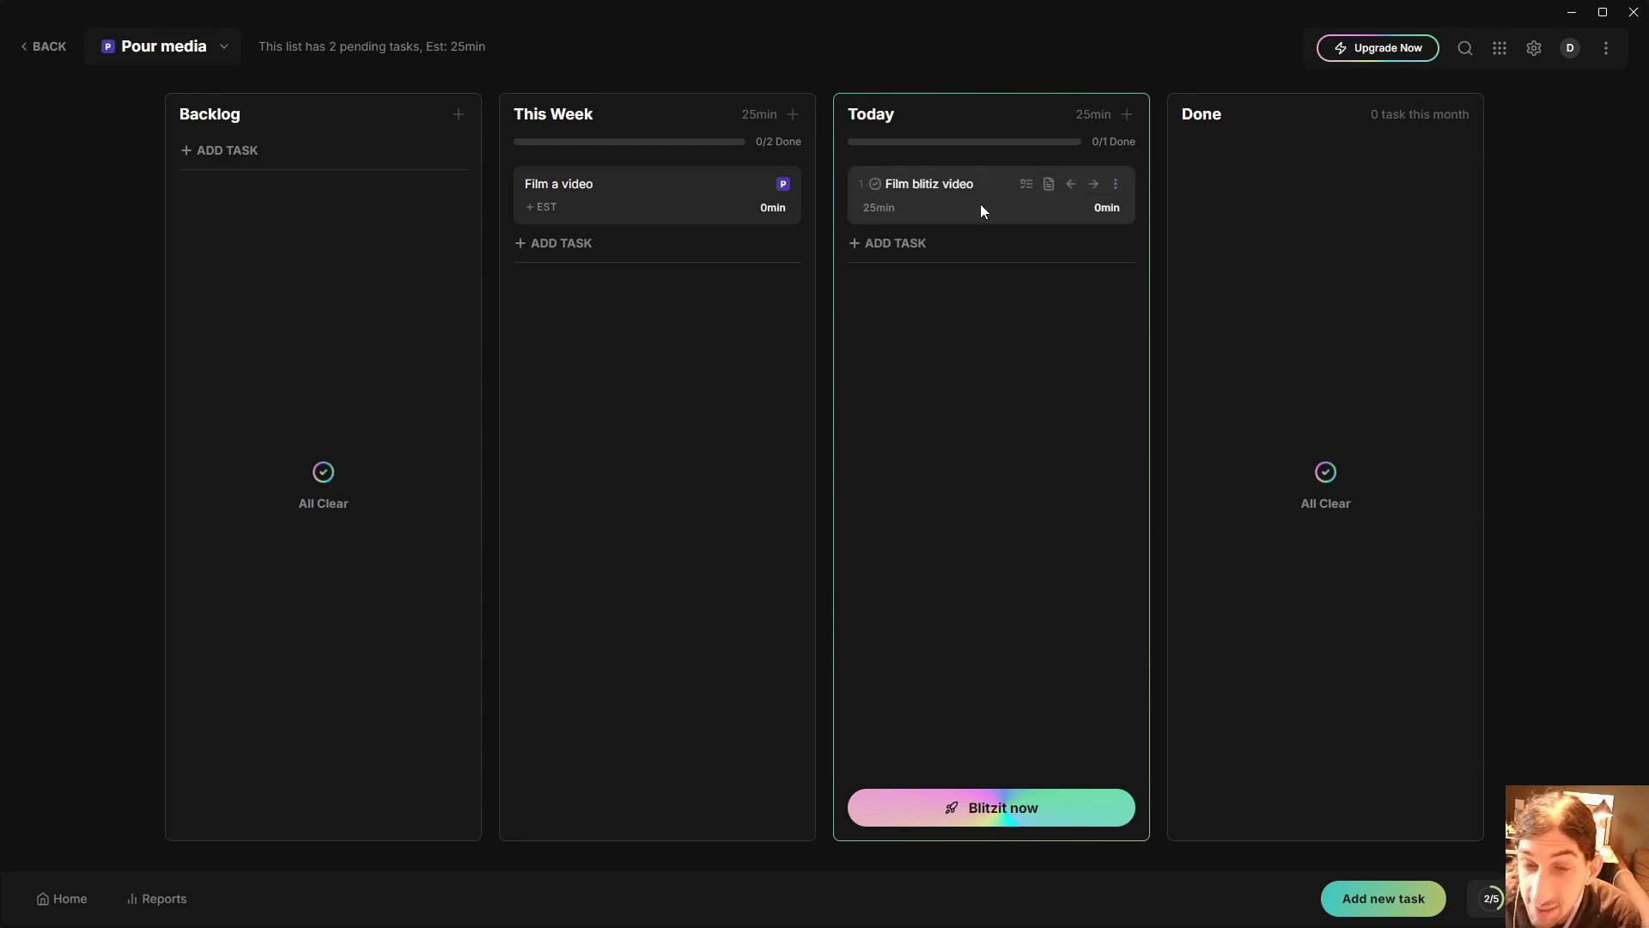
{"action": "mouse_move", "coordinate": [980, 322]}
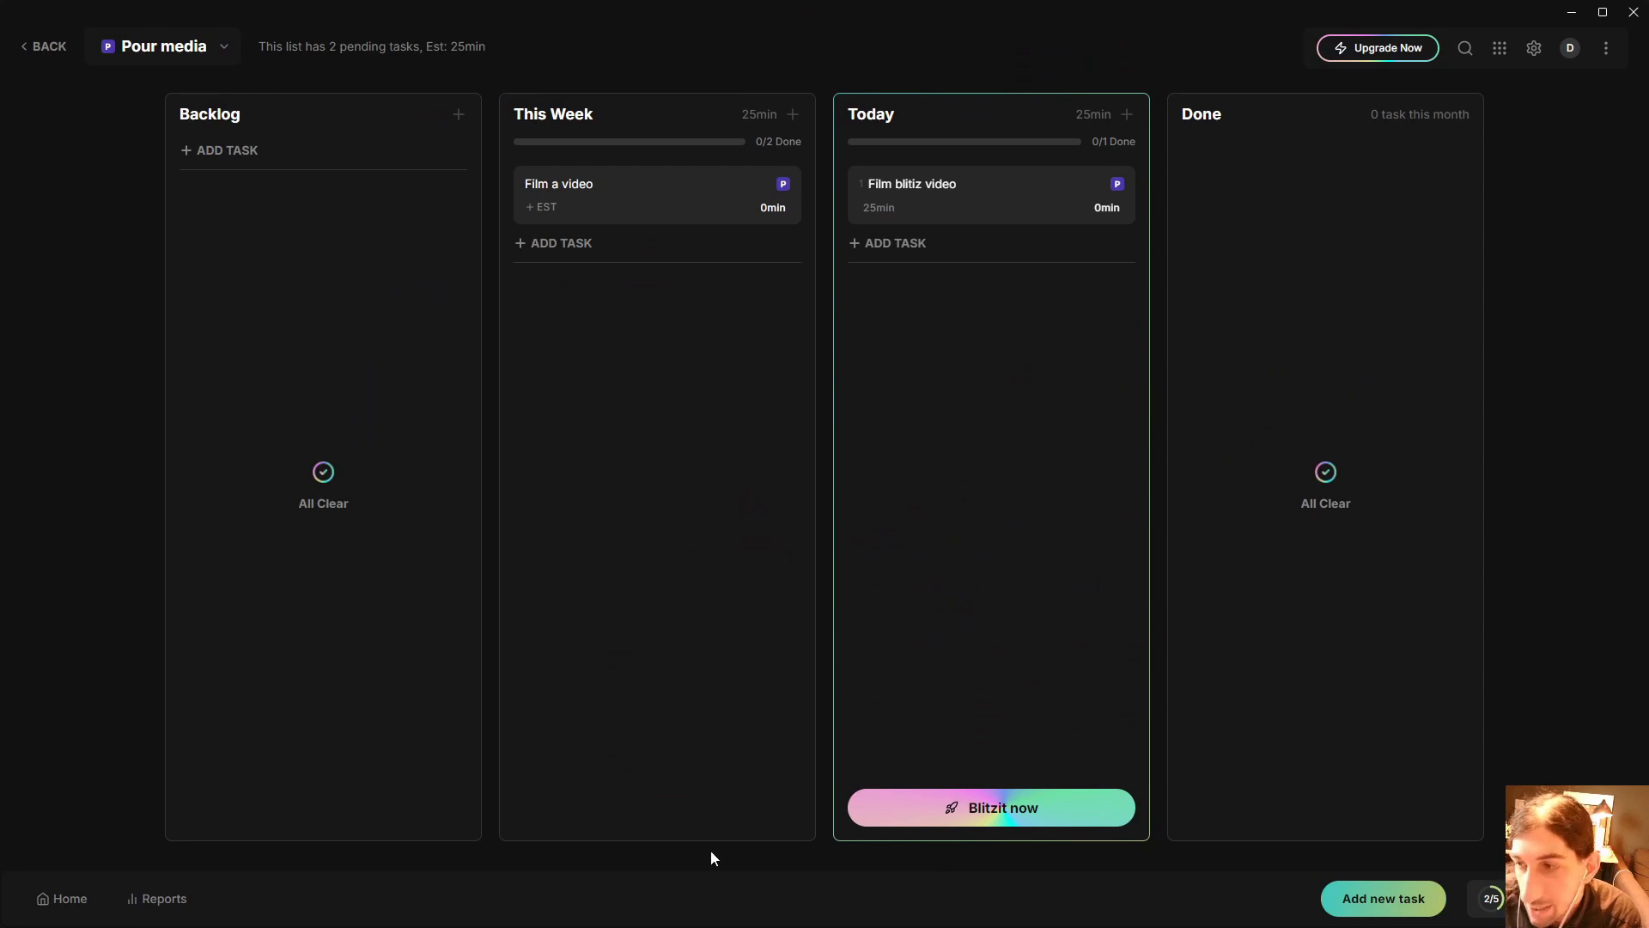
{"action": "left_click", "coordinate": [988, 807]}
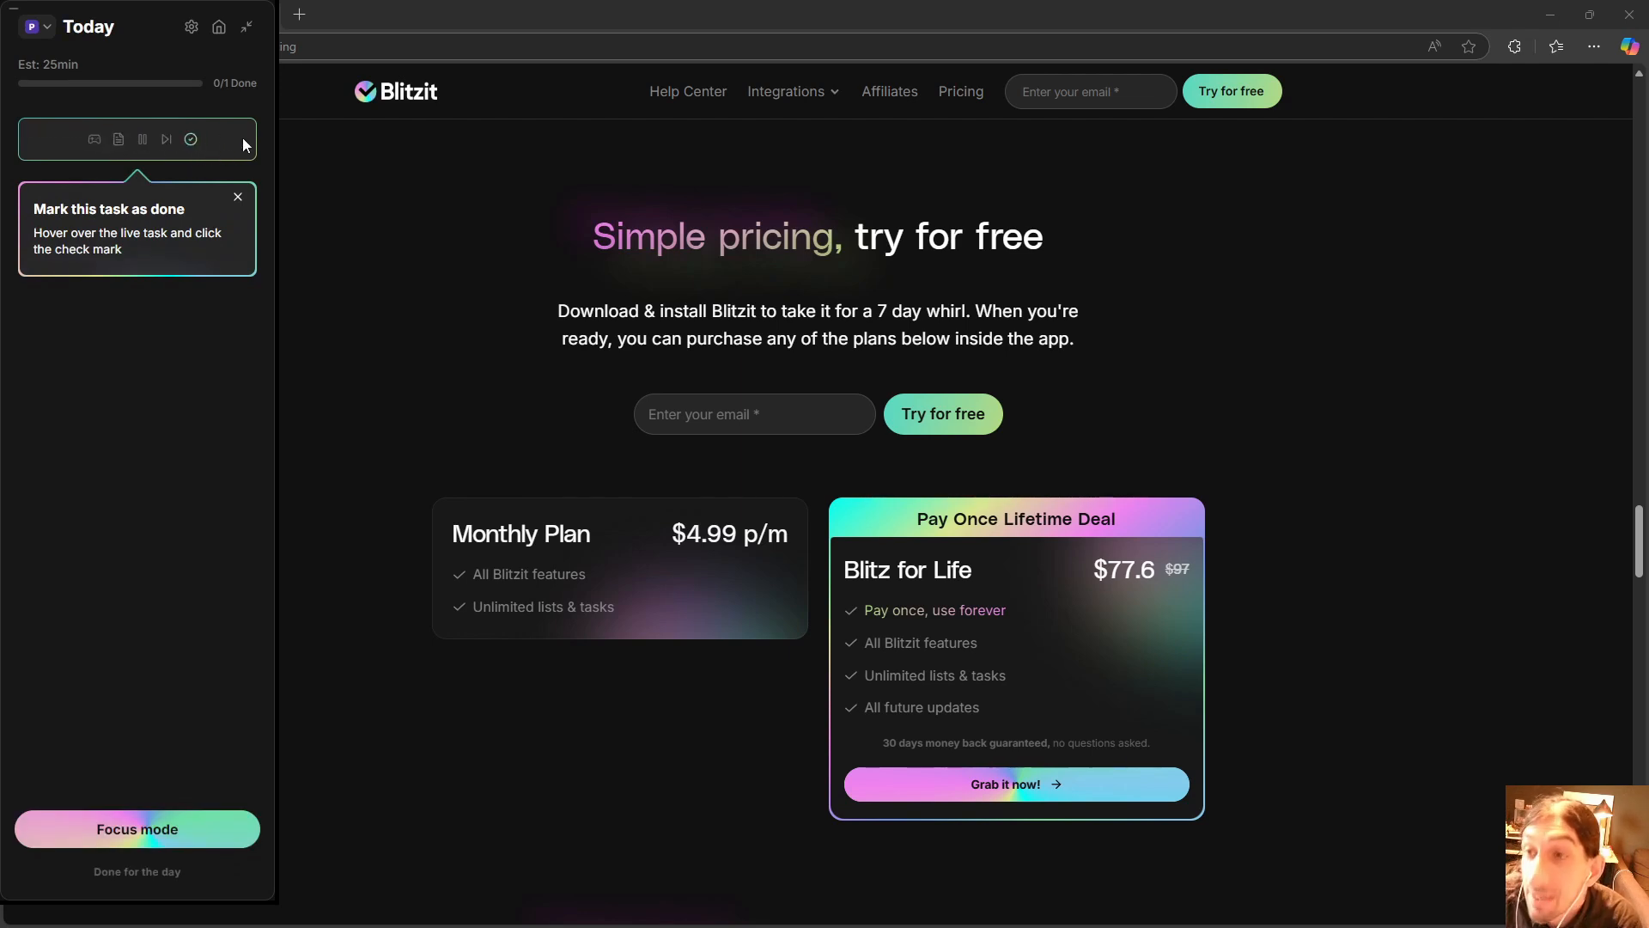
{"action": "mouse_move", "coordinate": [118, 139]}
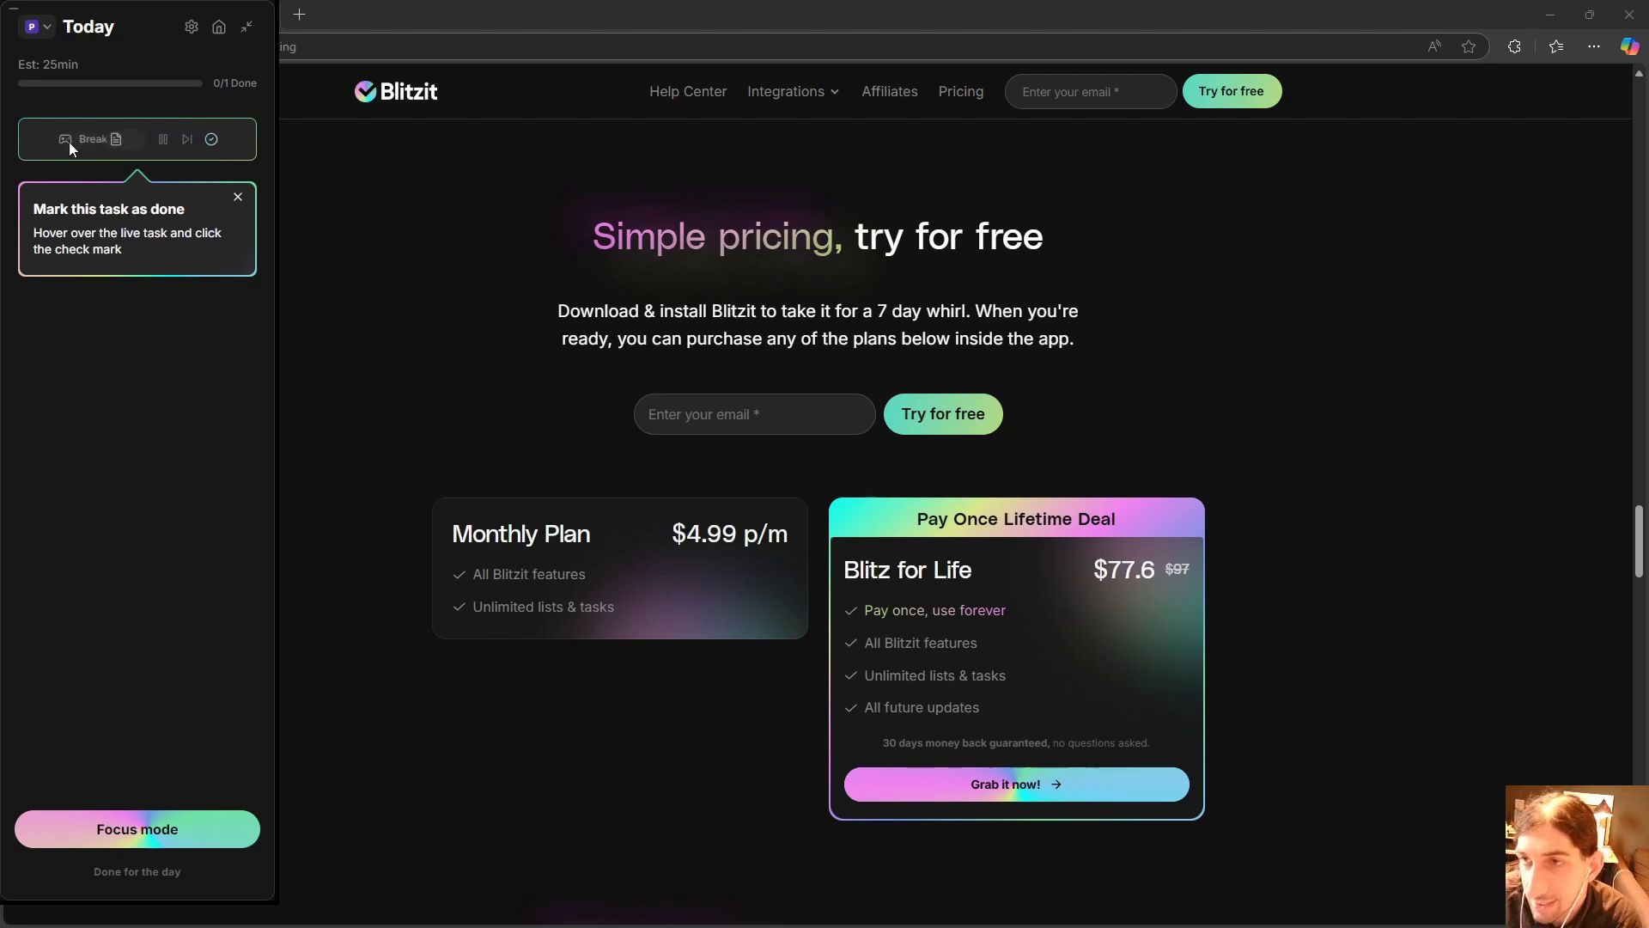
Launch Blitzit now to run the compact countdown for Film blitiz video.
{"action": "left_click", "coordinate": [163, 140]}
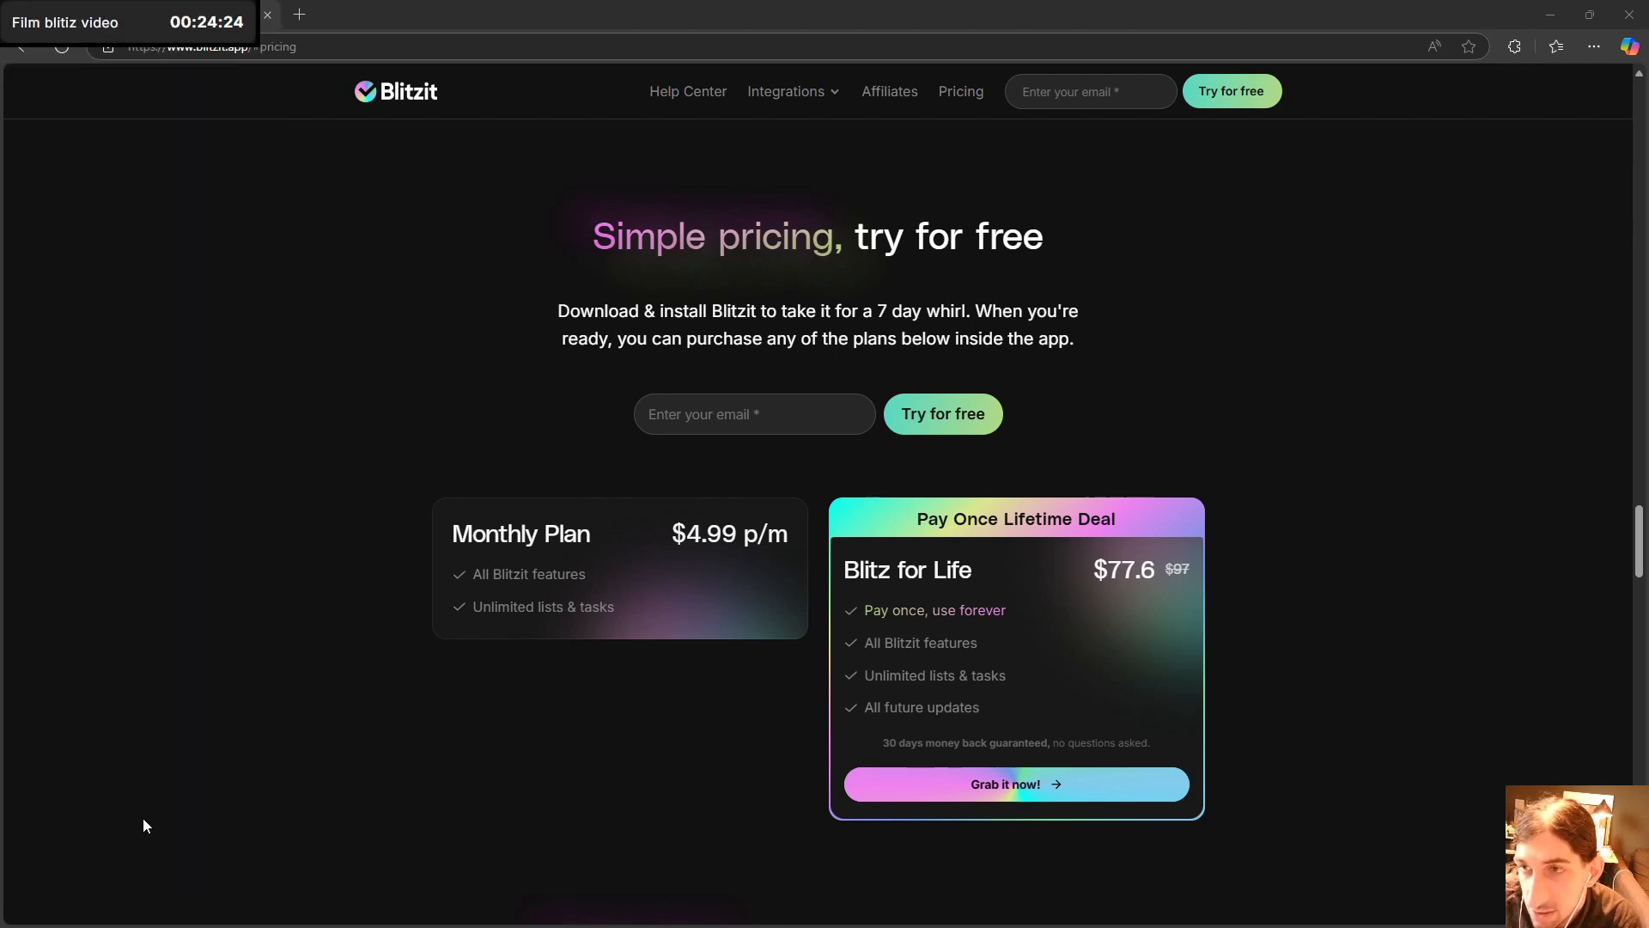
{"action": "mouse_move", "coordinate": [98, 8]}
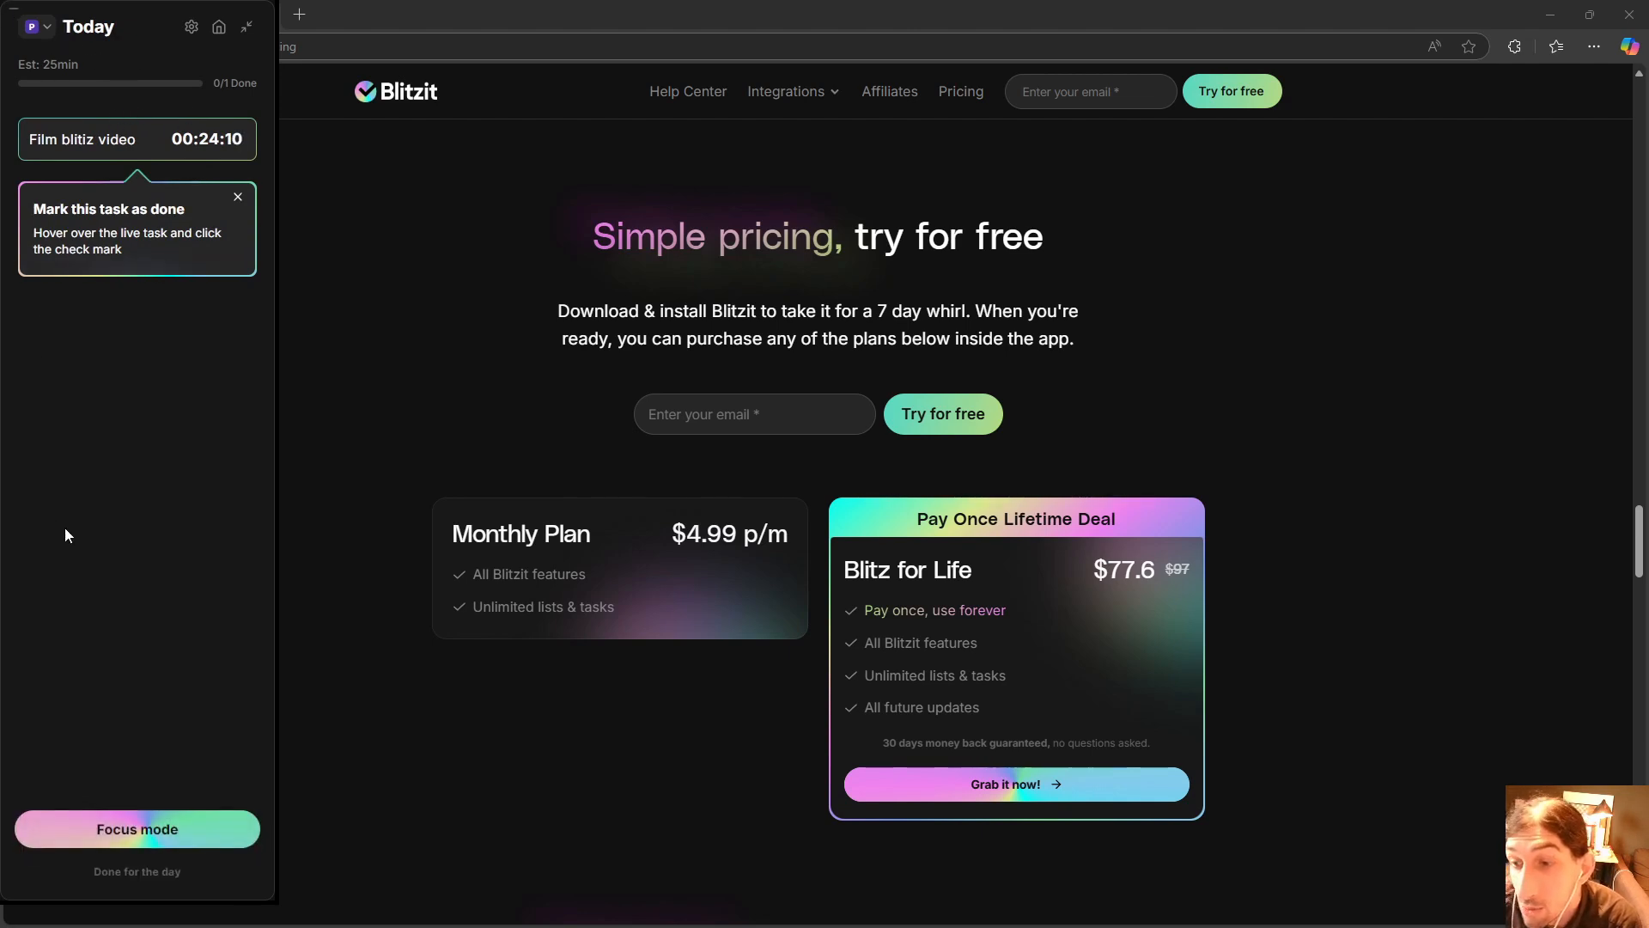
{"action": "mouse_move", "coordinate": [105, 172]}
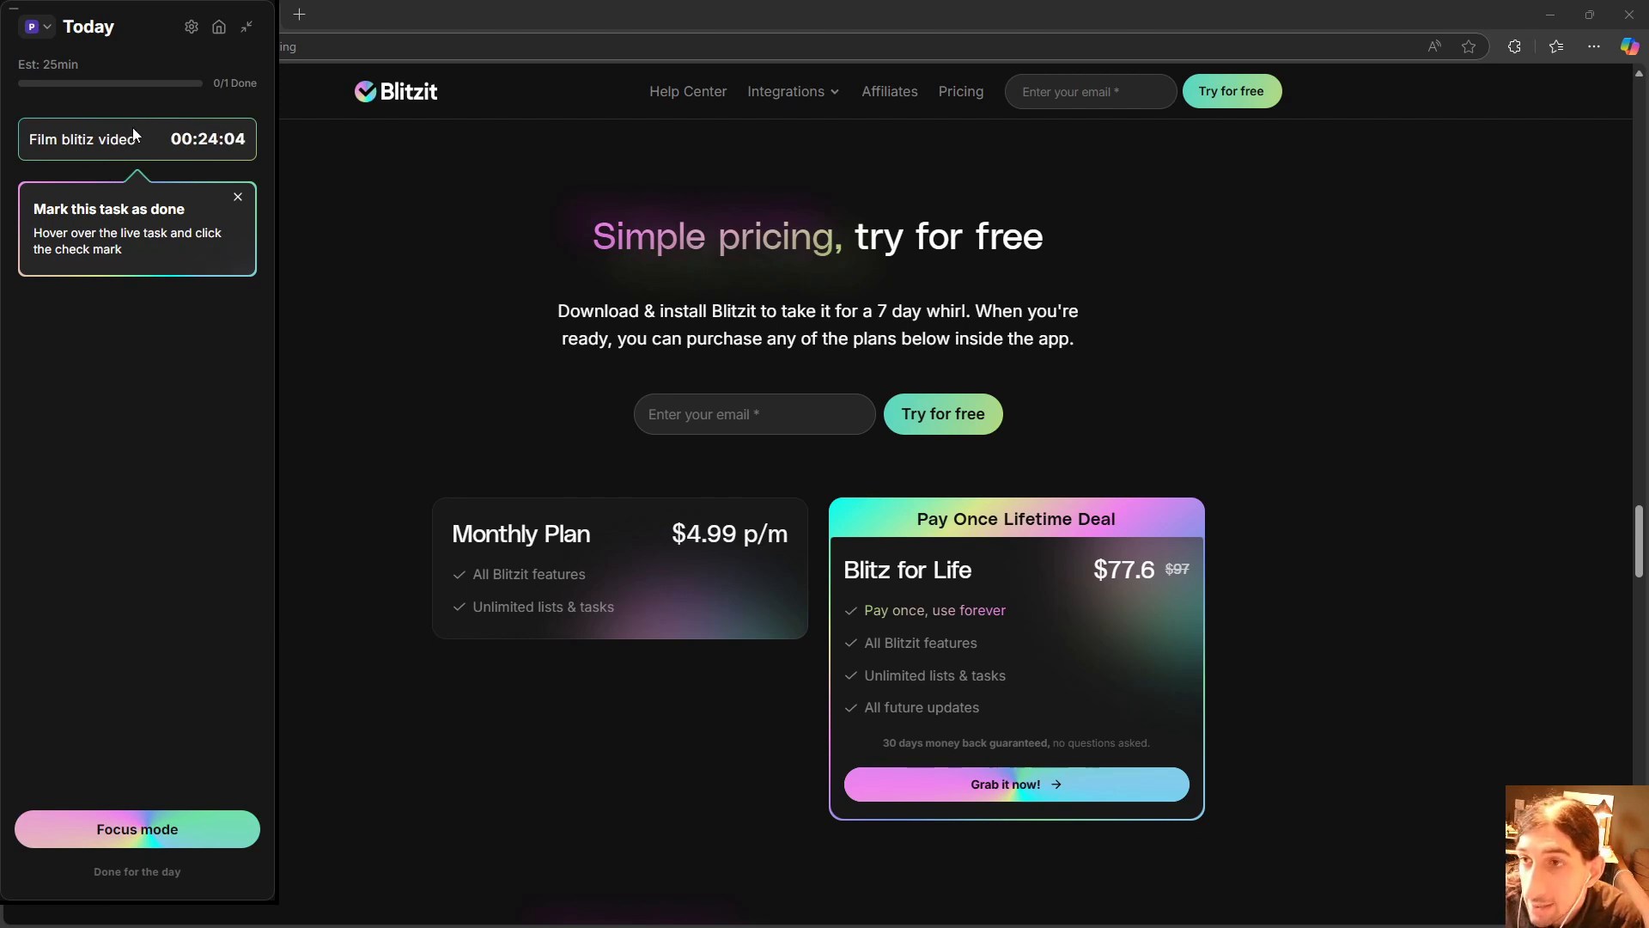
{"action": "mouse_move", "coordinate": [116, 137]}
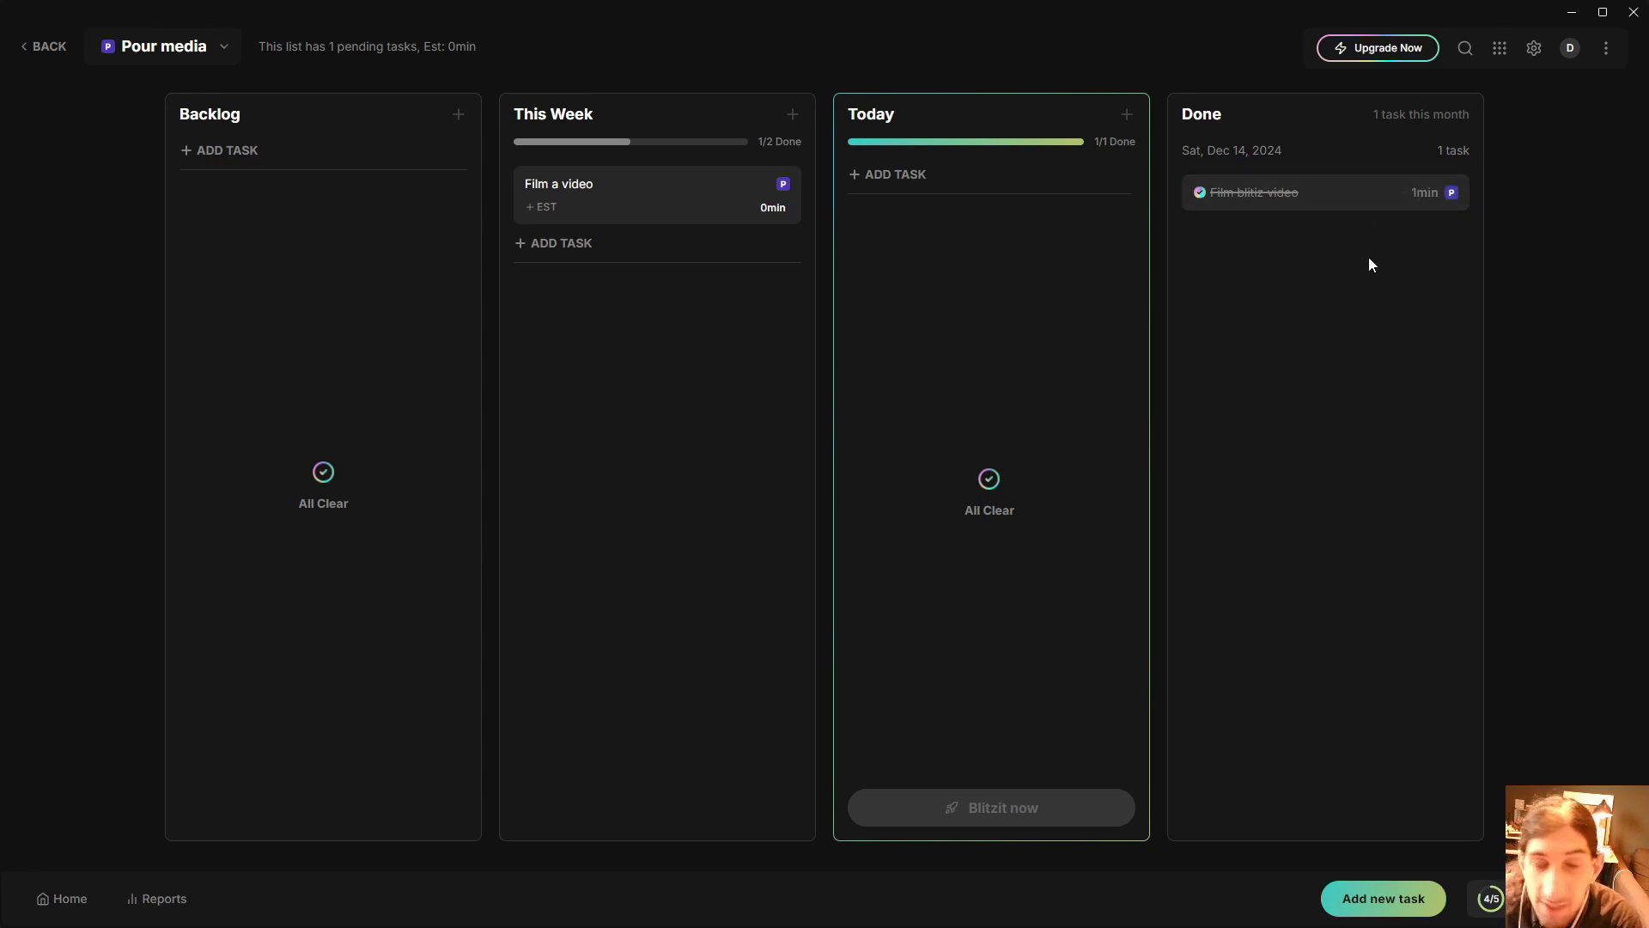
{"action": "mouse_move", "coordinate": [926, 257]}
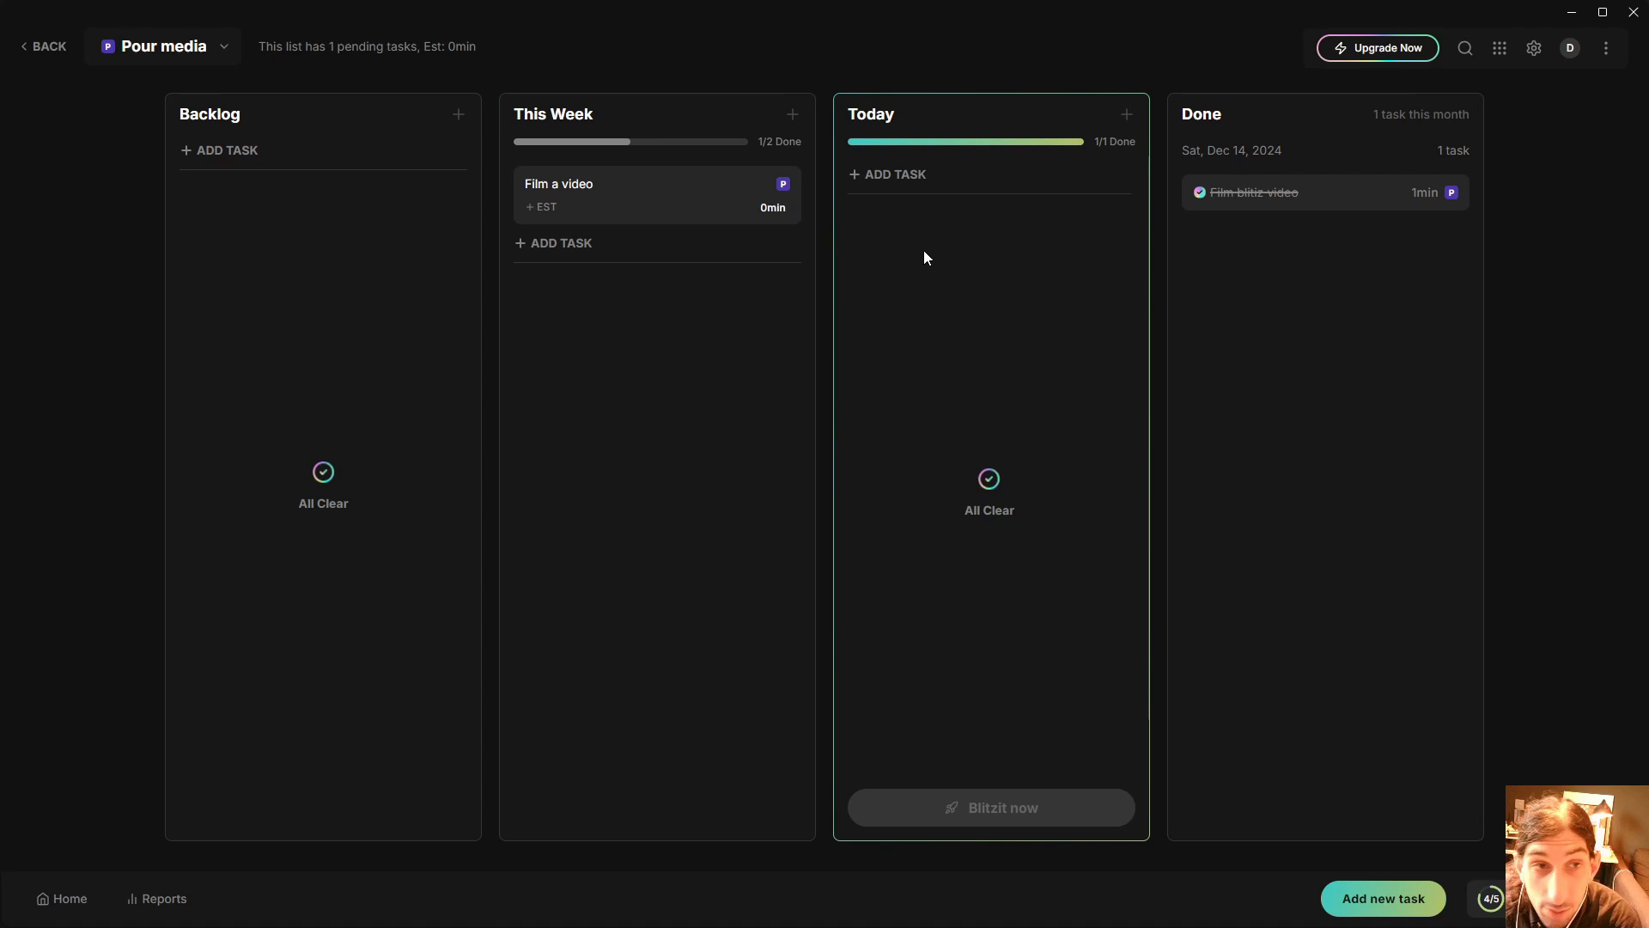
{"action": "mouse_move", "coordinate": [1500, 48]}
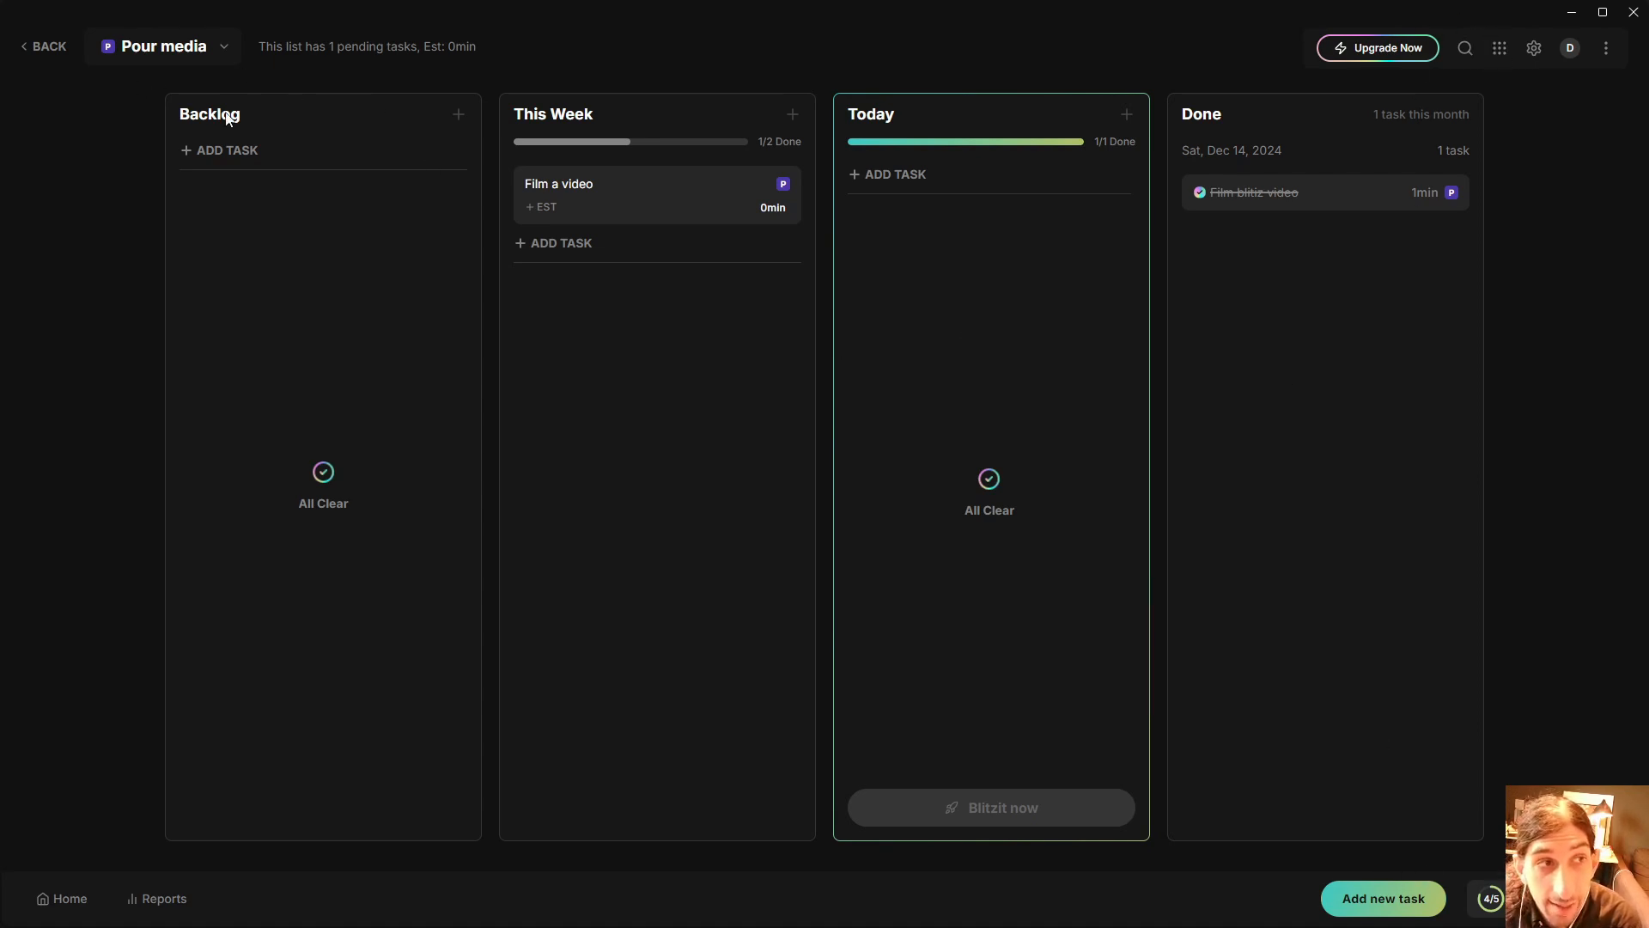
{"action": "mouse_move", "coordinate": [567, 191]}
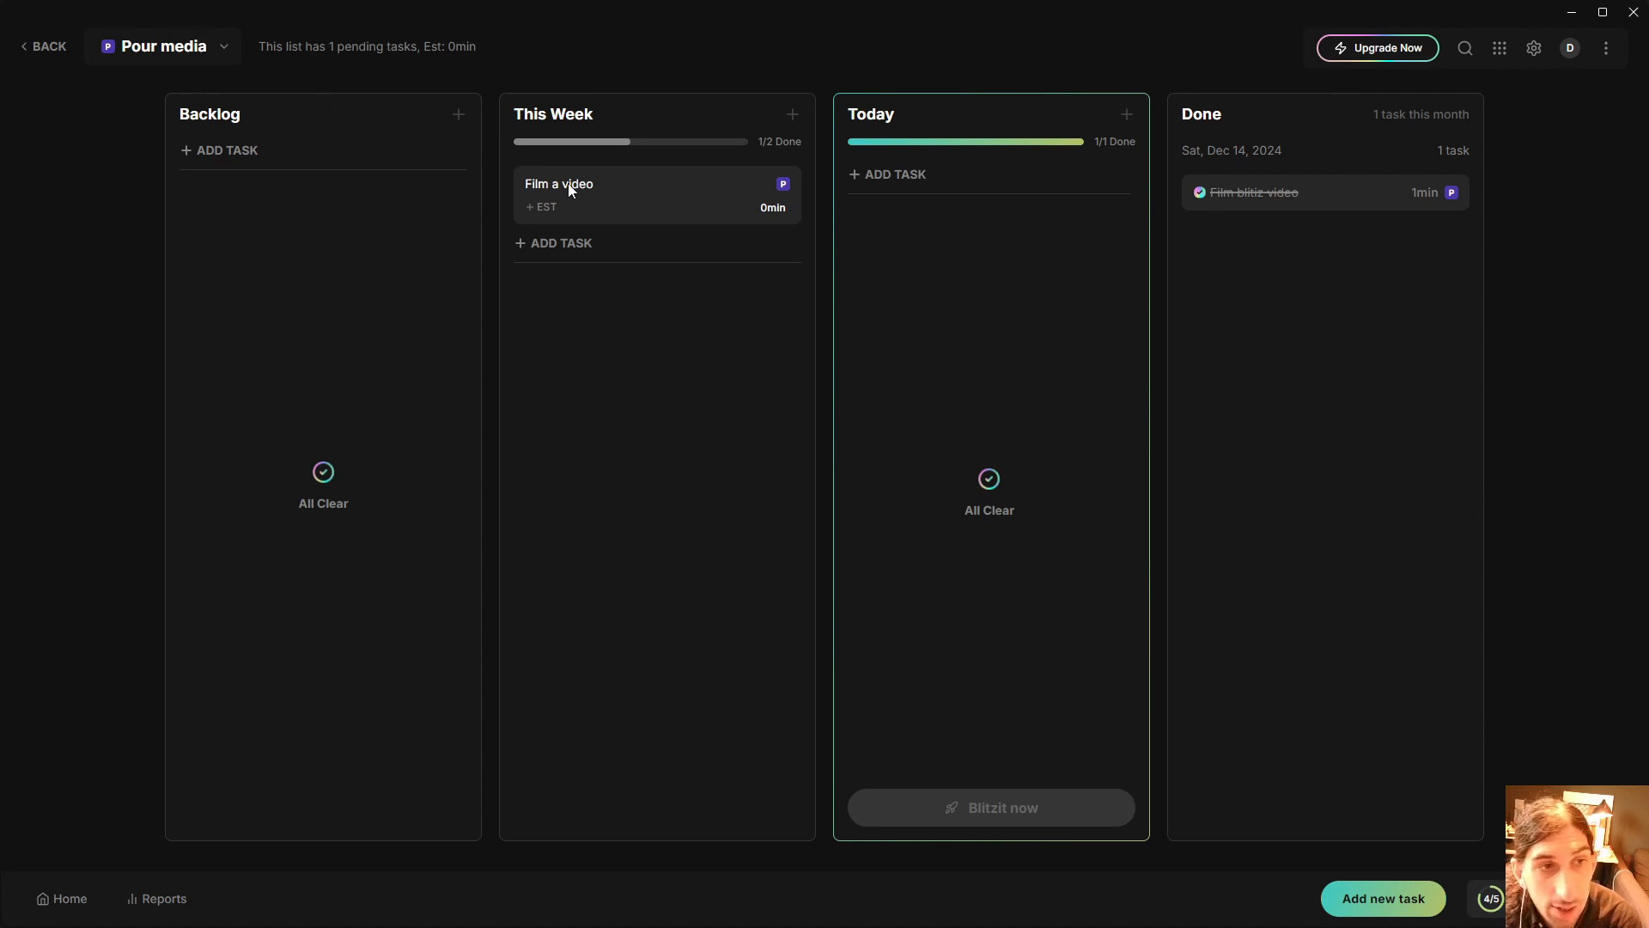
{"action": "mouse_move", "coordinate": [1036, 343]}
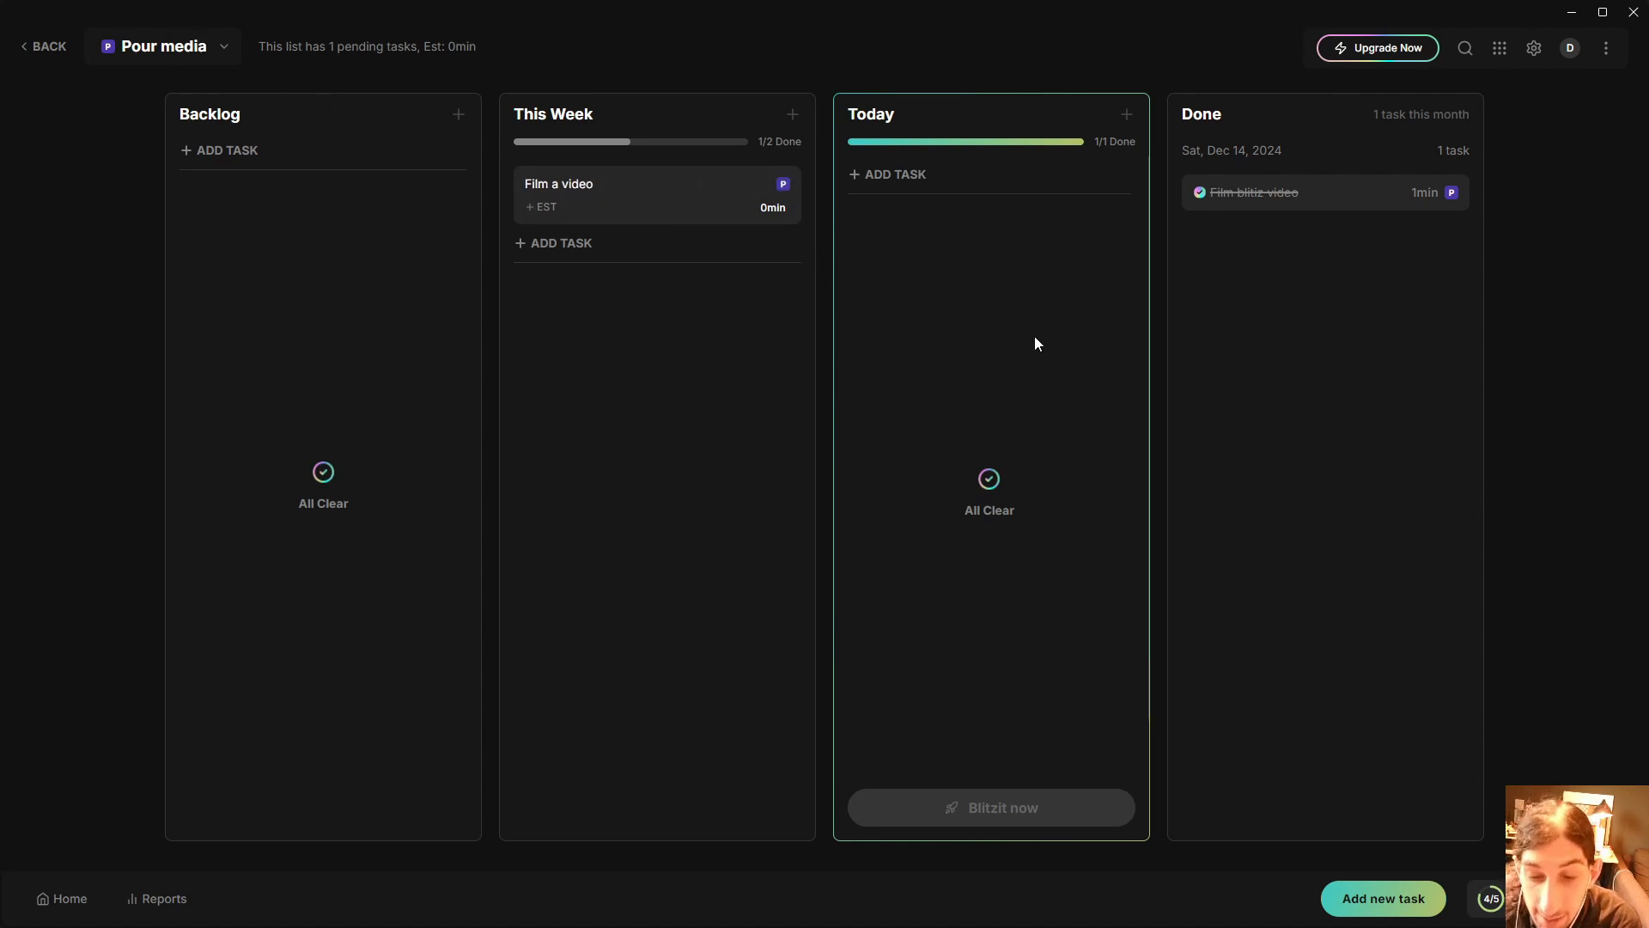
{"action": "mouse_move", "coordinate": [1533, 48]}
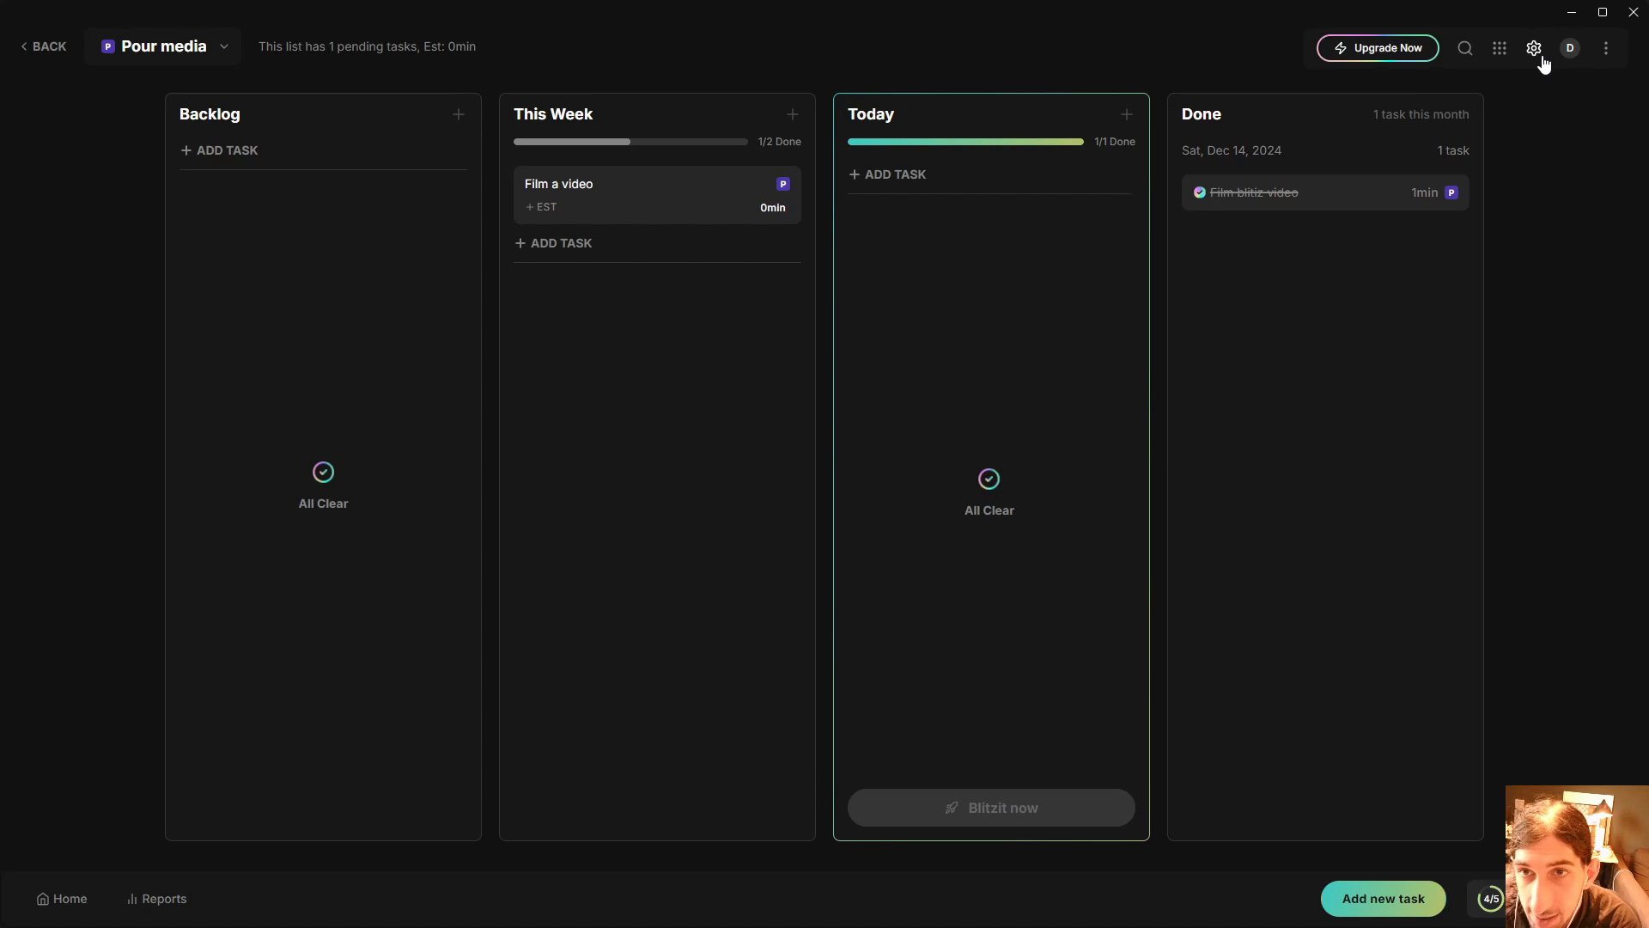
{"action": "mouse_move", "coordinate": [72, 70]}
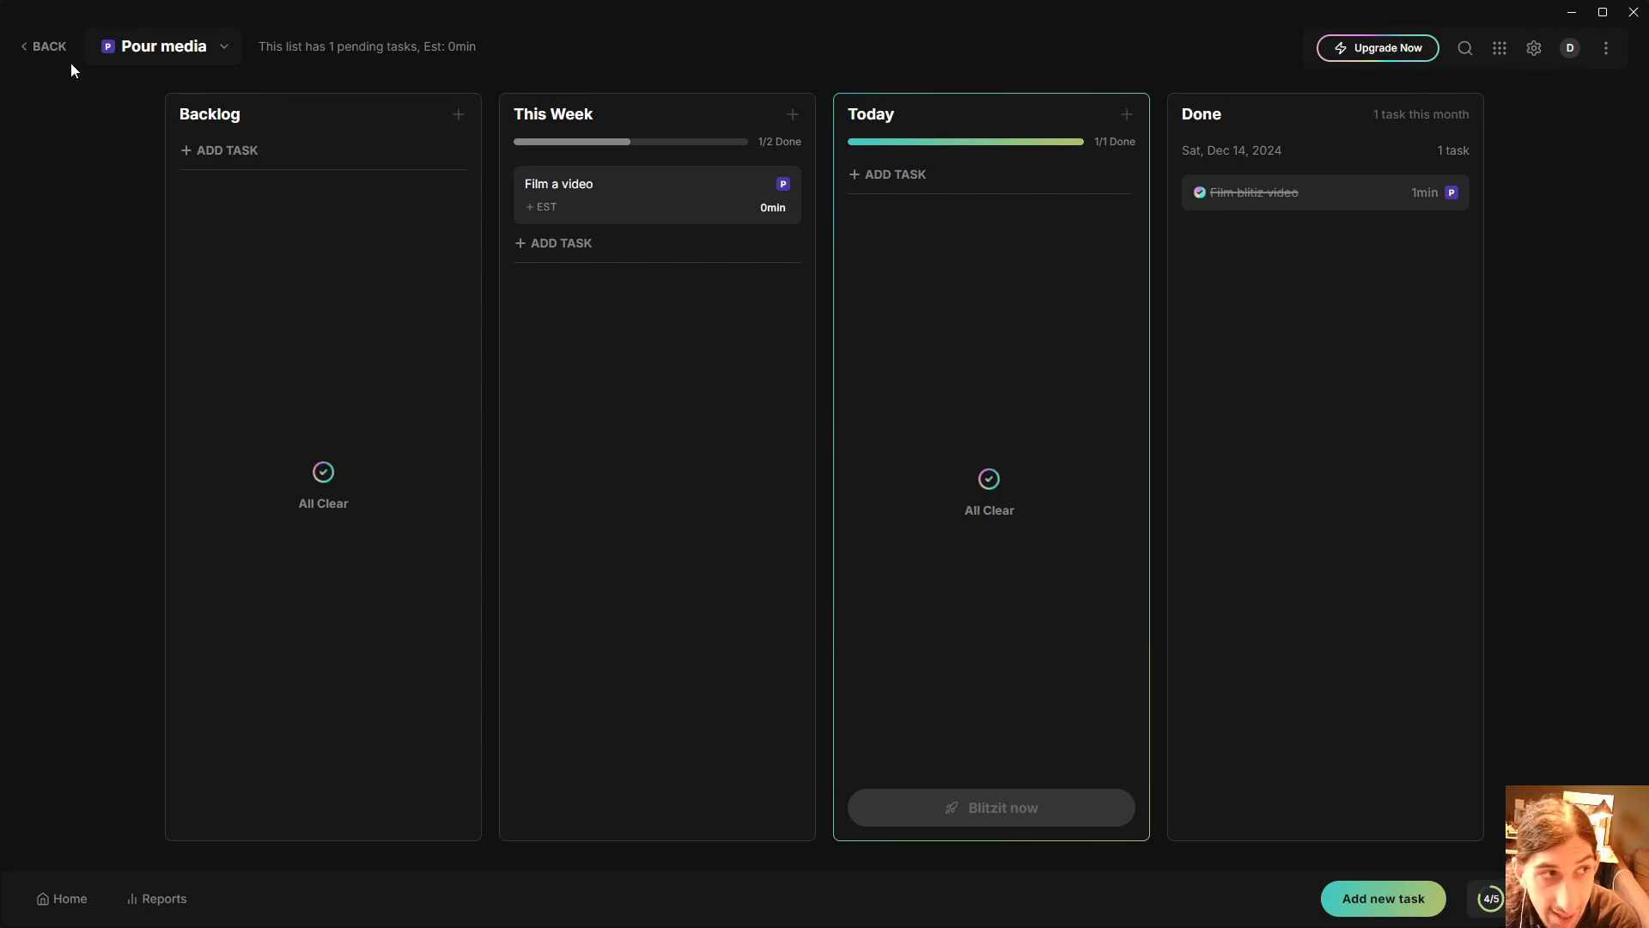
{"action": "left_click", "coordinate": [44, 46]}
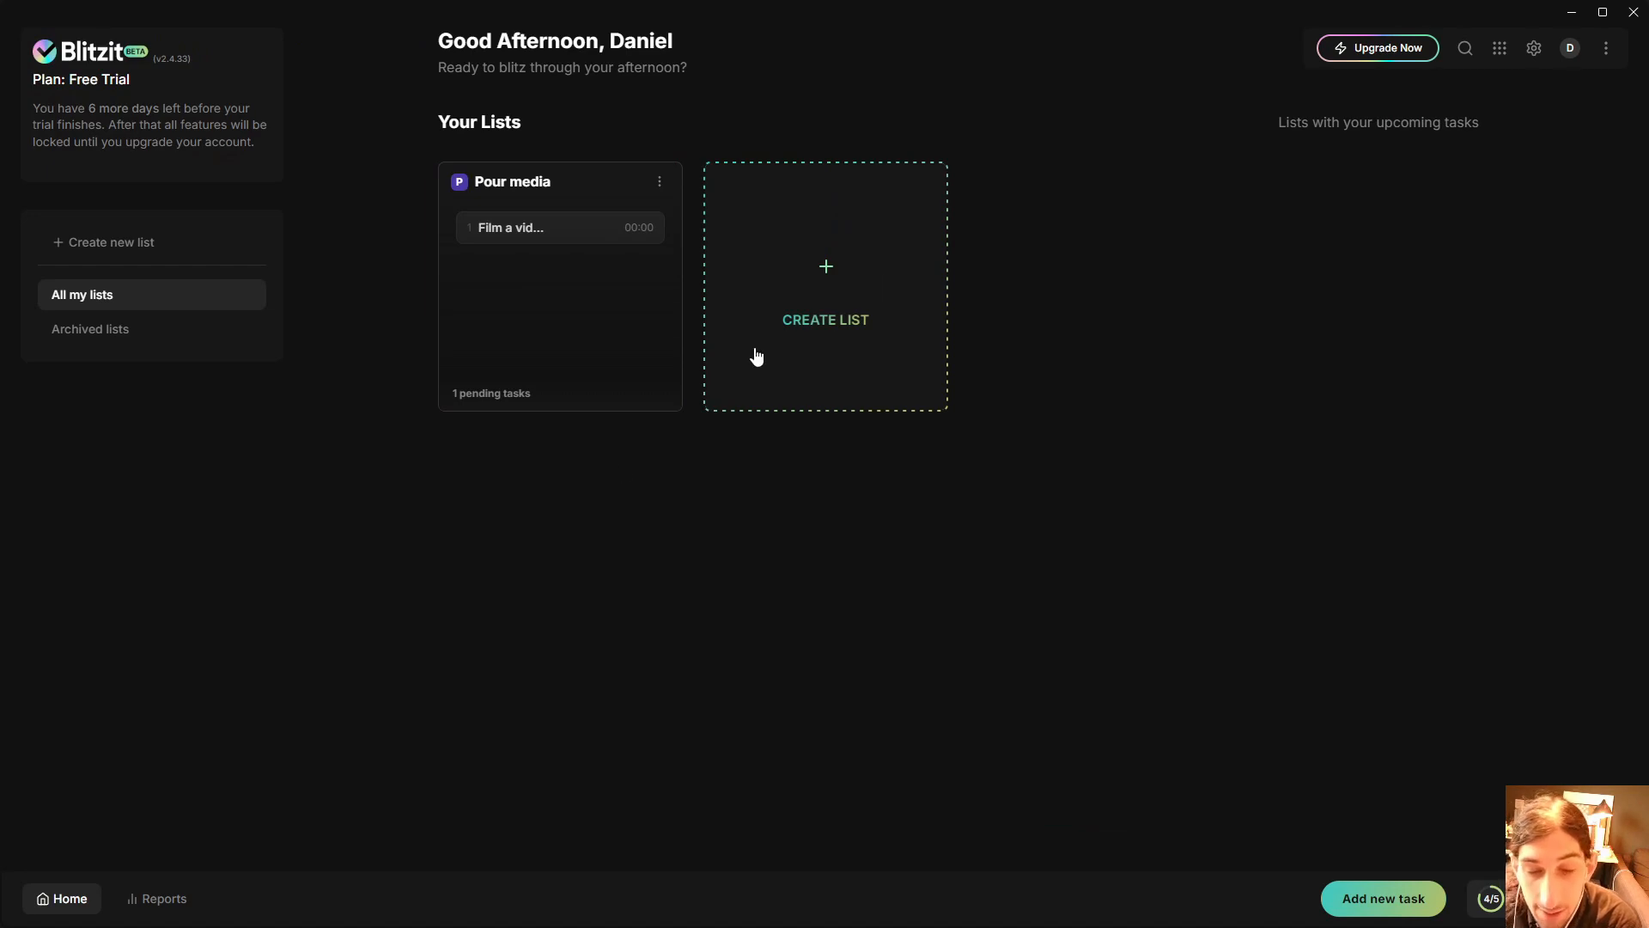
{"action": "left_click", "coordinate": [155, 899]}
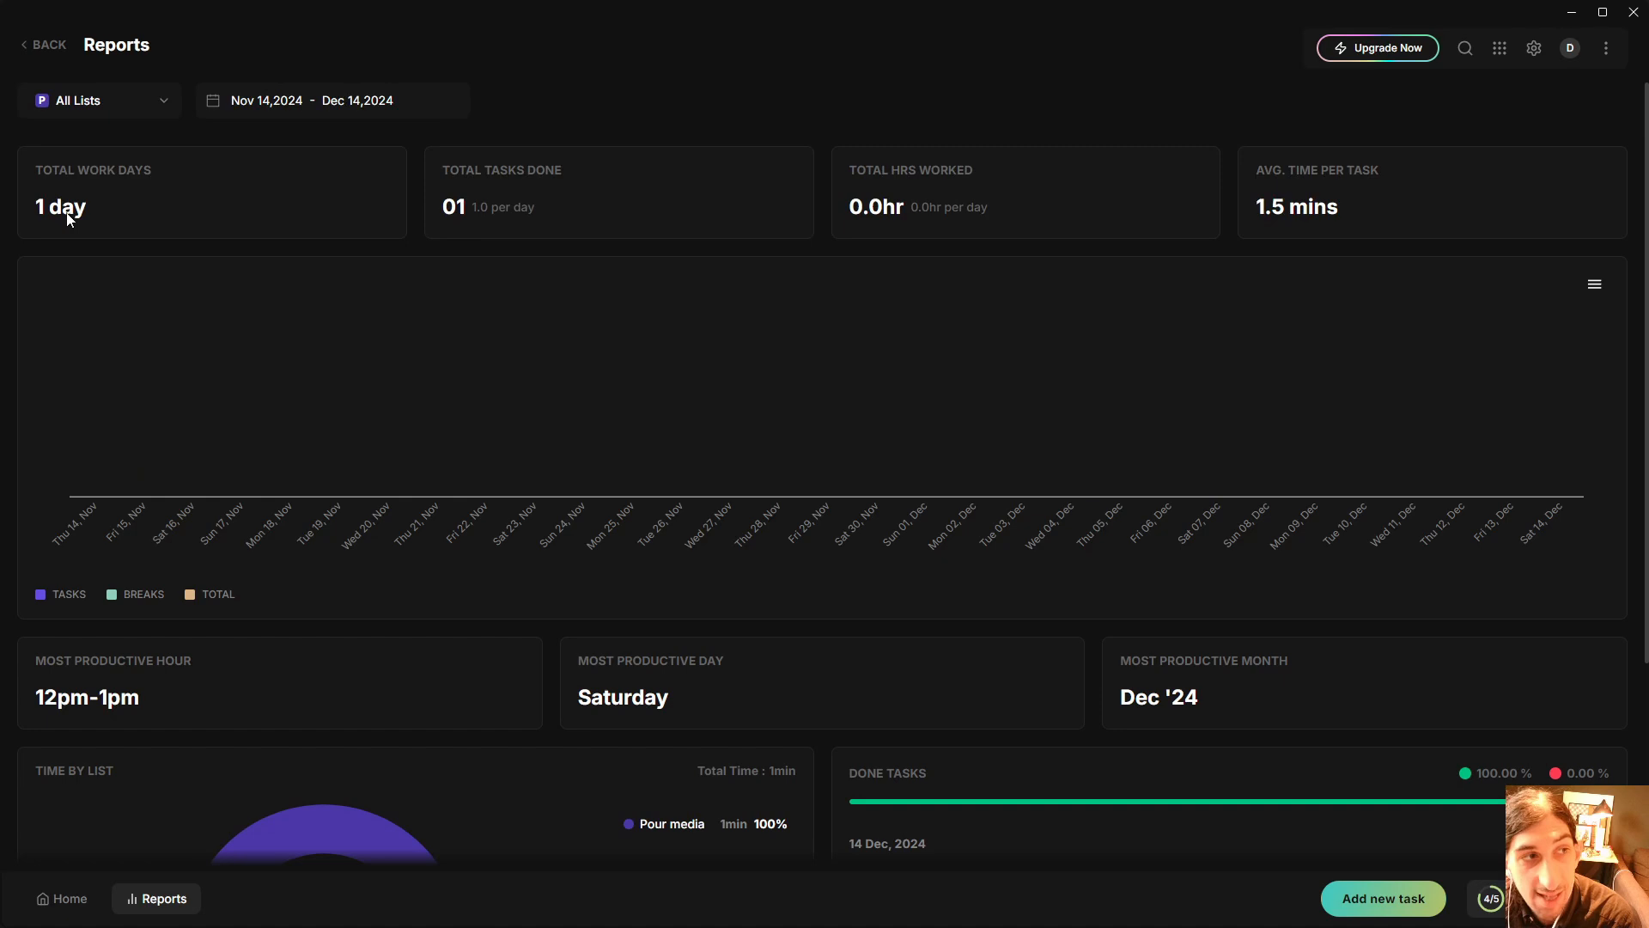
{"action": "mouse_move", "coordinate": [121, 189]}
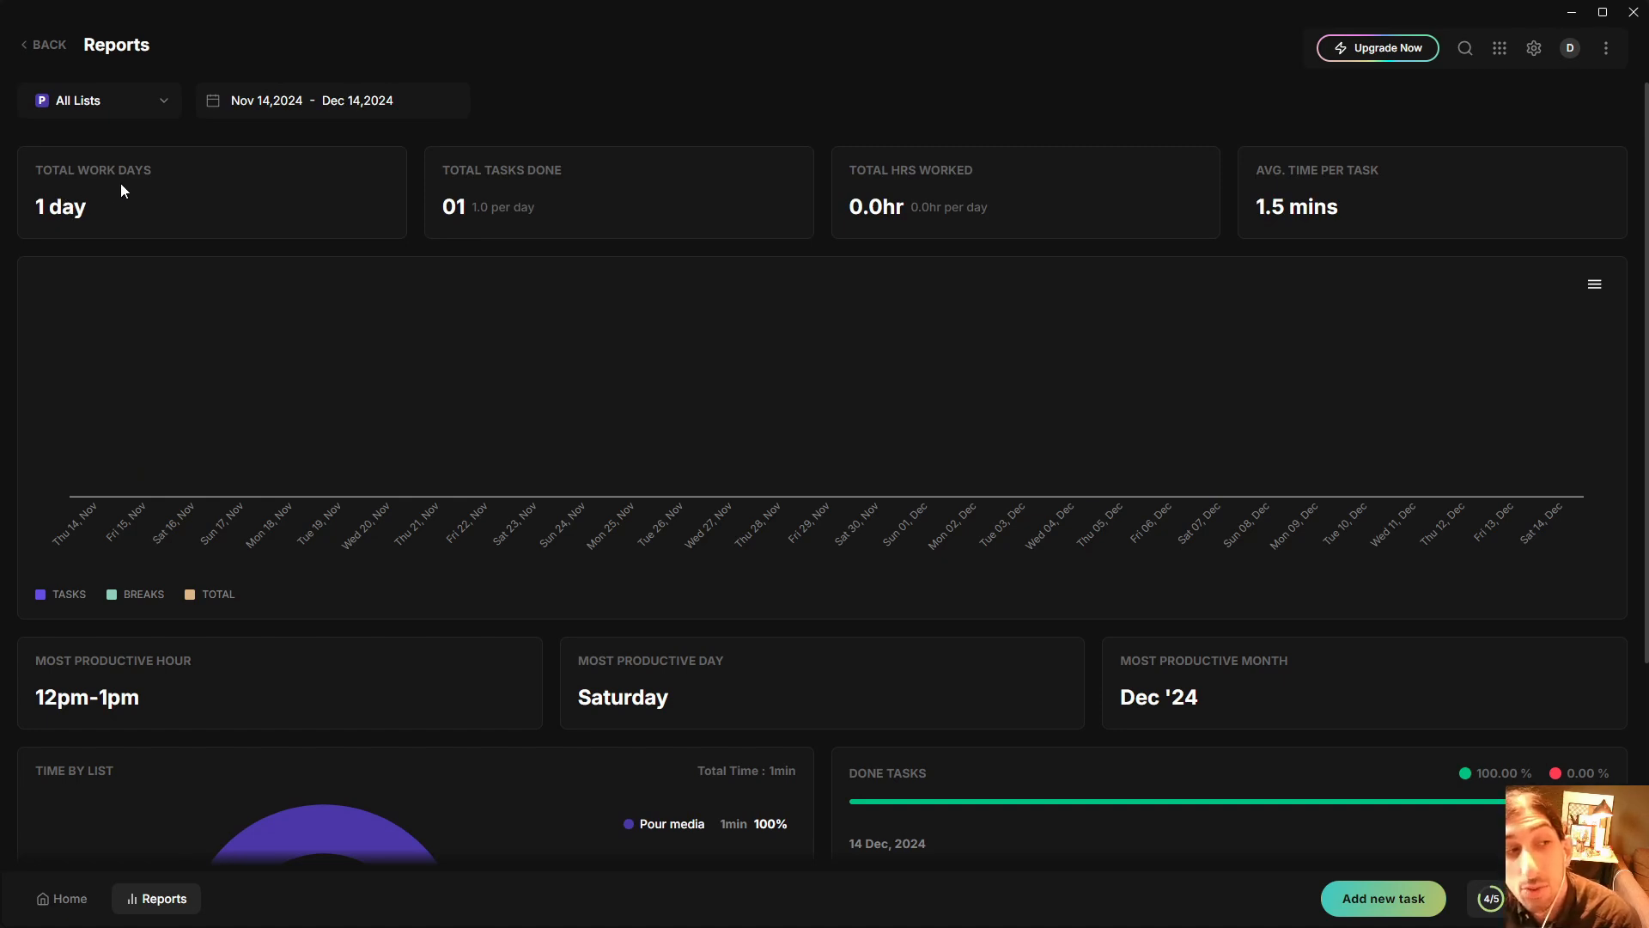
{"action": "mouse_move", "coordinate": [927, 195]}
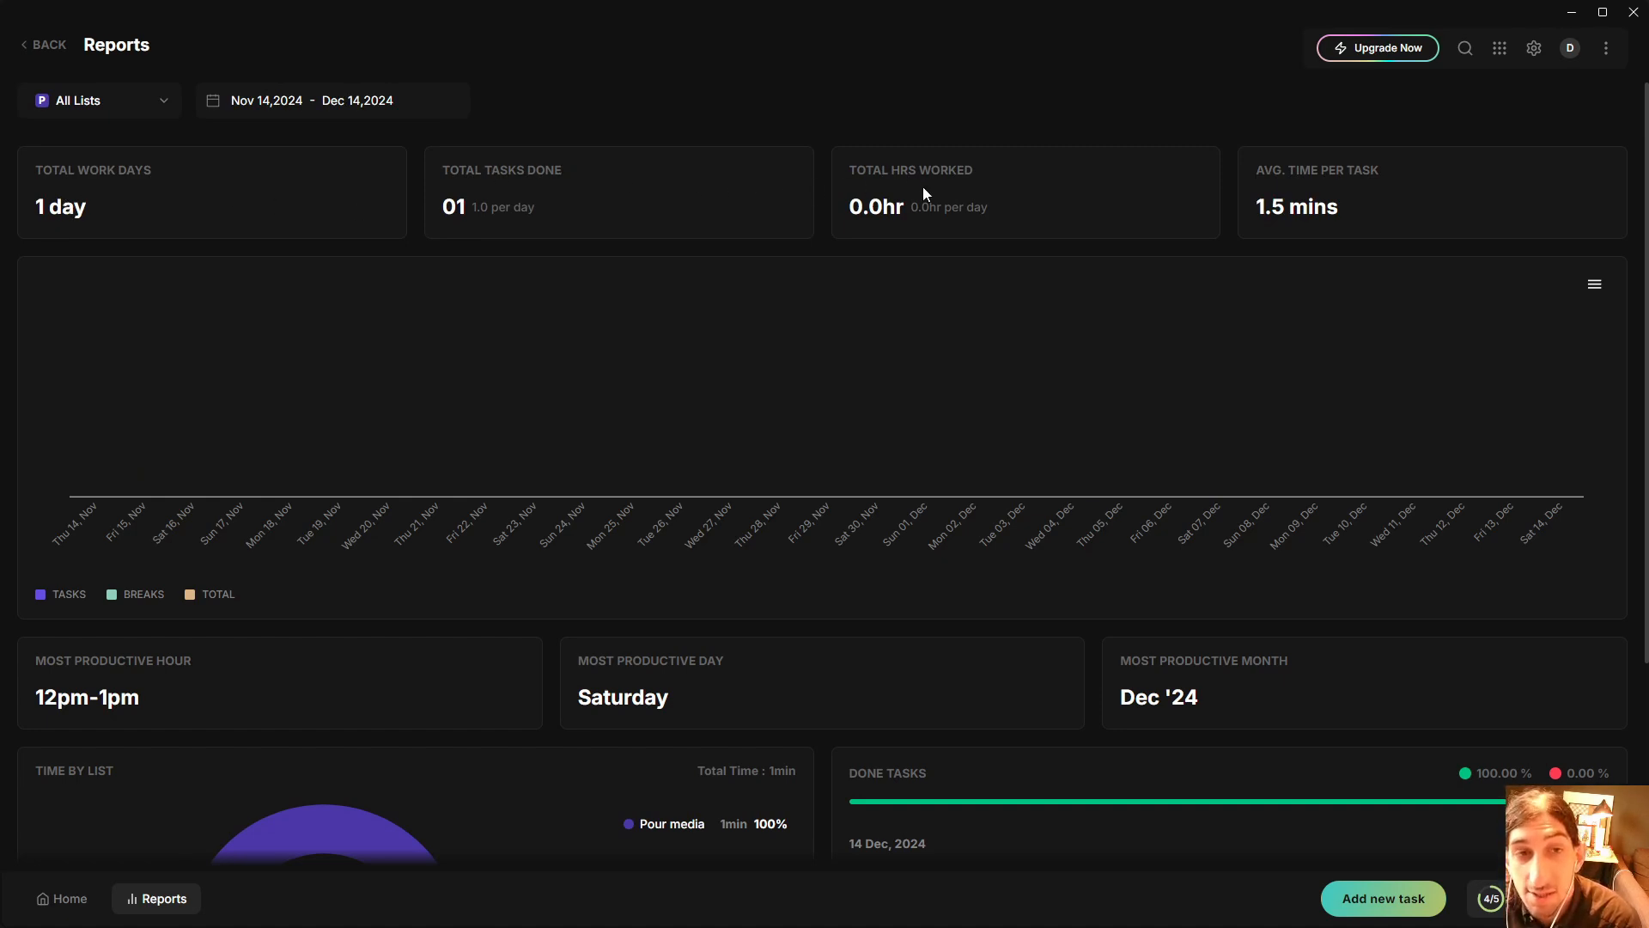
{"action": "mouse_move", "coordinate": [1339, 207]}
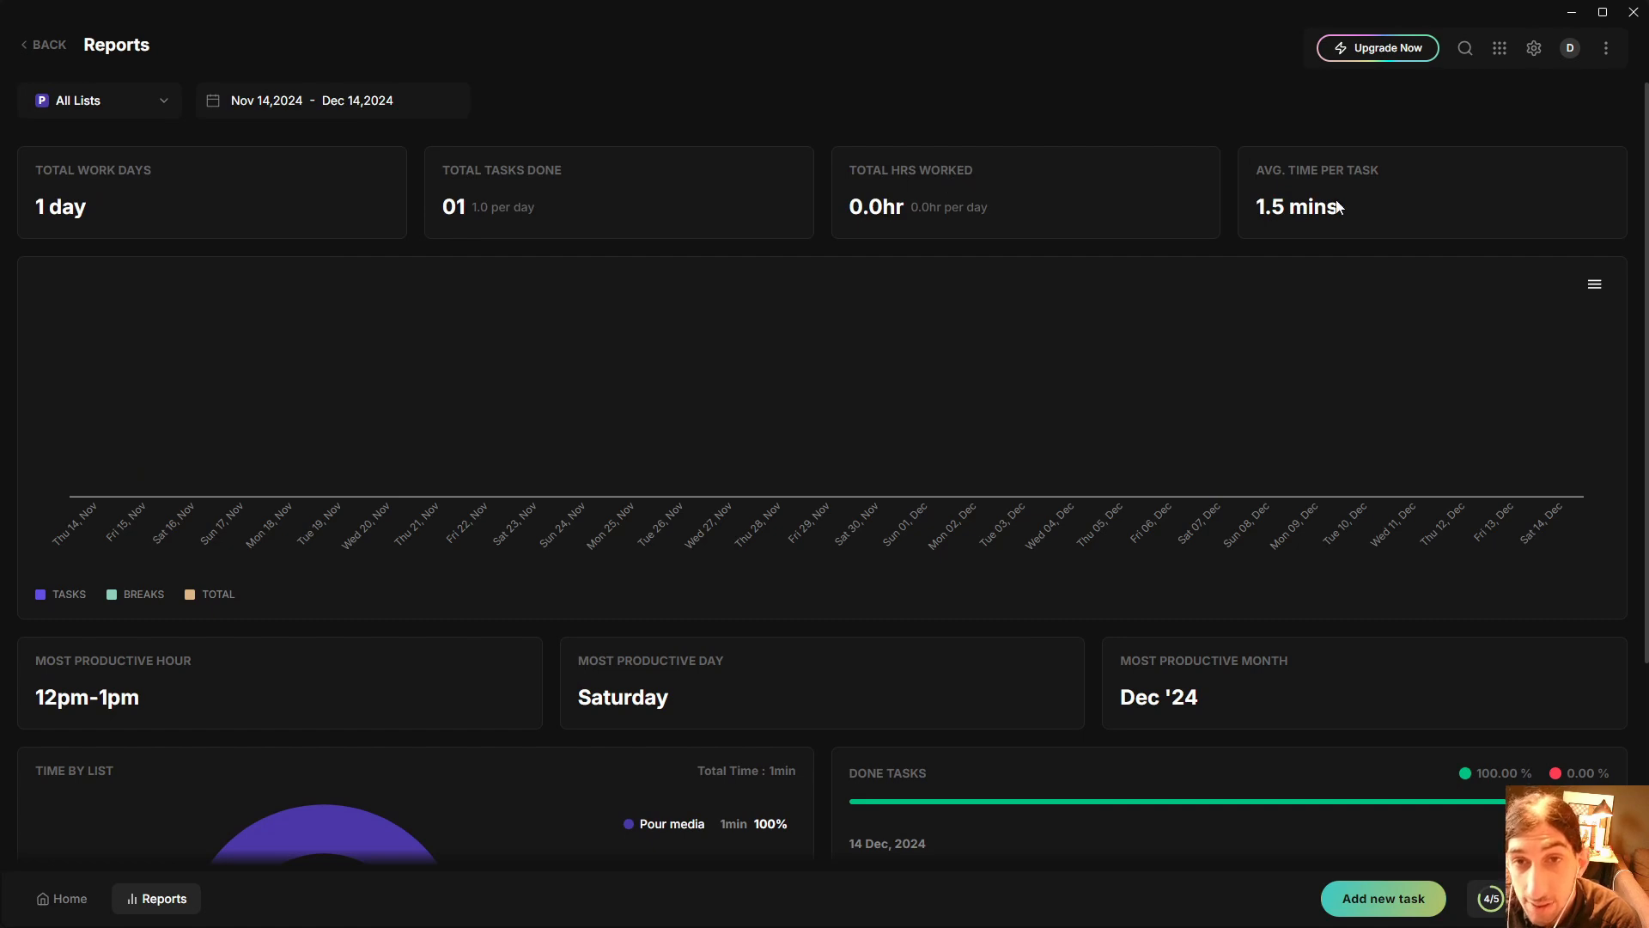
{"action": "scroll", "scroll_direction": "down", "scroll_amount": 3}
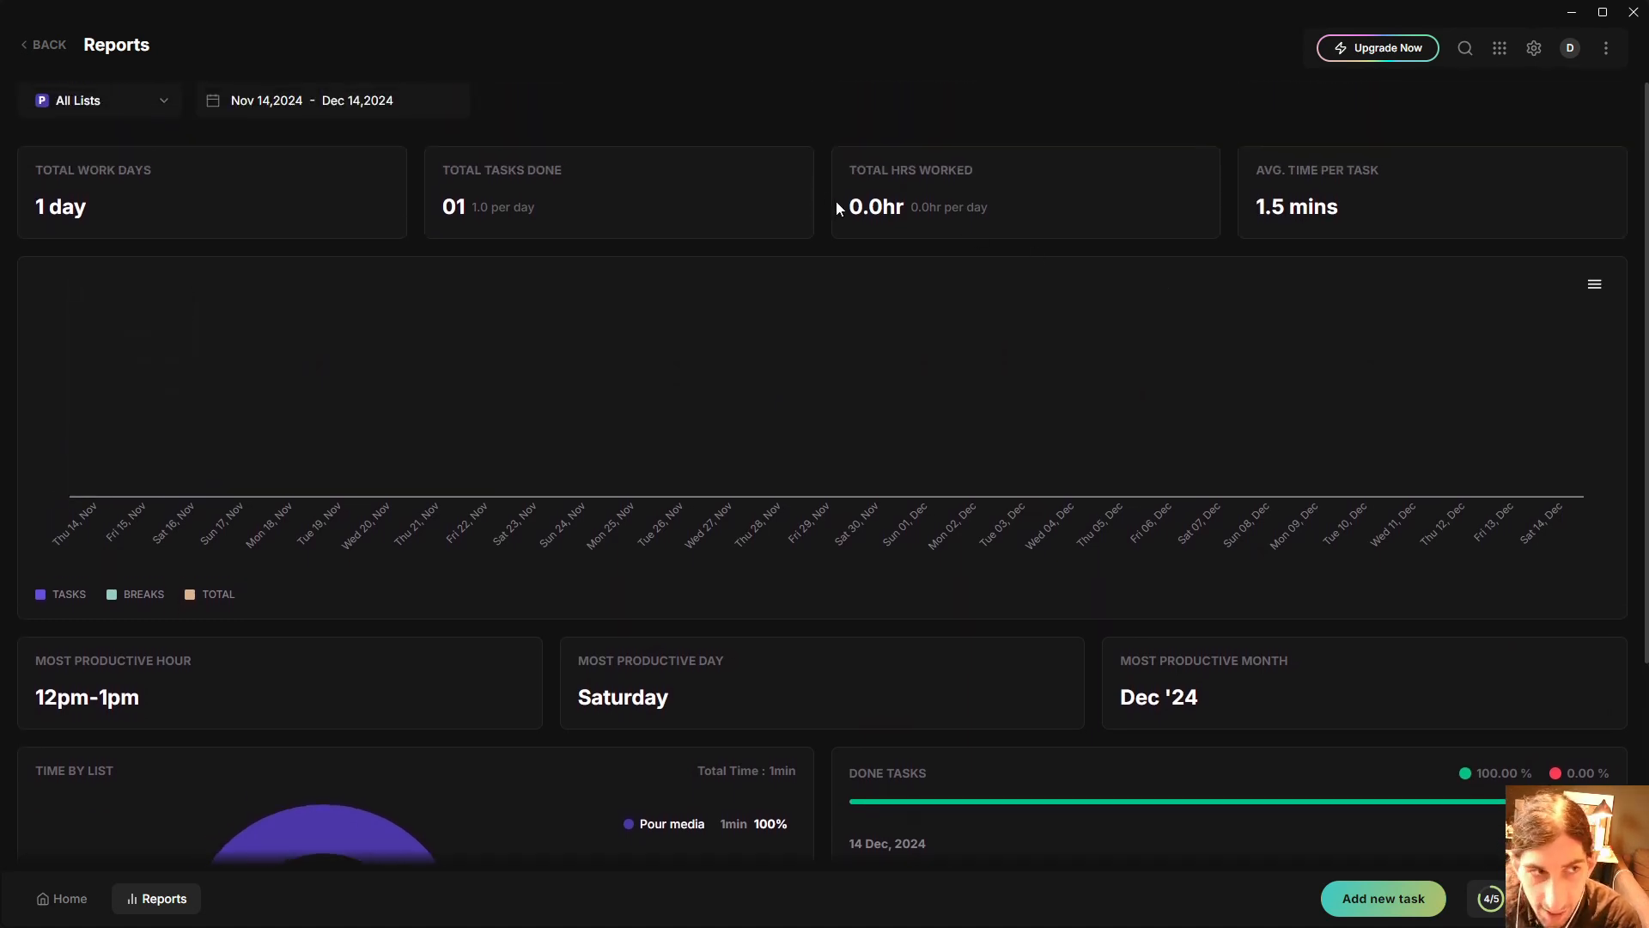
{"action": "mouse_move", "coordinate": [1029, 266]}
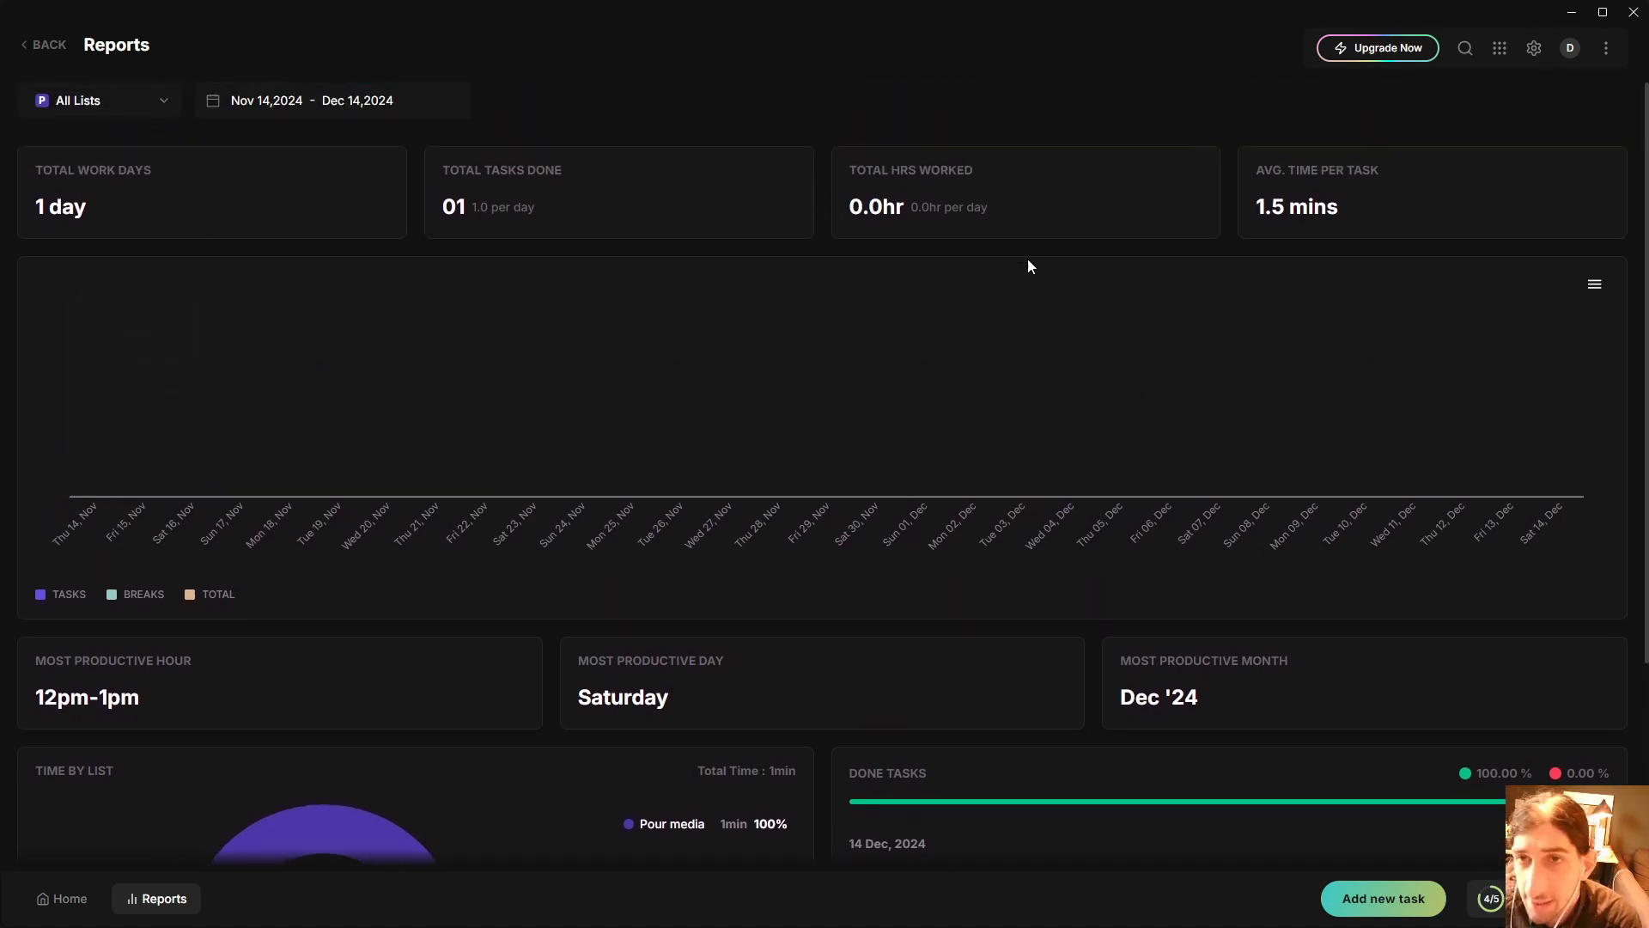
{"action": "left_click", "coordinate": [329, 100]}
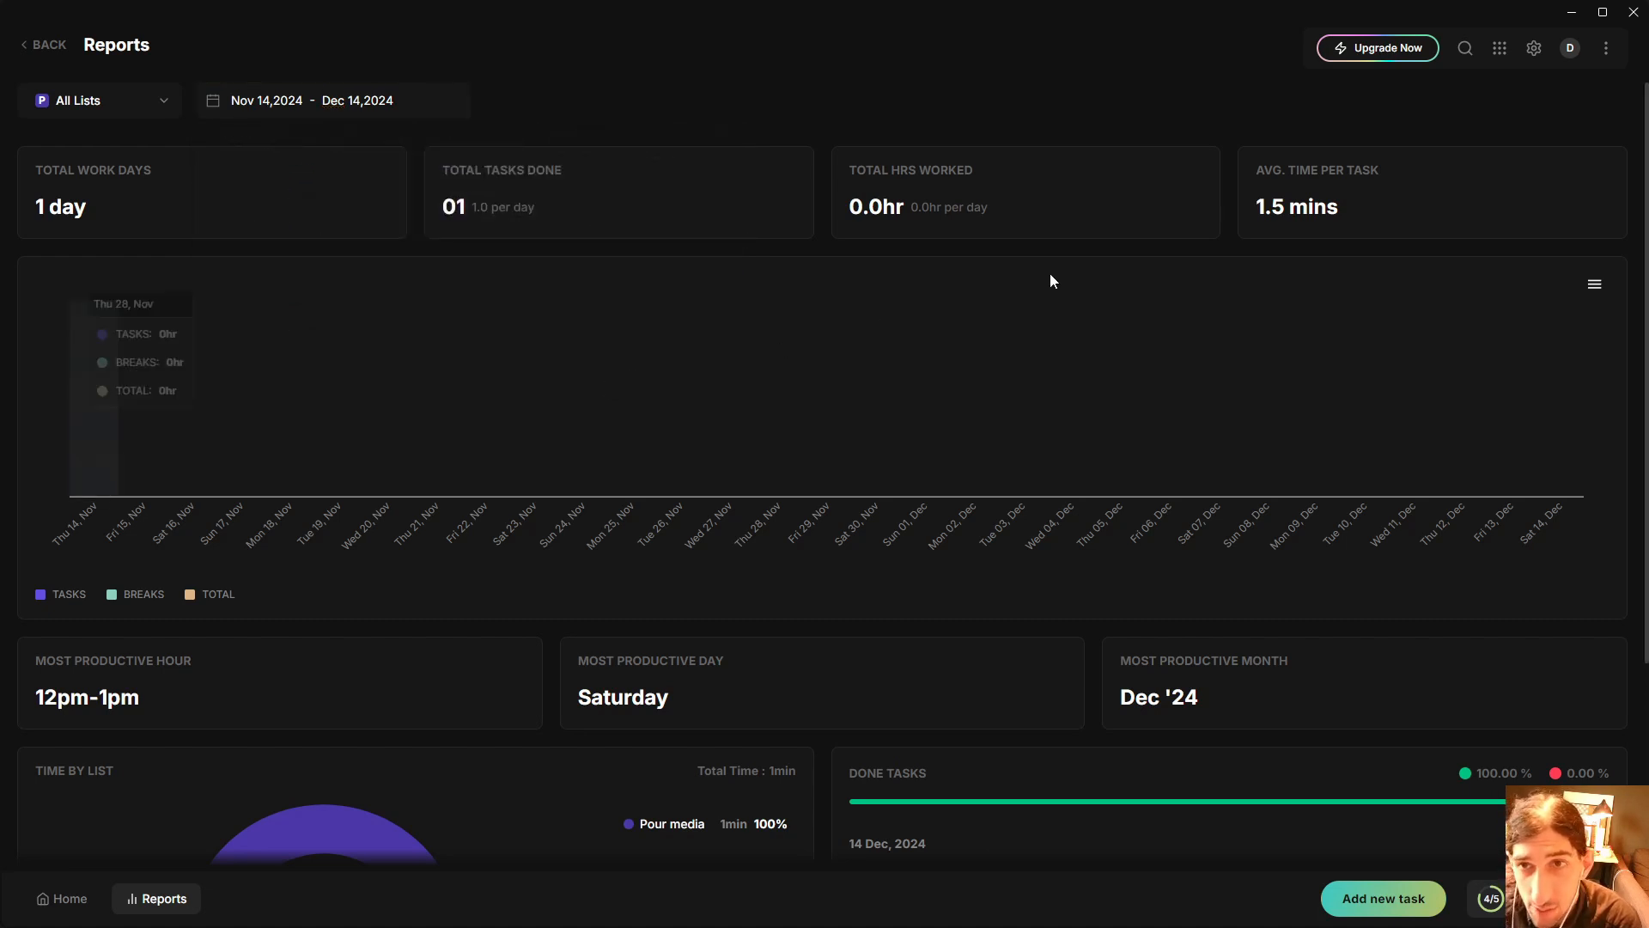
Open the apps grid listing Google Calendar, Notion, Trello, ClickUp and Asana.
{"action": "left_click", "coordinate": [1499, 48]}
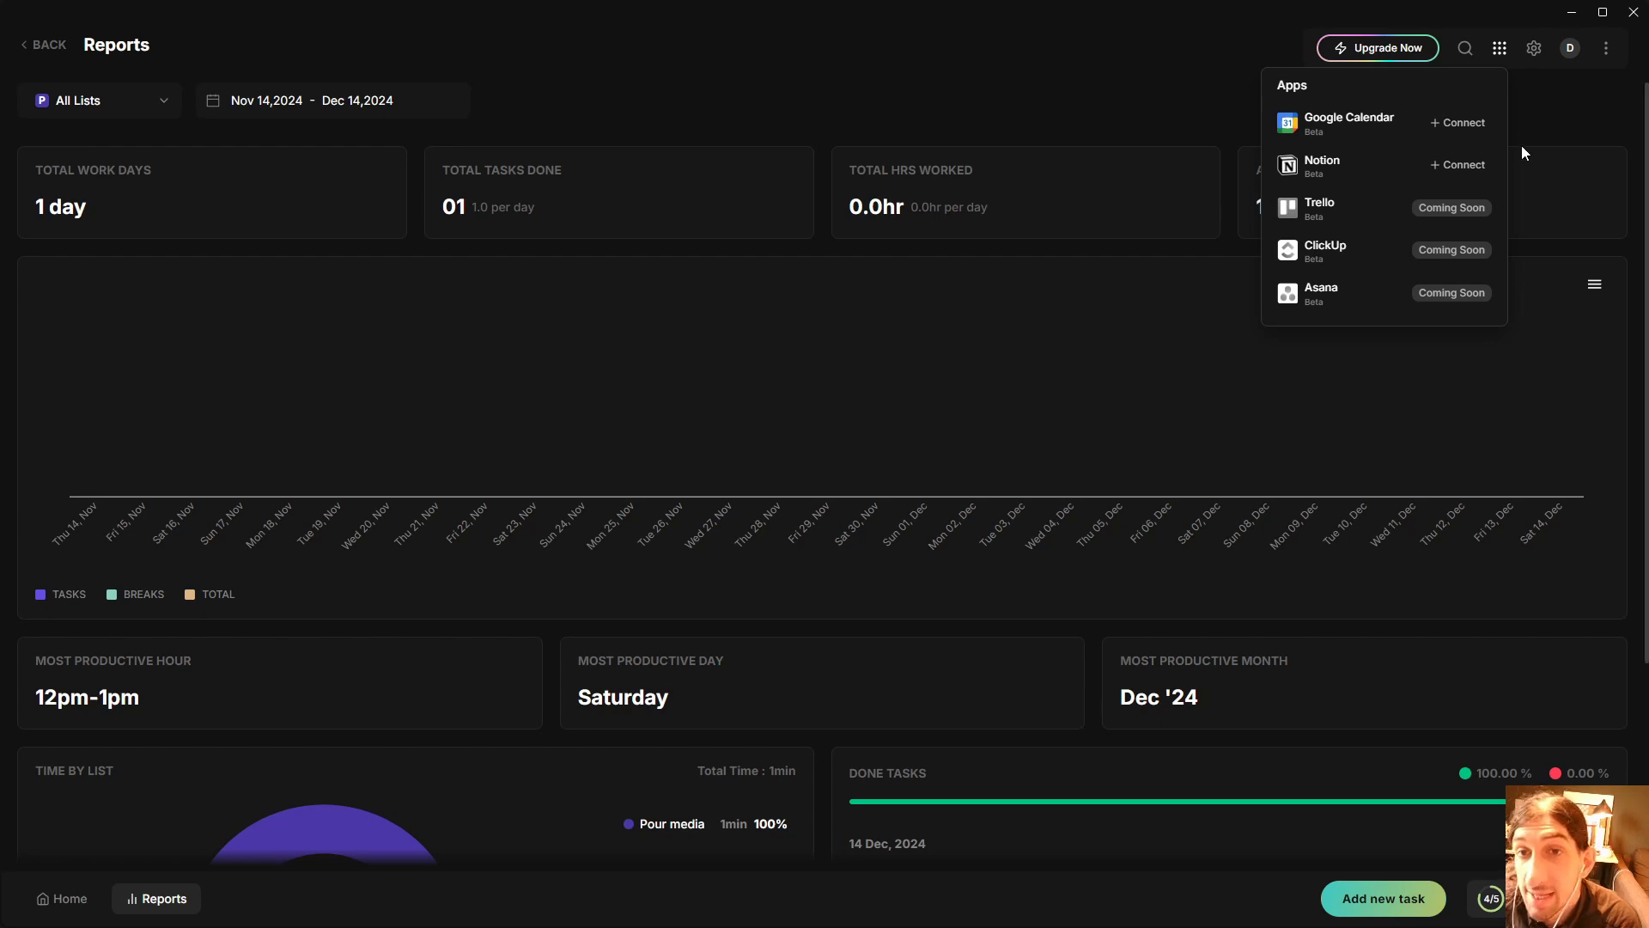
{"action": "mouse_move", "coordinate": [1461, 145]}
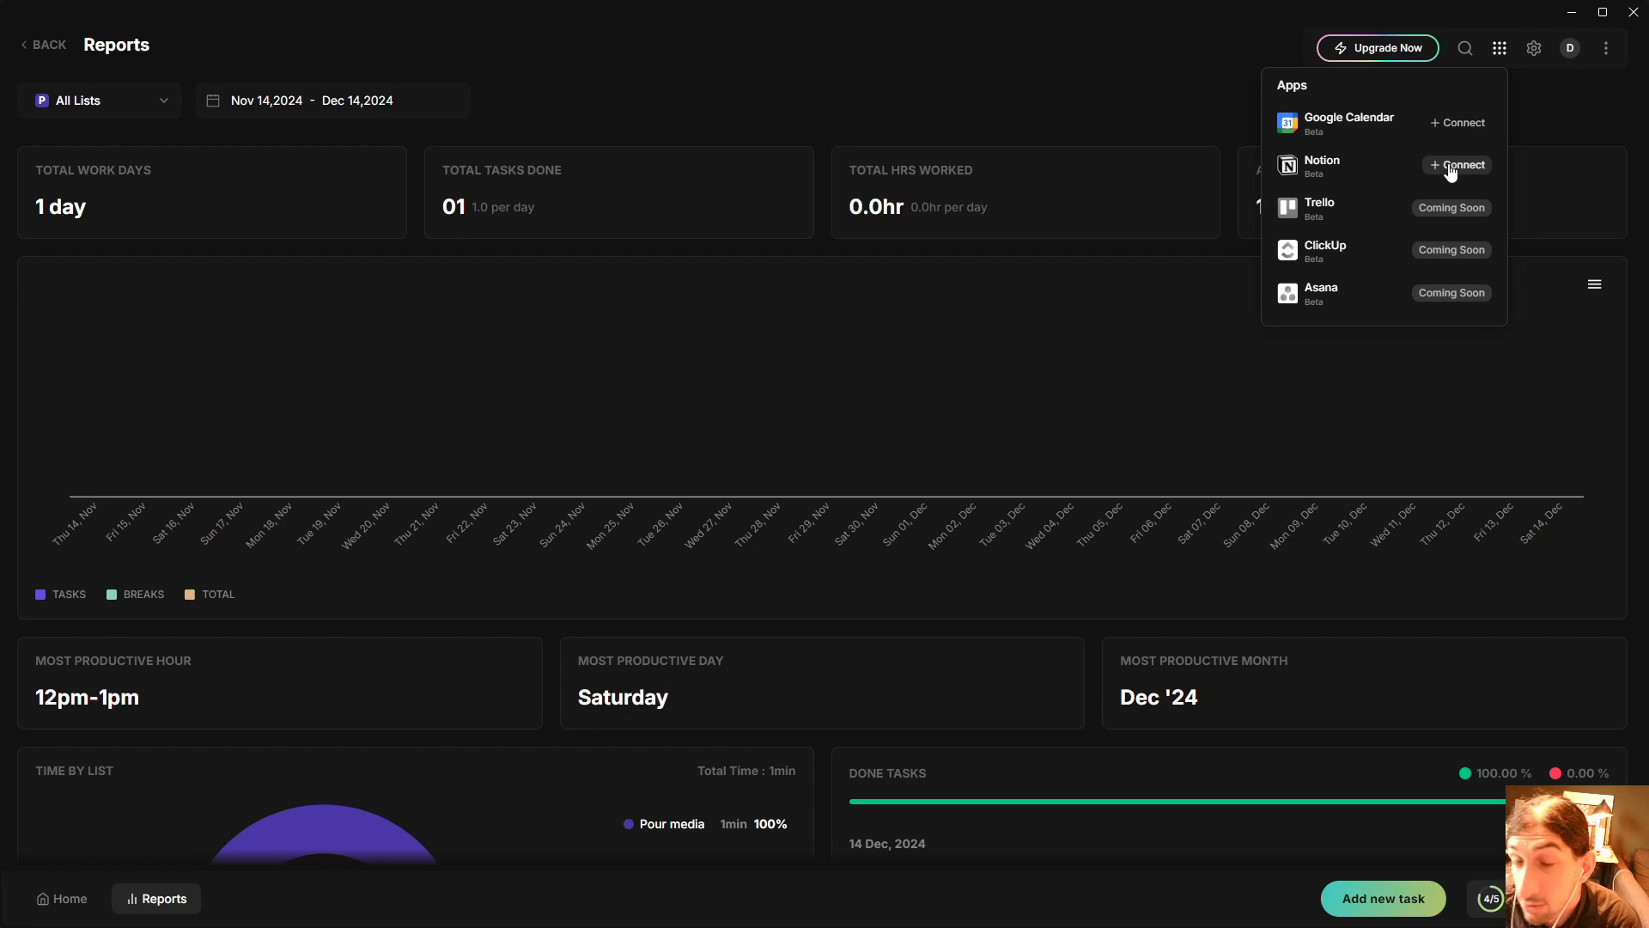
{"action": "mouse_move", "coordinate": [1459, 262]}
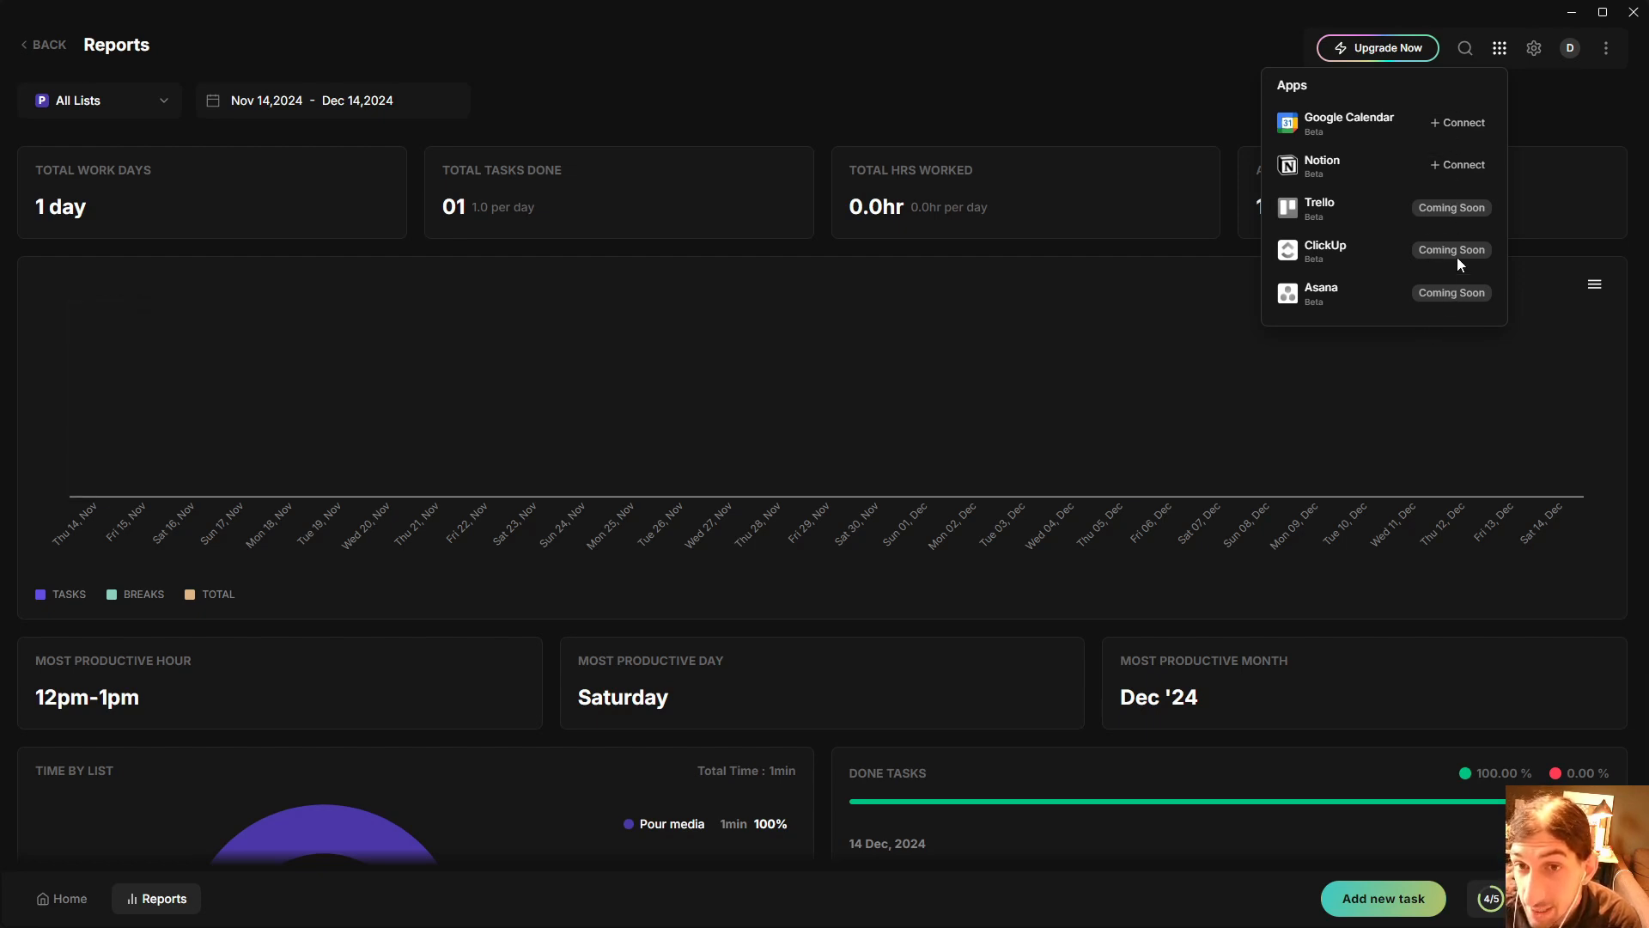
{"action": "mouse_move", "coordinate": [1408, 160]}
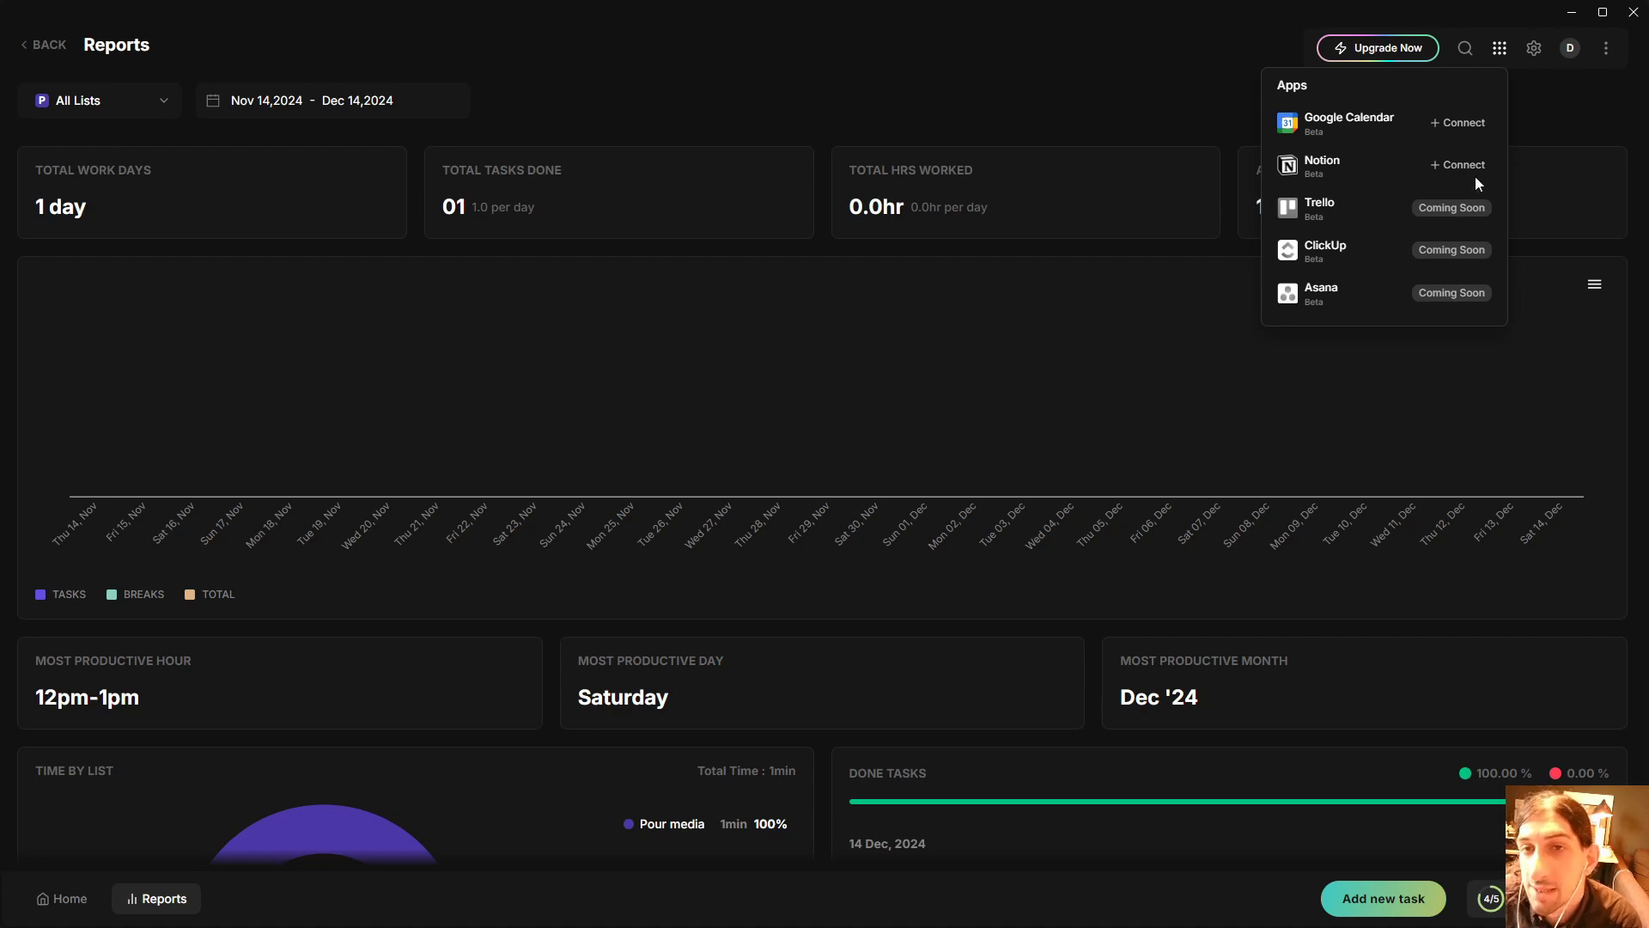
{"action": "mouse_move", "coordinate": [1580, 138]}
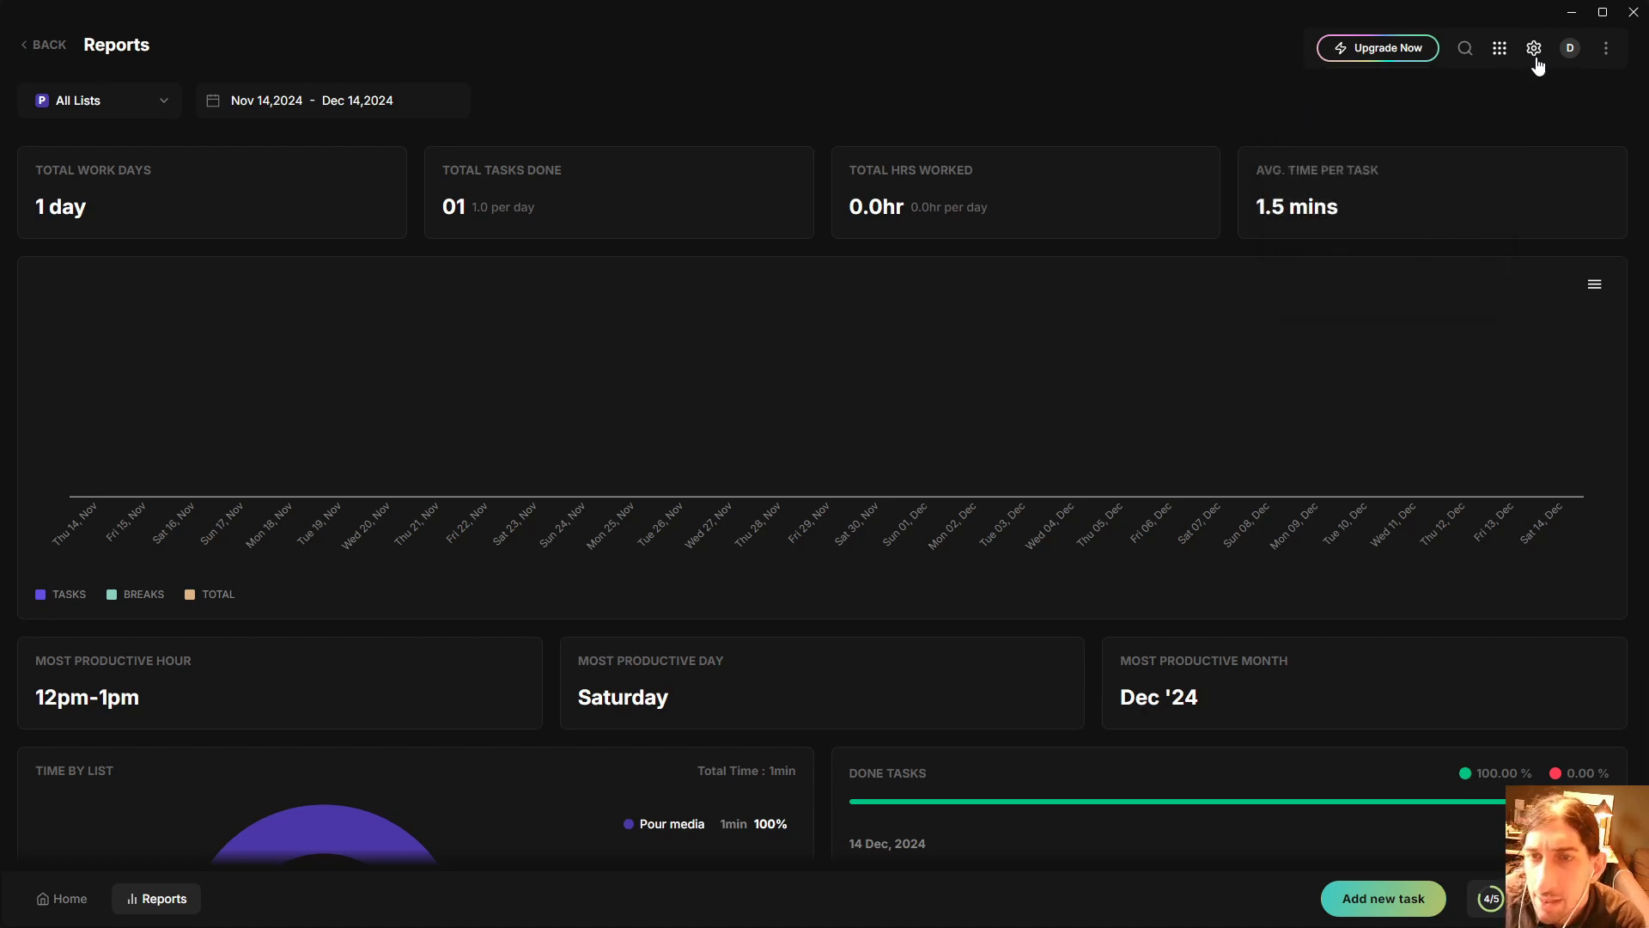
{"action": "left_click", "coordinate": [1500, 48]}
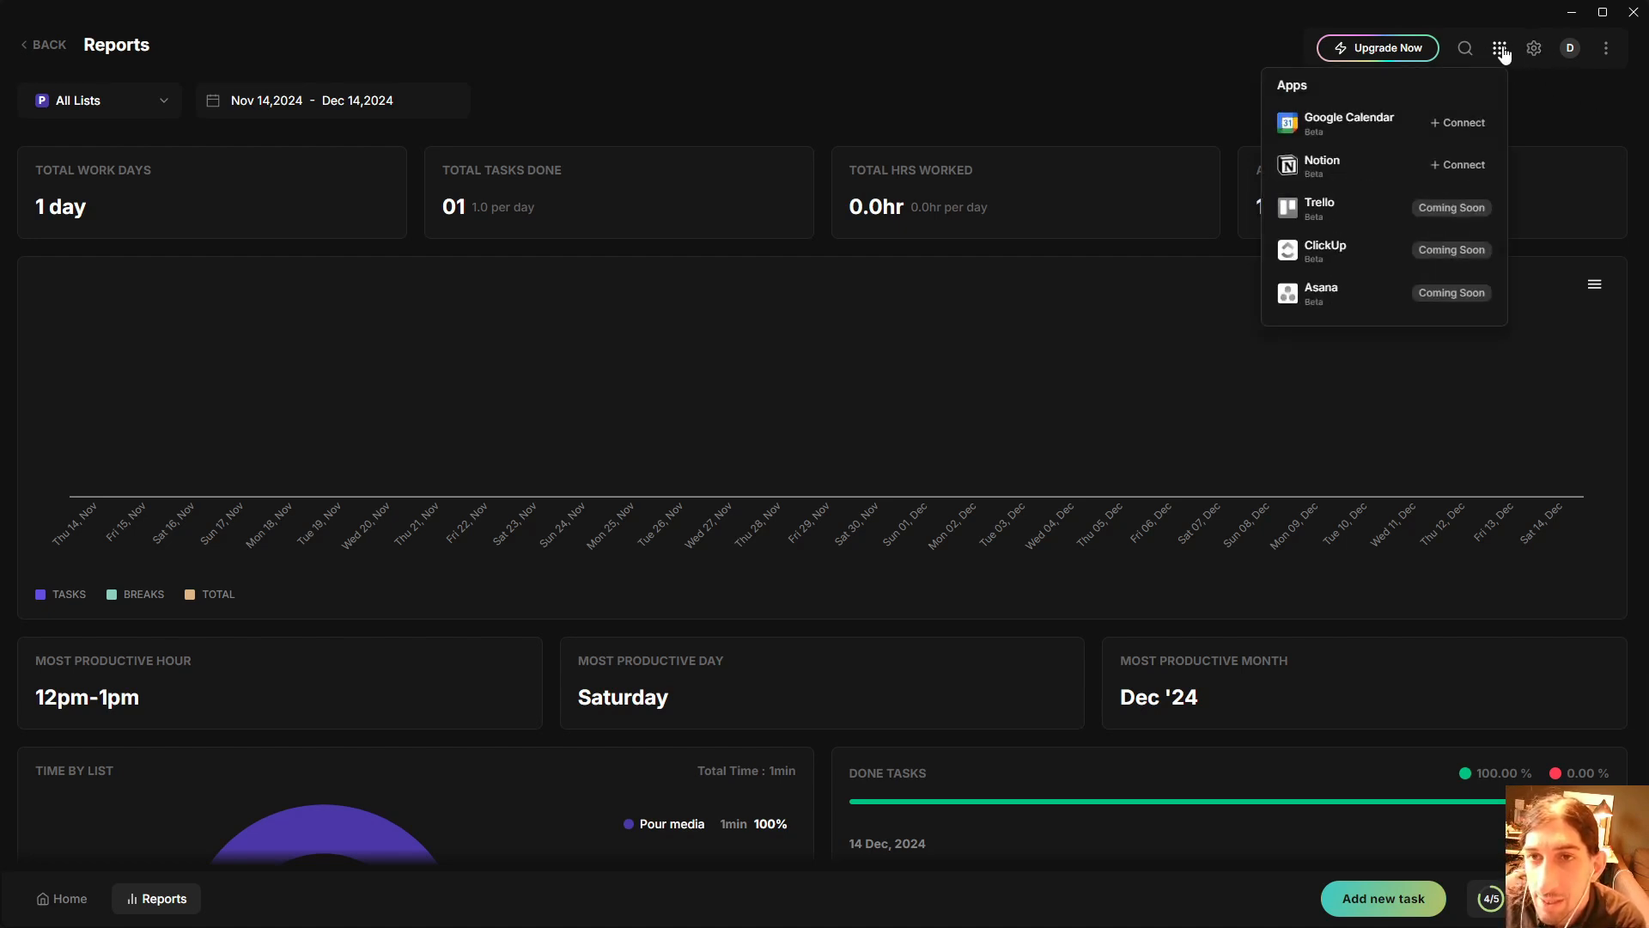
{"action": "left_click", "coordinate": [1500, 48]}
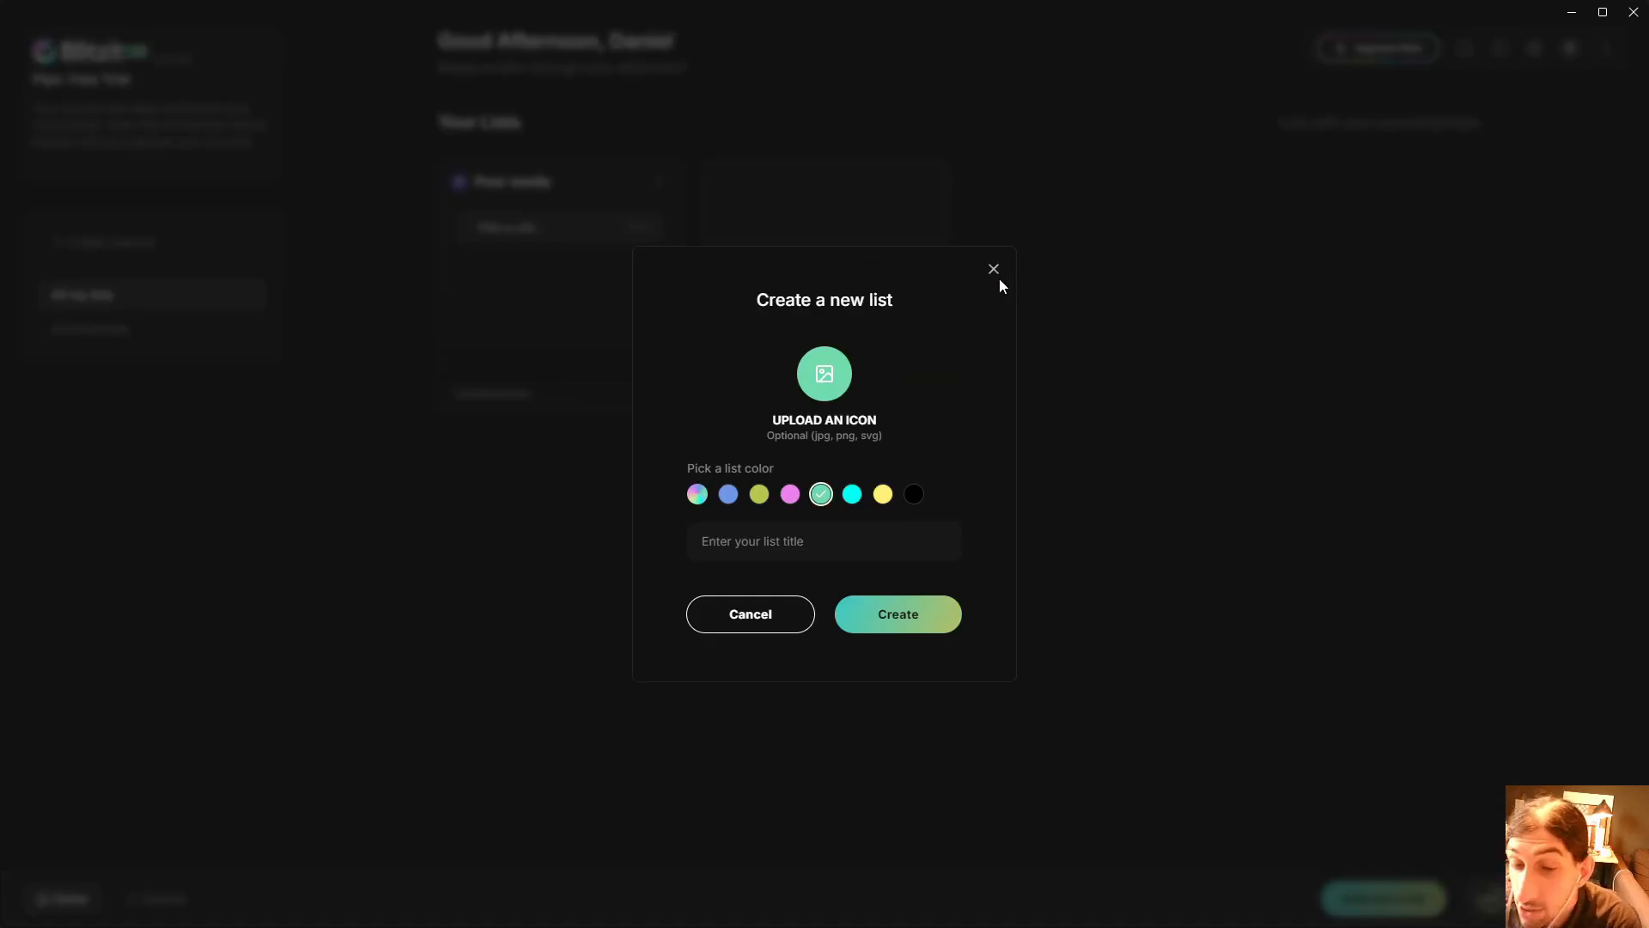
Dismiss the 'Create a new list' dialog without making a list.
{"action": "left_click", "coordinate": [993, 268]}
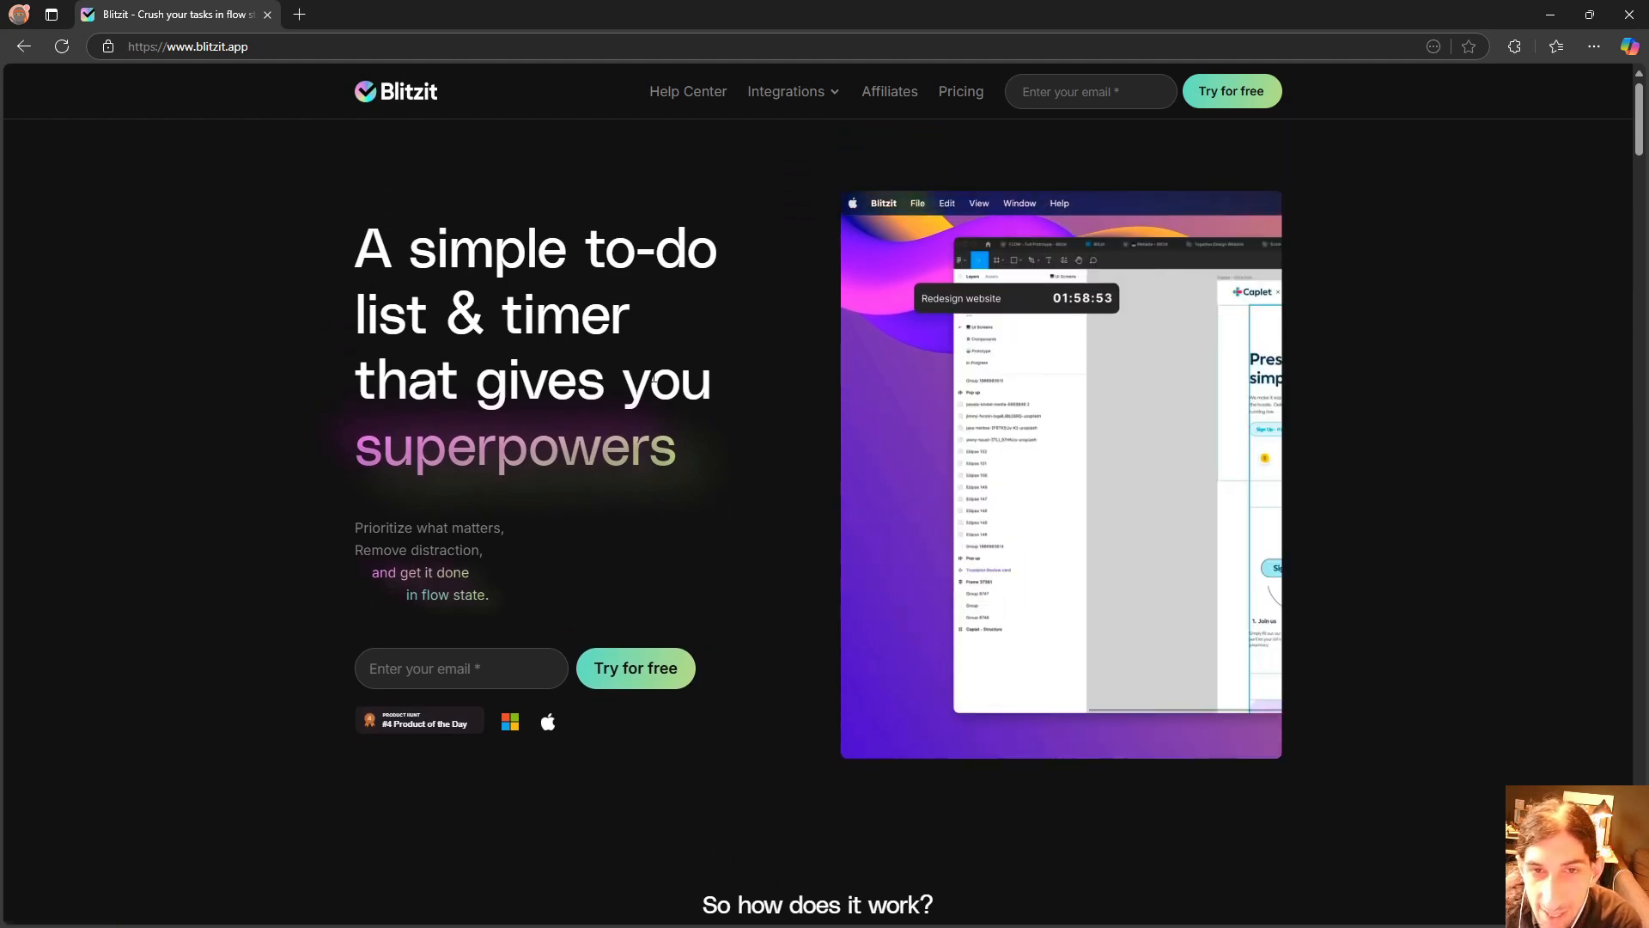
Scroll through blitzit.app's how-it-works steps and features on timing, Pomodoros and scheduling.
{"action": "scroll", "scroll_direction": "down", "scroll_amount": 3}
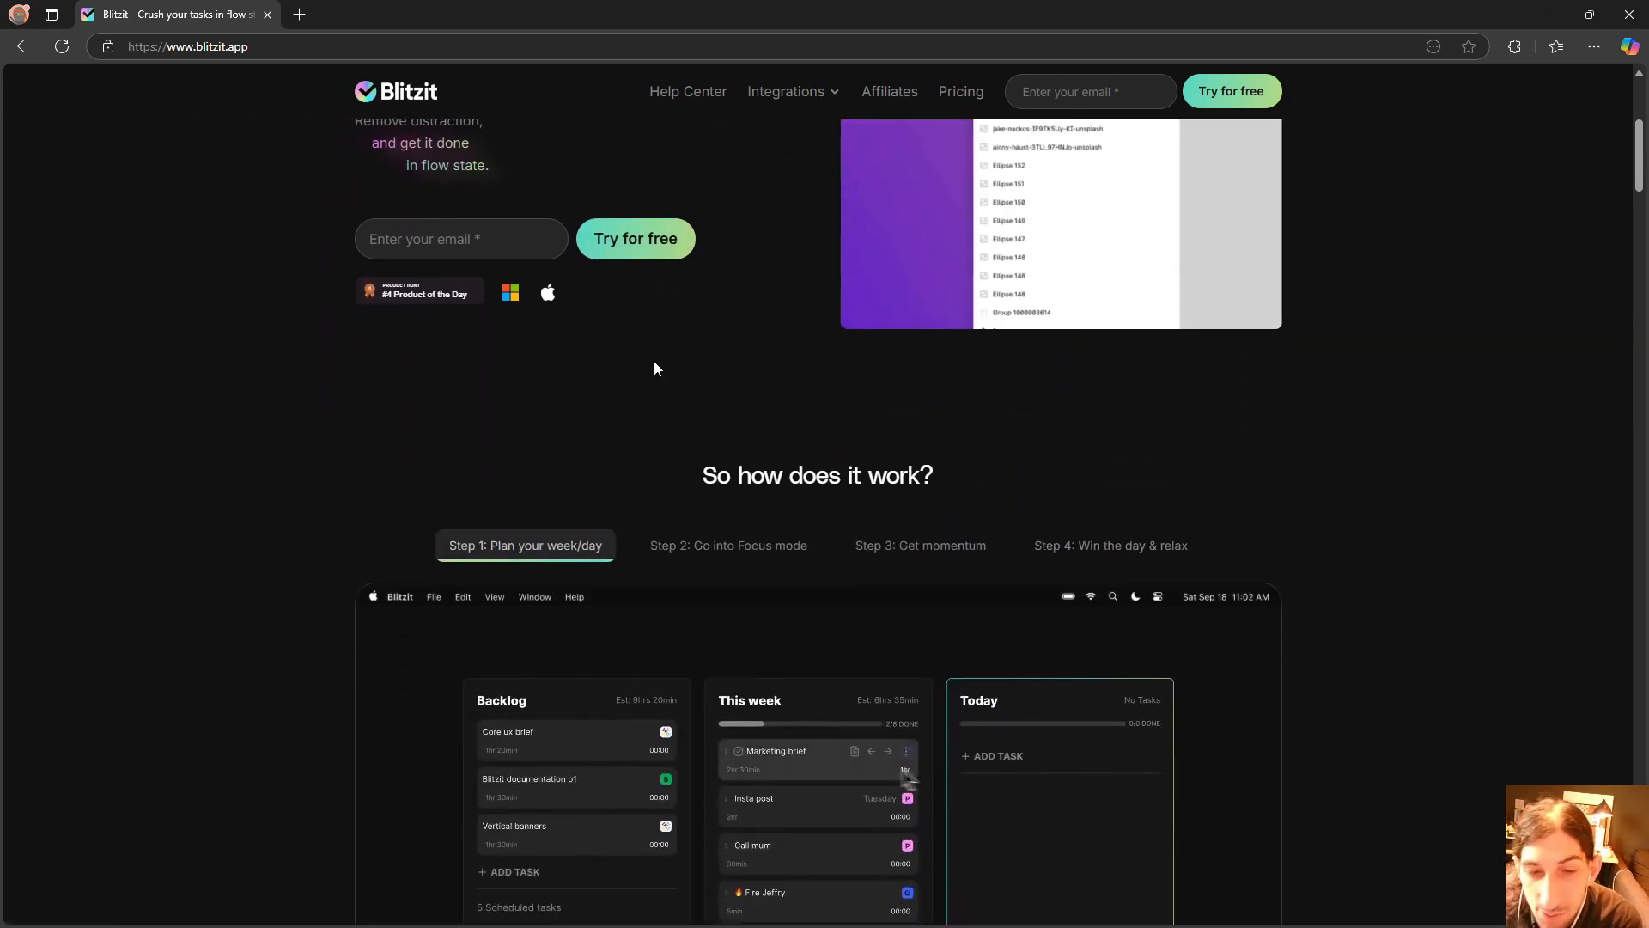
{"action": "scroll", "scroll_direction": "down", "scroll_amount": 3}
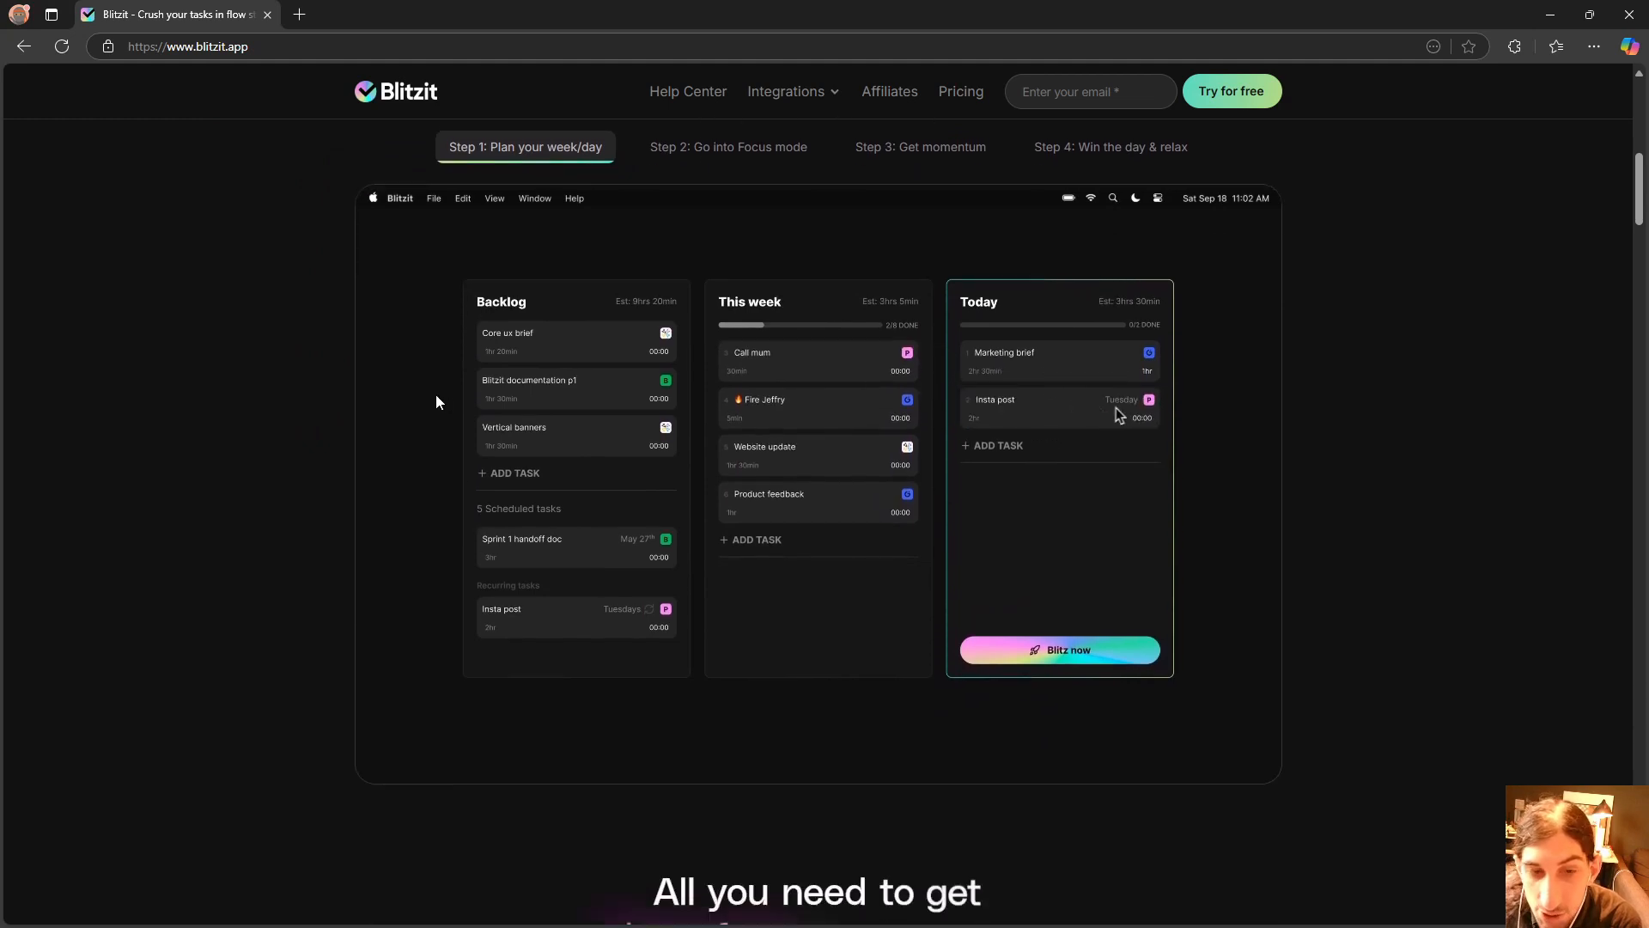
{"action": "scroll", "scroll_direction": "down", "scroll_amount": 3}
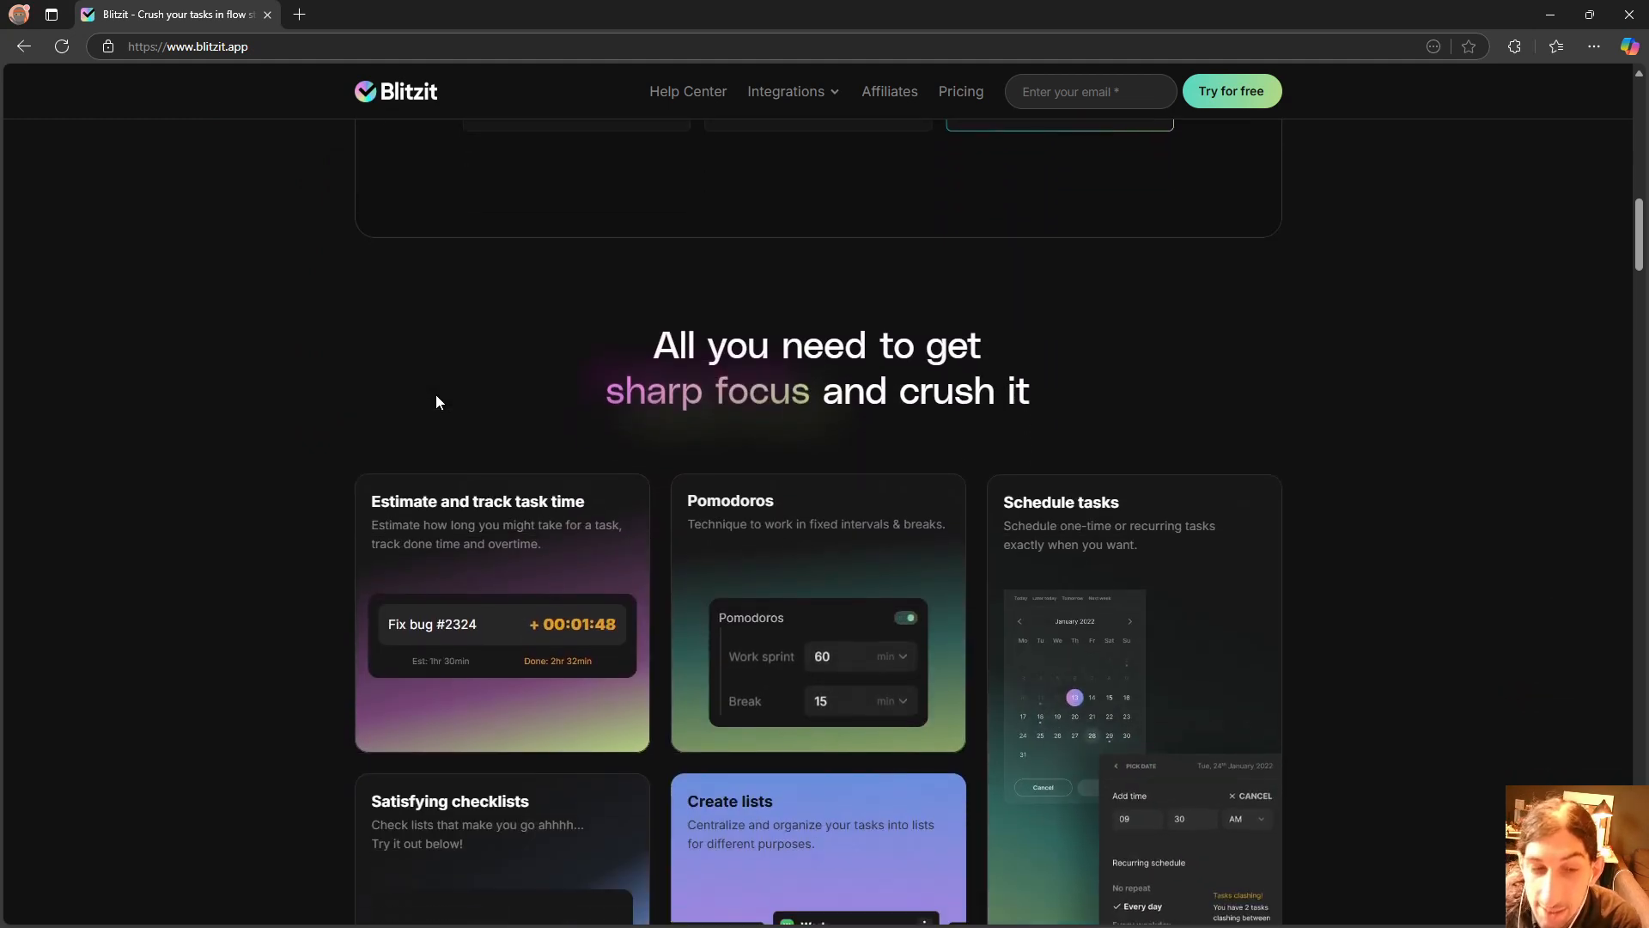
{"action": "scroll", "scroll_direction": "down", "scroll_amount": 3}
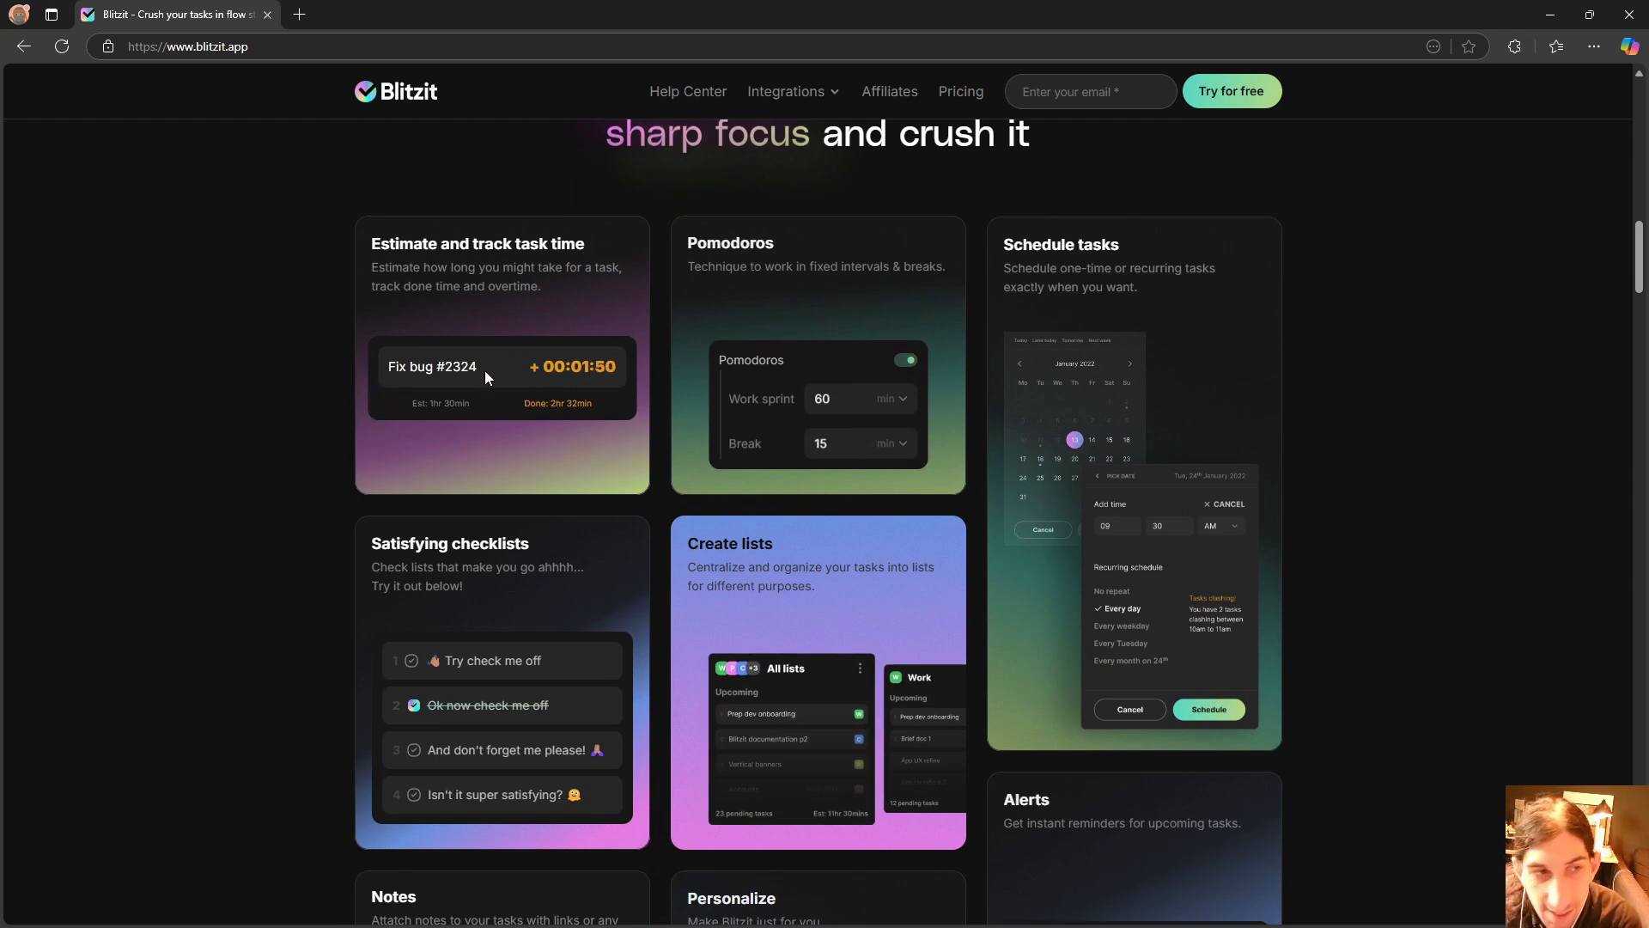
{"action": "mouse_move", "coordinate": [1051, 465]}
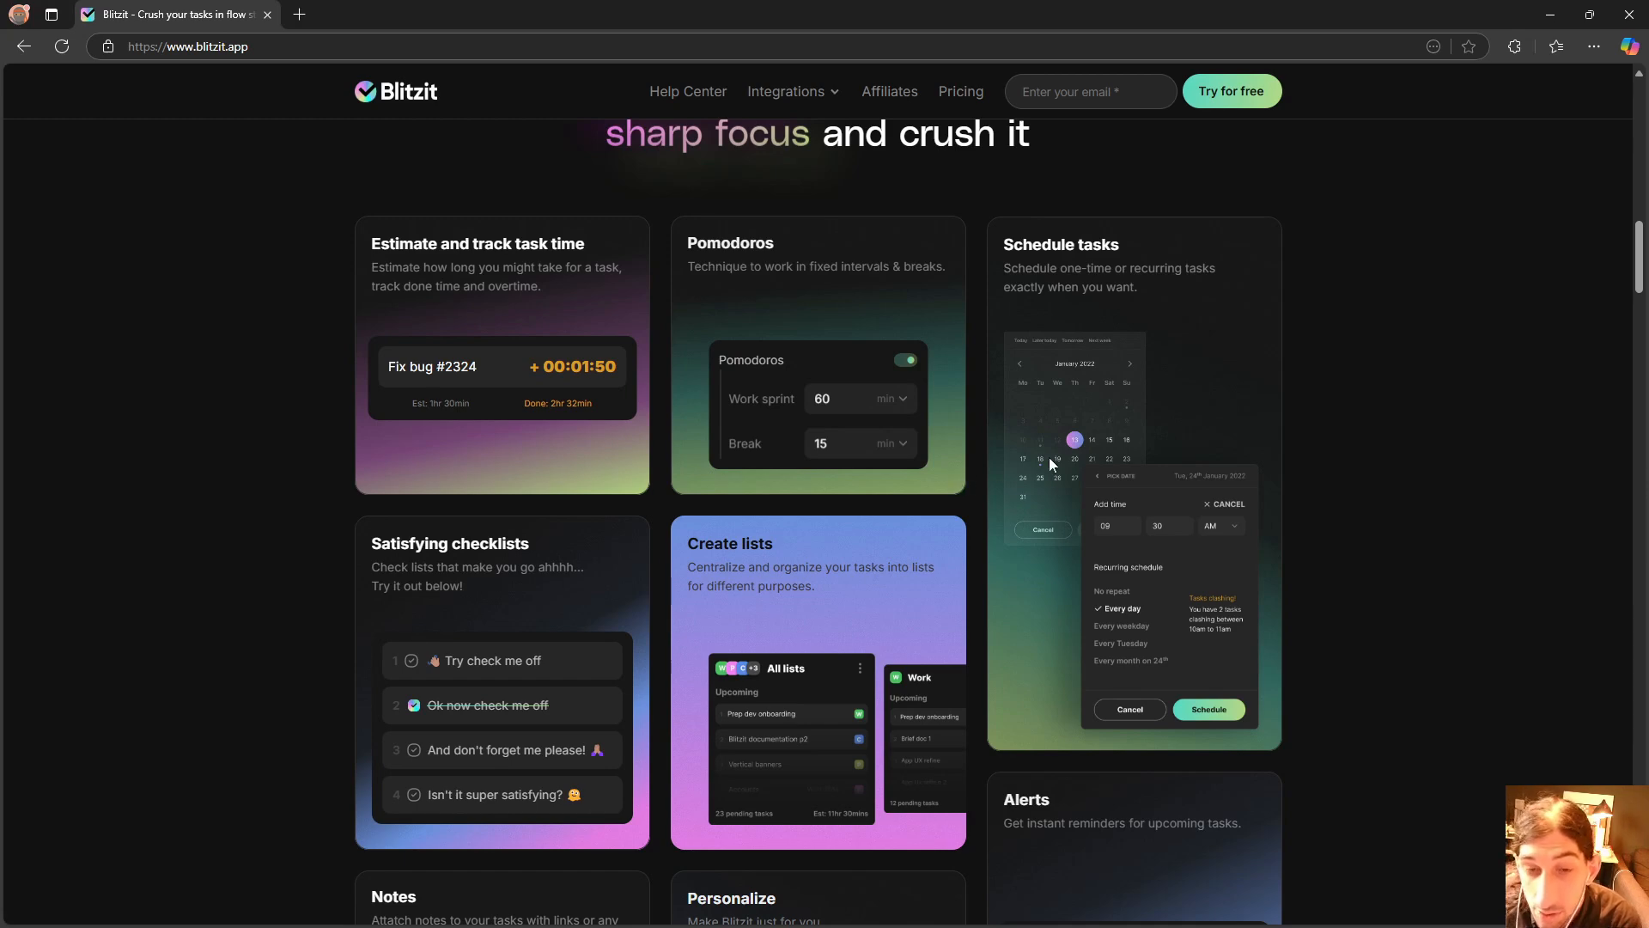
{"action": "scroll", "scroll_direction": "down", "scroll_amount": 3}
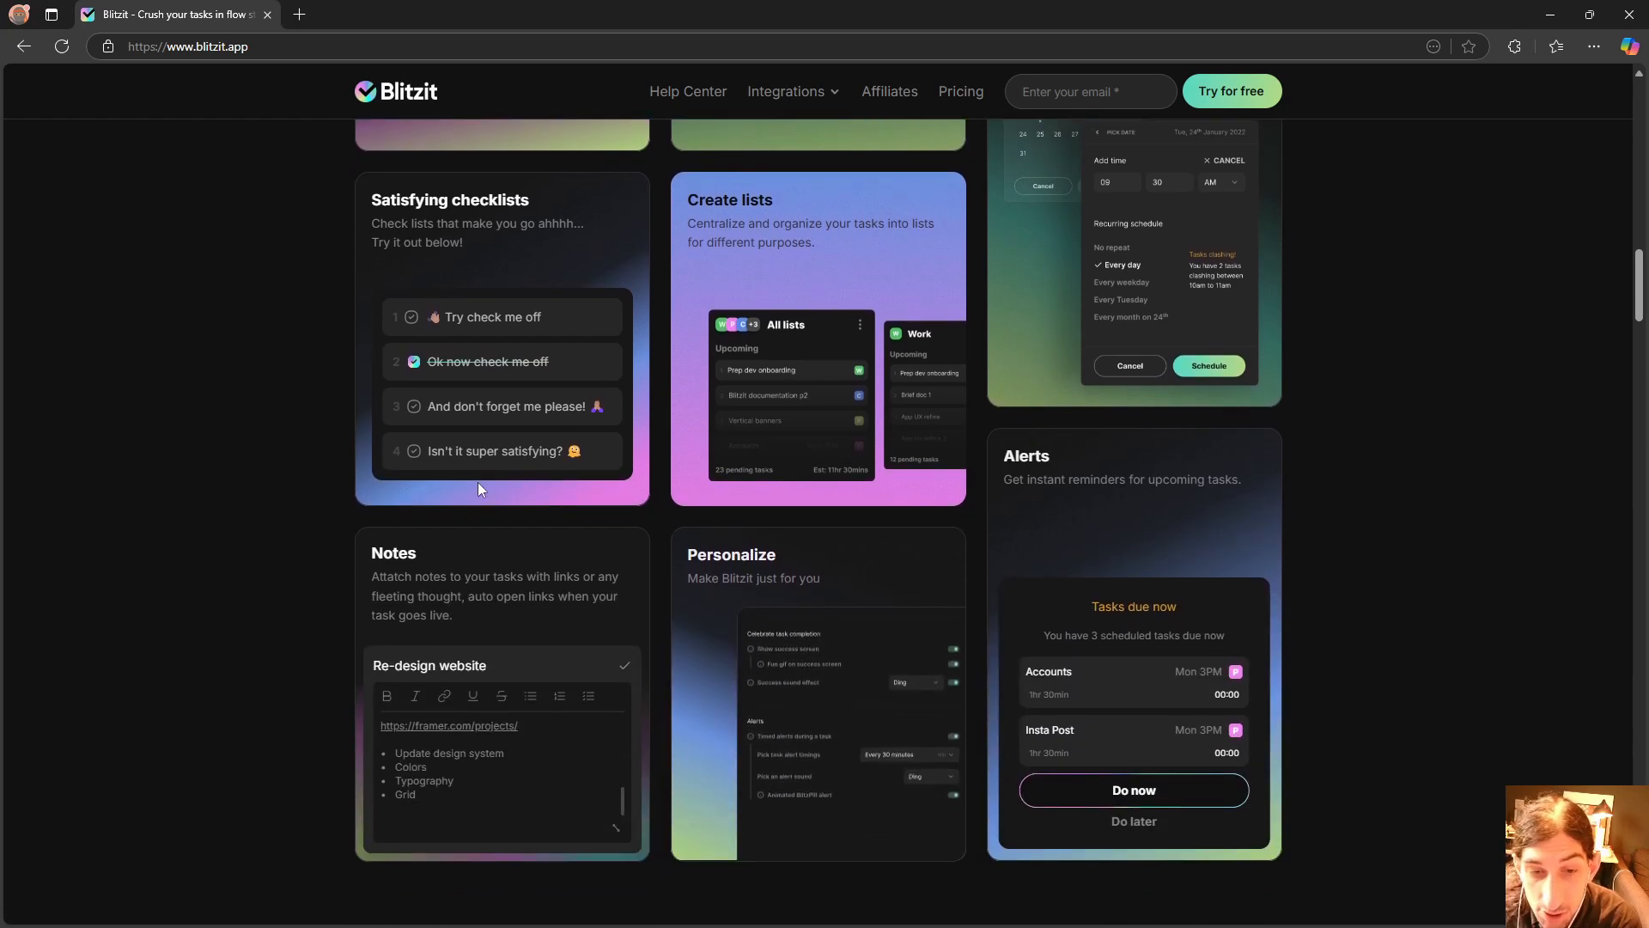
{"action": "scroll", "scroll_direction": "down", "scroll_amount": 3}
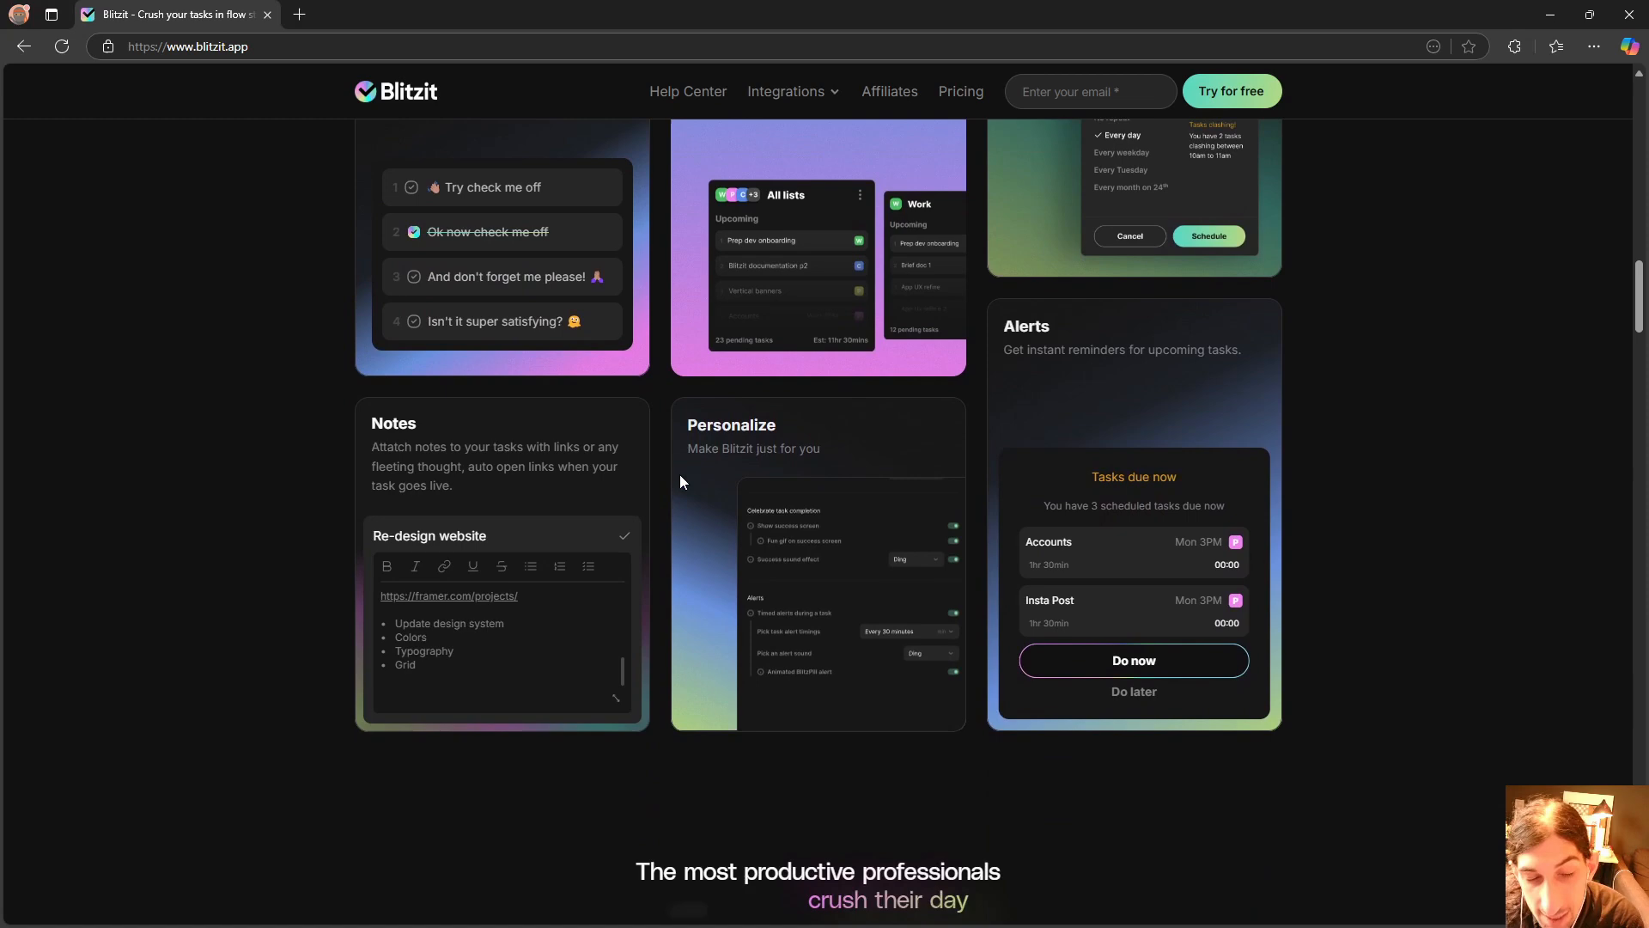
{"action": "scroll", "scroll_direction": "down", "scroll_amount": 3}
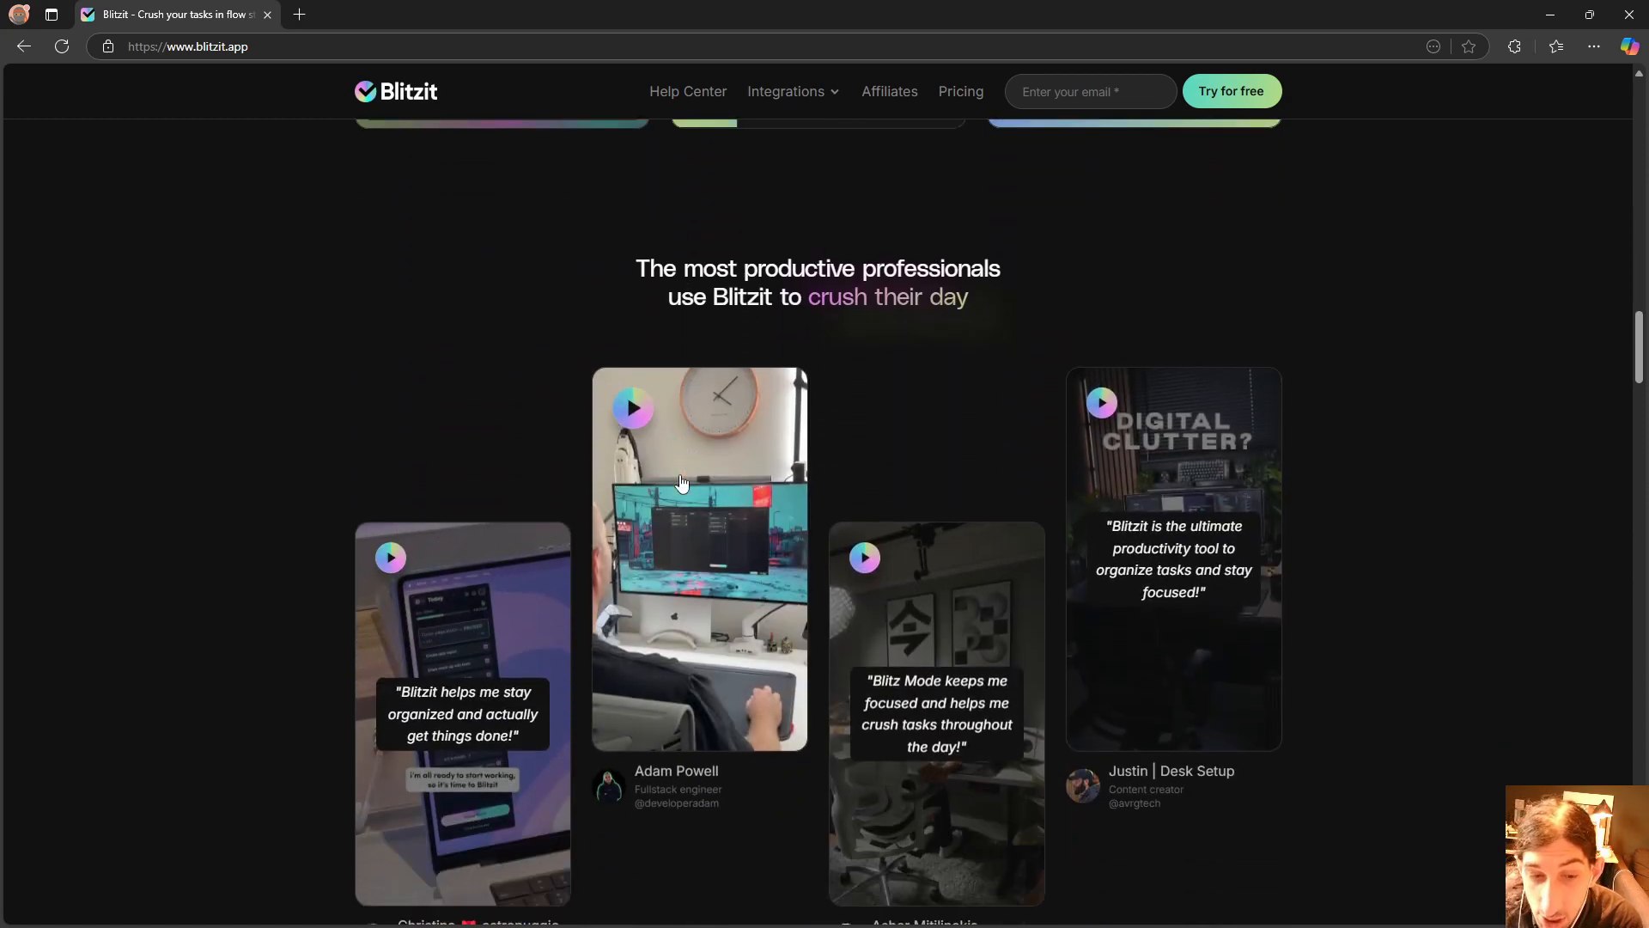
{"action": "scroll", "scroll_direction": "down", "scroll_amount": 3}
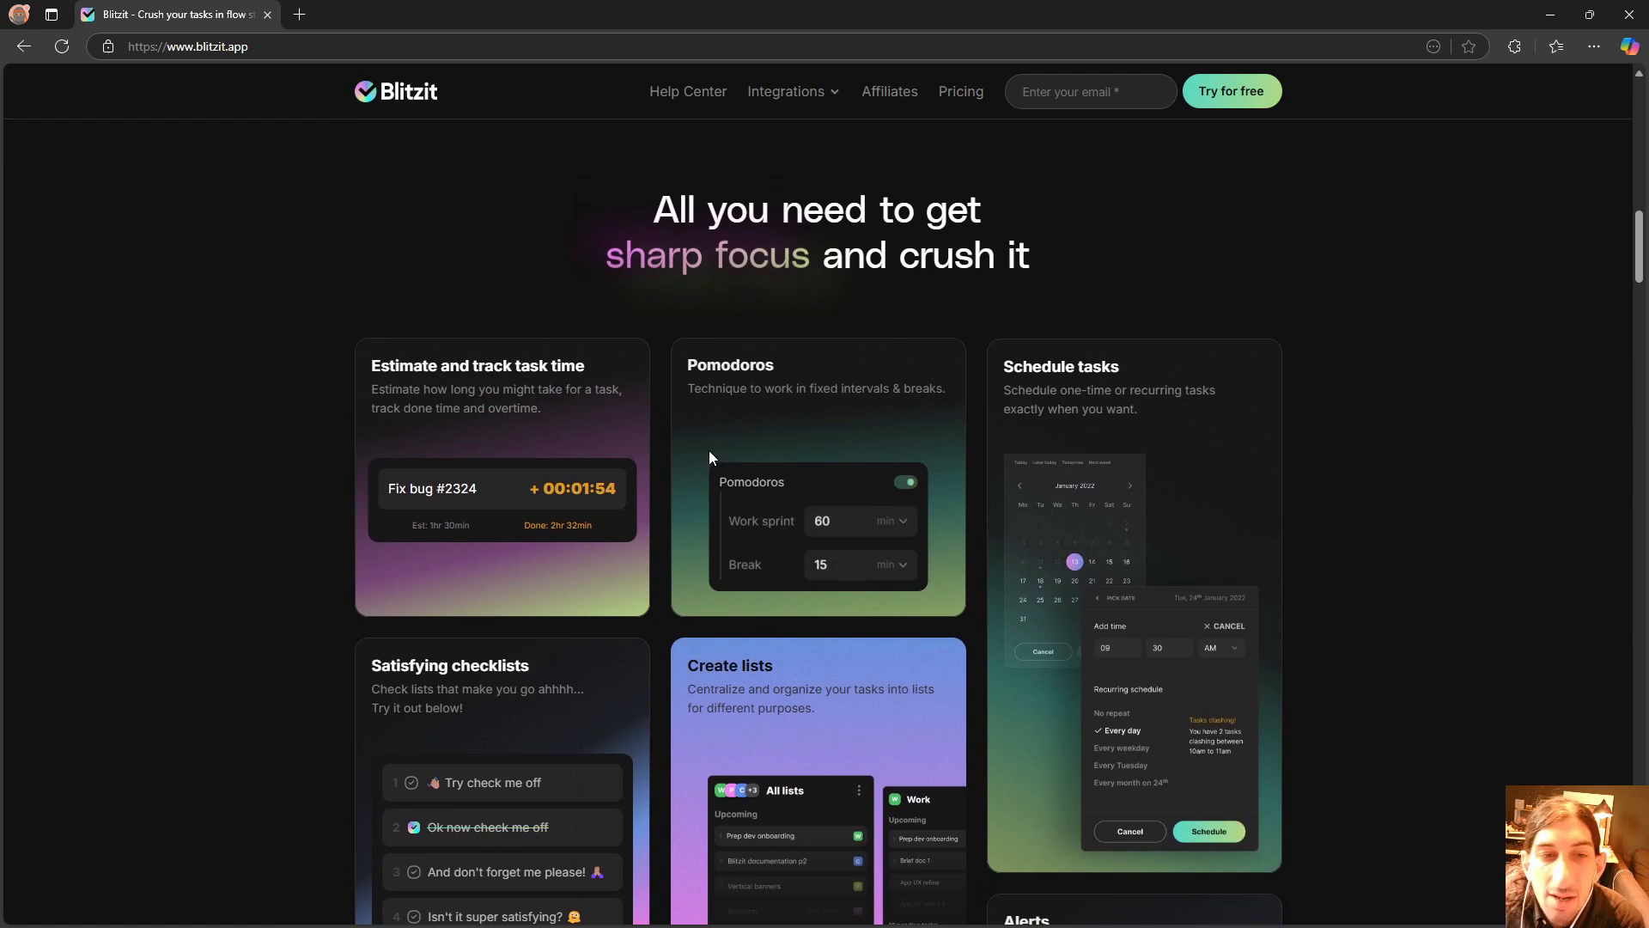
{"action": "scroll", "scroll_direction": "down", "scroll_amount": 3}
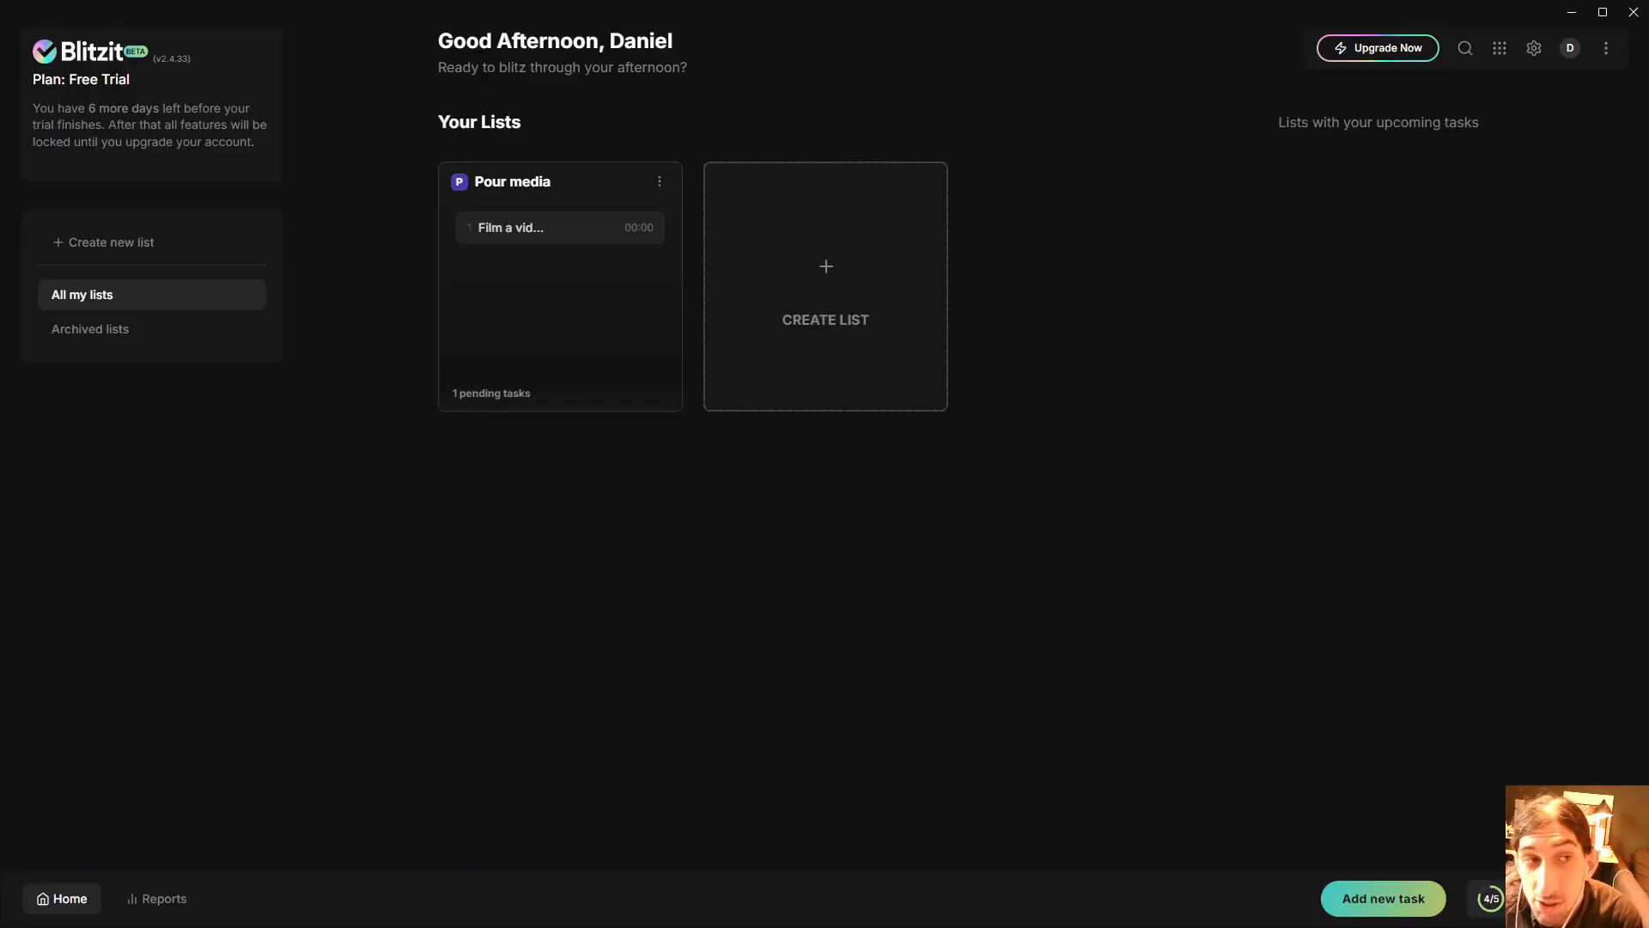
{"action": "mouse_move", "coordinate": [380, 168]}
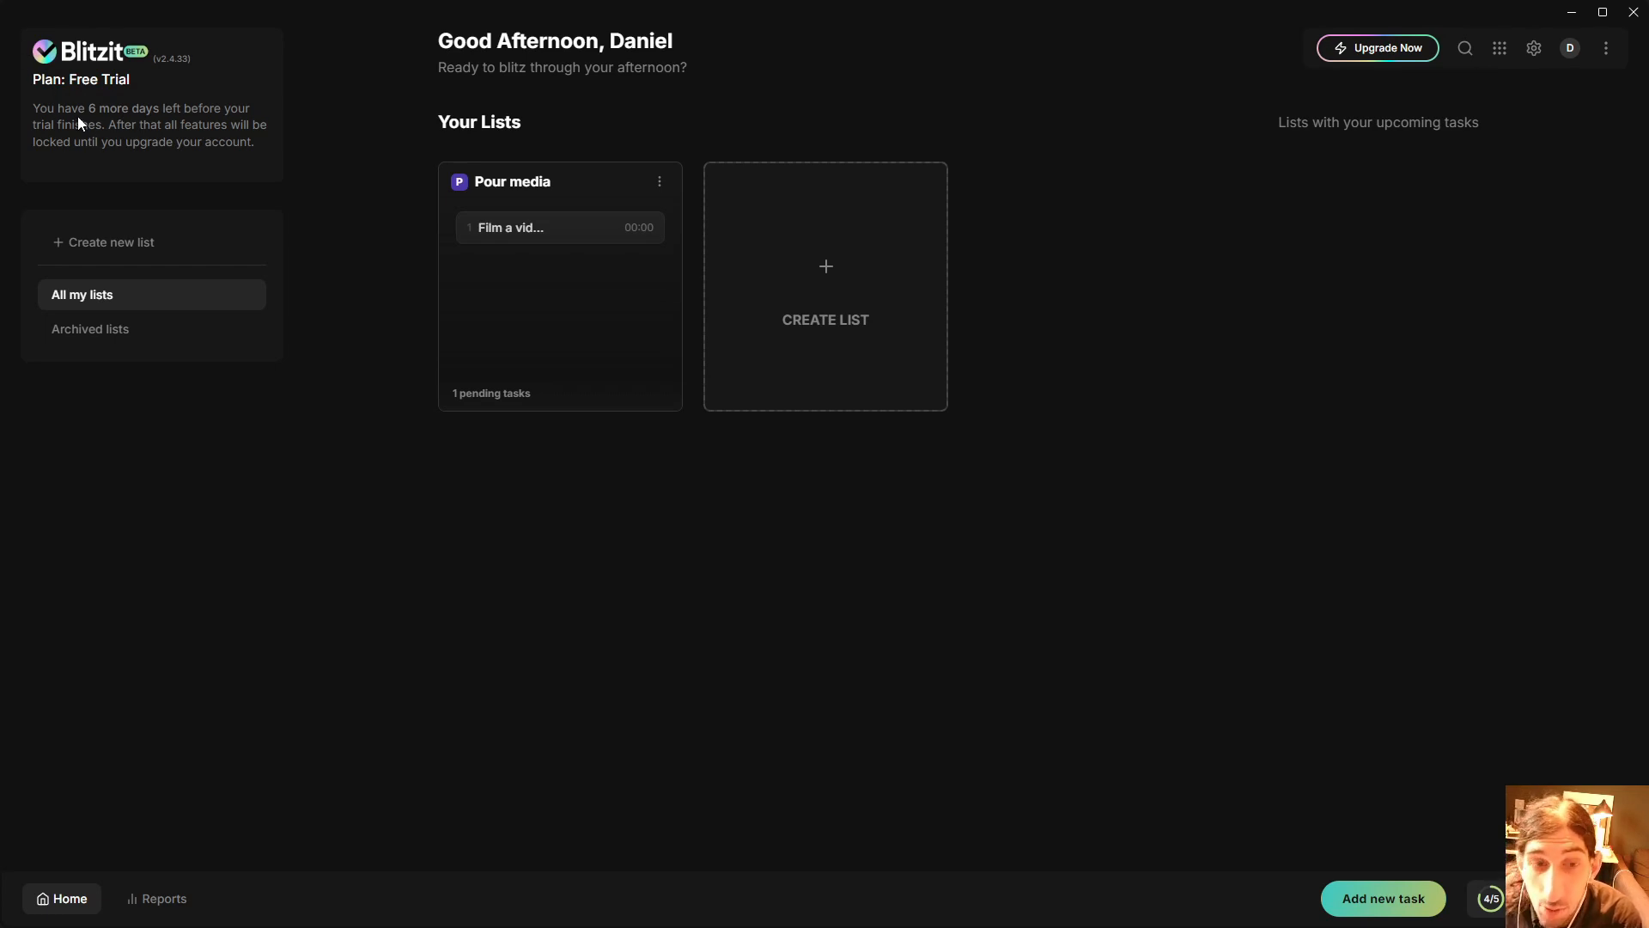
{"action": "mouse_move", "coordinate": [108, 108]}
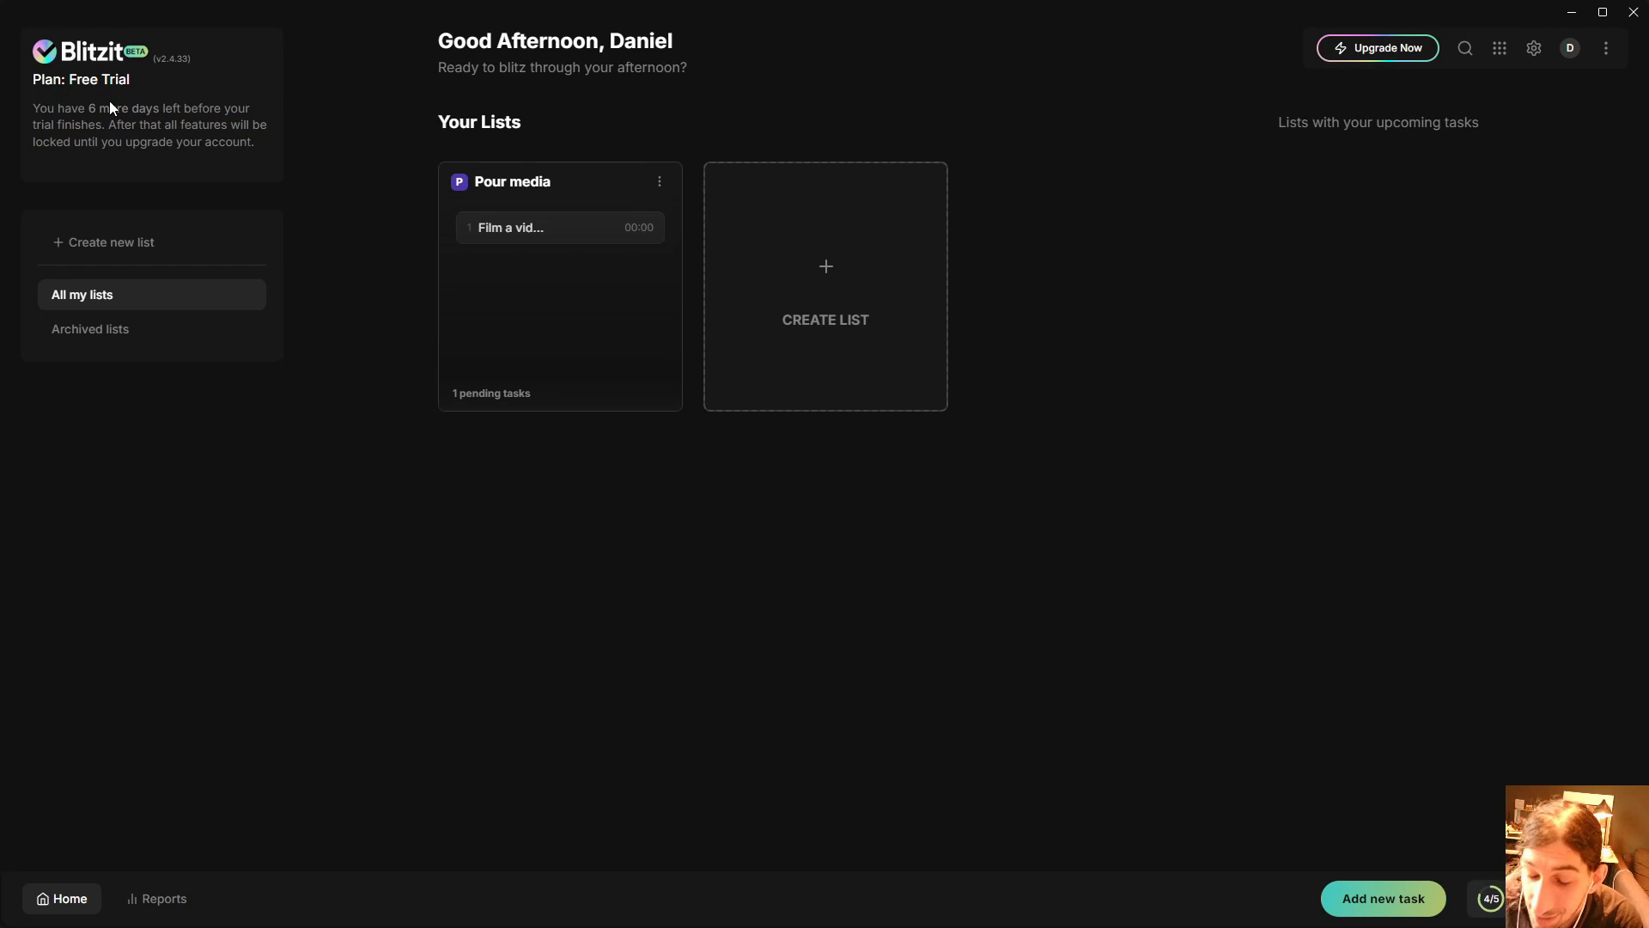